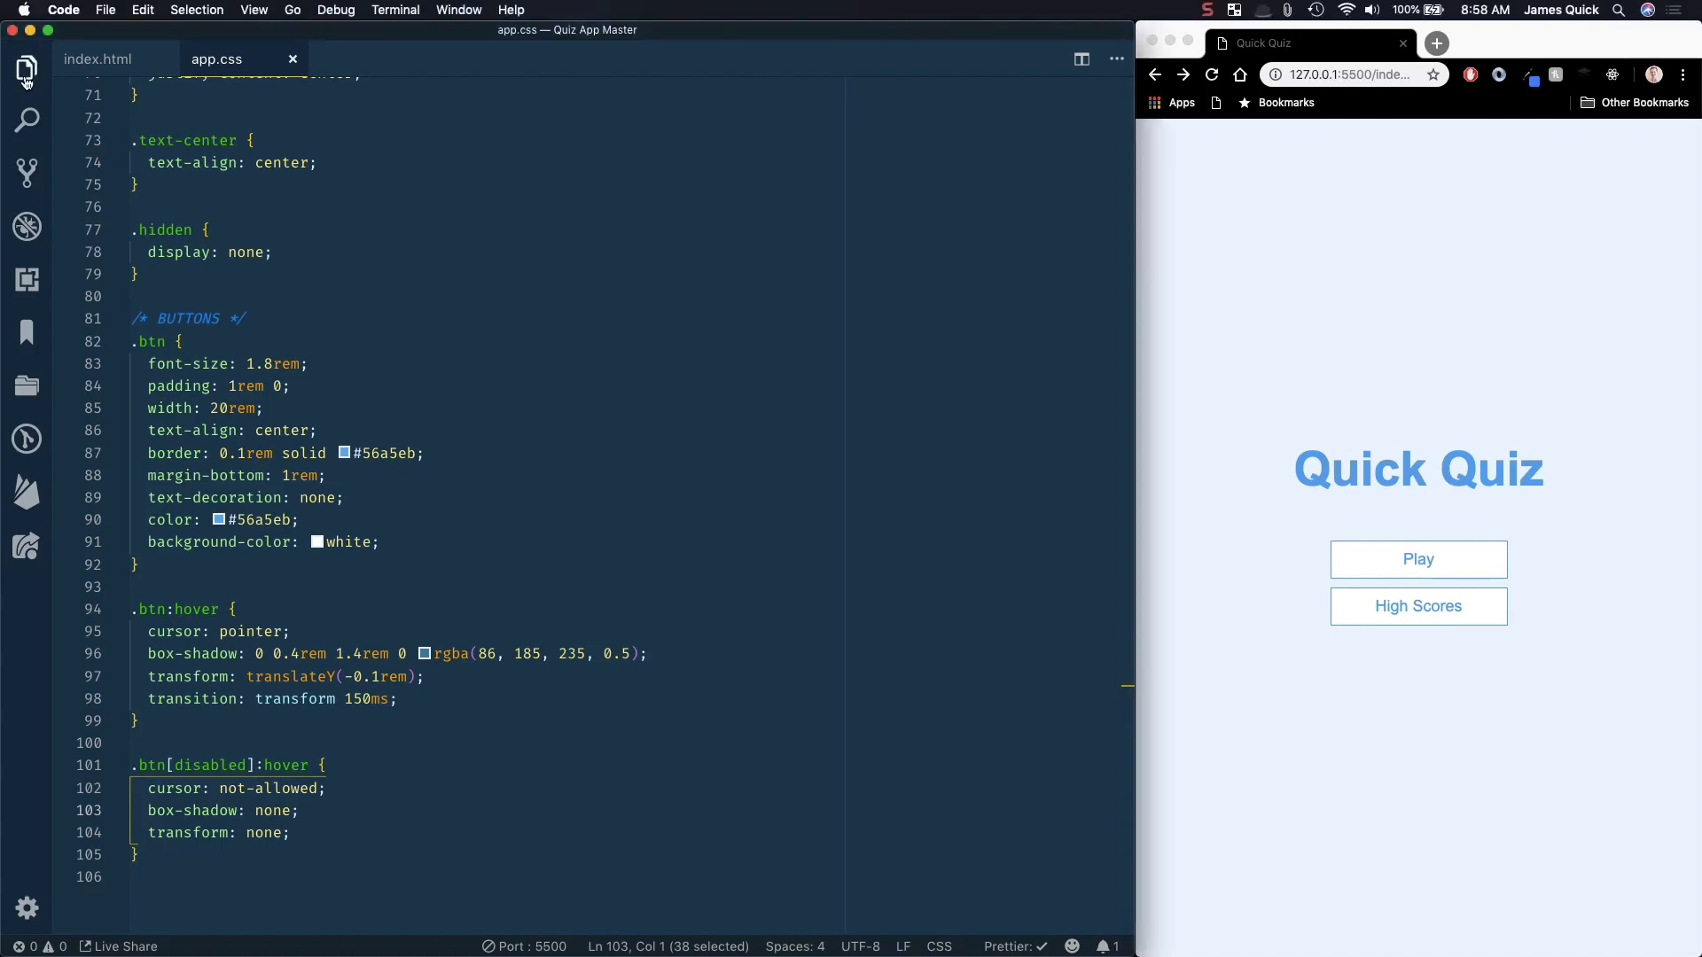
Step: Create empty game.html and game.css files in the Quiz App Master project, then return to game.html
click(25, 68)
text(game.html)
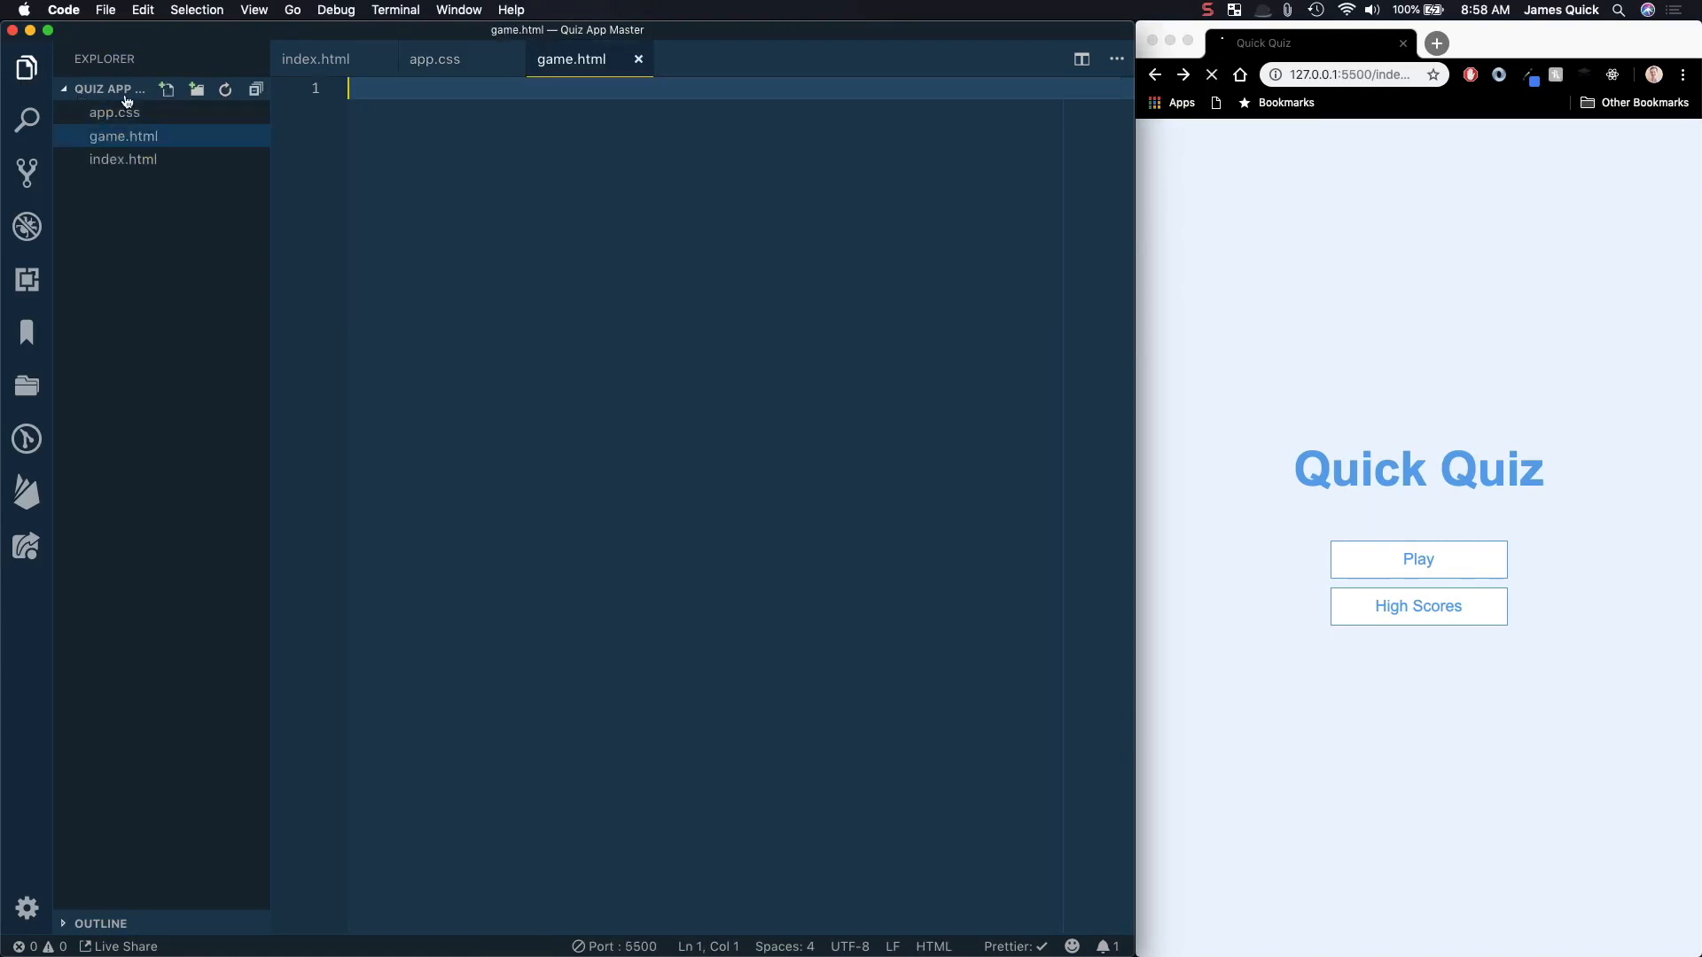
click(168, 89)
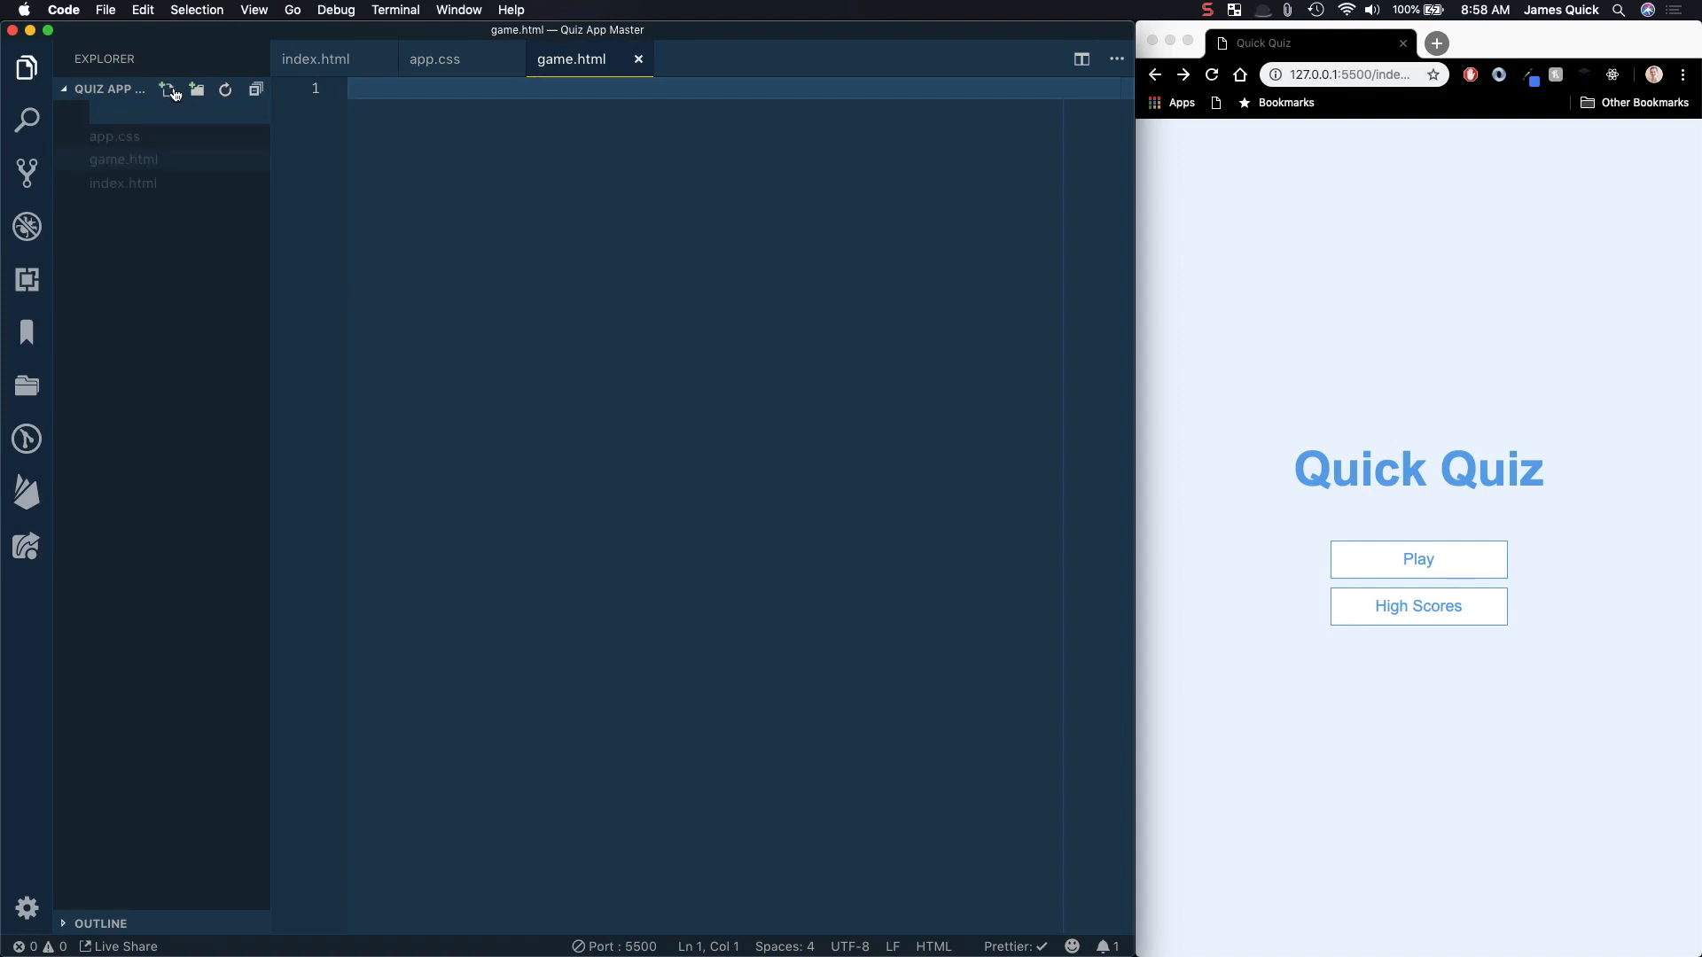
click(168, 88)
text(game.css)
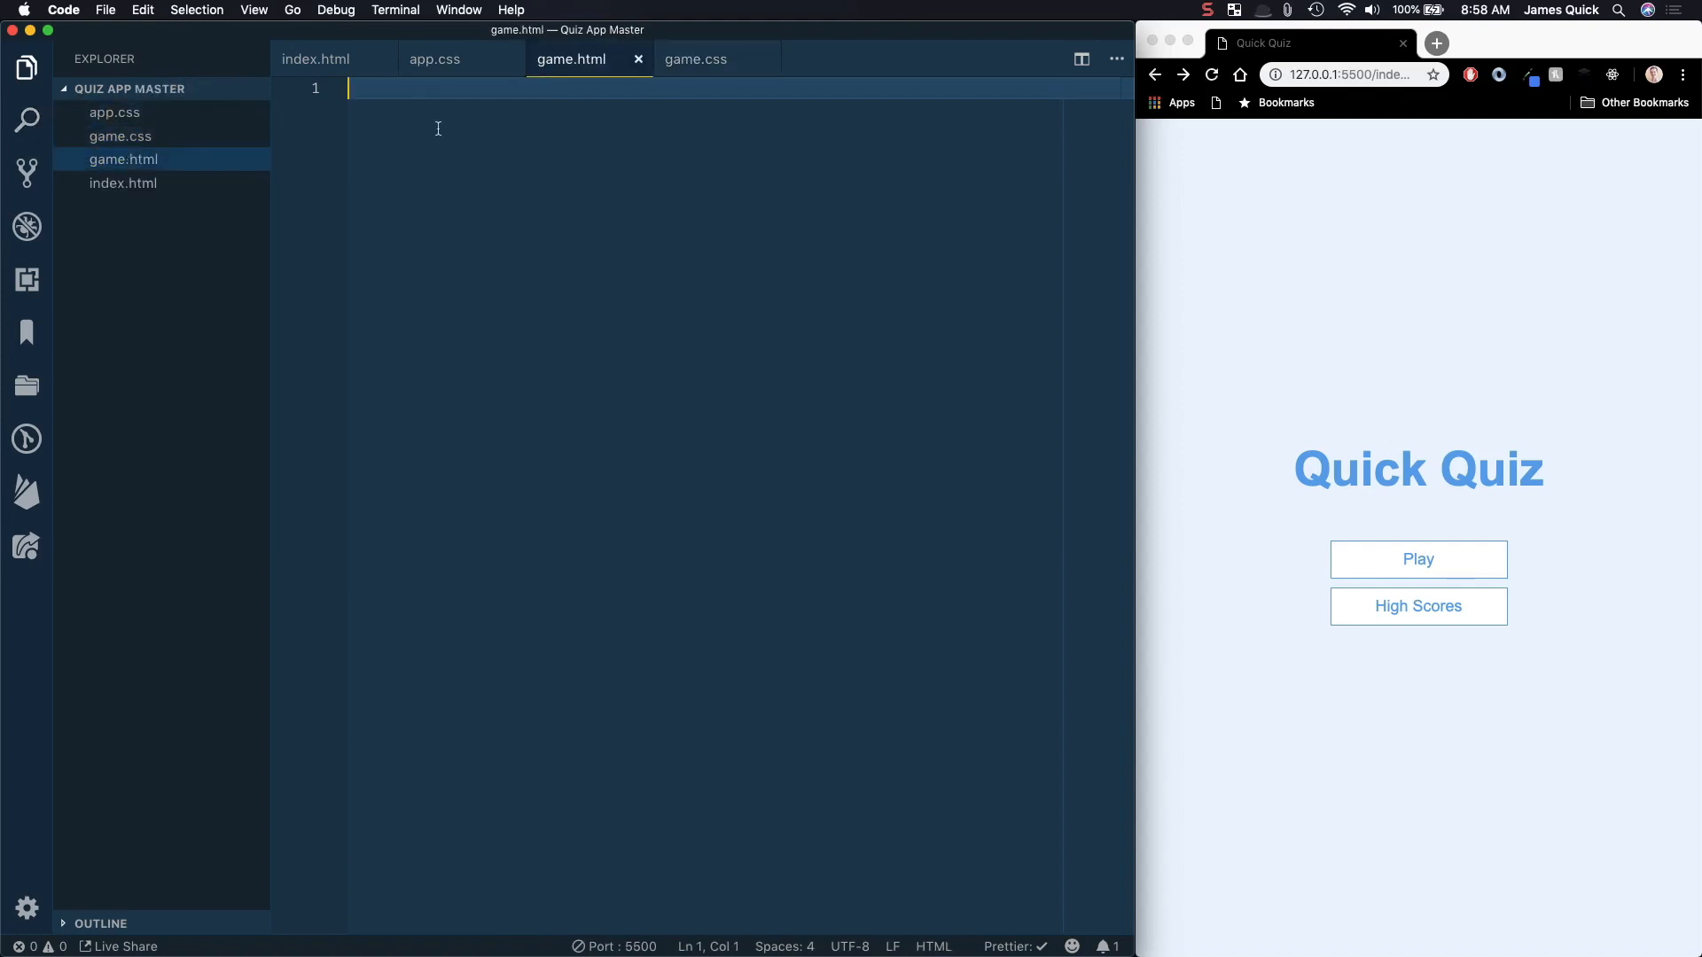
Step: Insert the Emmet HTML boilerplate in game.html, titled 'Quick Quiz - Play', and format it
text(!DOCTYPE html>)
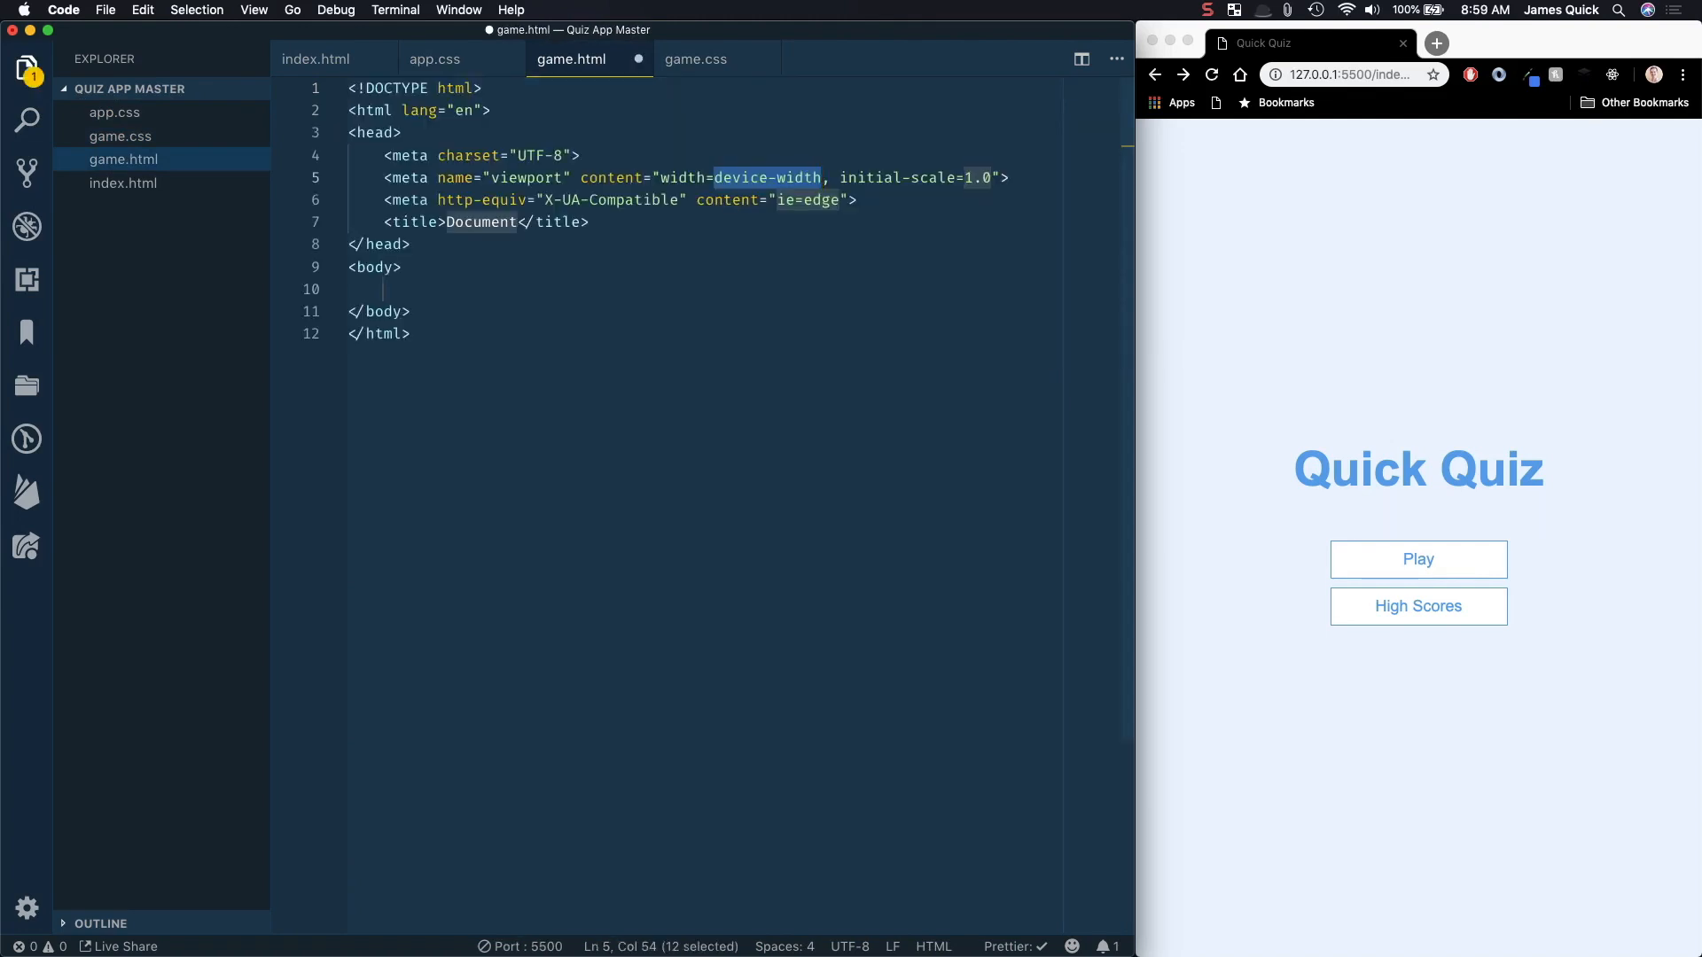
text(Quk)
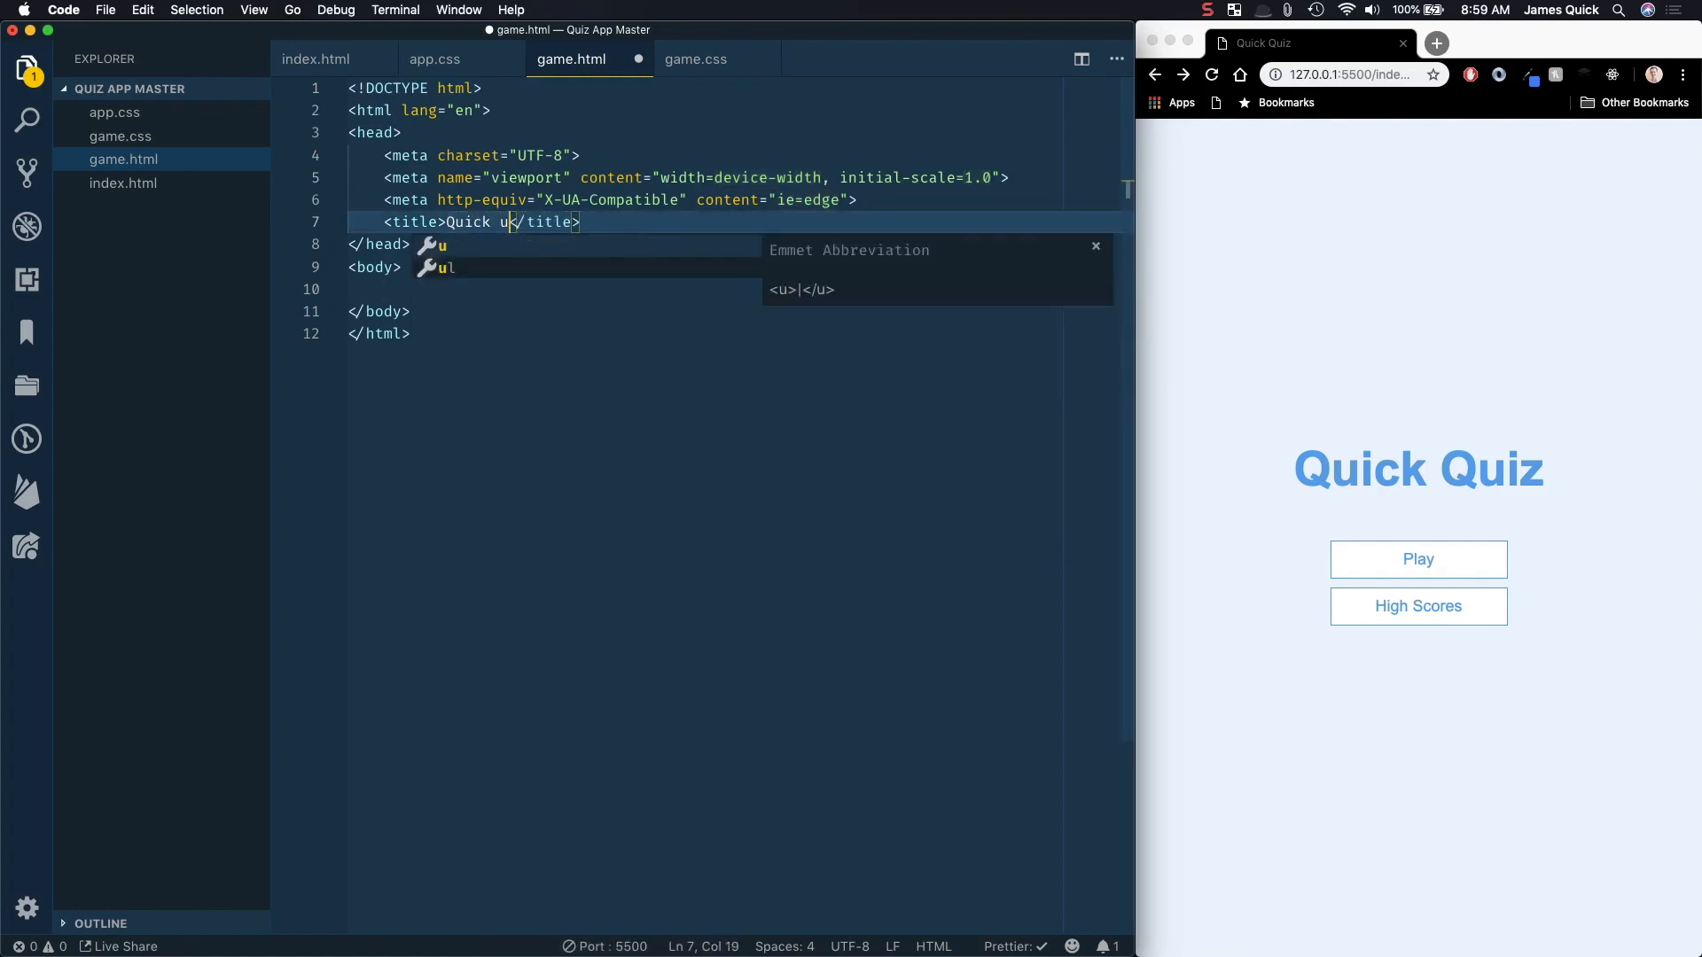
text(Quiz -)
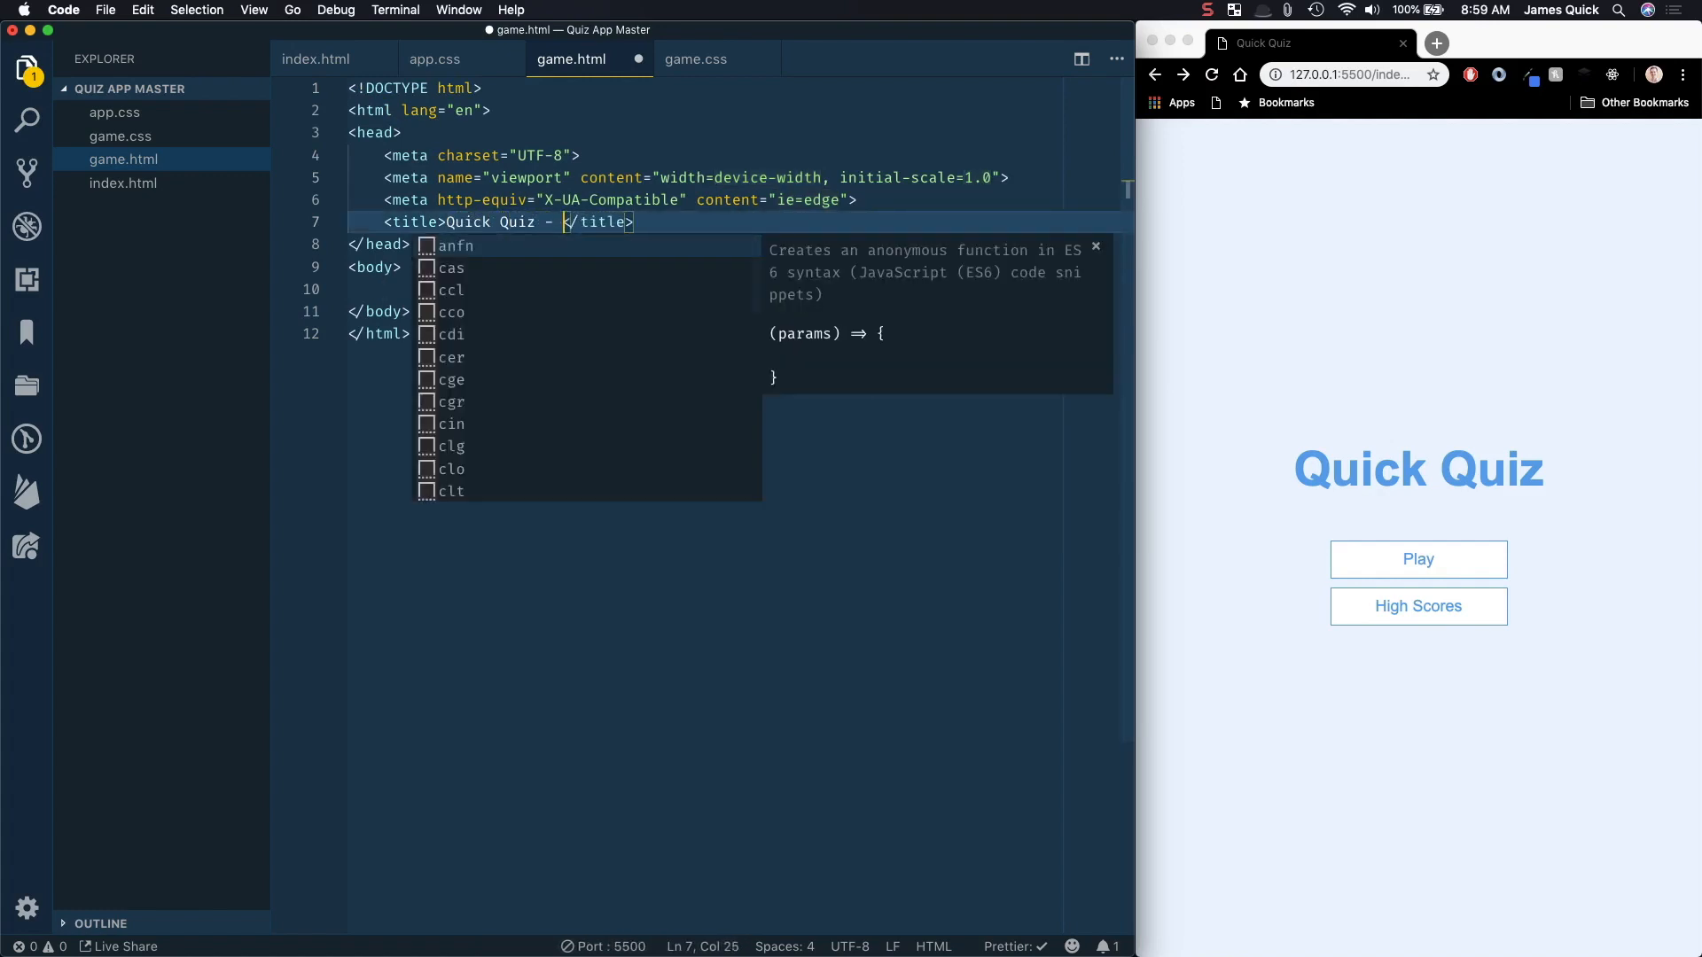
text(Play)
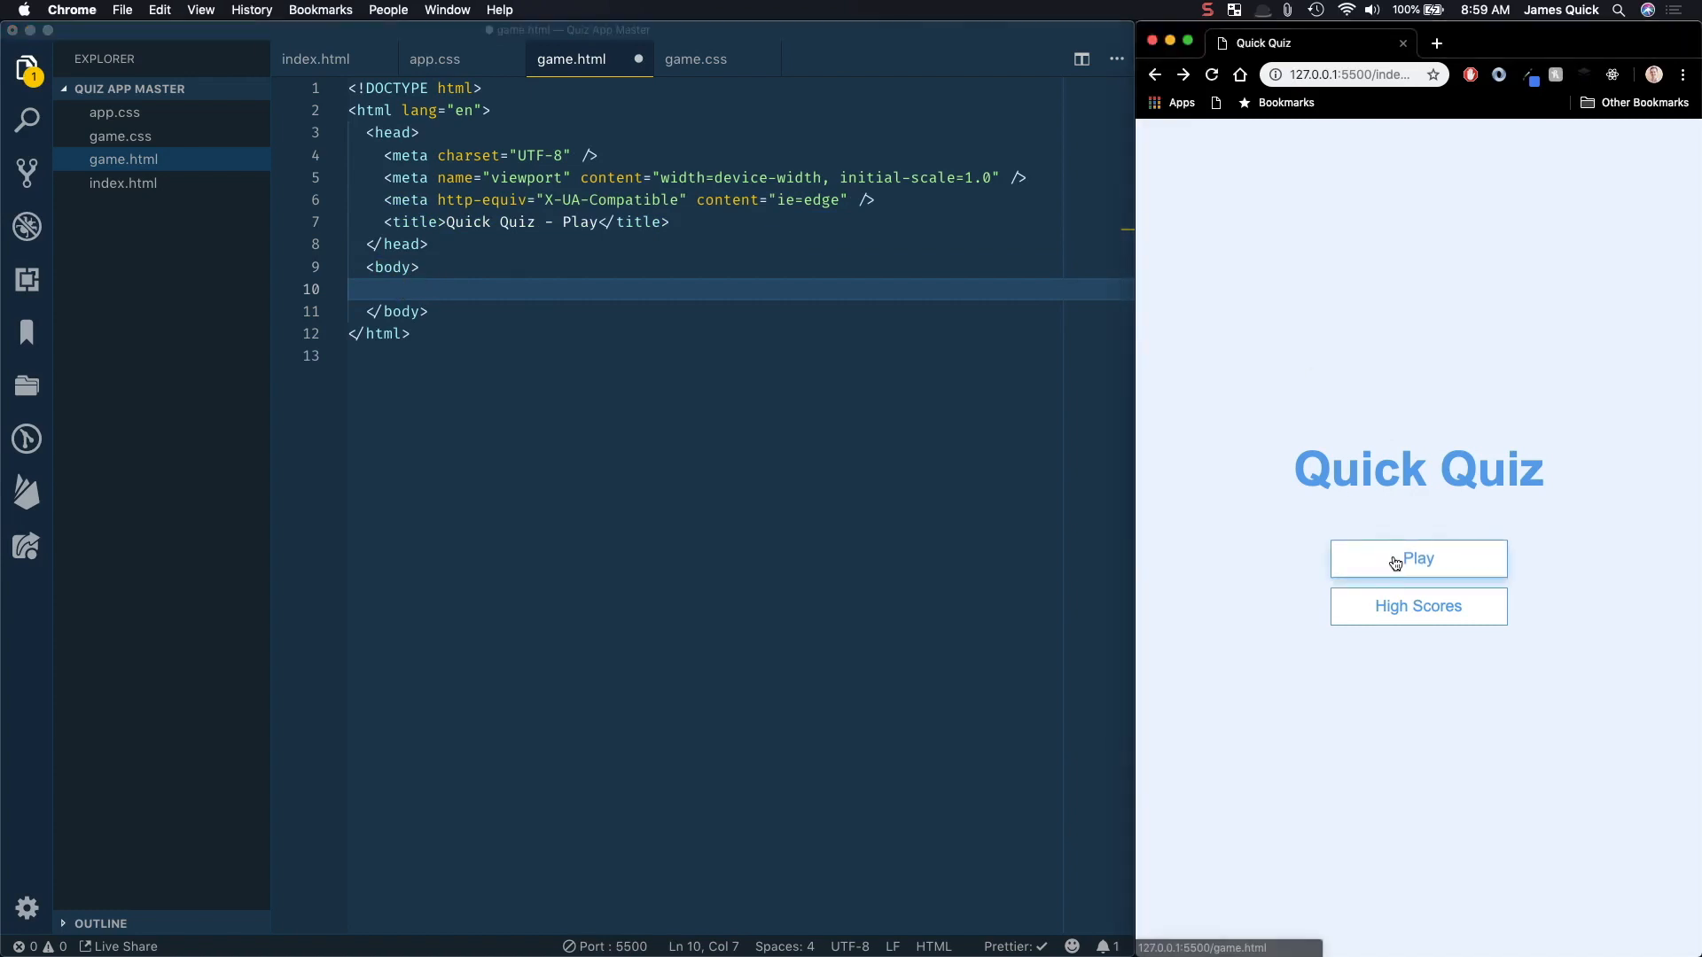
click(1416, 557)
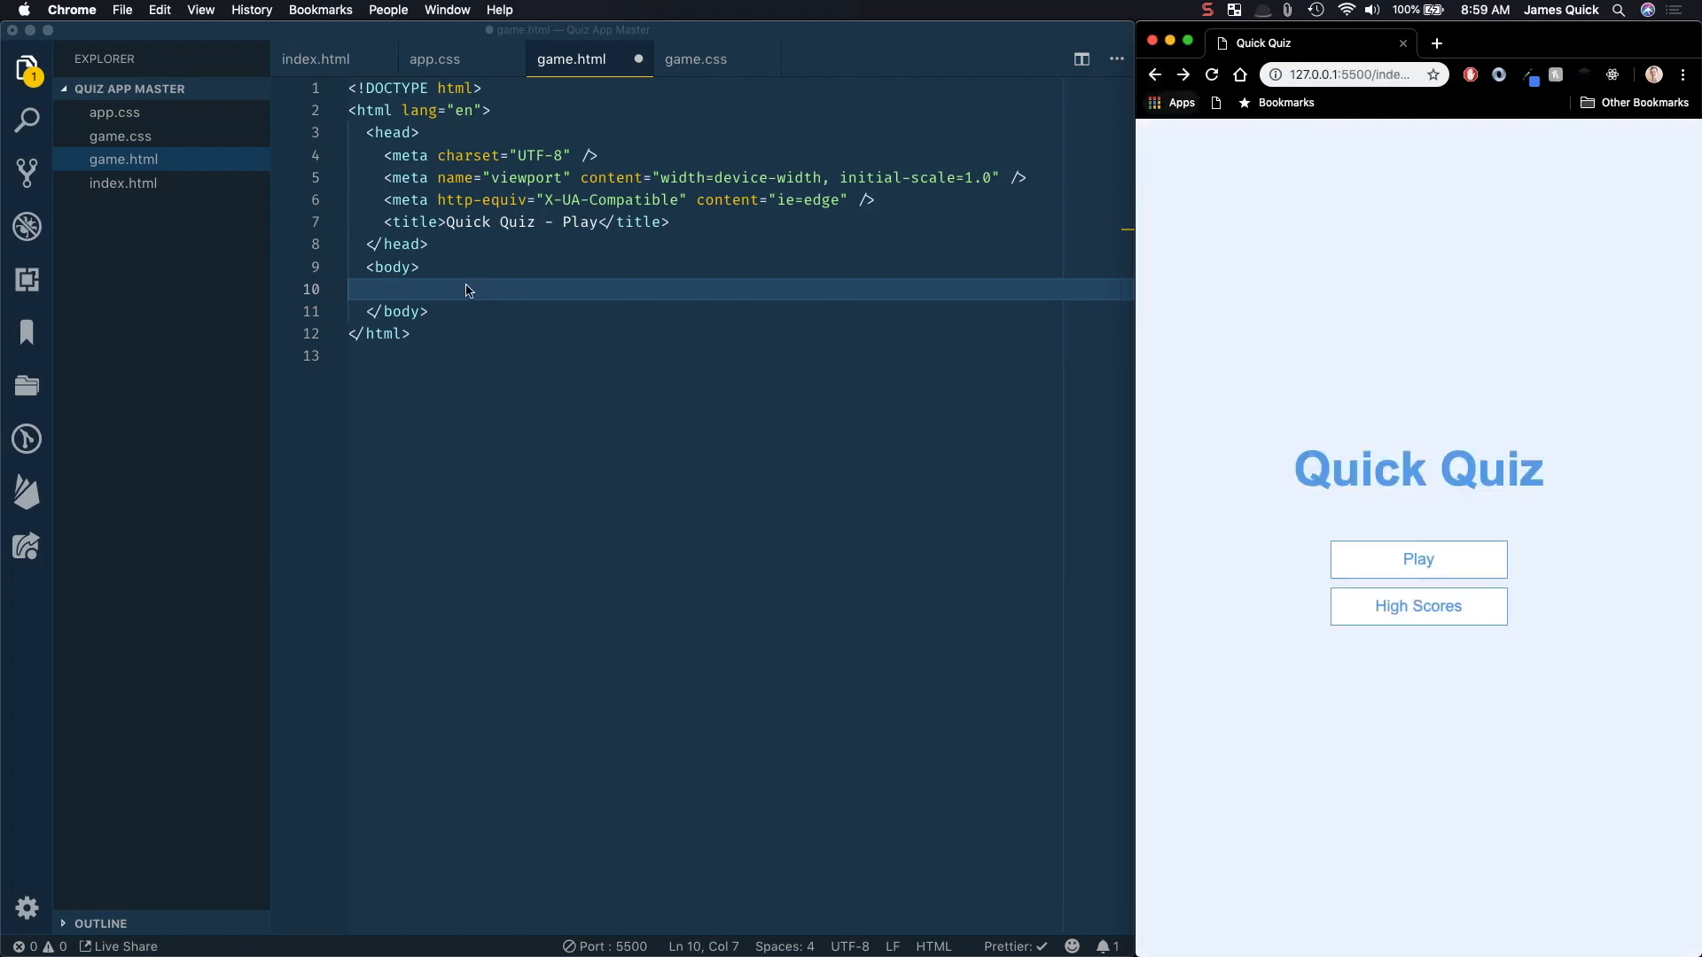
Step: Add div.container, div#game.justify-center.flex-column and the 'What is the answer to this questions?' h2
text(.container">)
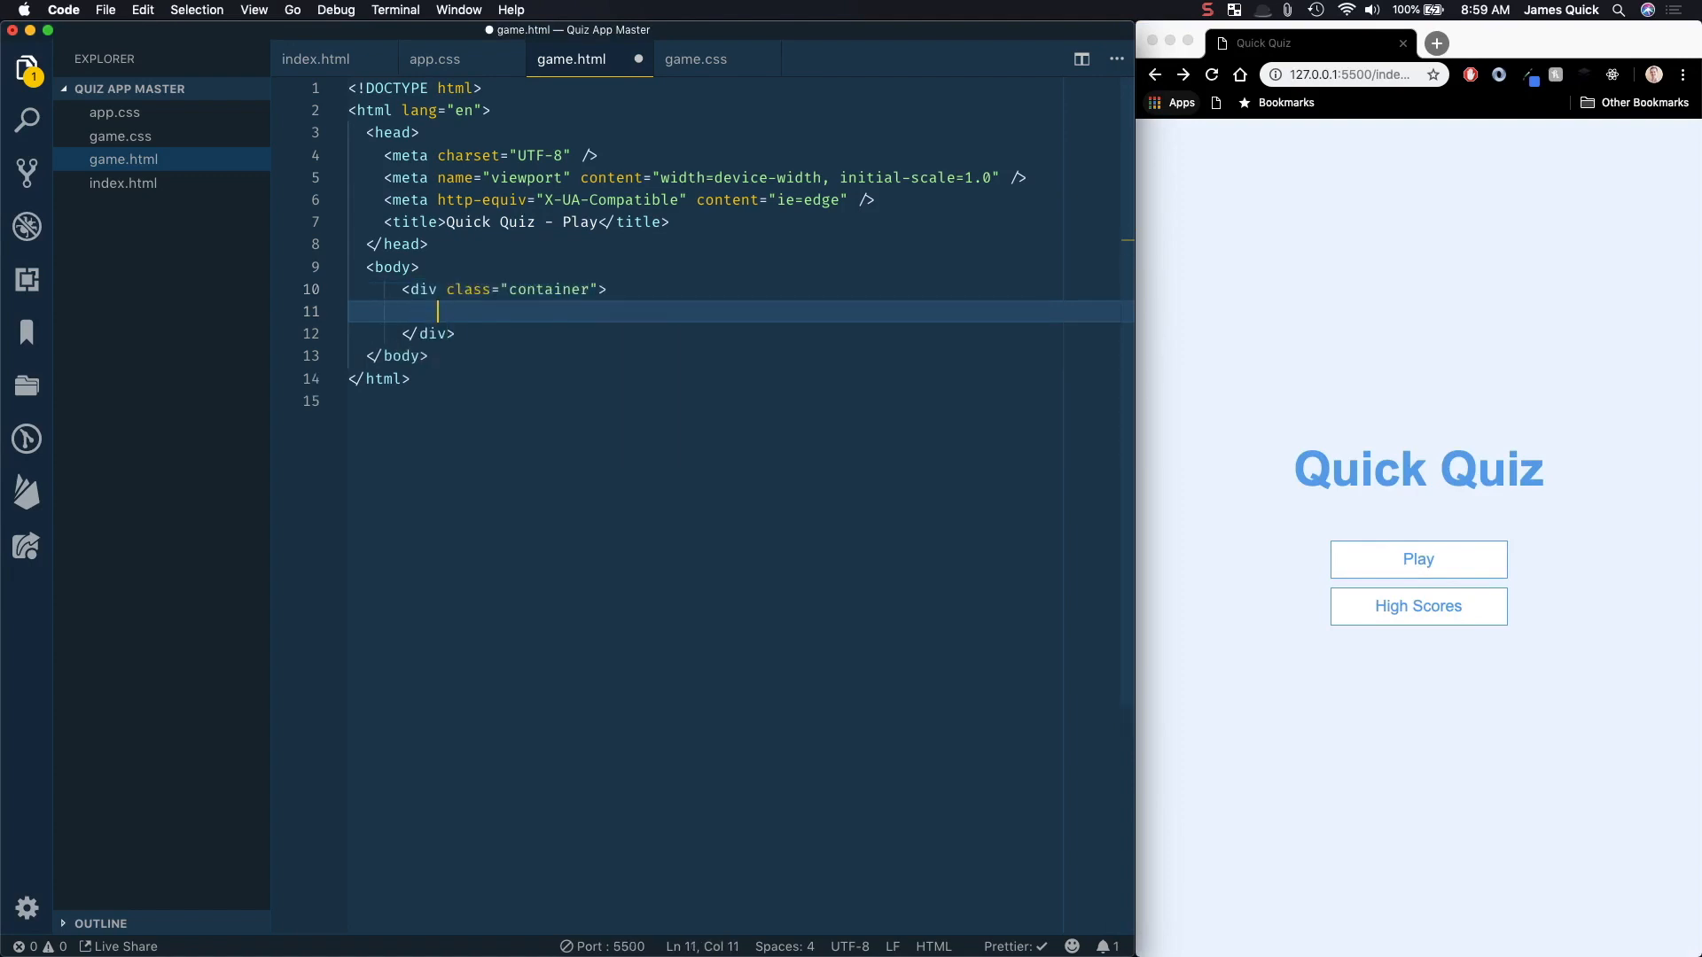
text(#)
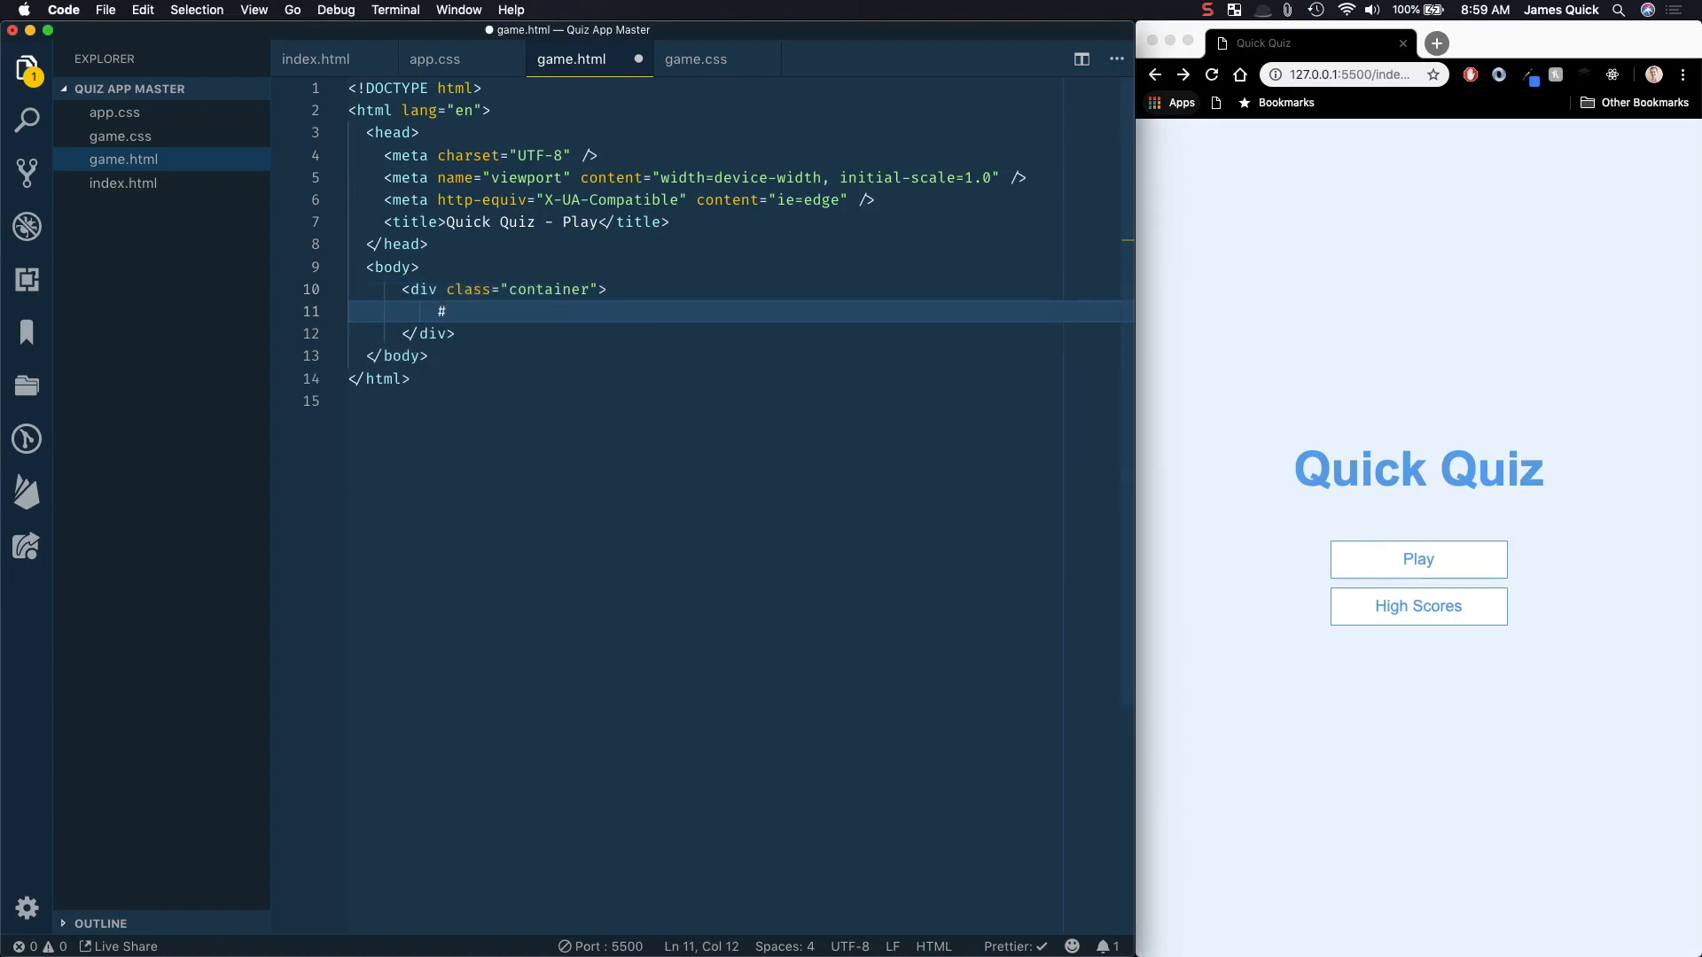
text(game.justify-center.)
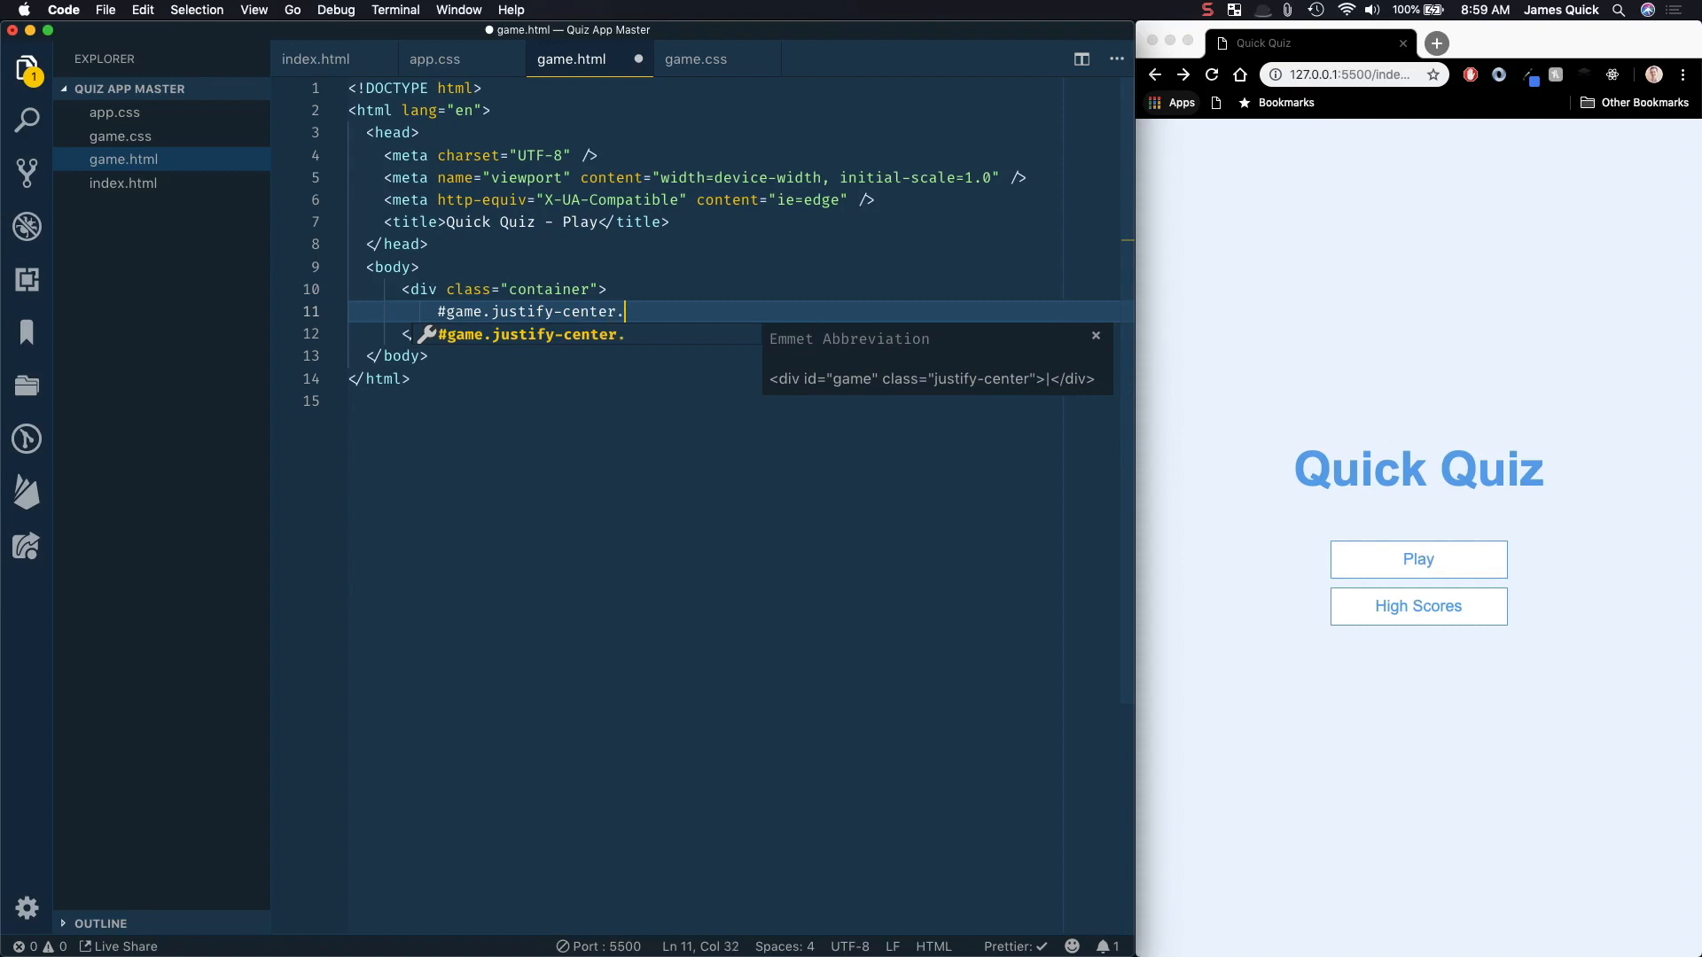
text(flex-column">)
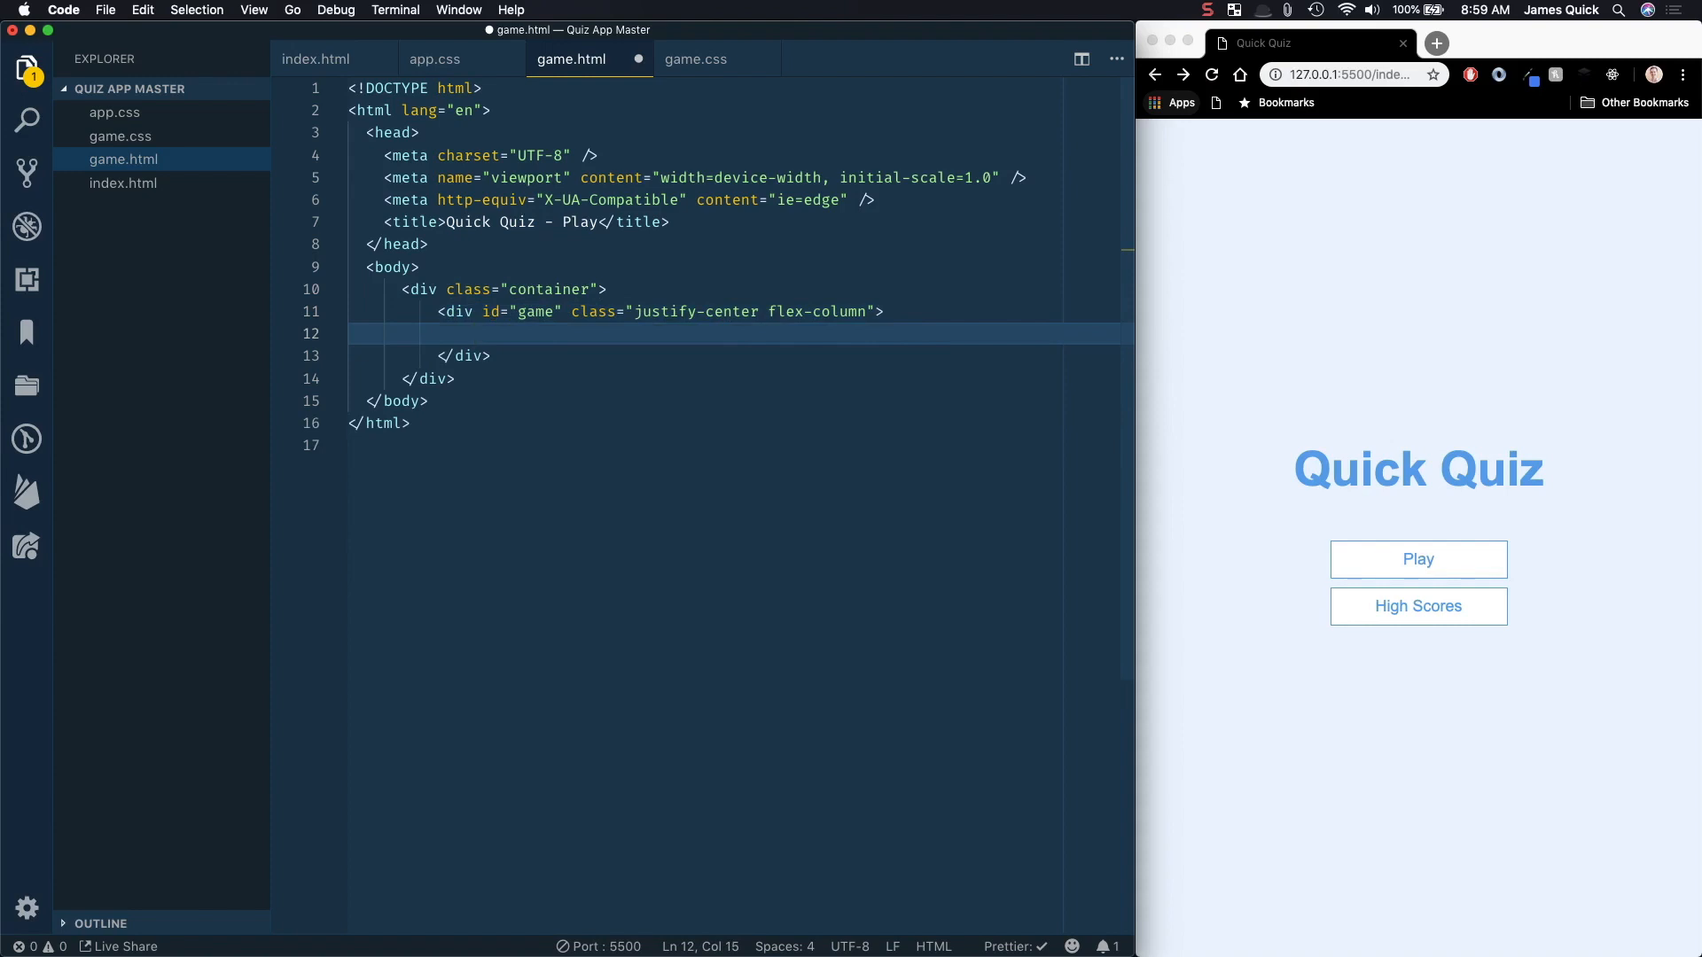
text(h2></h2>)
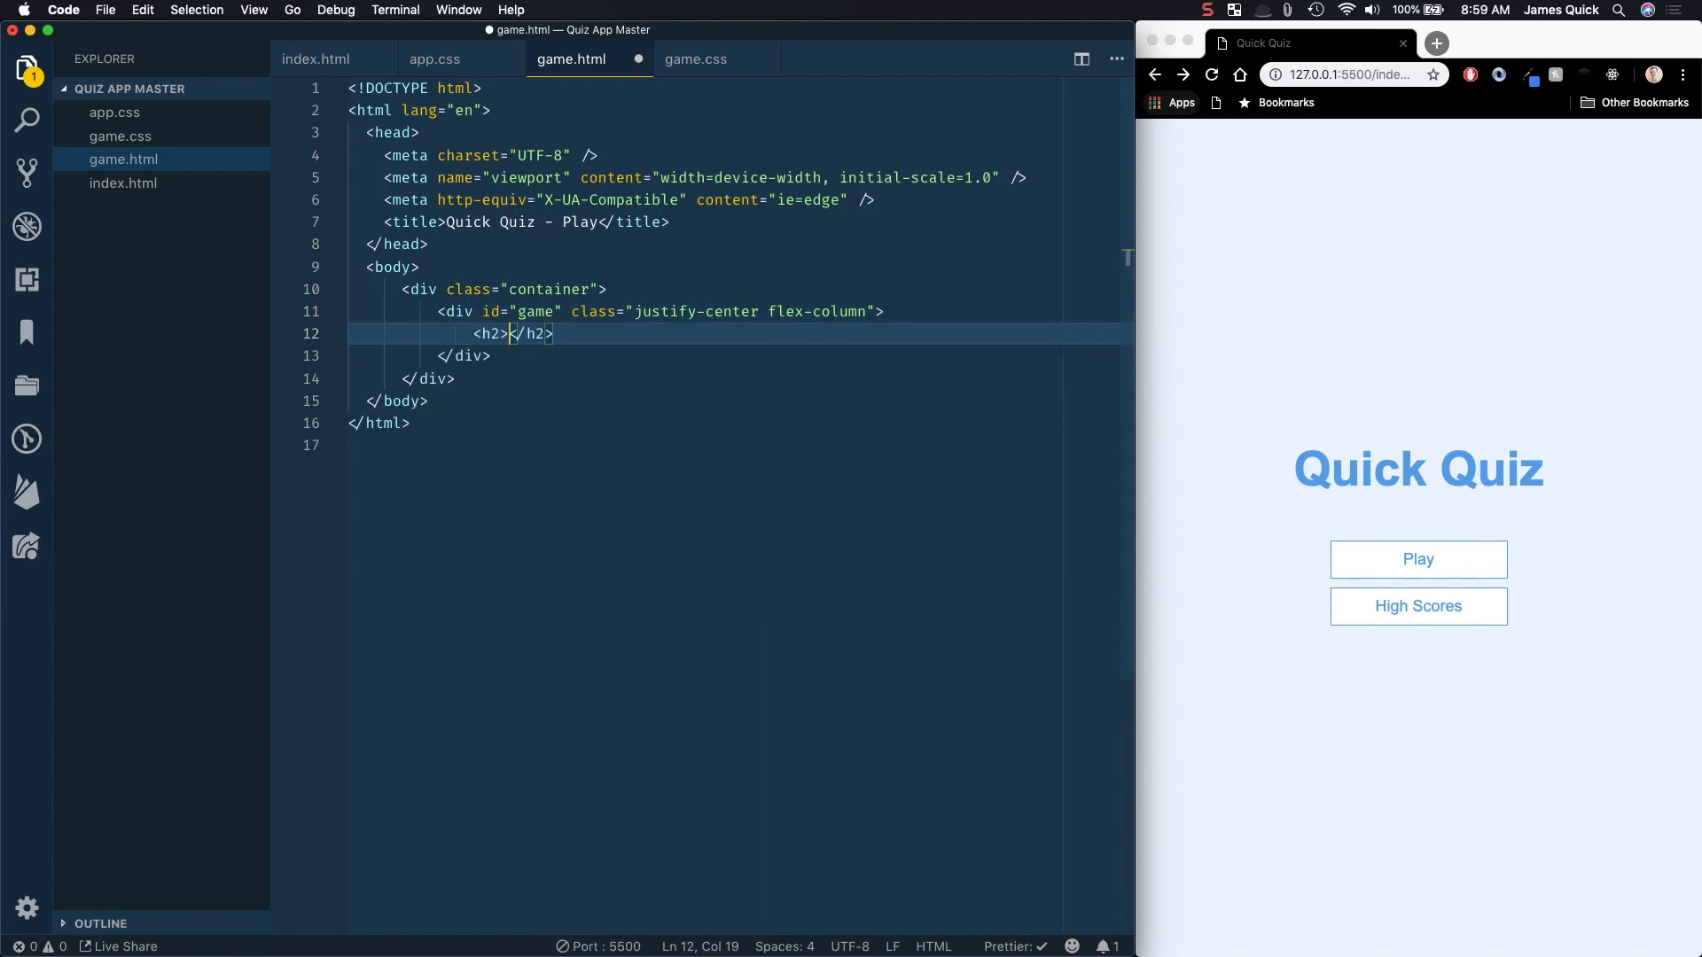
text(What is the answer to this questions?)
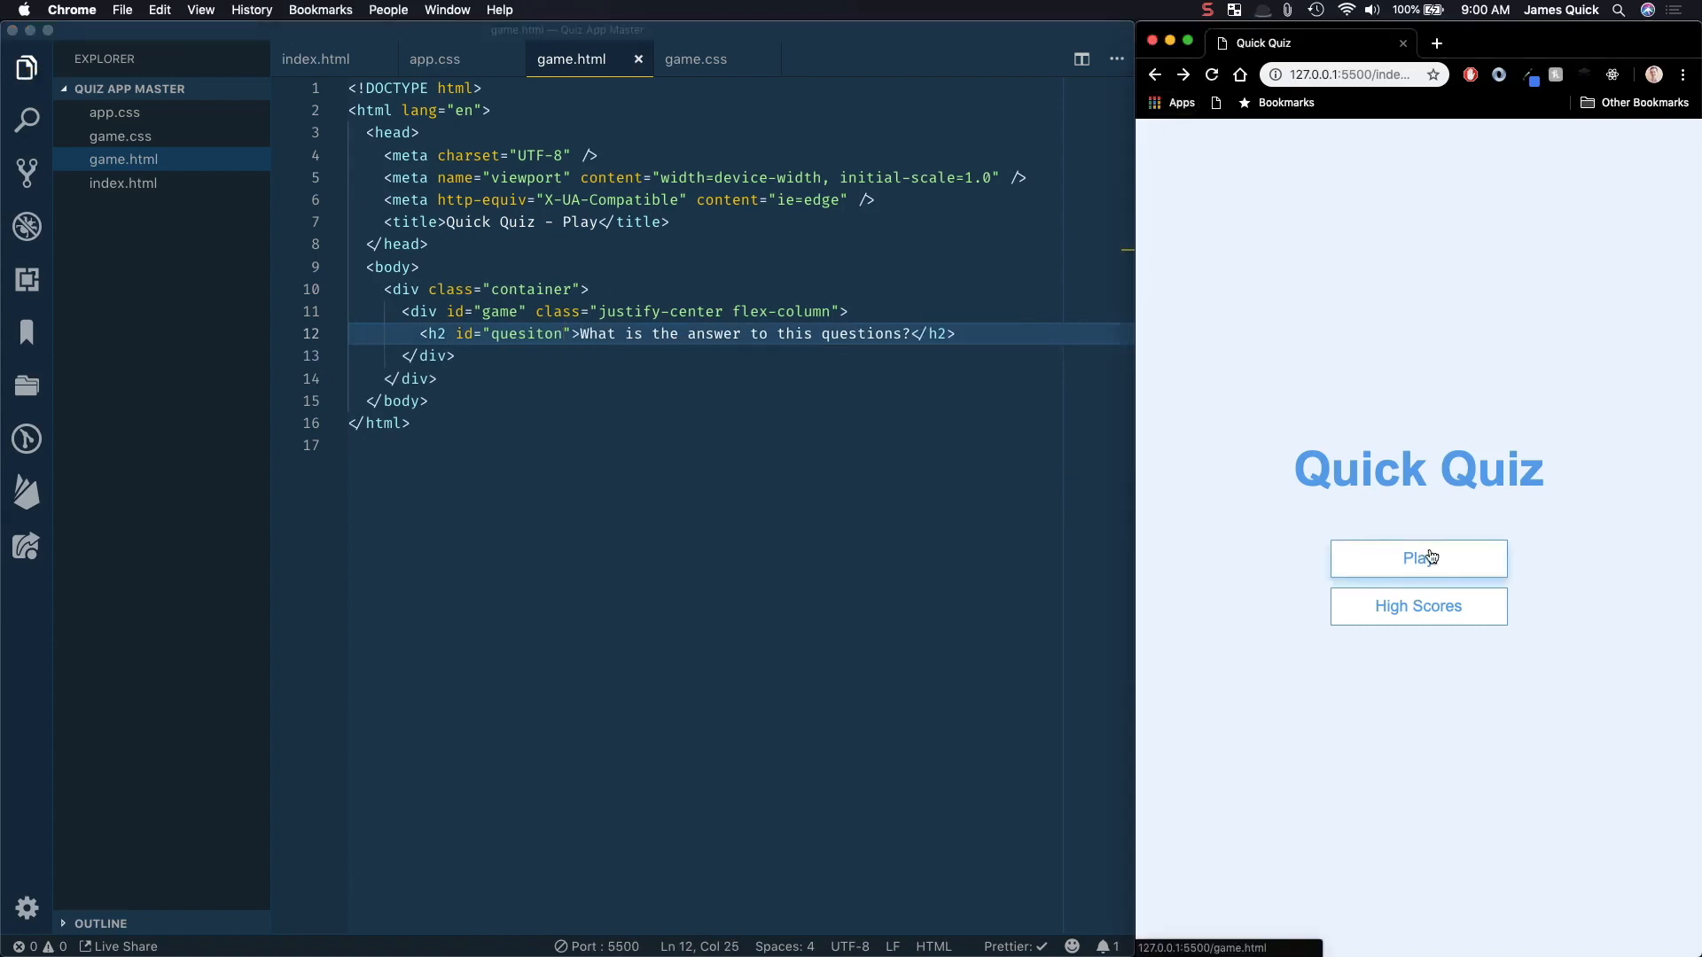
Step: Load the game page via Play in Chrome, then place the cursor after the title tag
click(1417, 557)
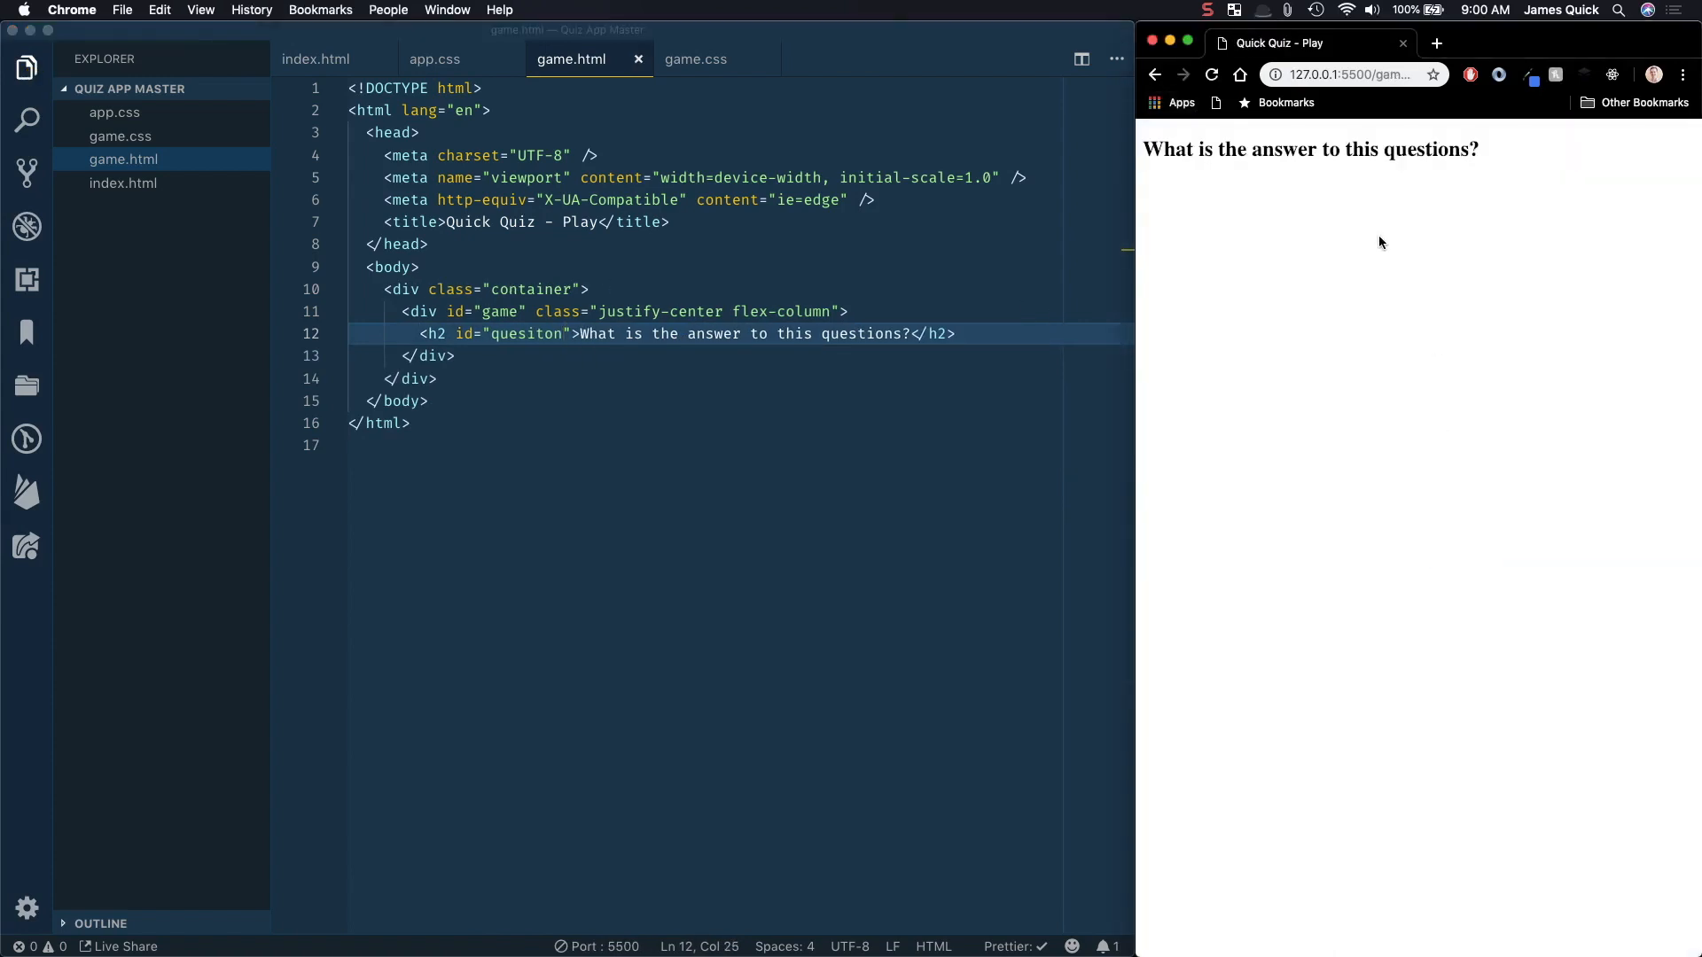
mouse_move(749, 290)
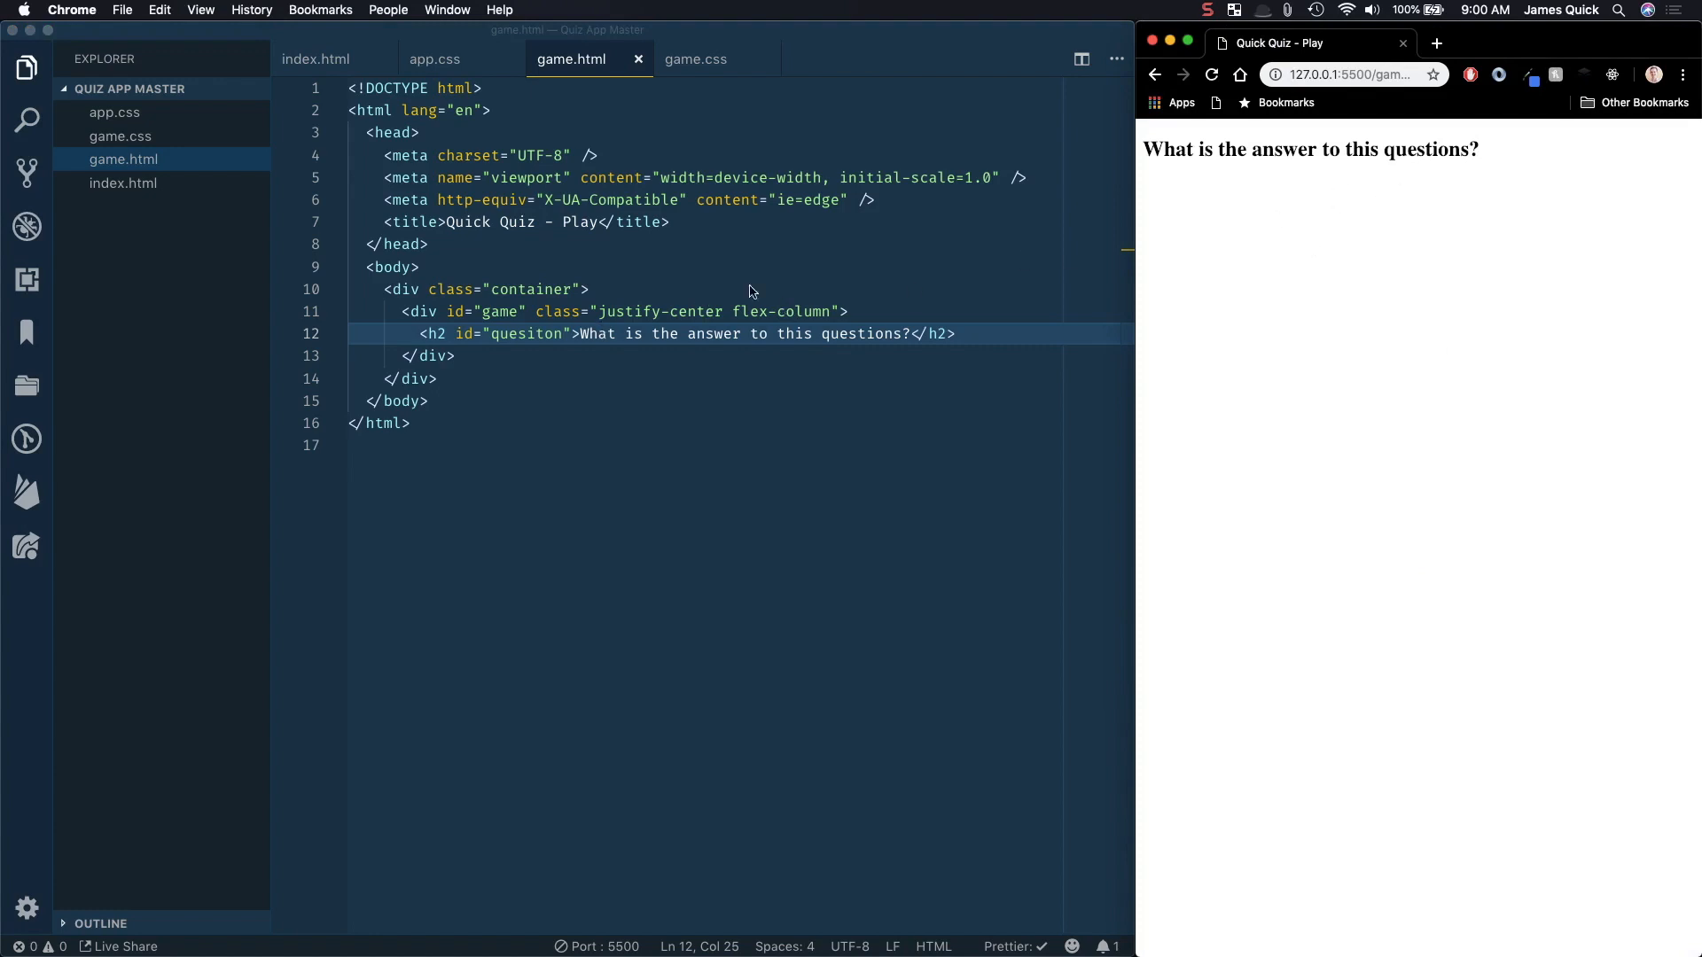
mouse_move(1501, 149)
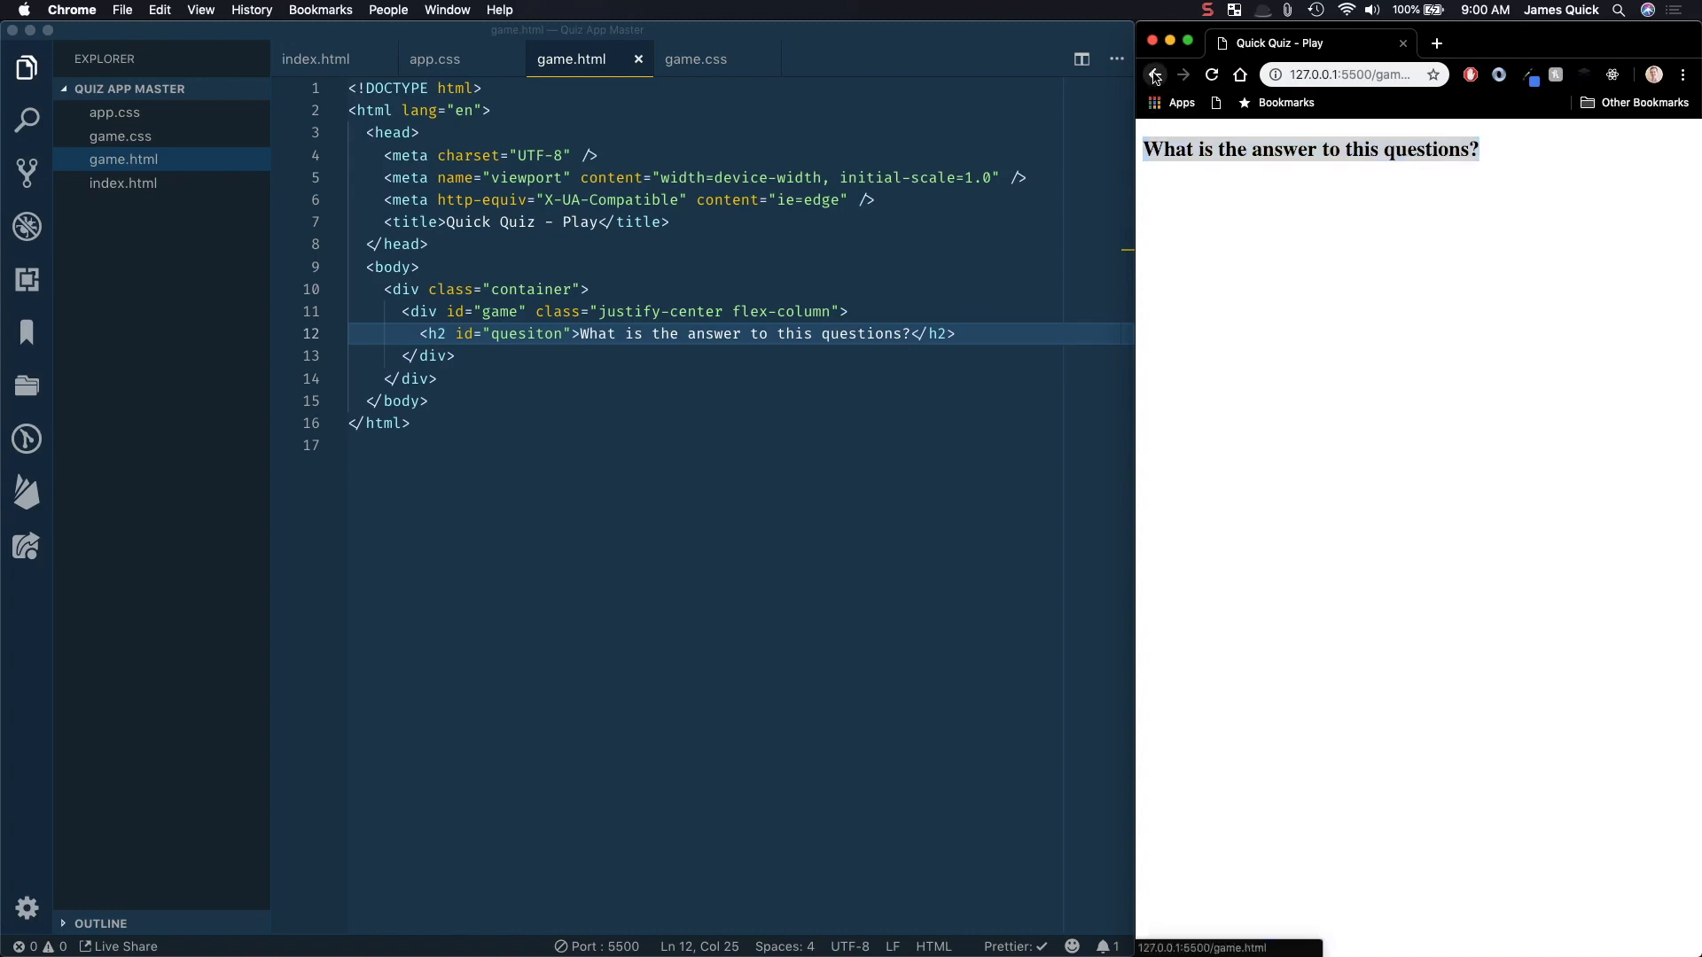
click(1154, 74)
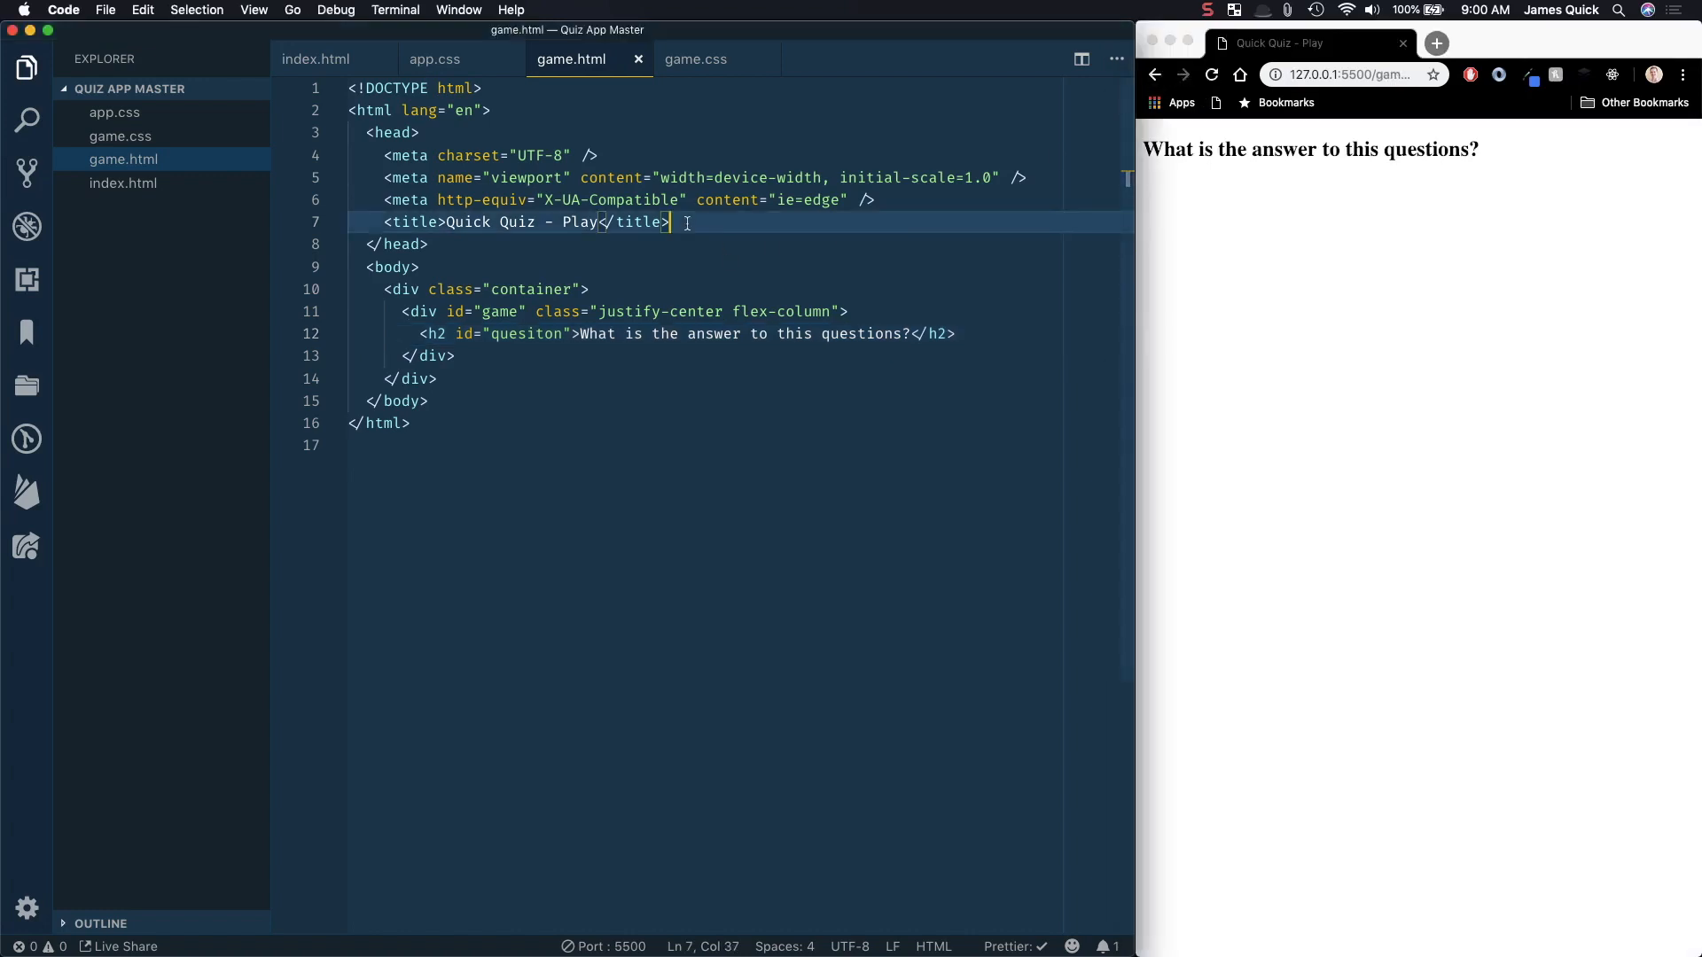
Step: Add stylesheet links for app.css and game.css to the game.html head
text(link rel="stylesheet" href="app.css" />)
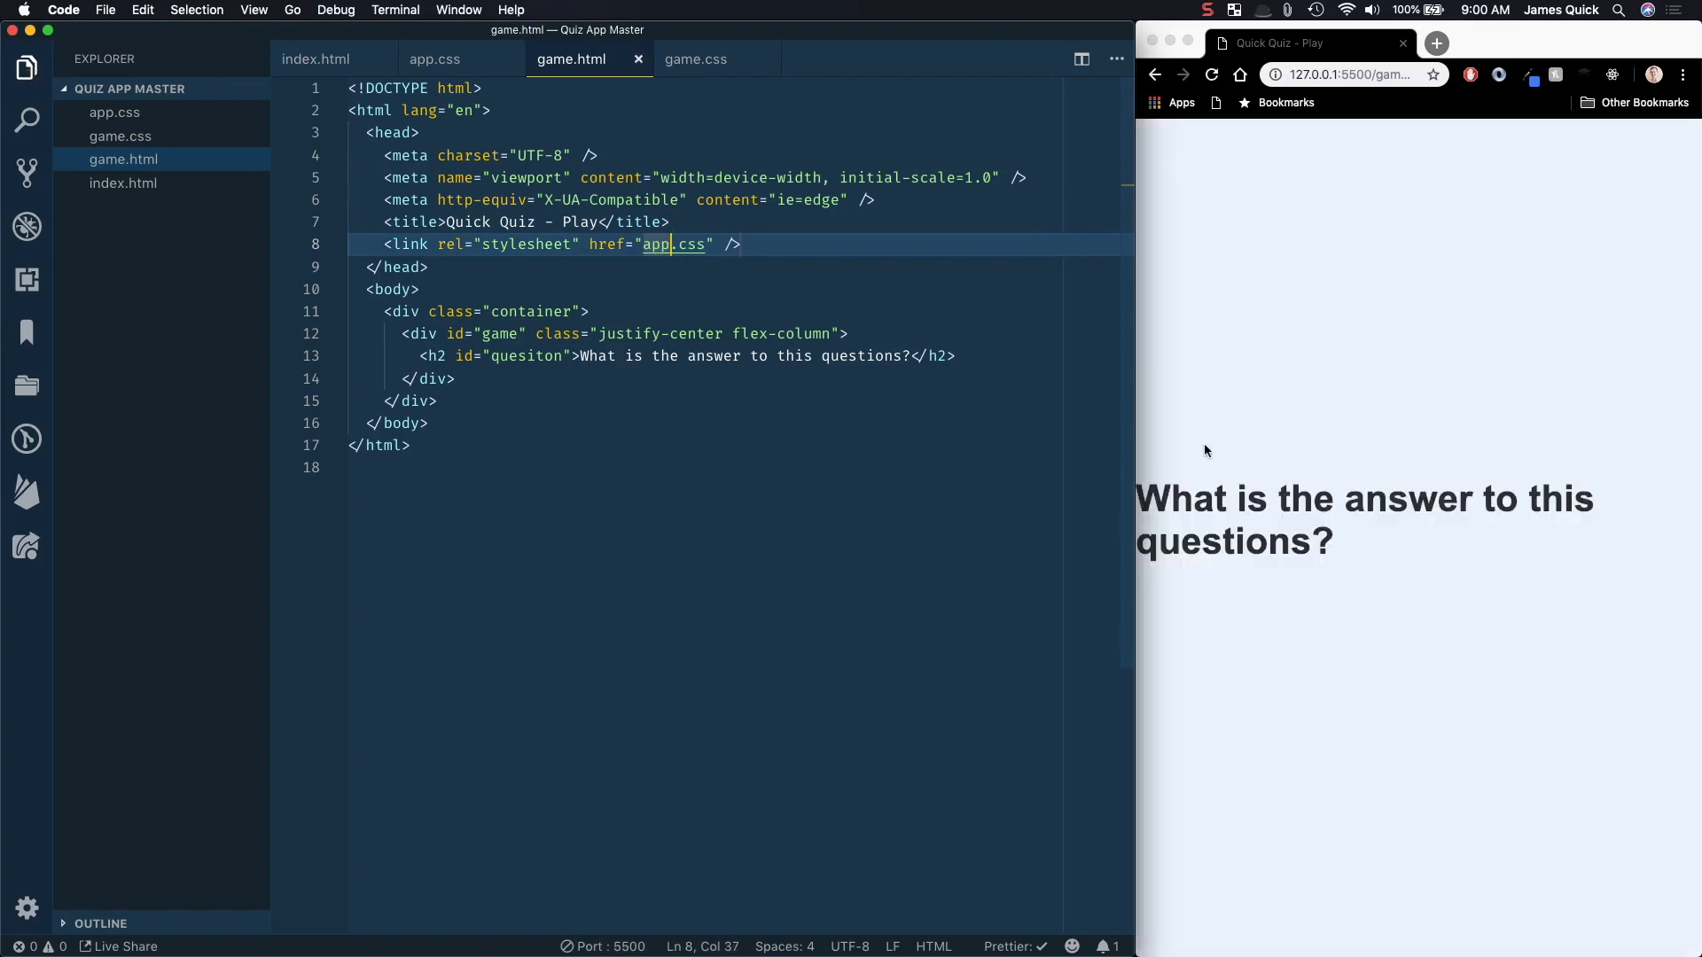
mouse_move(1416, 480)
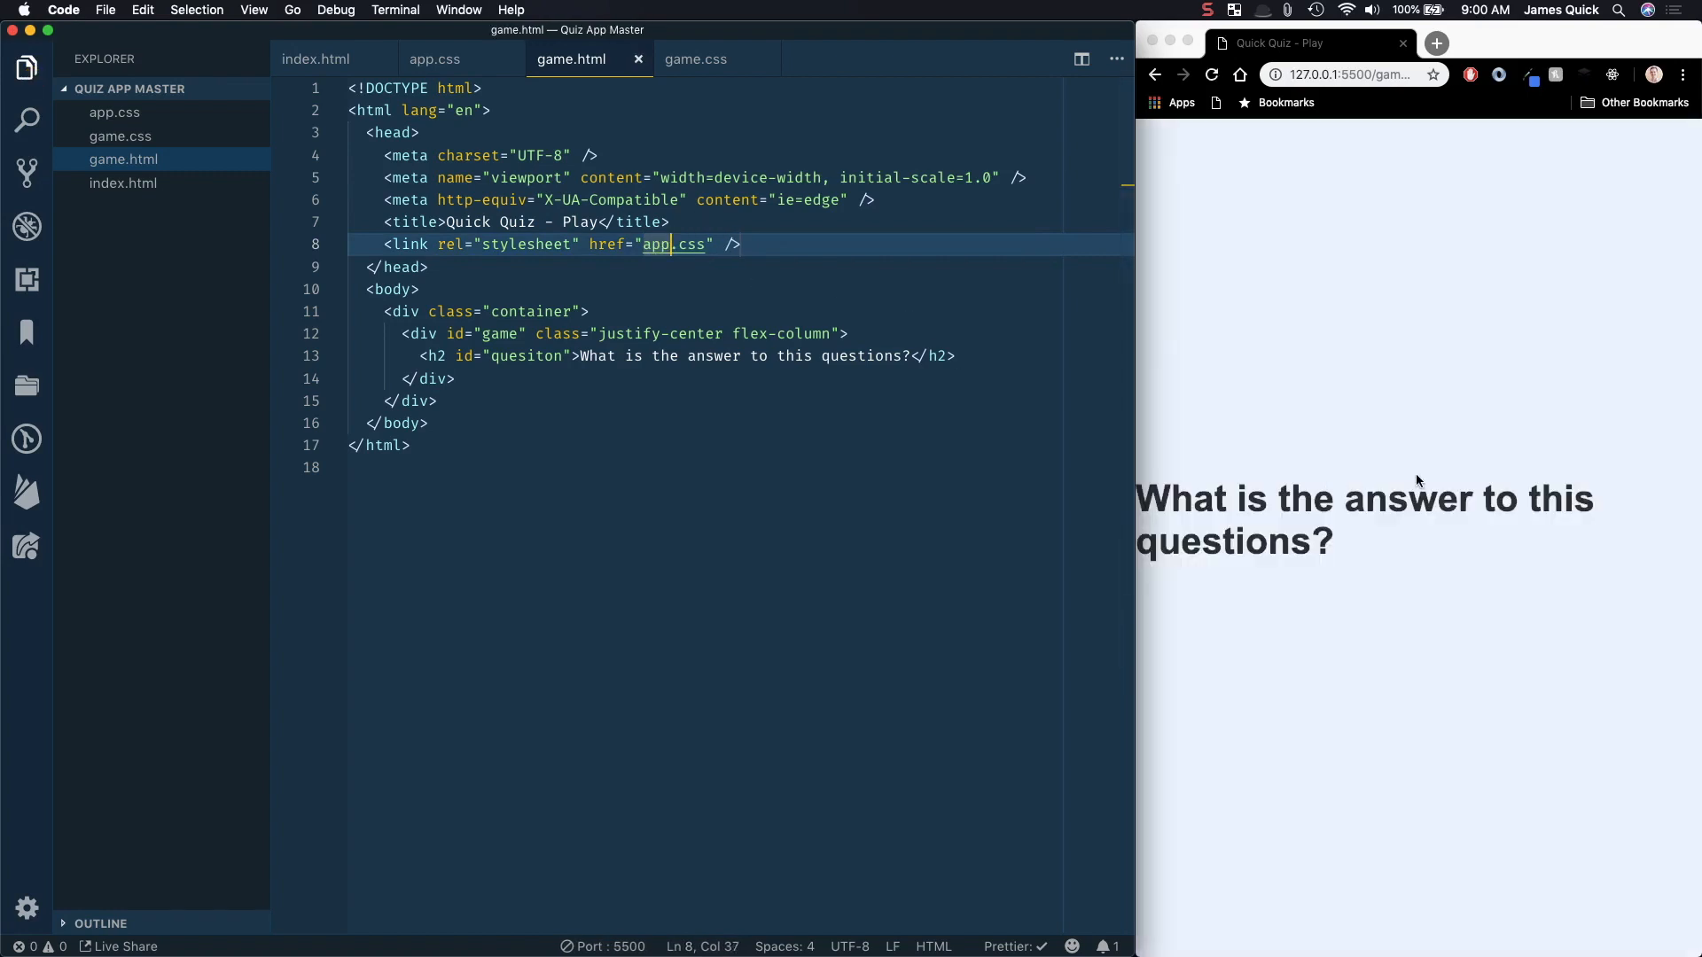
mouse_move(1241, 496)
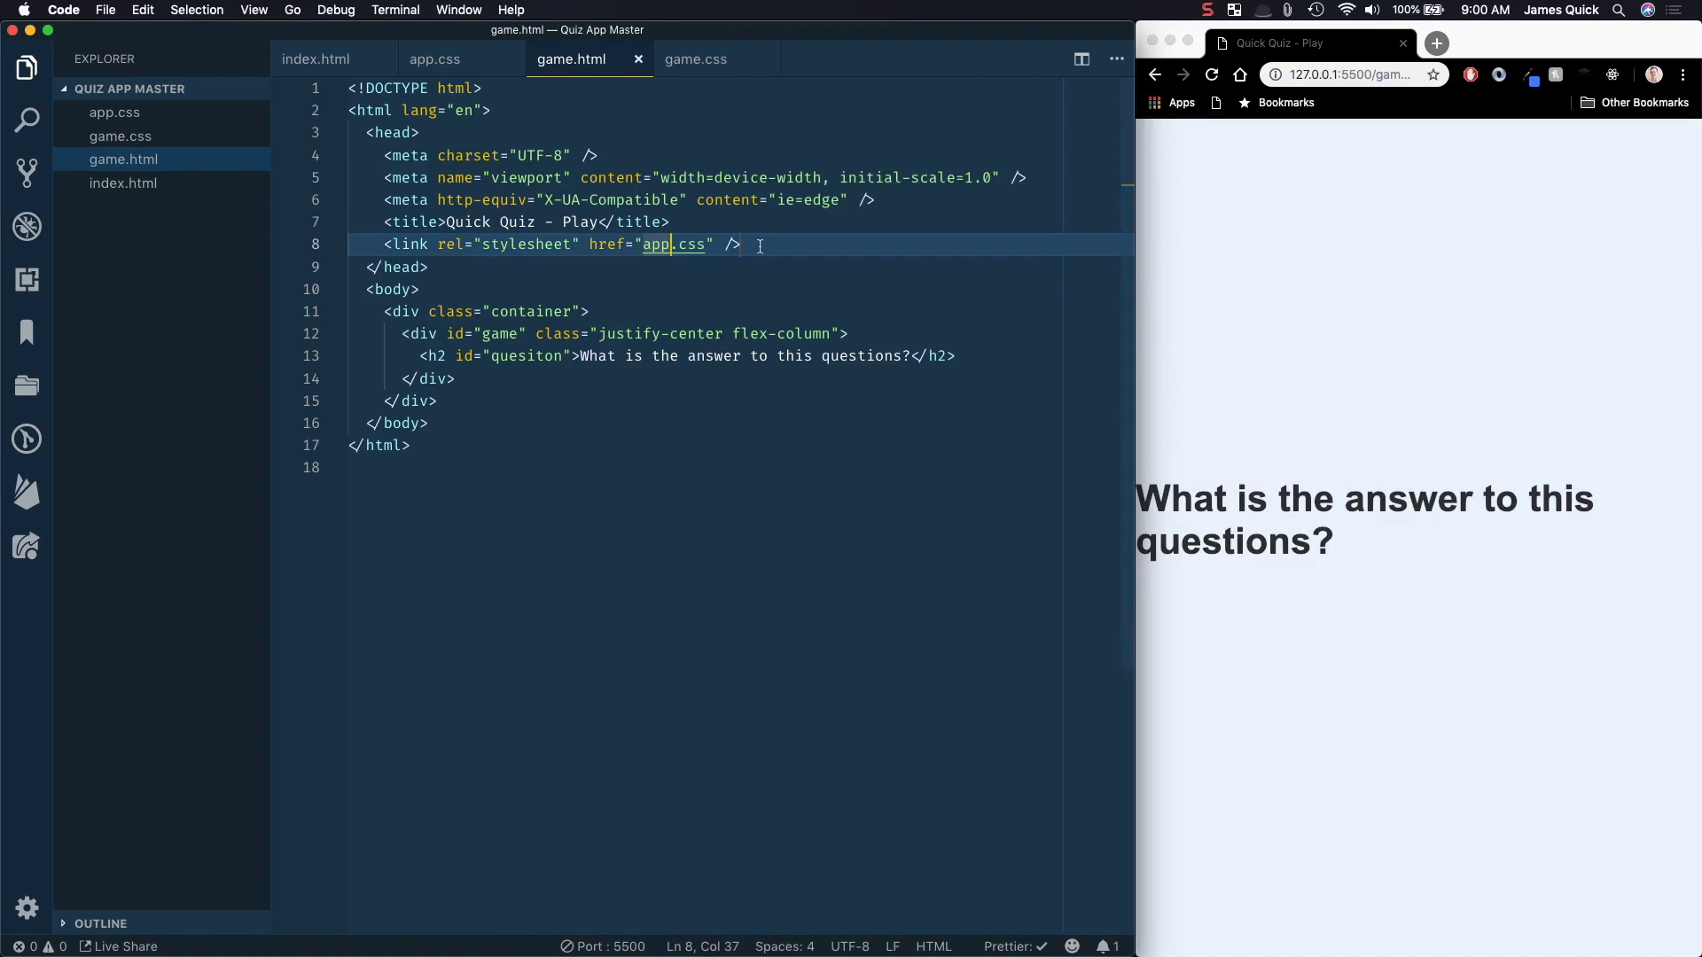
key(Return)
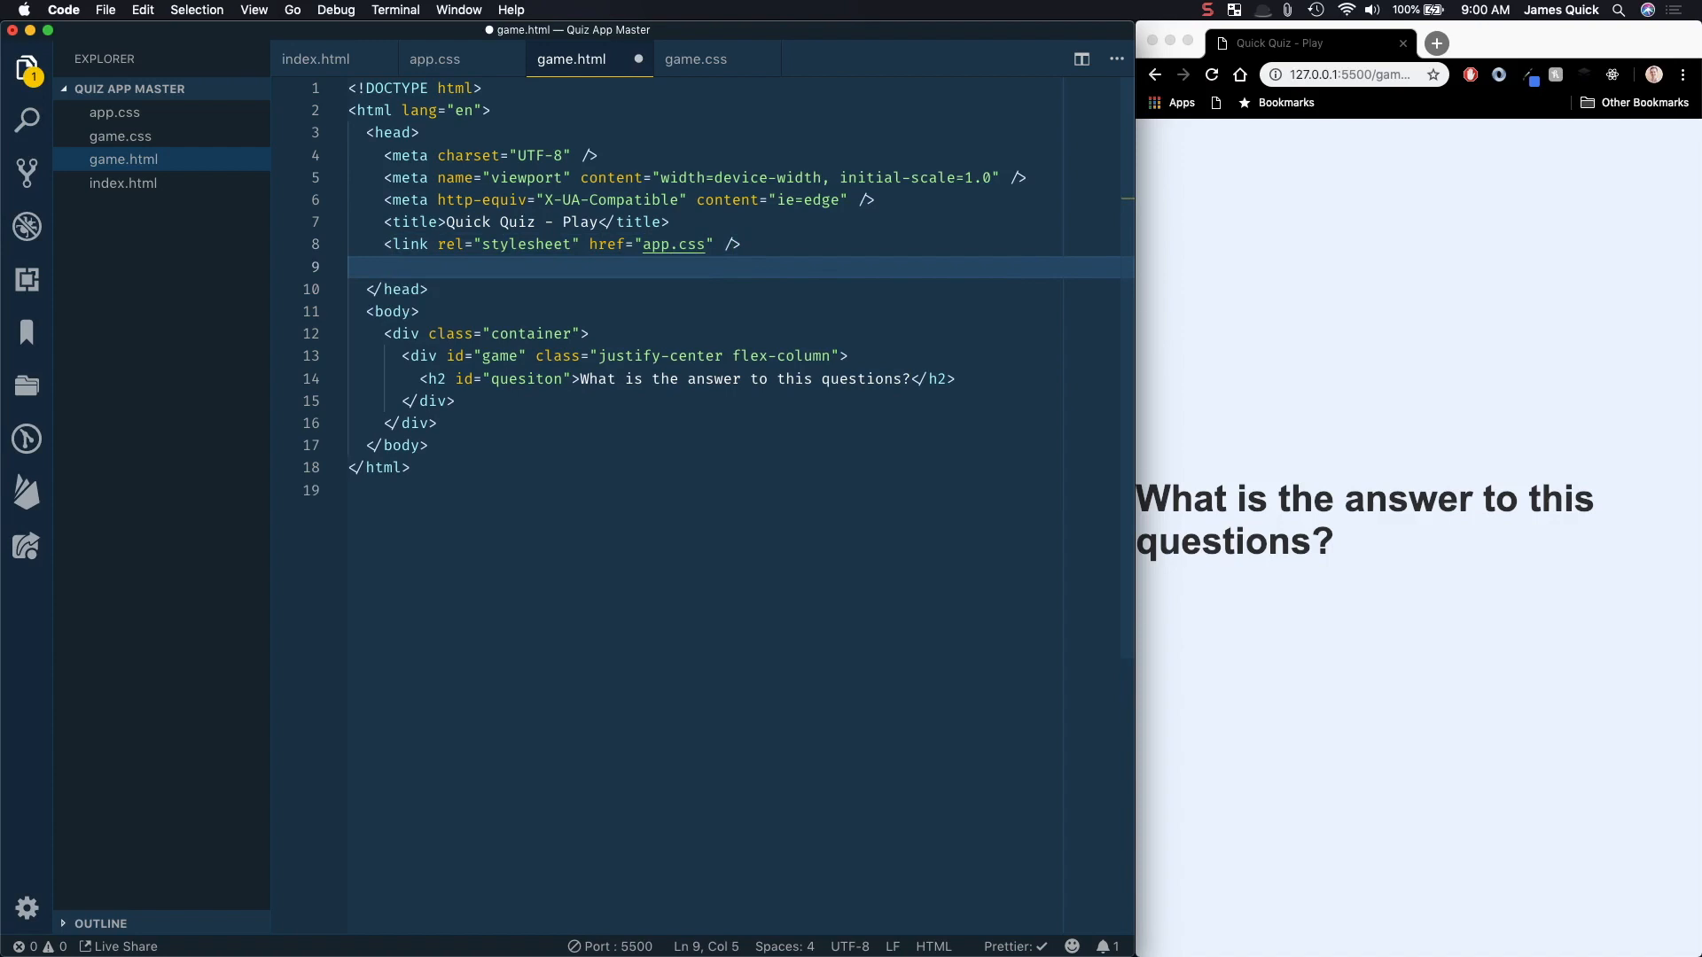
text(link rel="stylesheet" href="game.css" />)
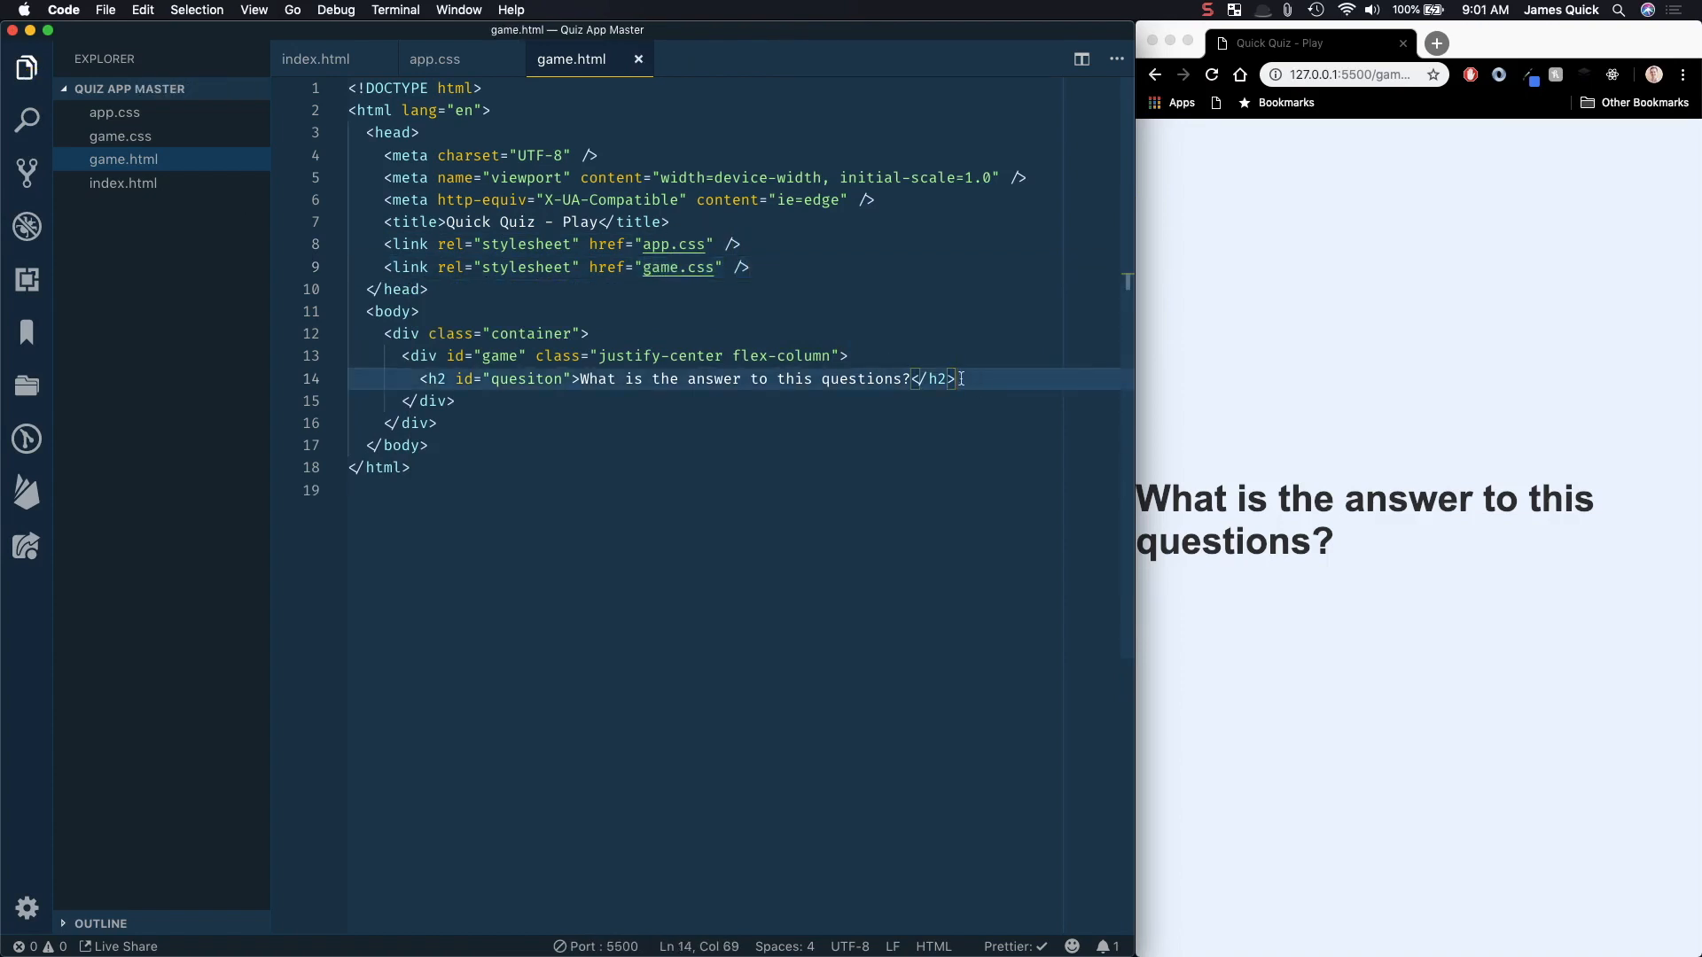
mouse_move(942, 379)
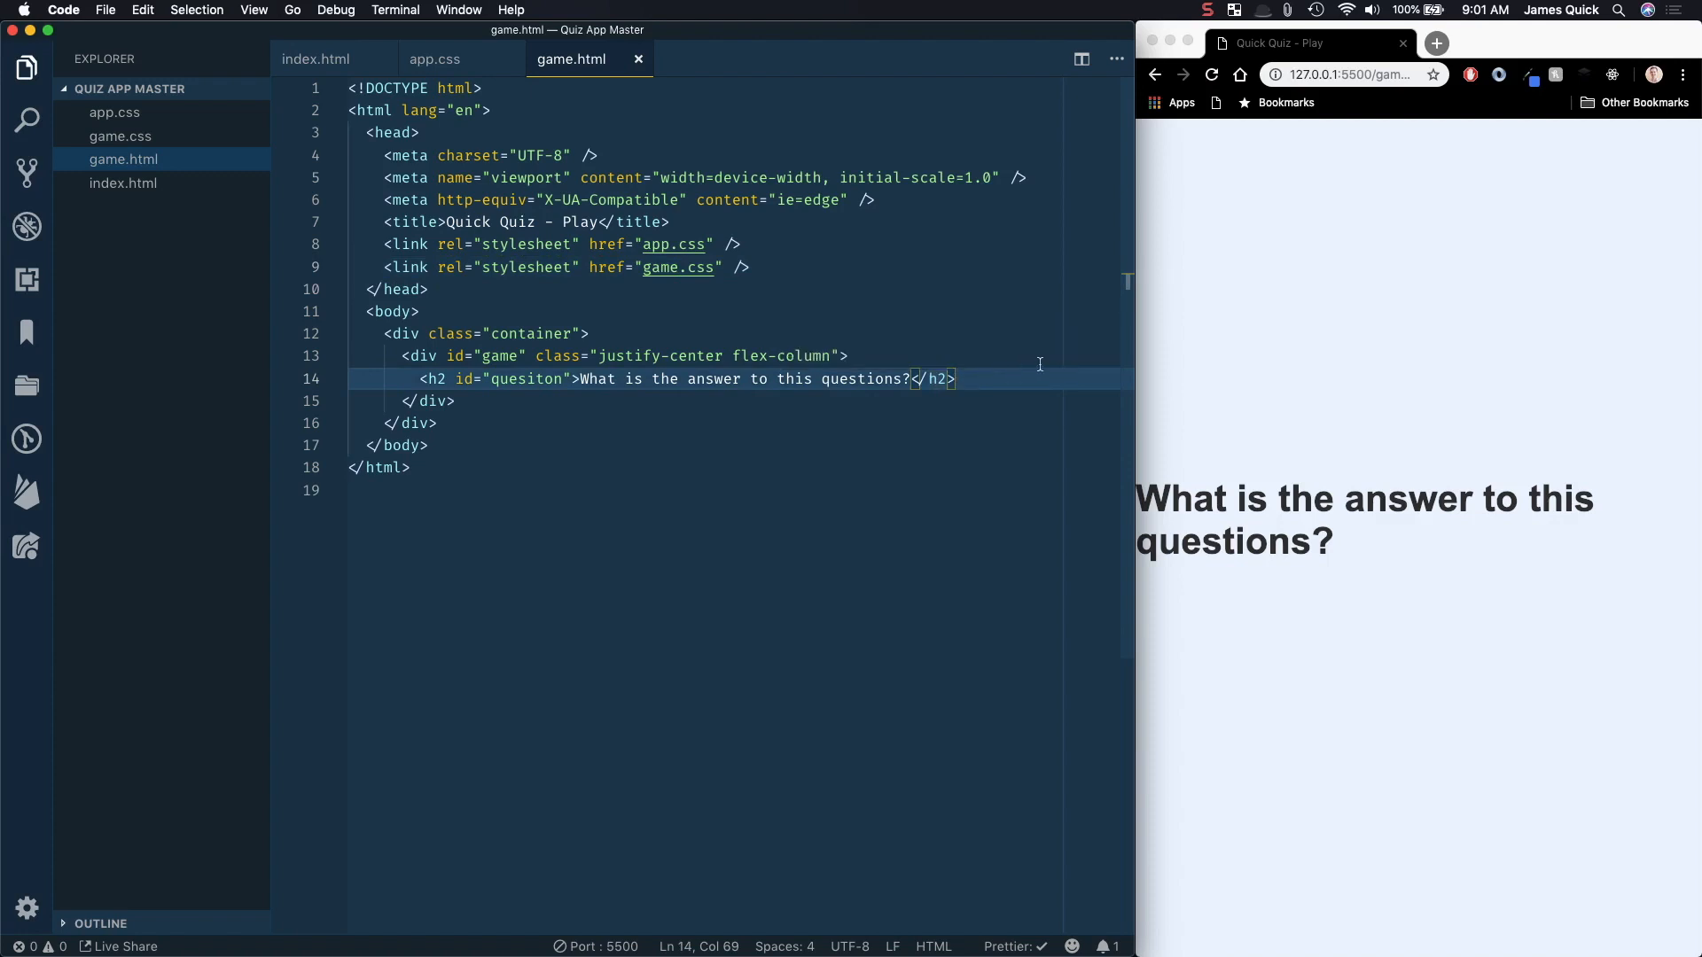
mouse_move(969, 369)
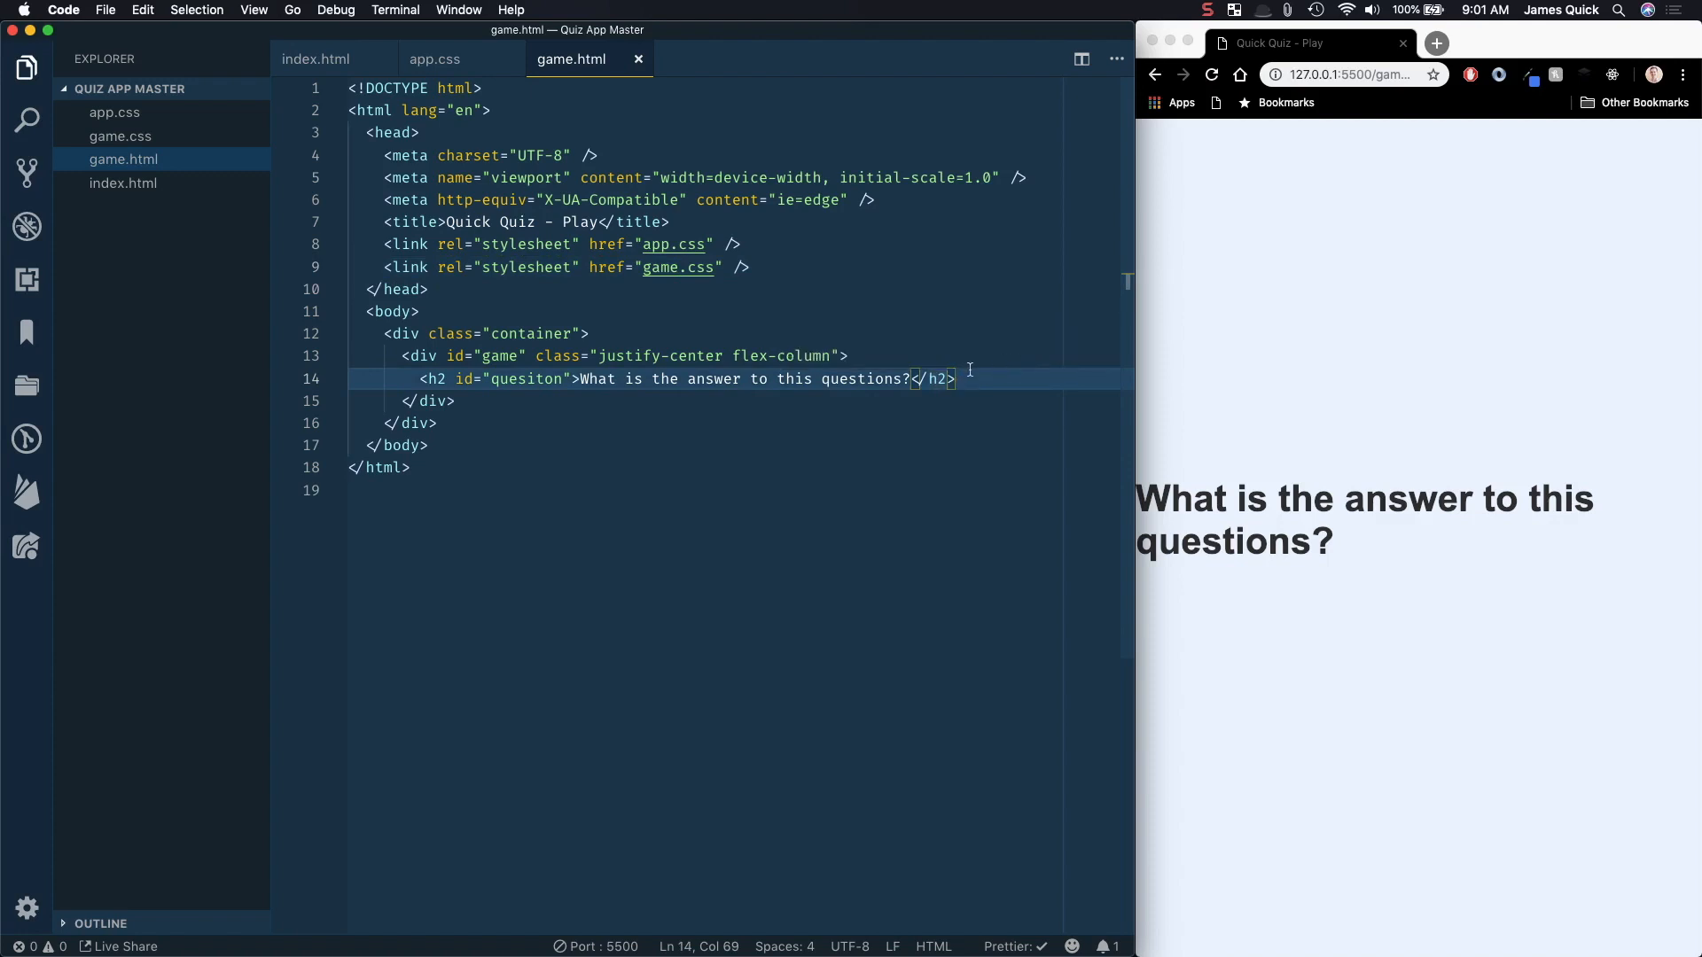
Step: Add a div.choice-container holding p.choice-prefix 'A' and p.choice-text 'Choice 1' below the heading
key(Return)
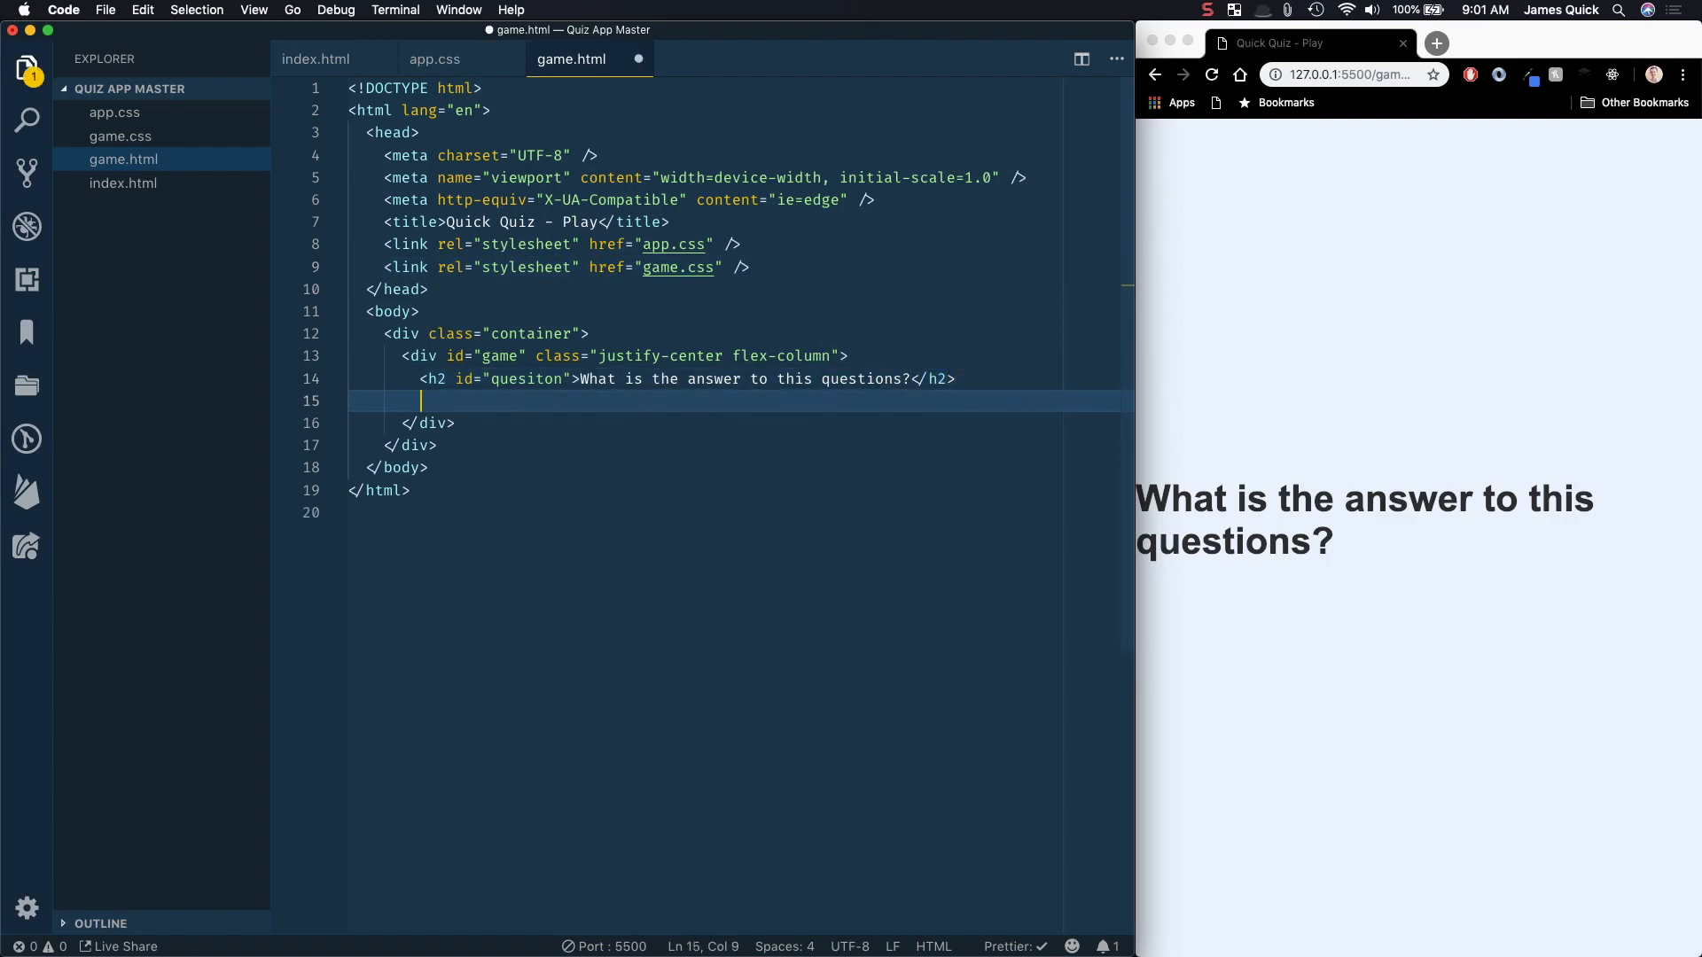
text(.choice-)
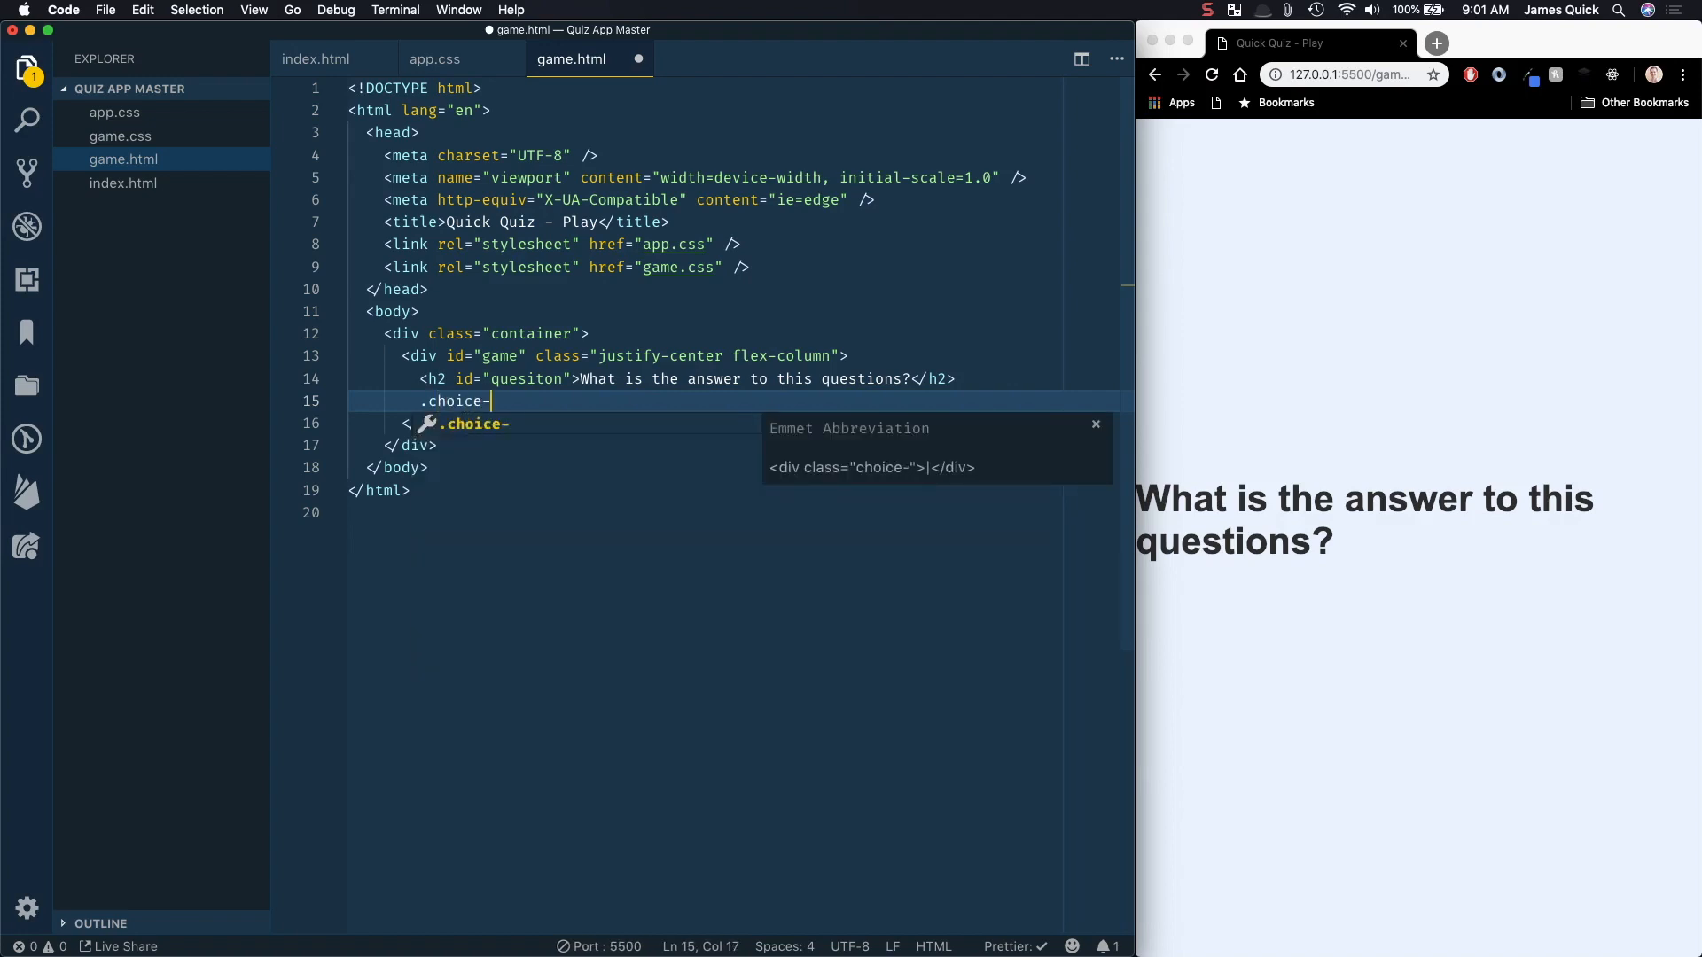
text(container">)
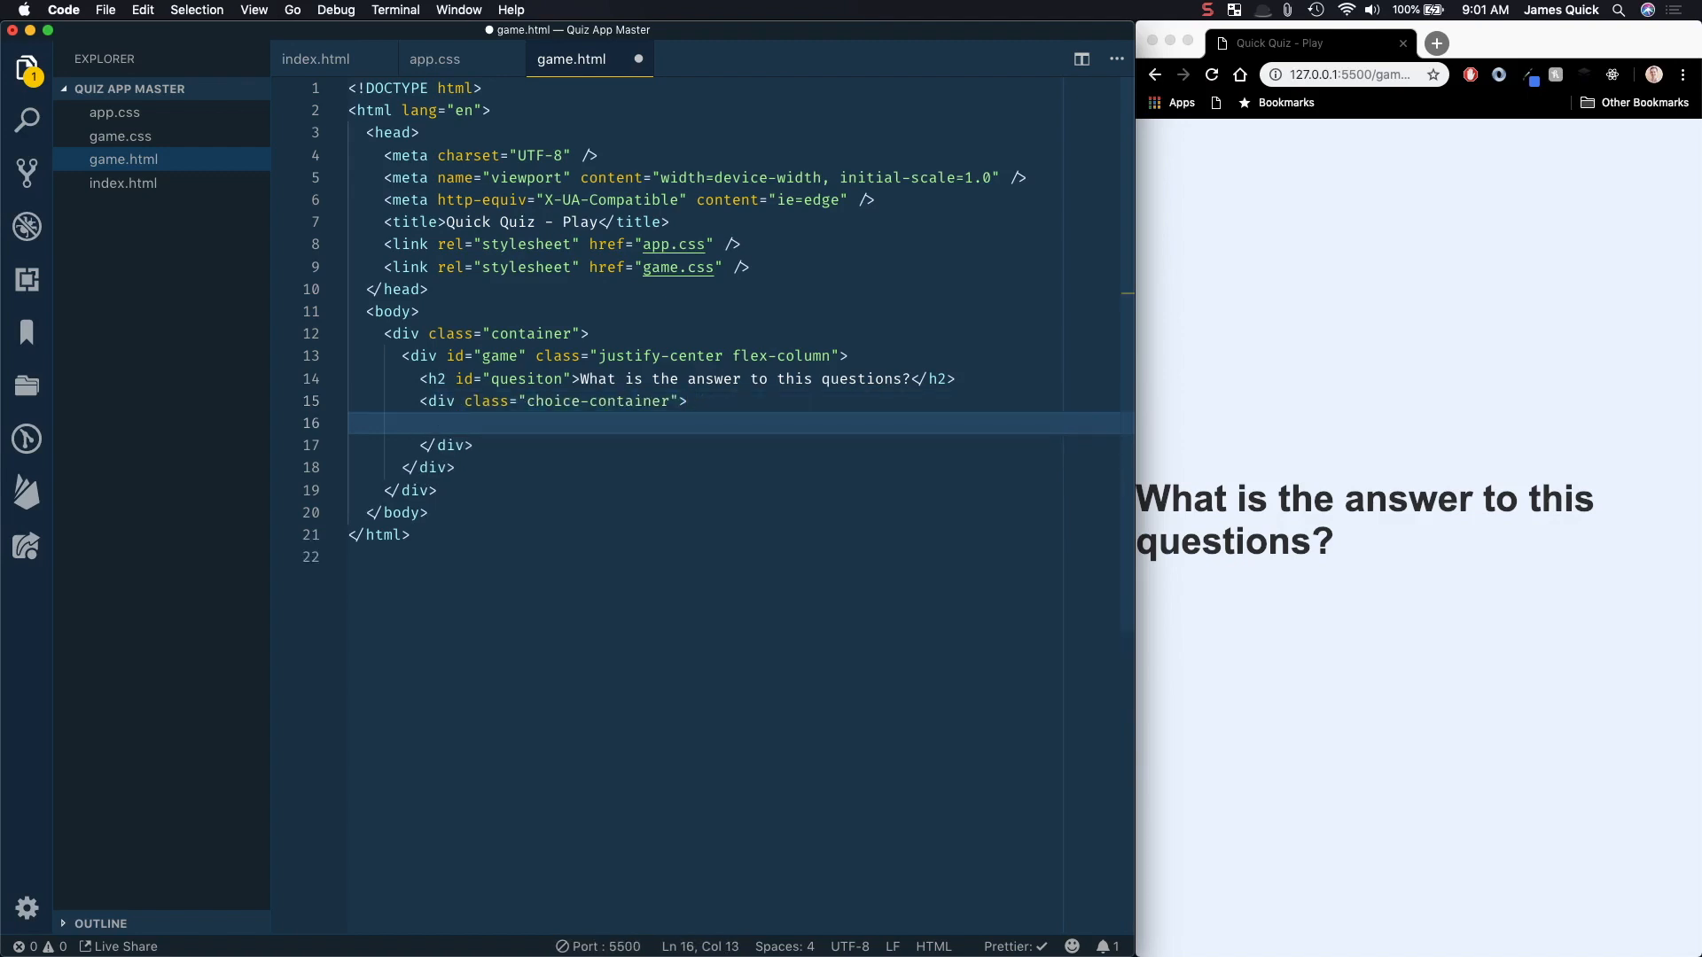
text(p.c)
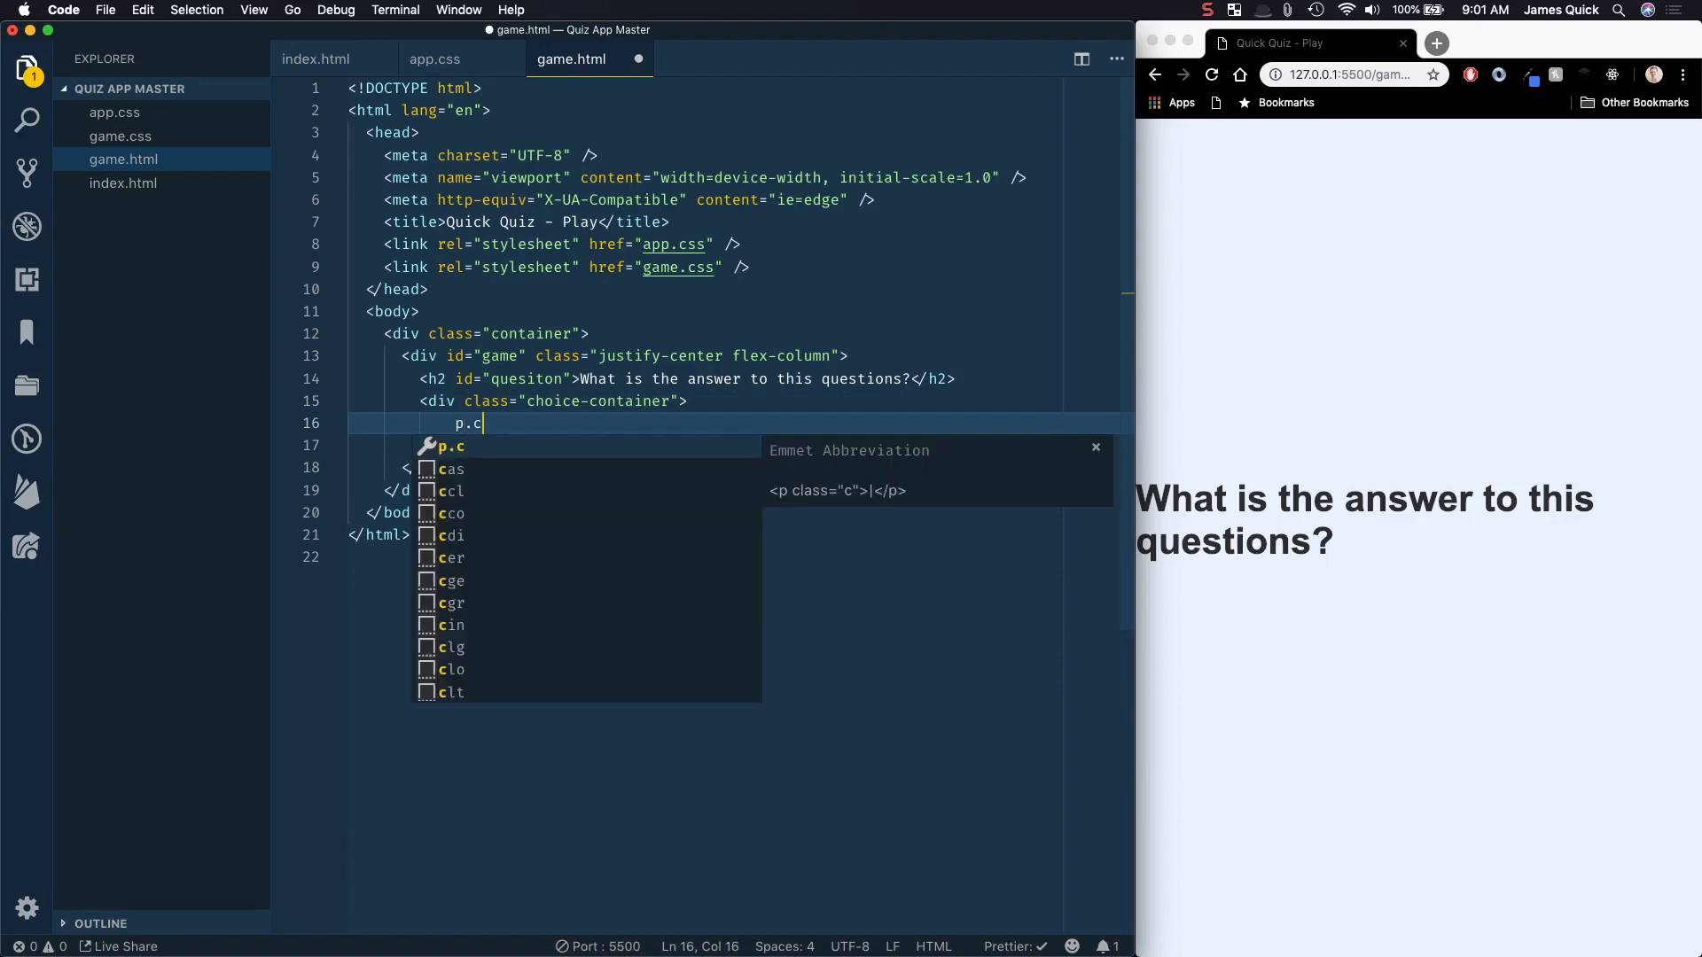
text(hoice-prefi)
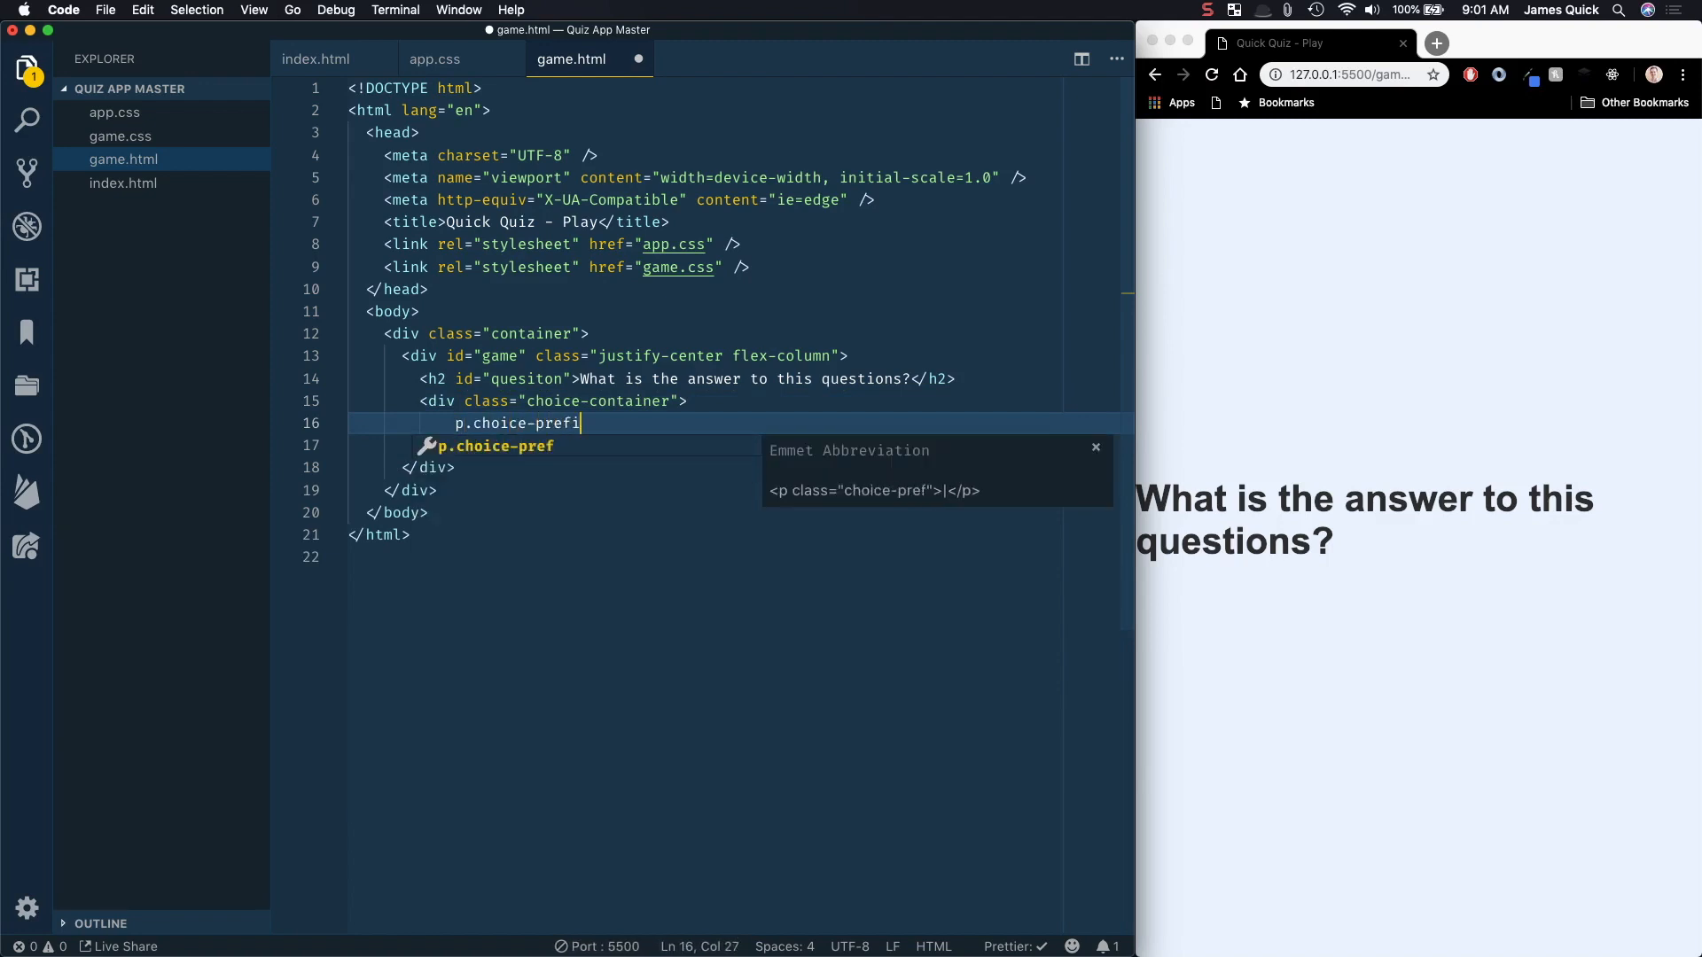
text(x">A</p>)
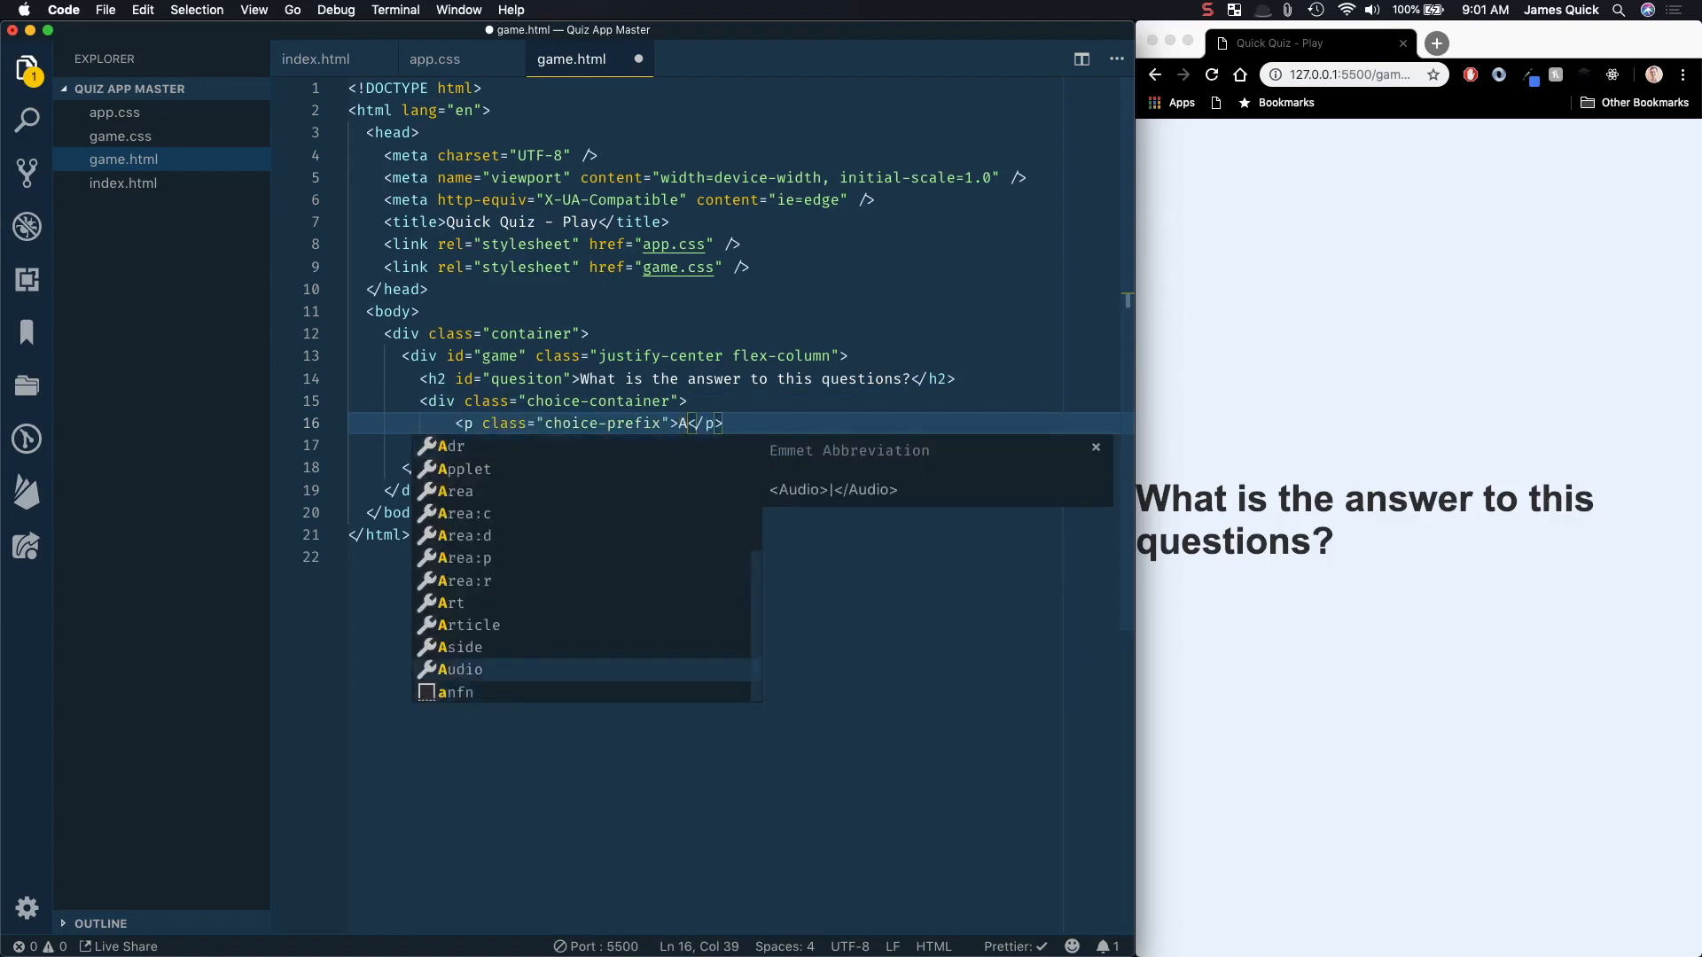
text(p)
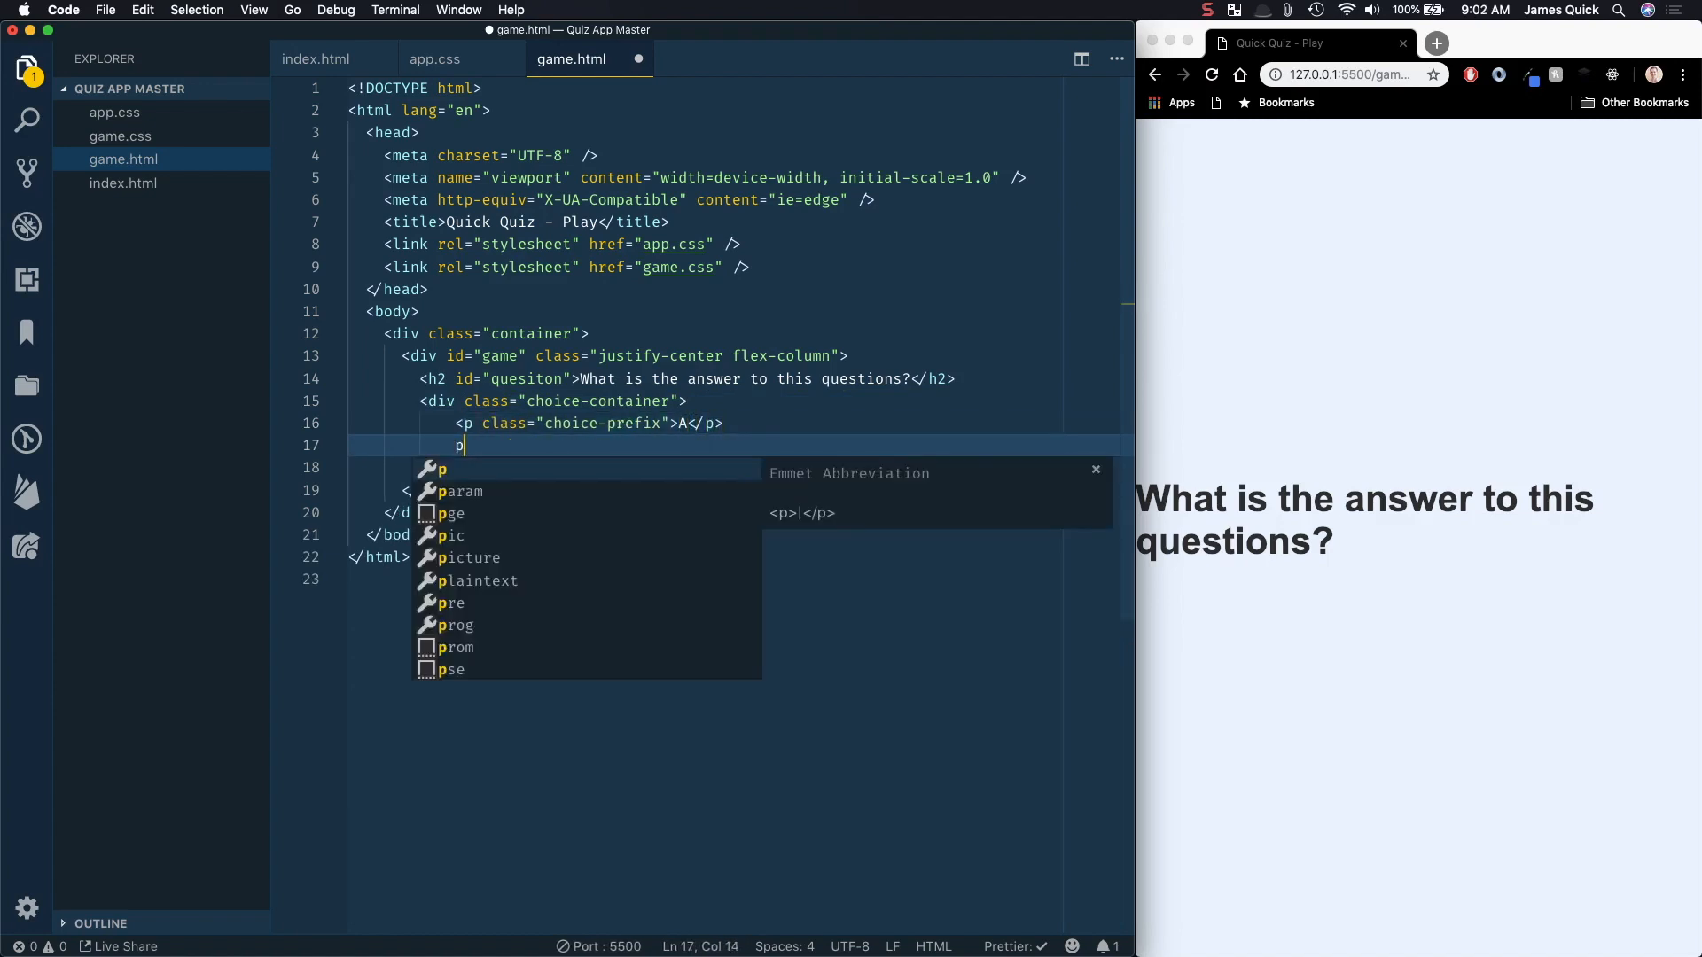
text(.cho)
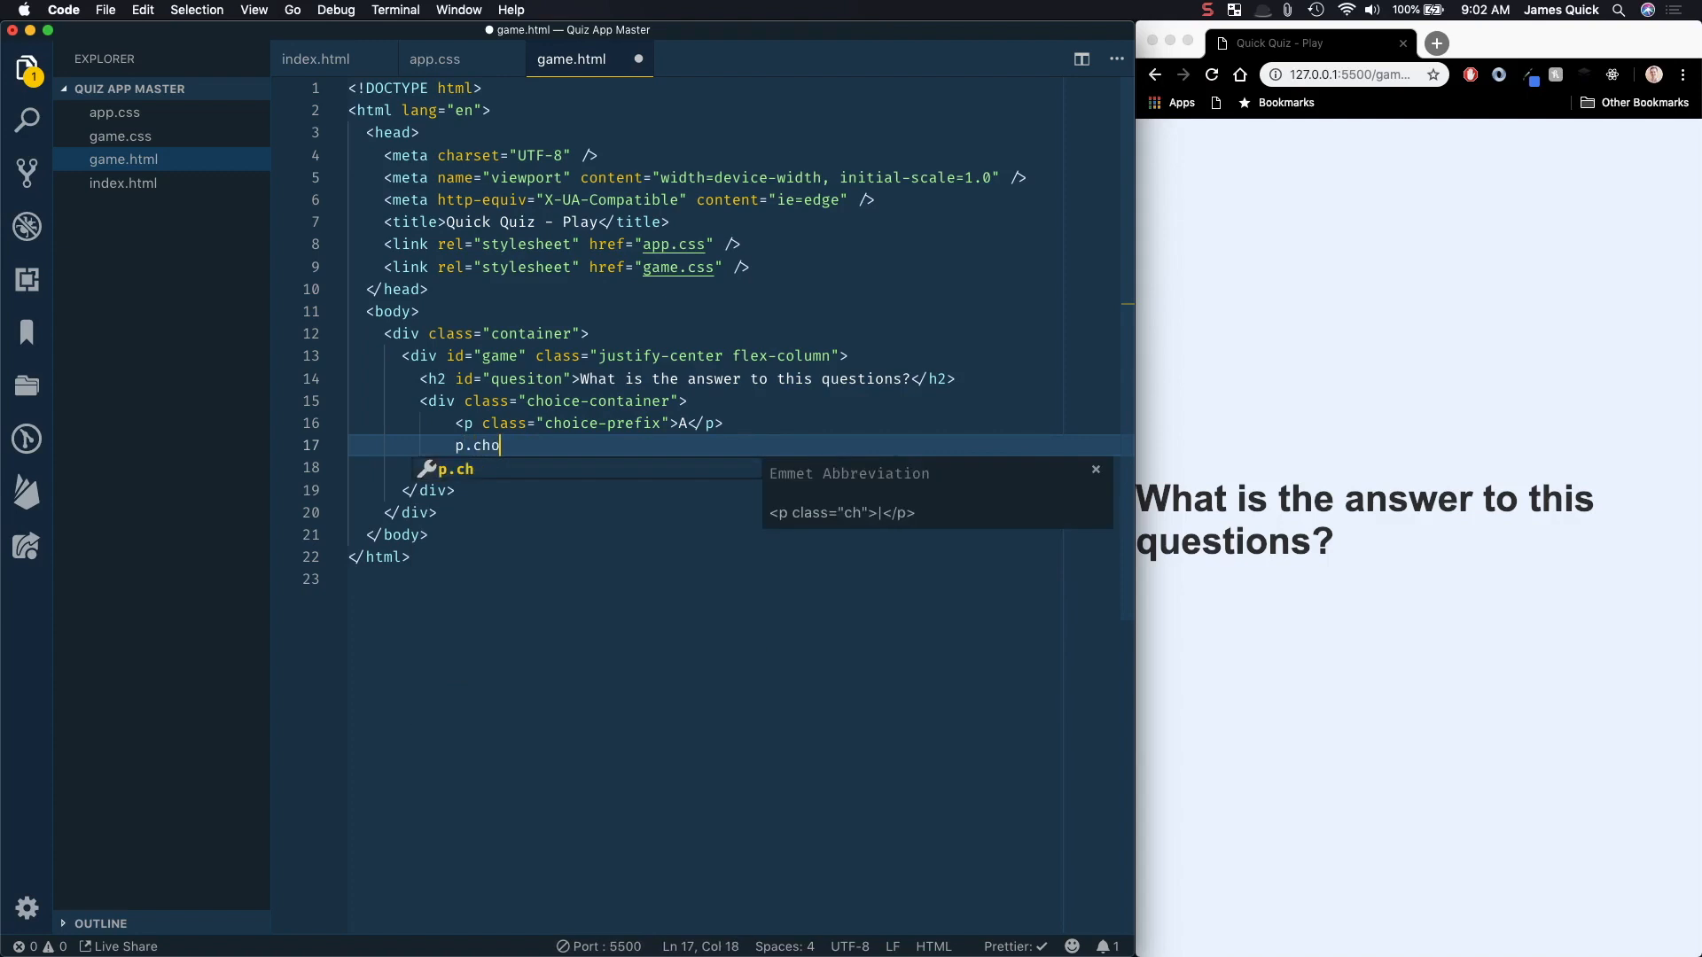
text(ice-text">Choice 1</p>)
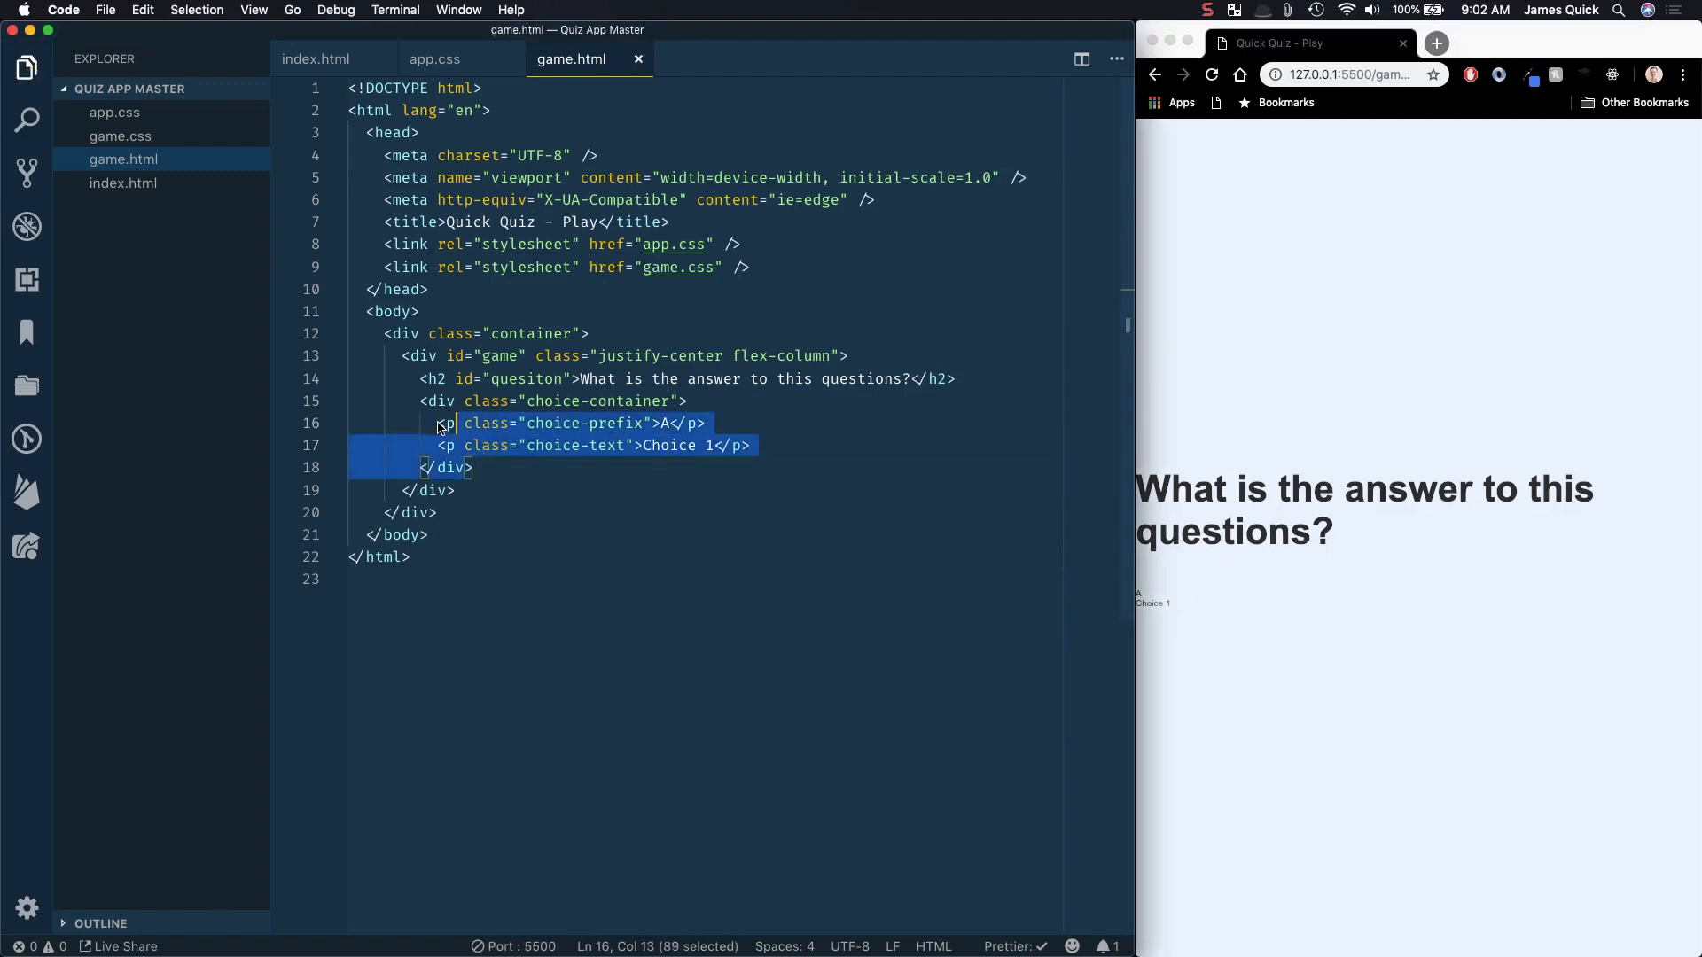
Step: Paste three copies of the choice block and relabel them B, C, D with Choice 2–4
click(474, 468)
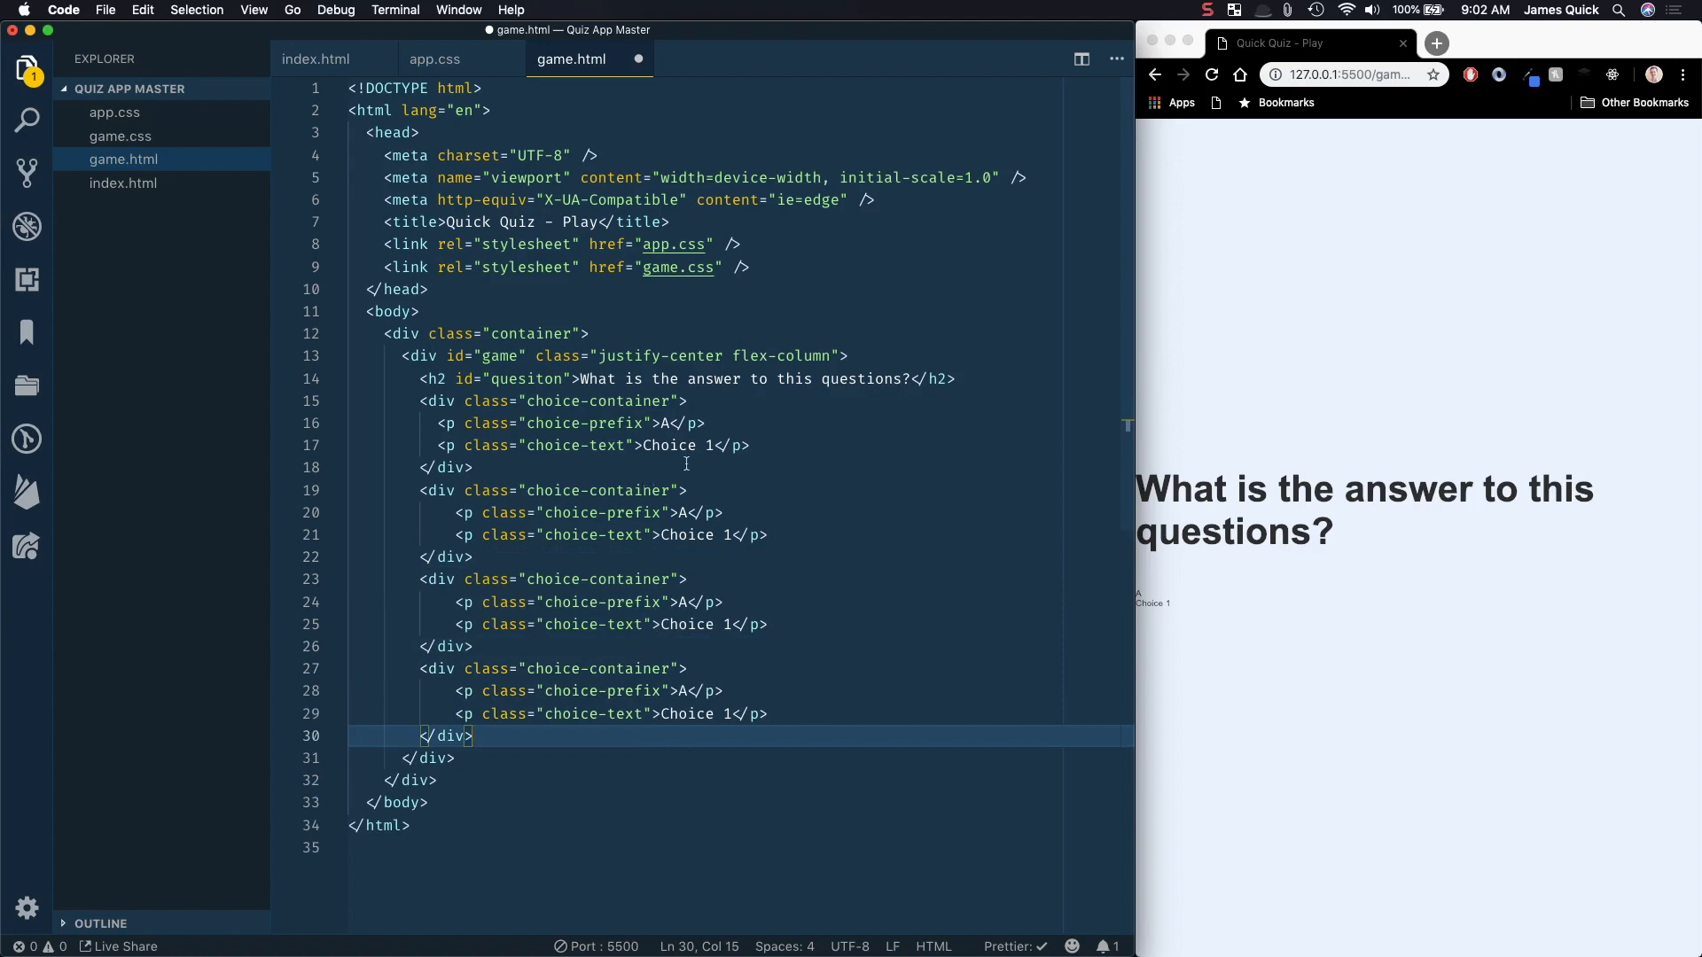
click(734, 533)
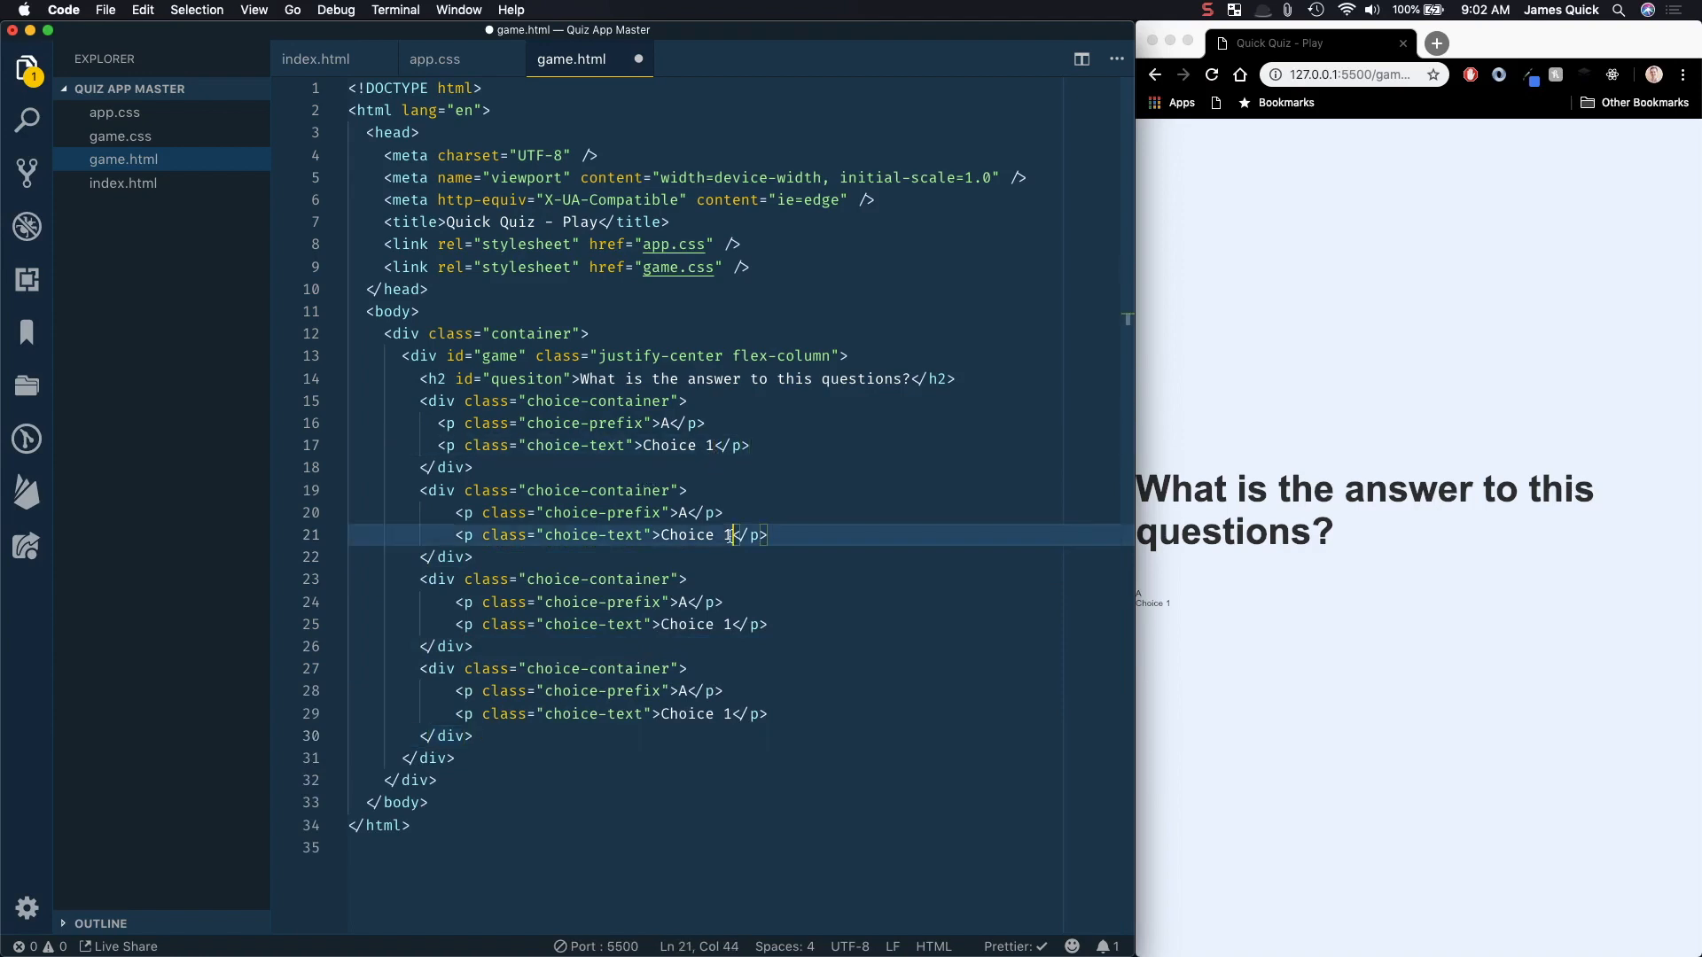
text(2)
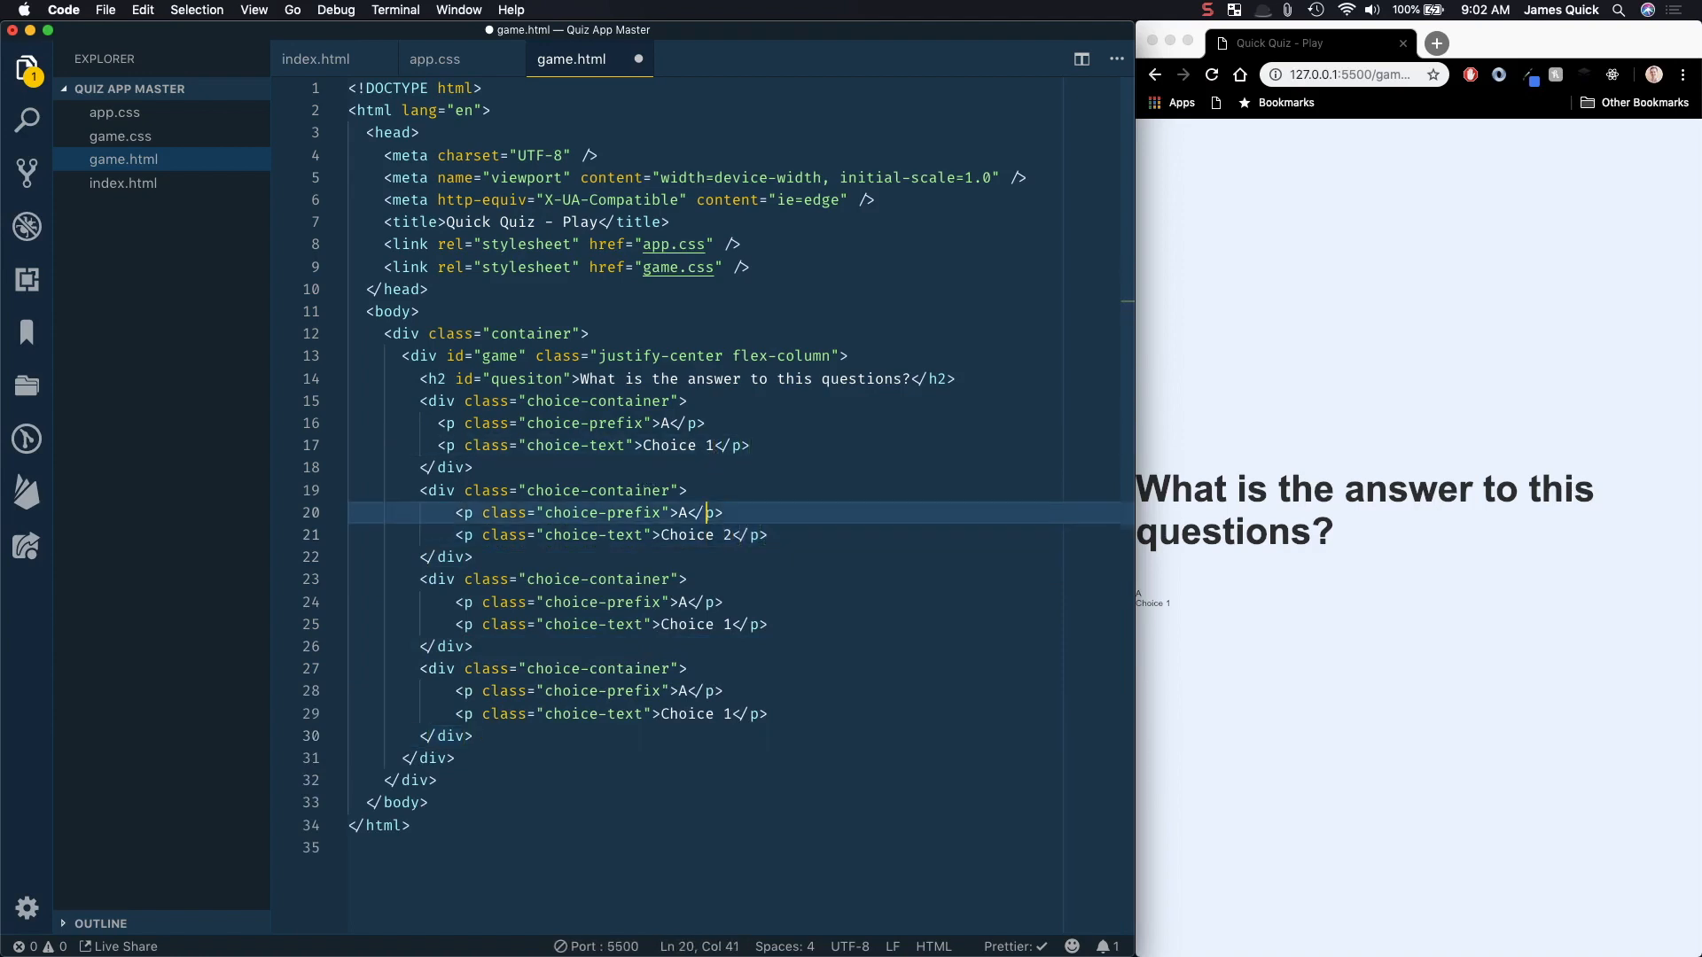
text(B)
click(589, 602)
text(C)
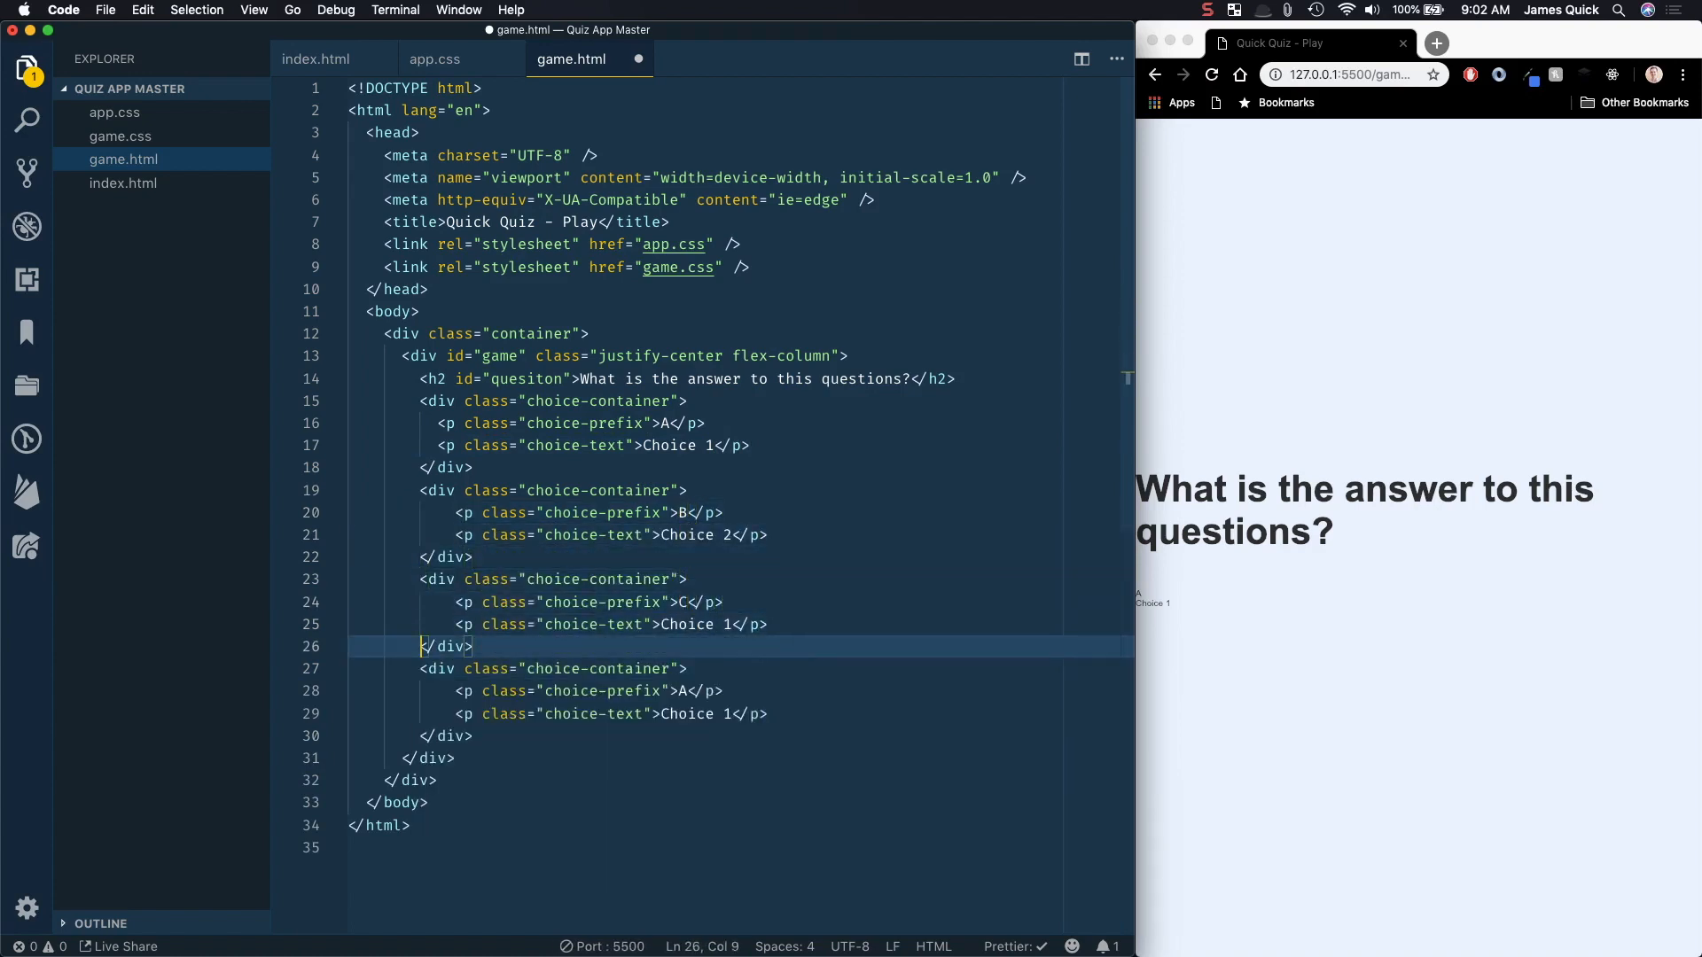
text(D)
click(740, 624)
text(3)
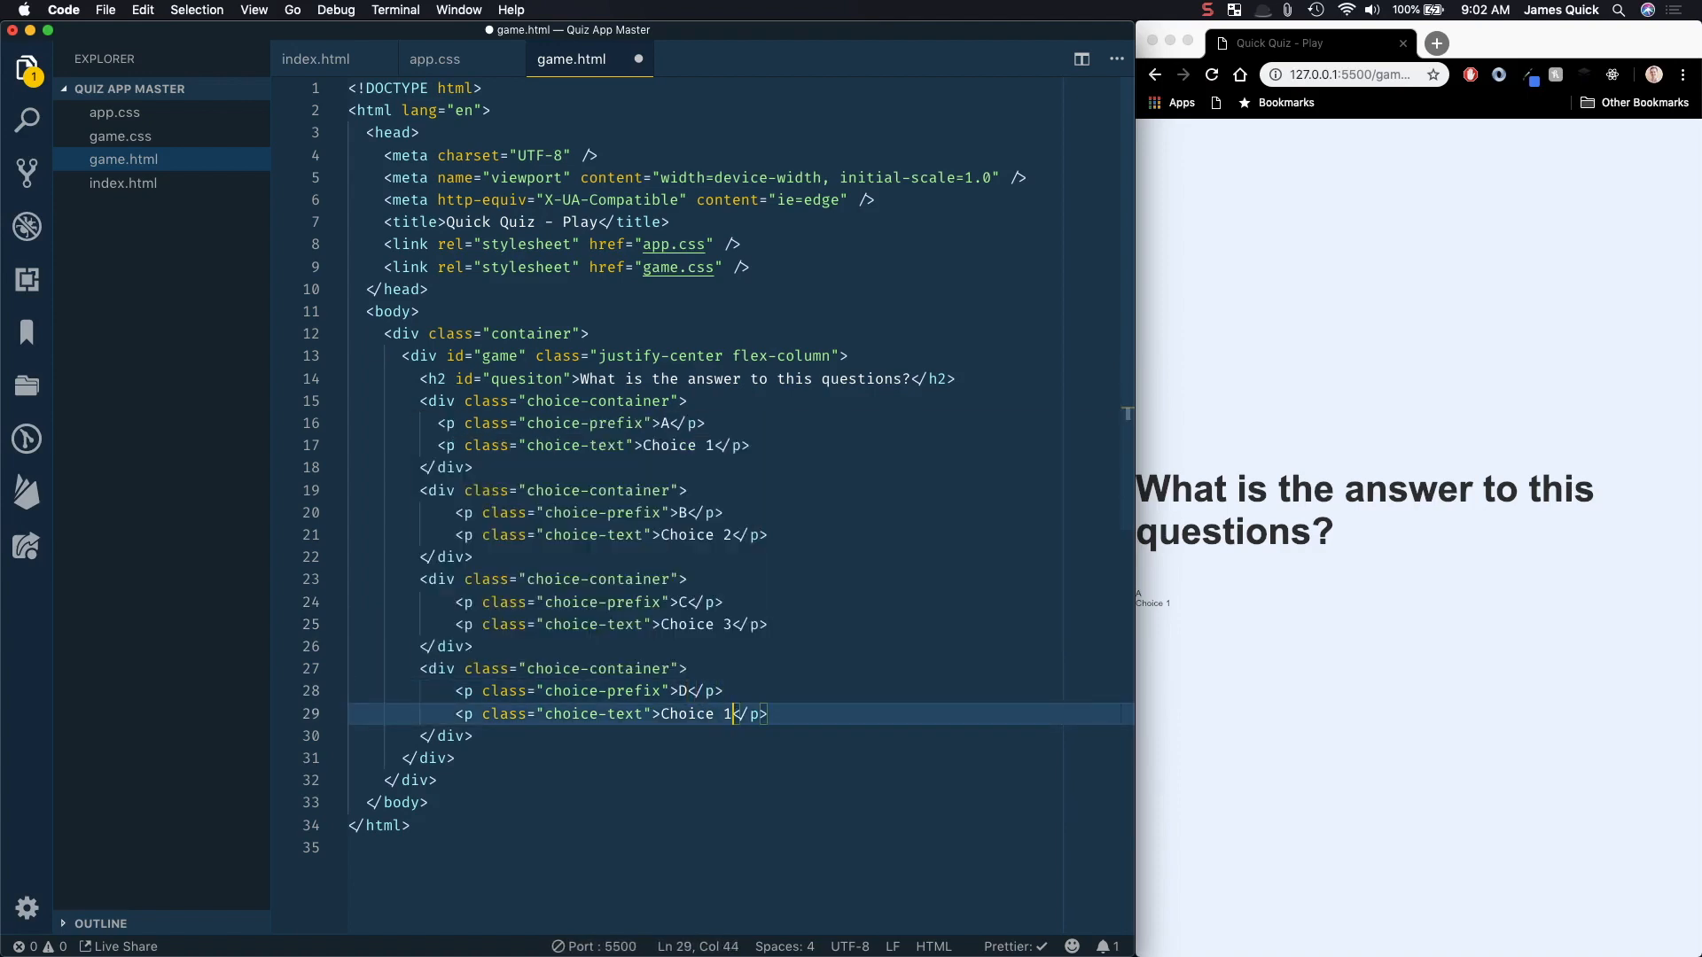
text(4)
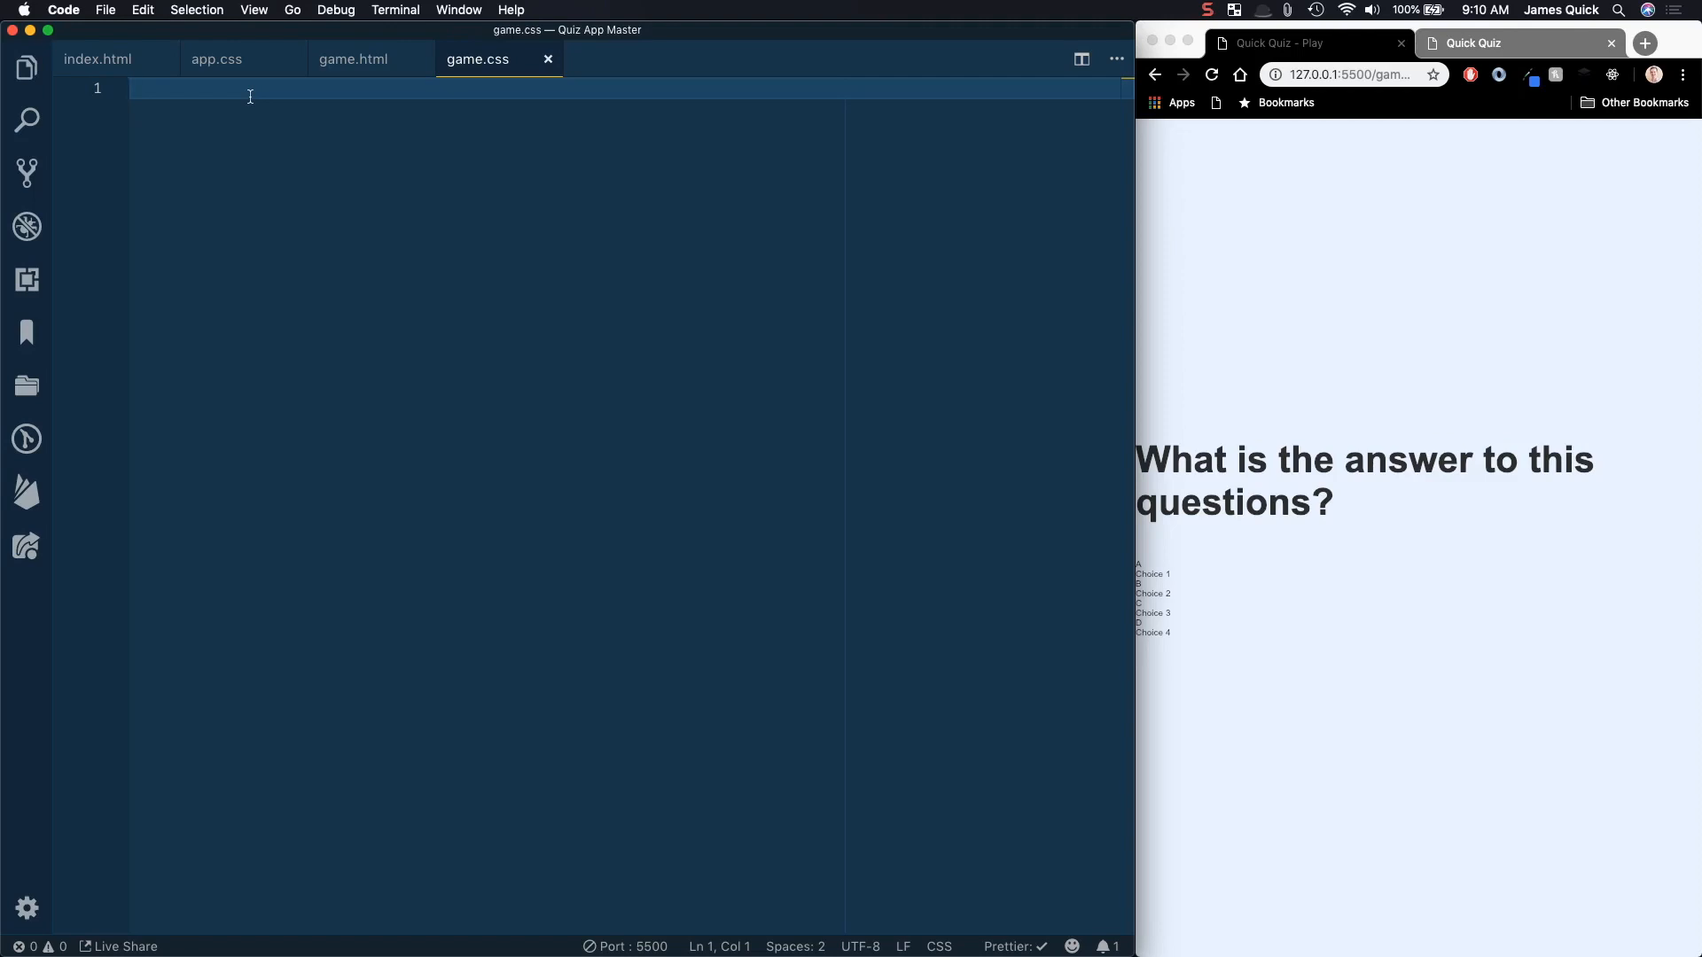
Step: Start a .choice-container rule with flex display, 0.5rem margin and 100% width
text(.choice-)
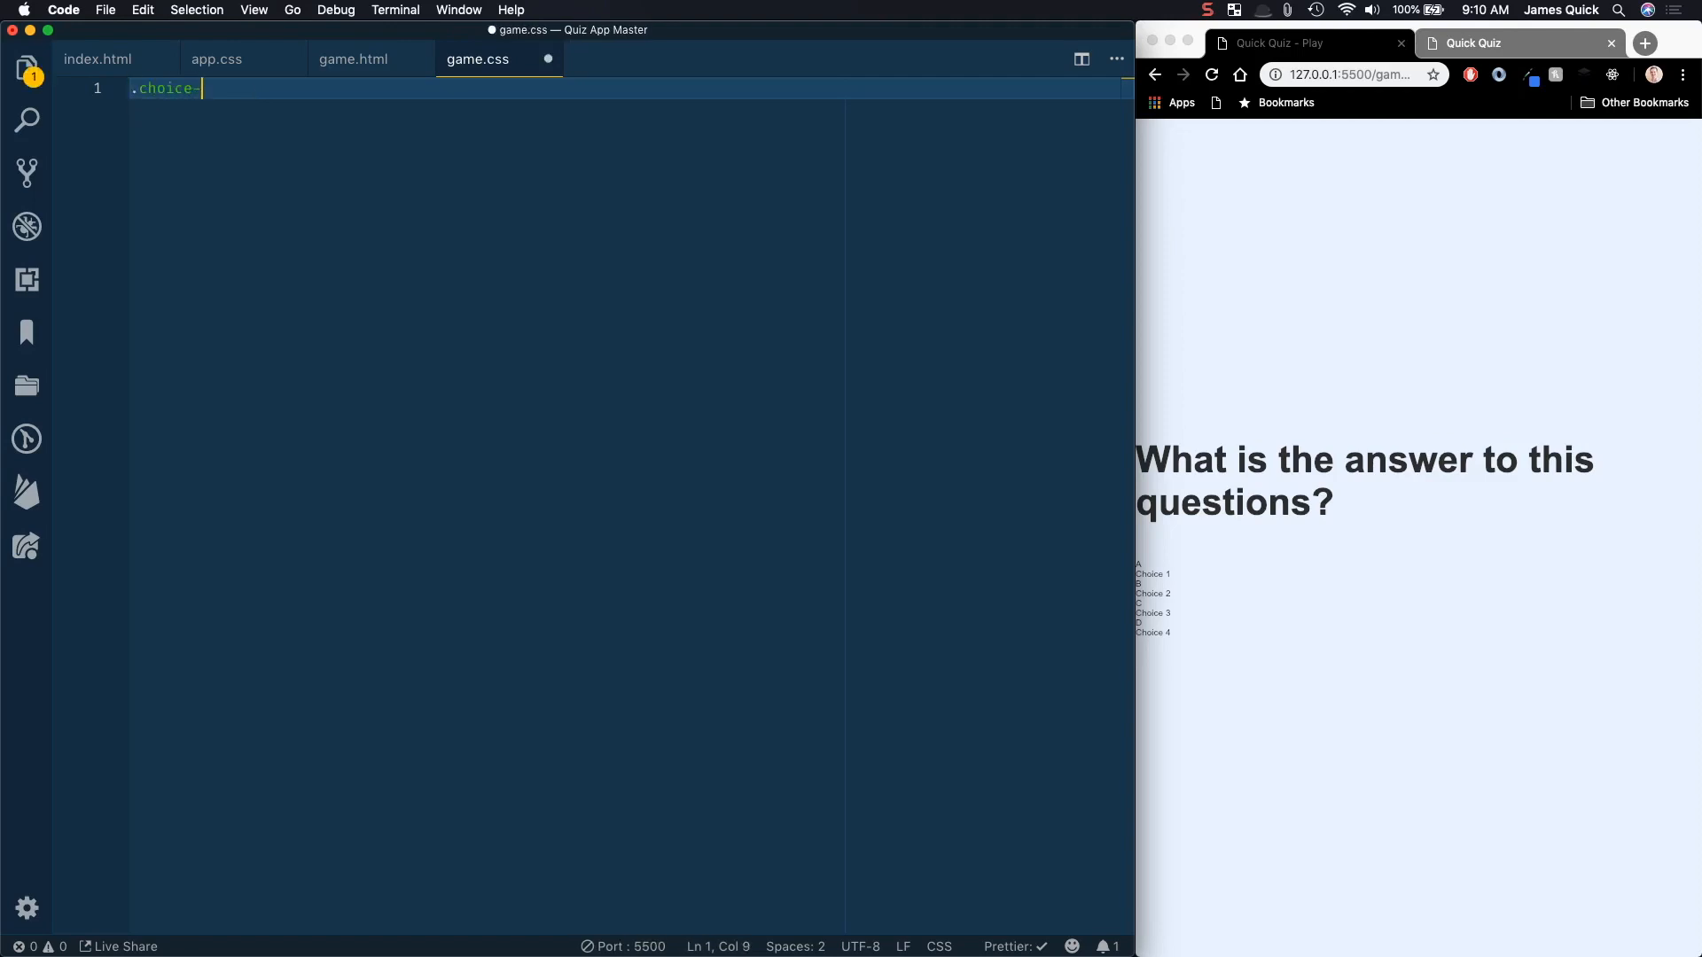
text(container)
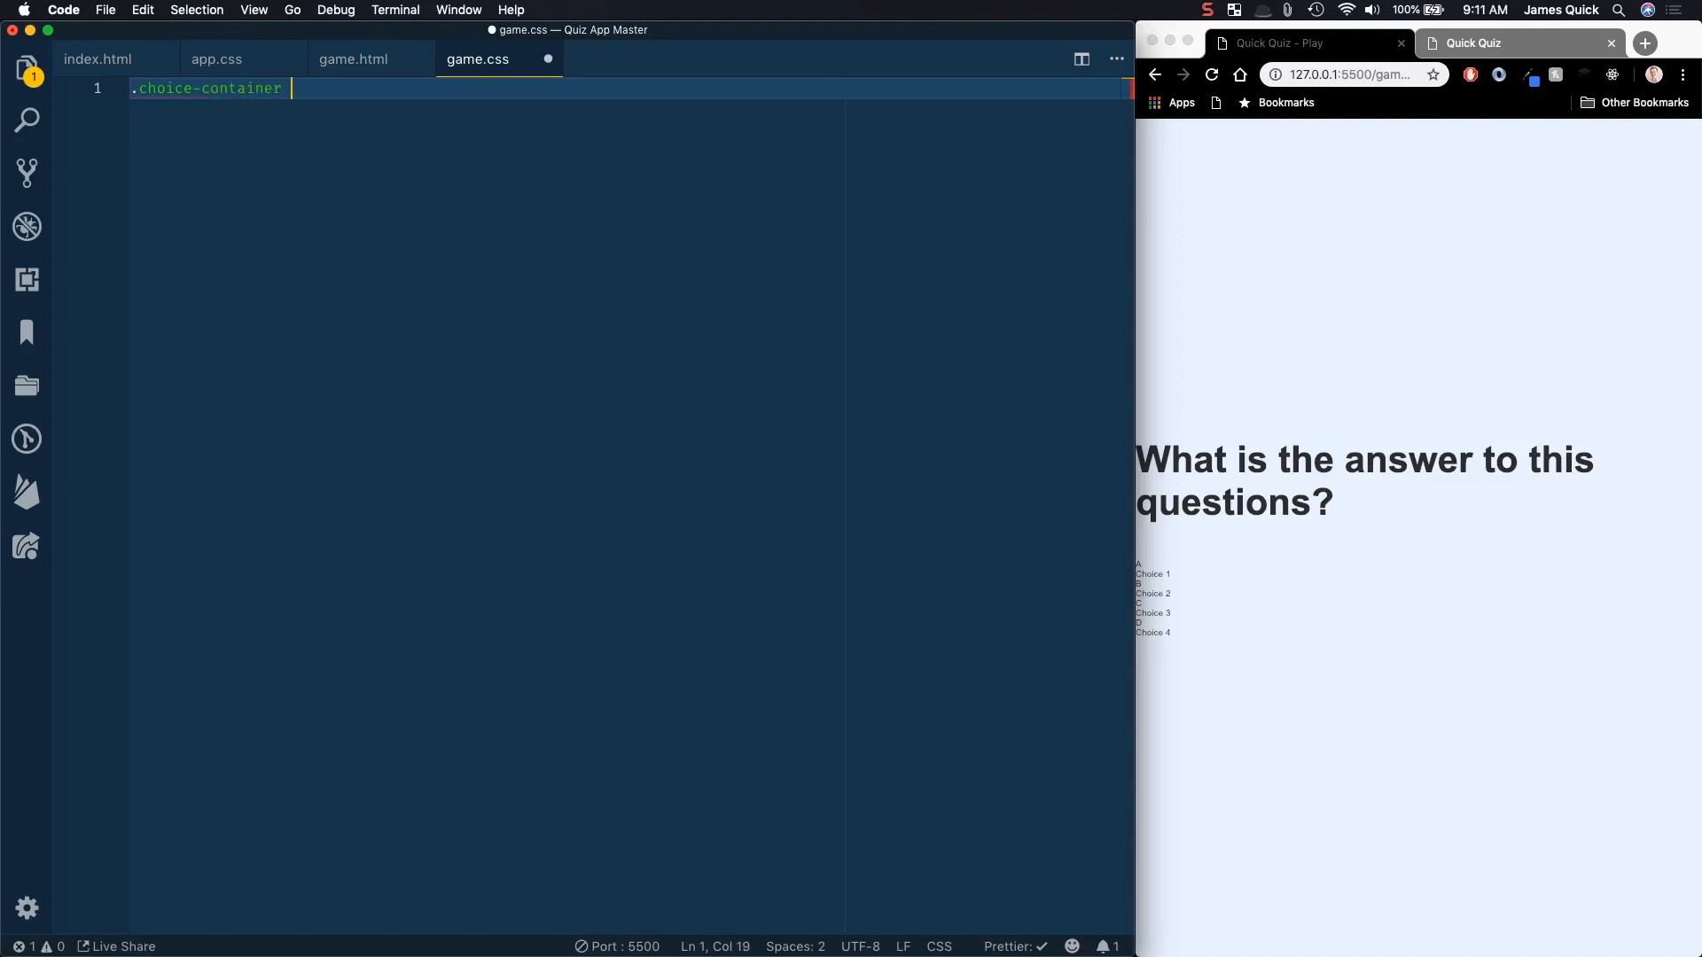
text({)
text(margin-bottom:)
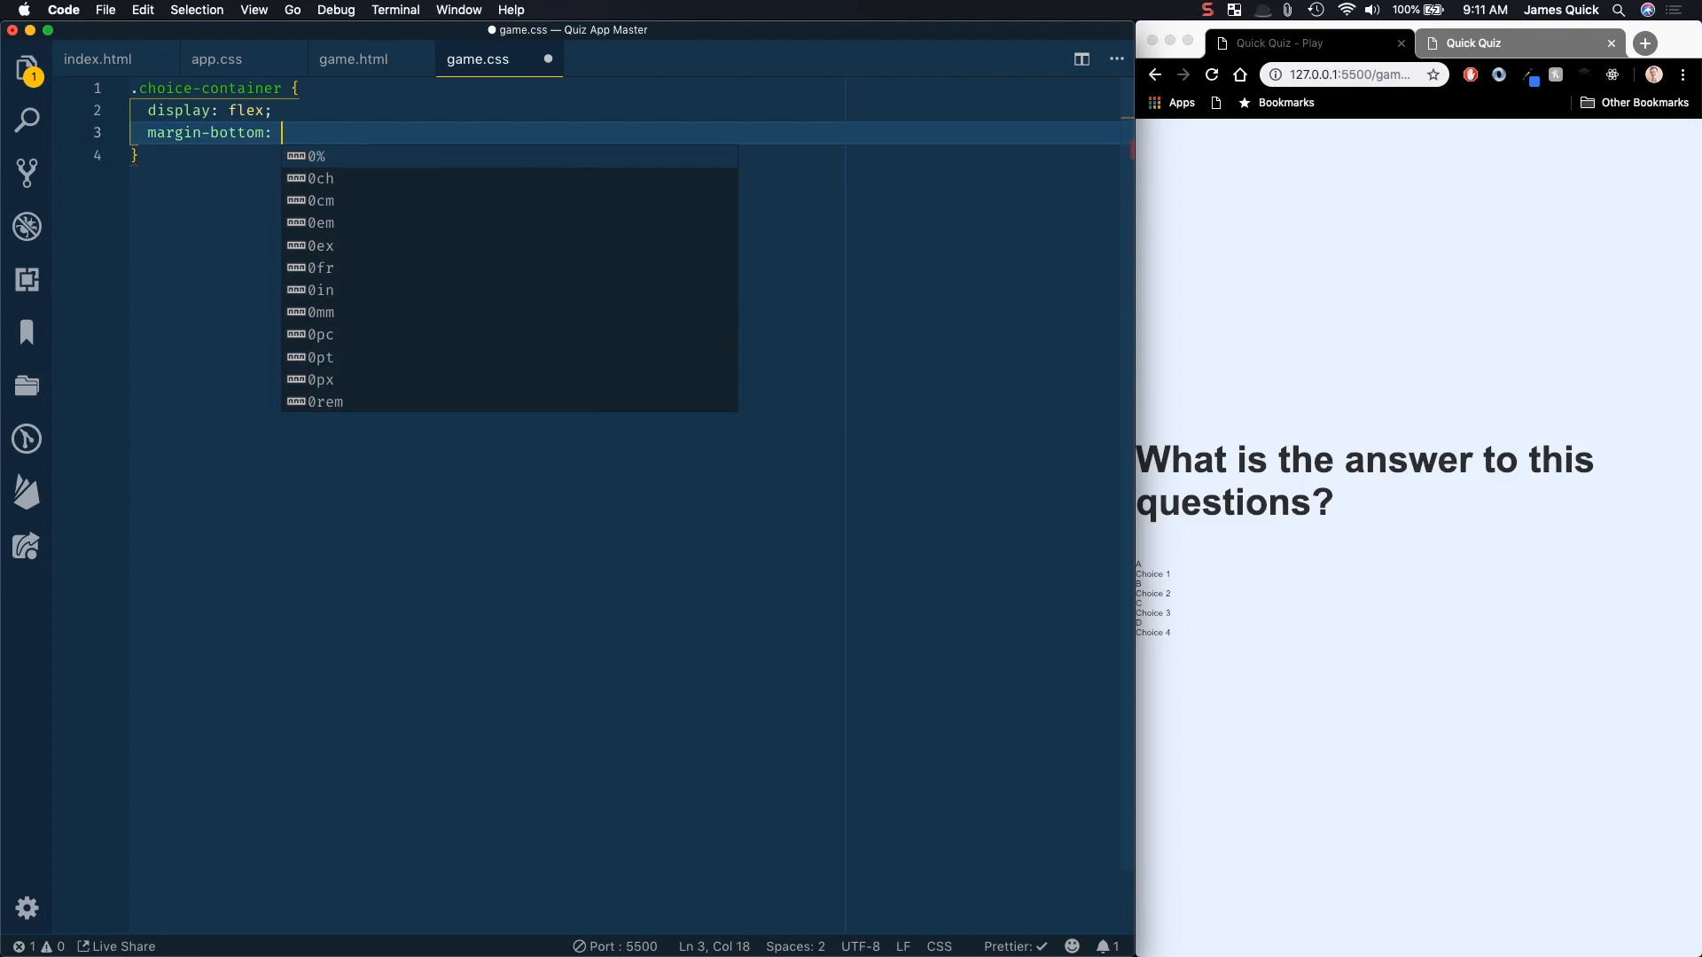
text(0.5)
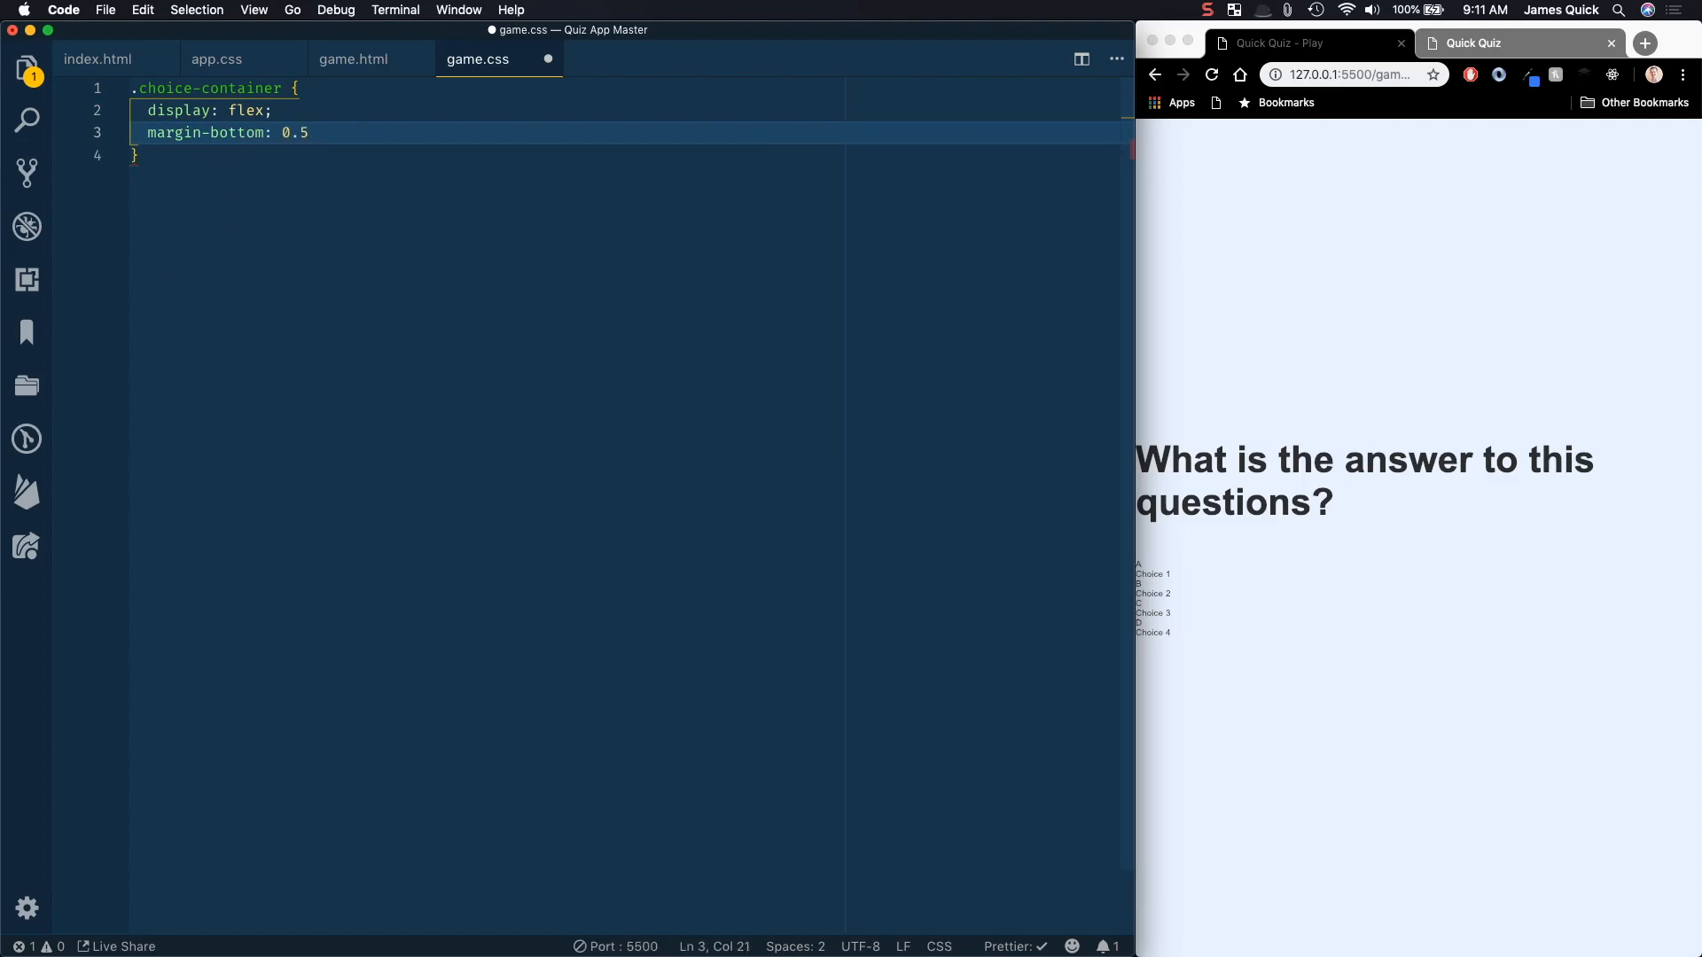
text(rem;)
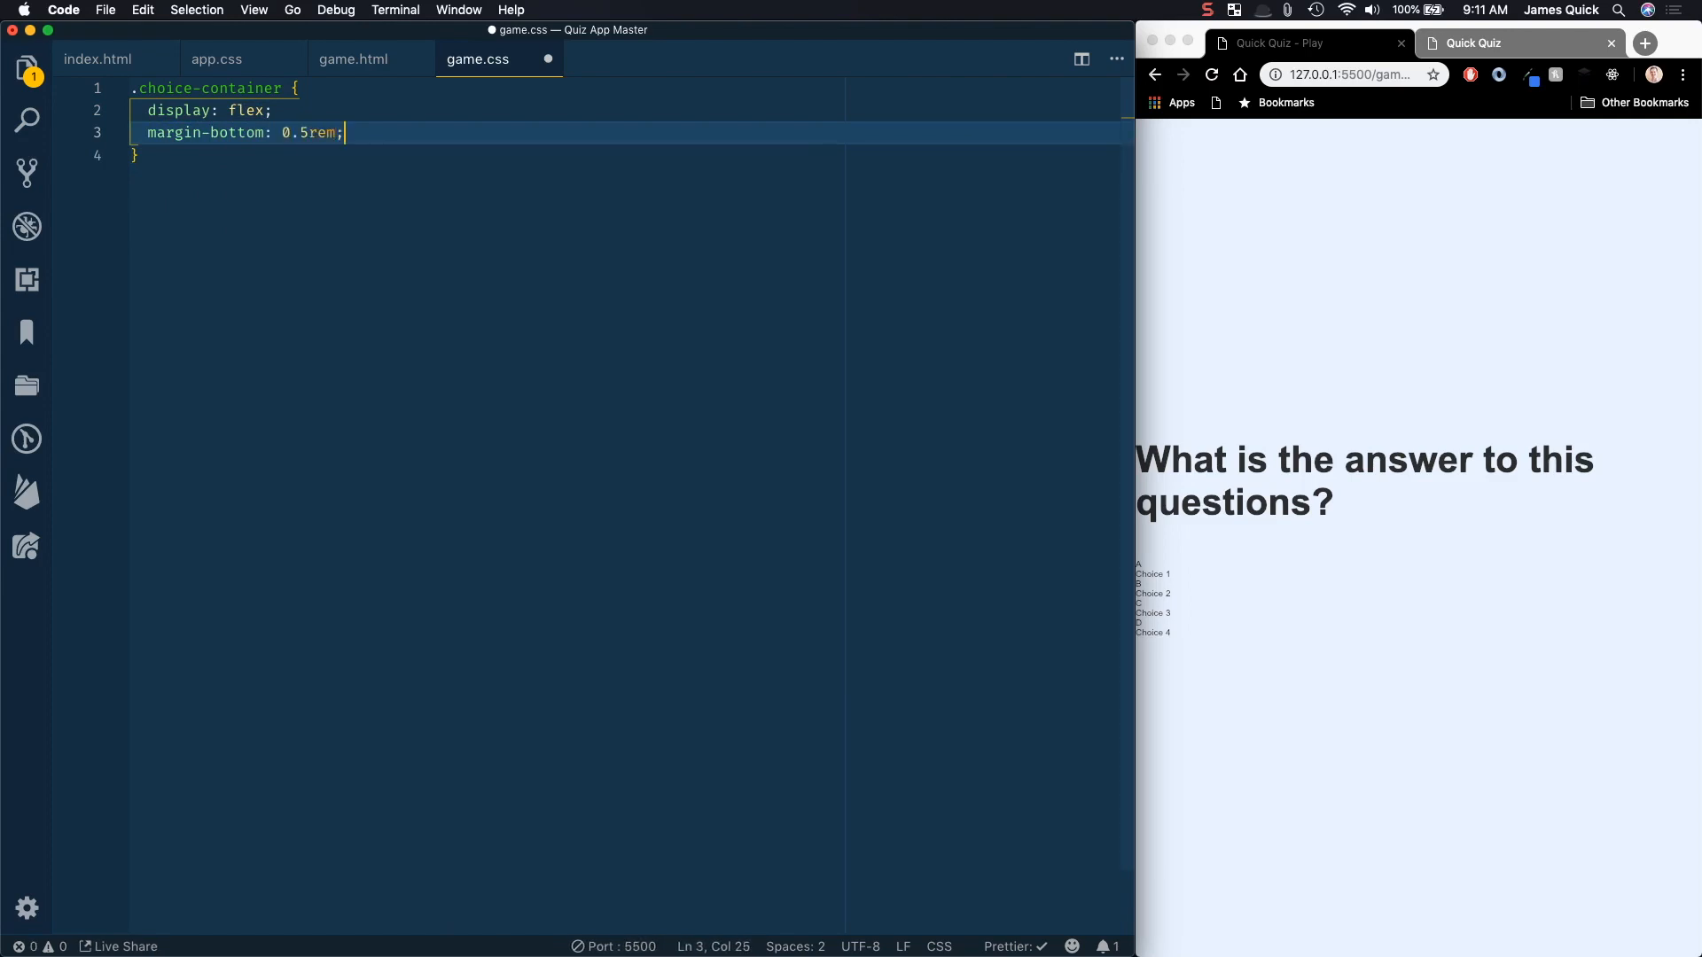
key(Return)
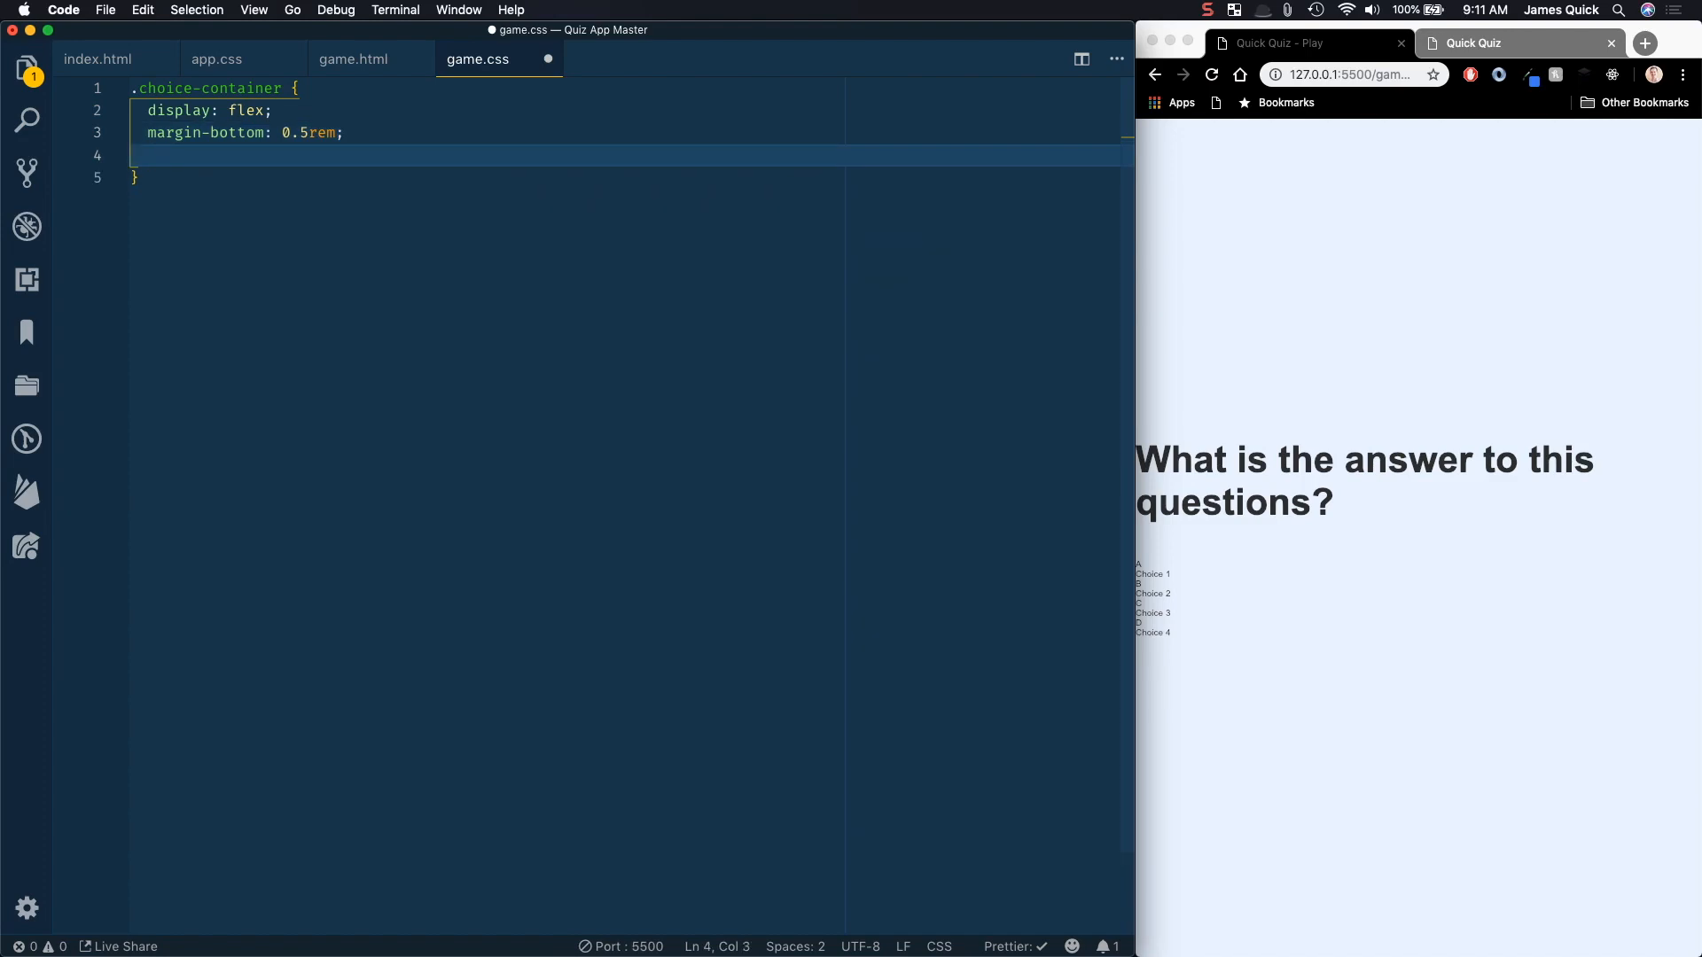
text(width: 10)
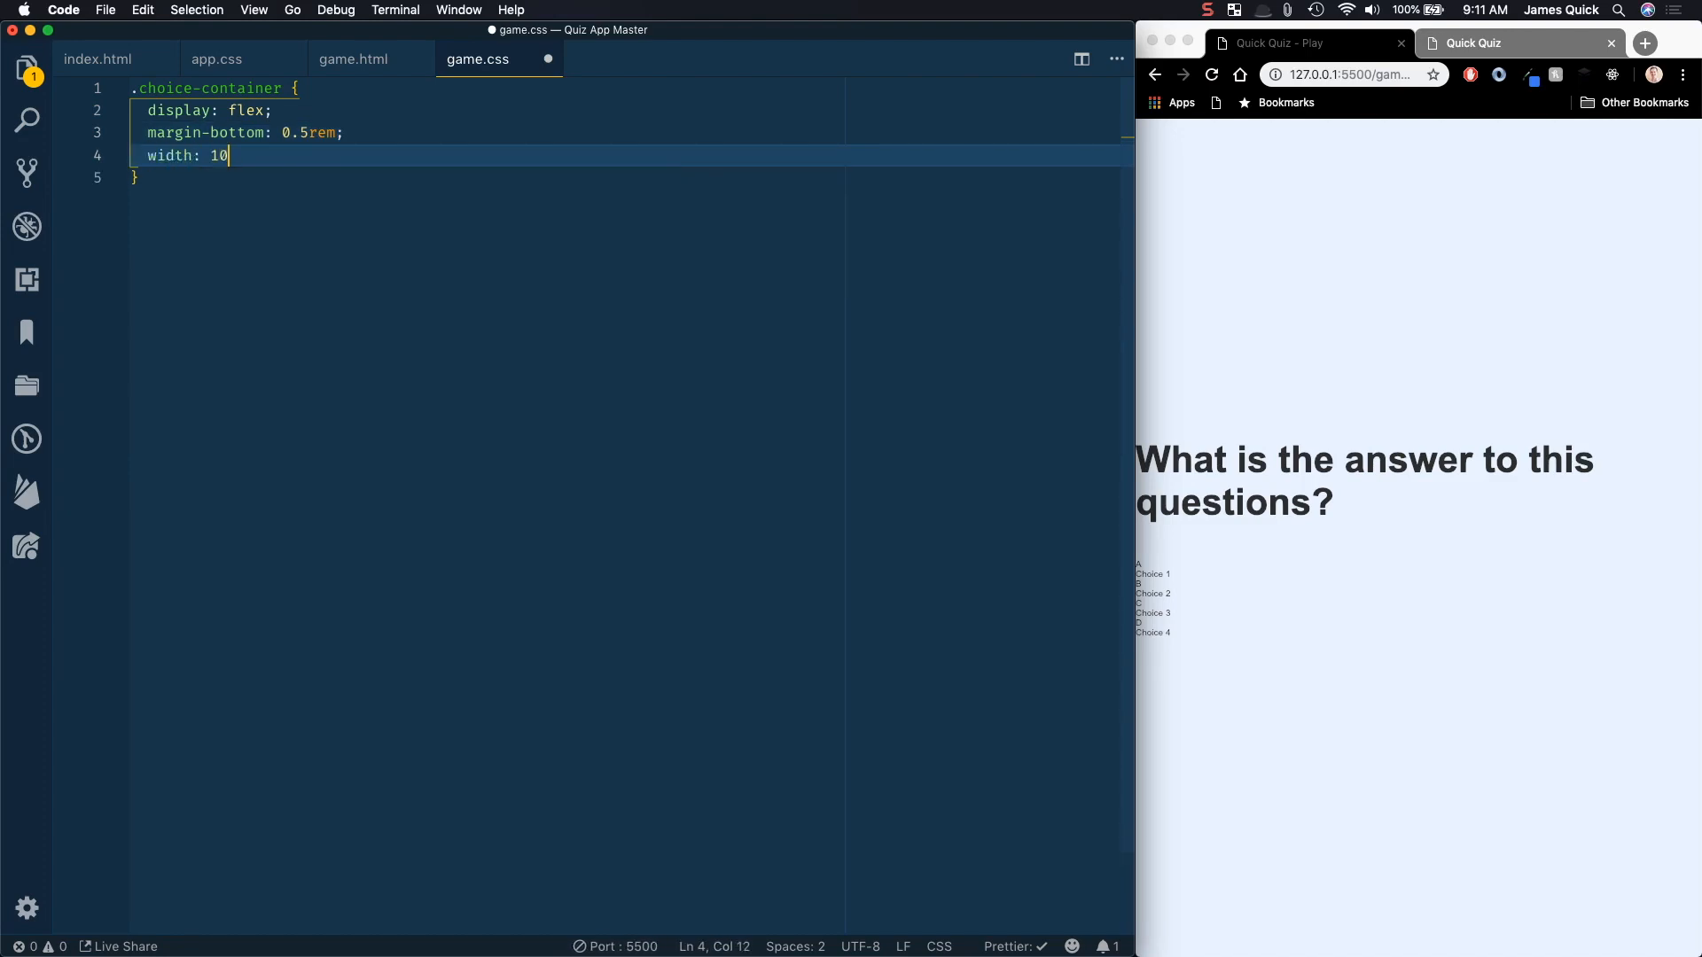
text(0)
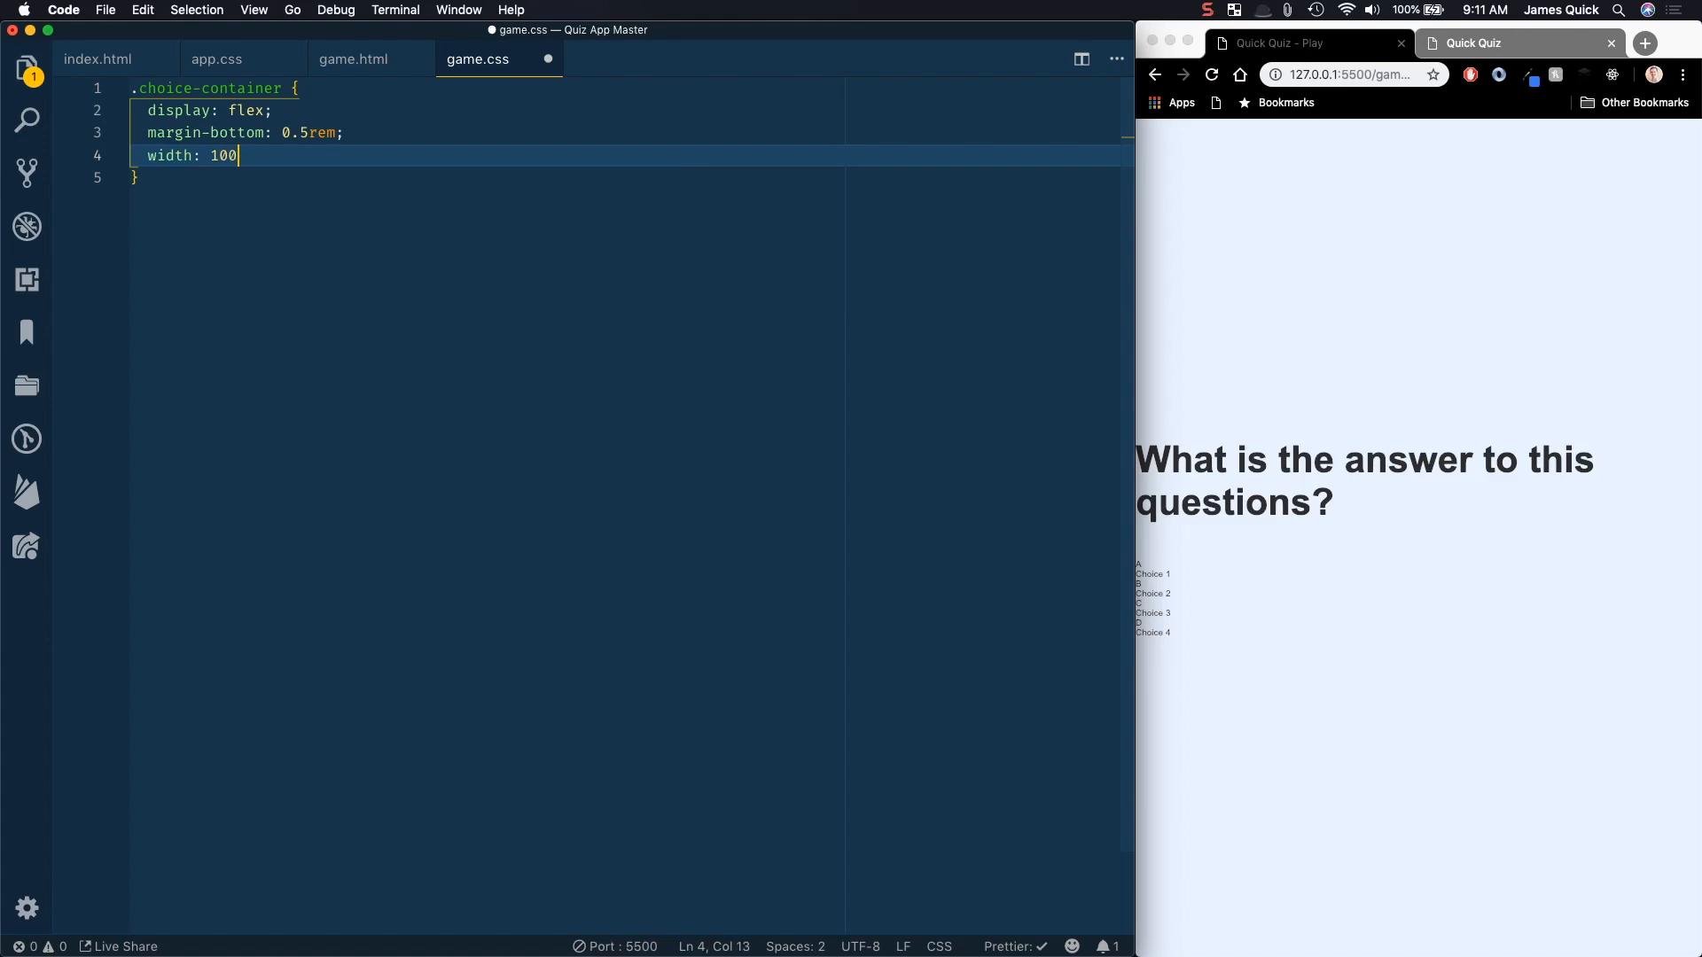
text(%;)
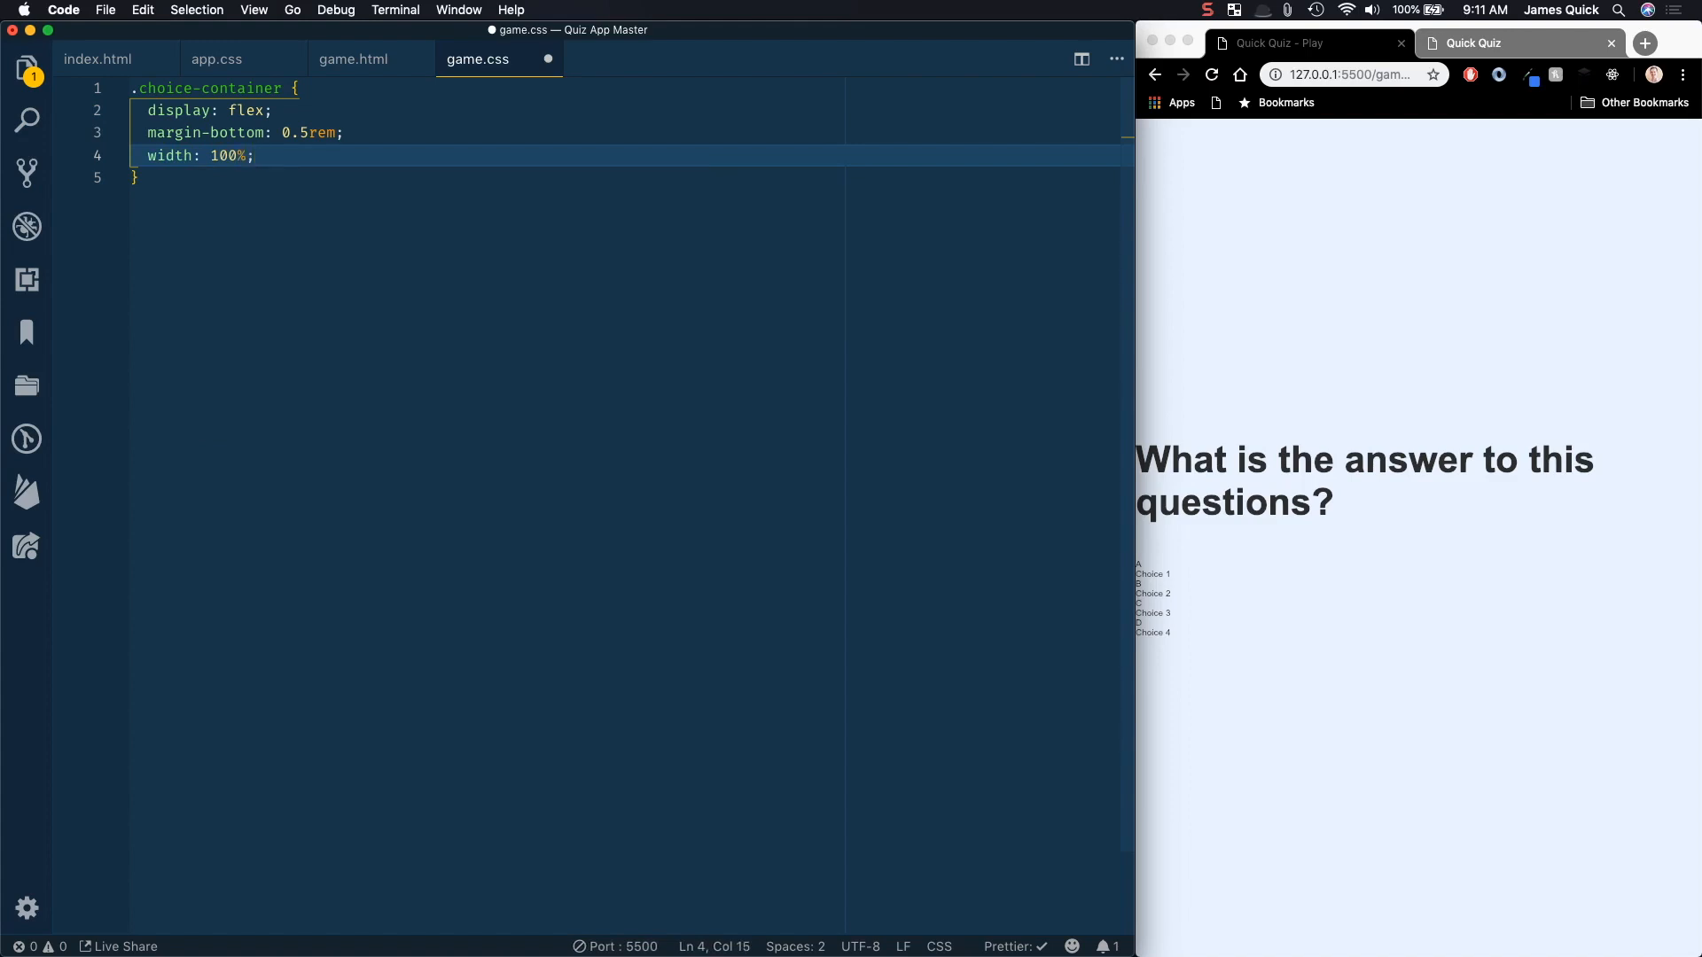
Step: Add font-size 1.8rem and a 0.1rem solid rgb(86,165,235,0.25) border to .choice-container
text(font-size: 1.)
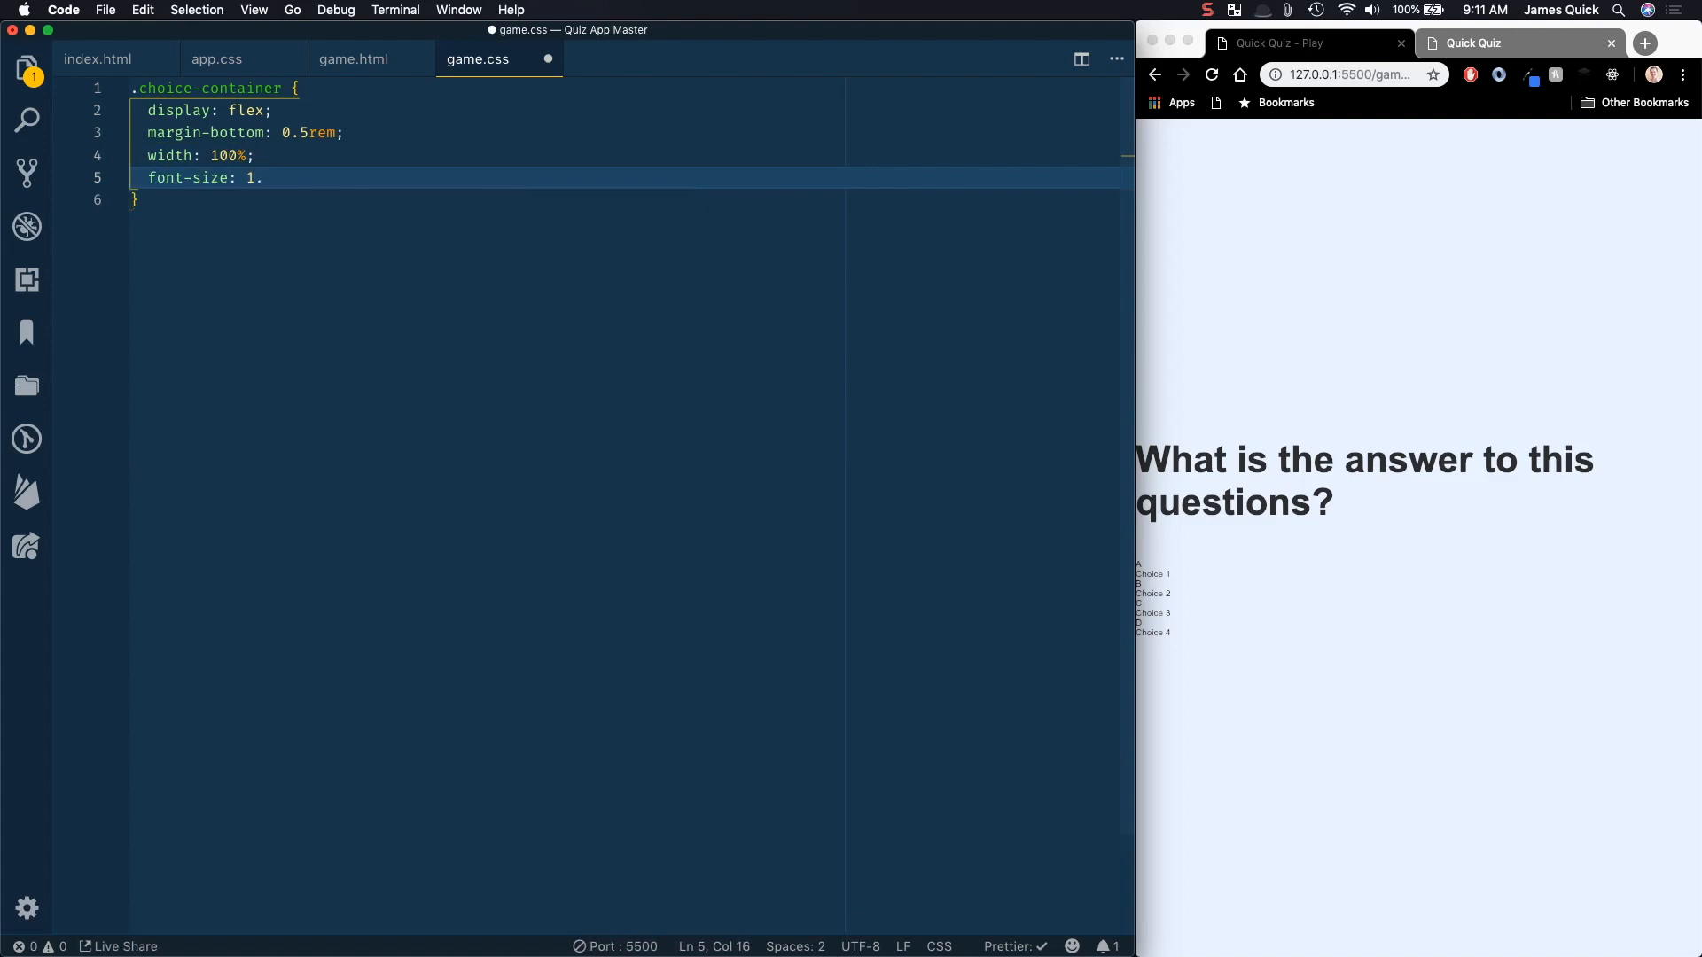
text(8rem;)
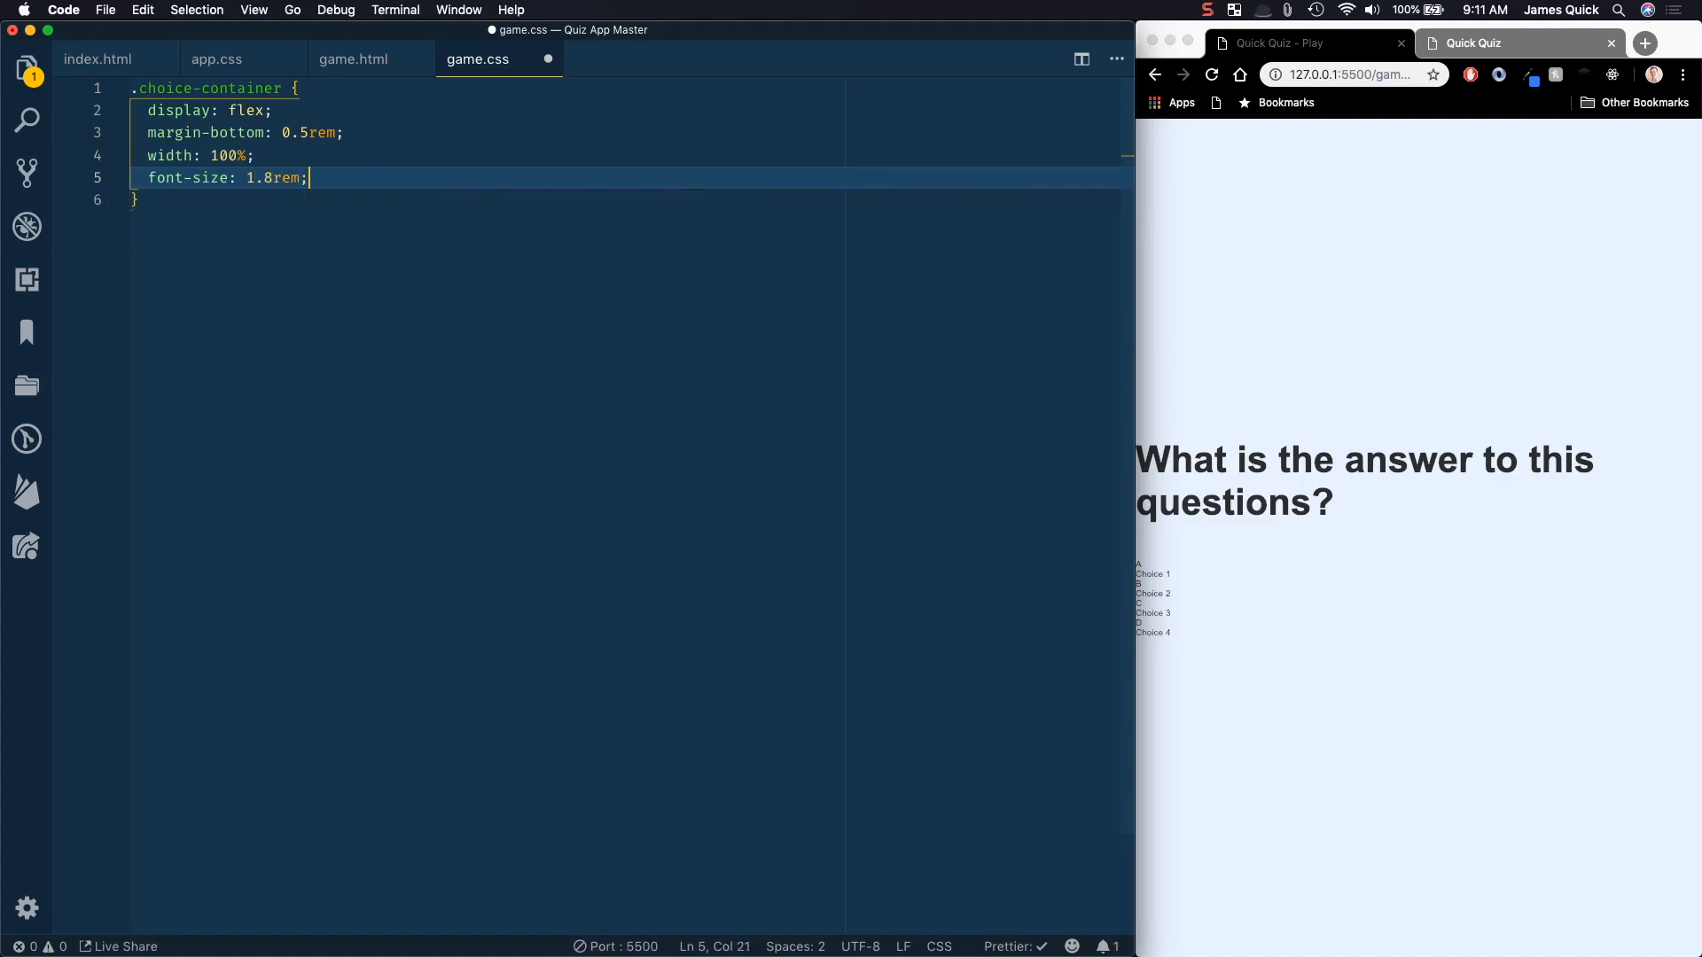
text(border: 0.1)
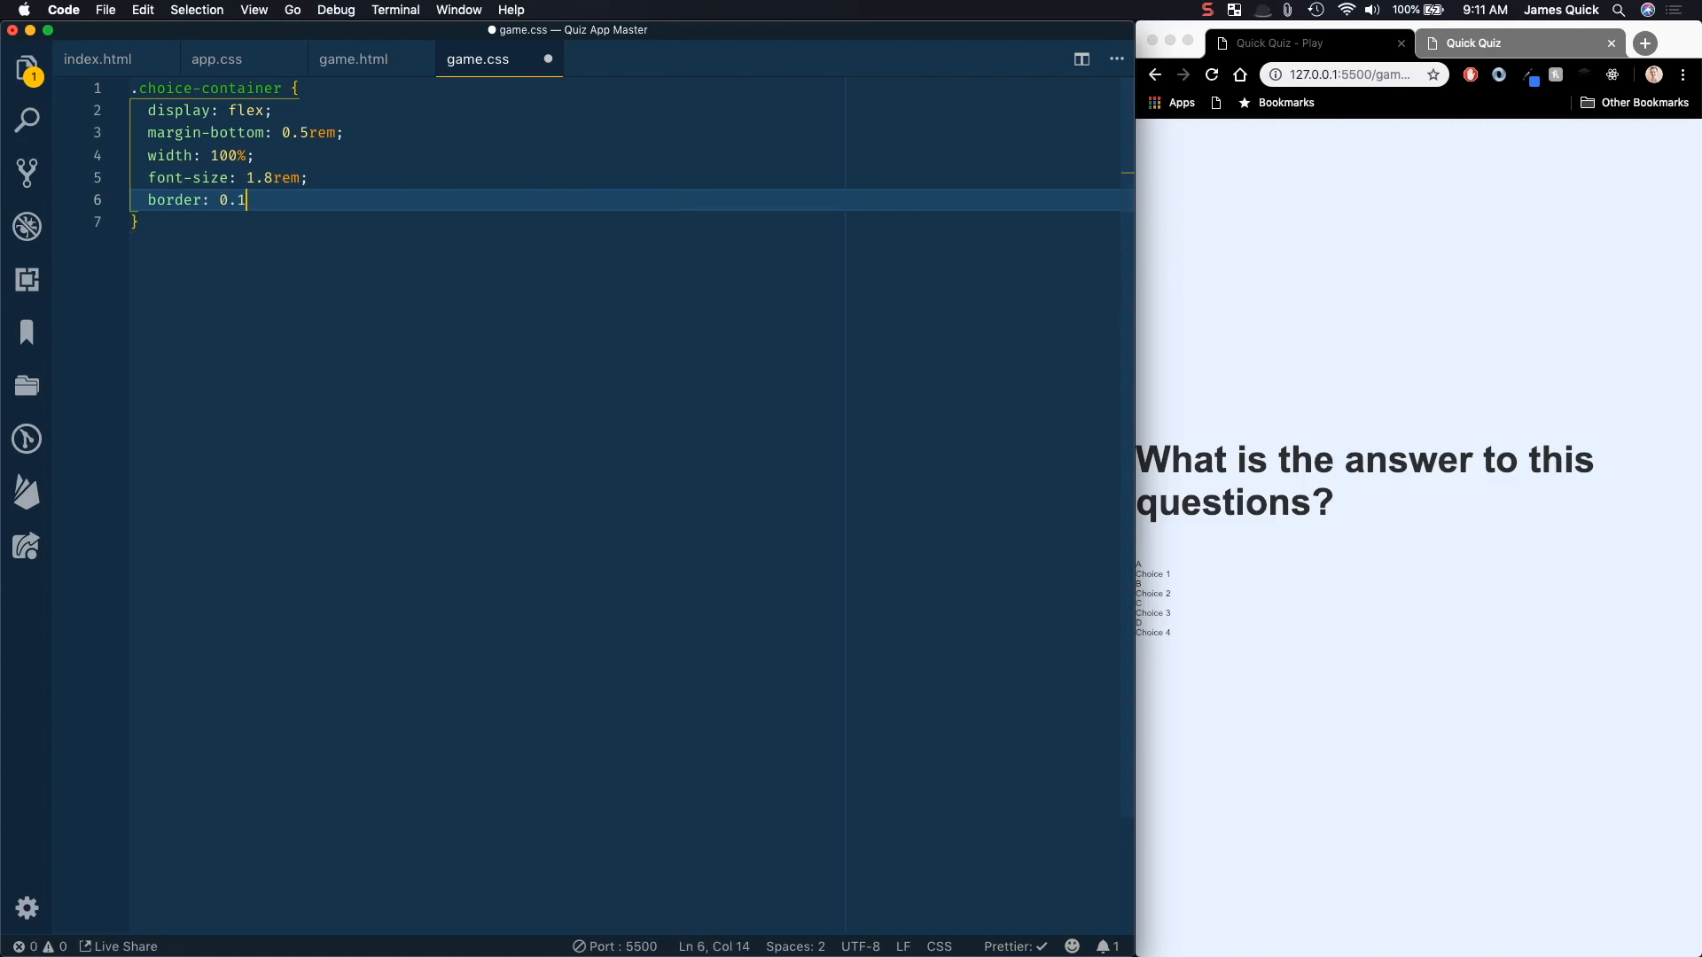
text(rem solid r)
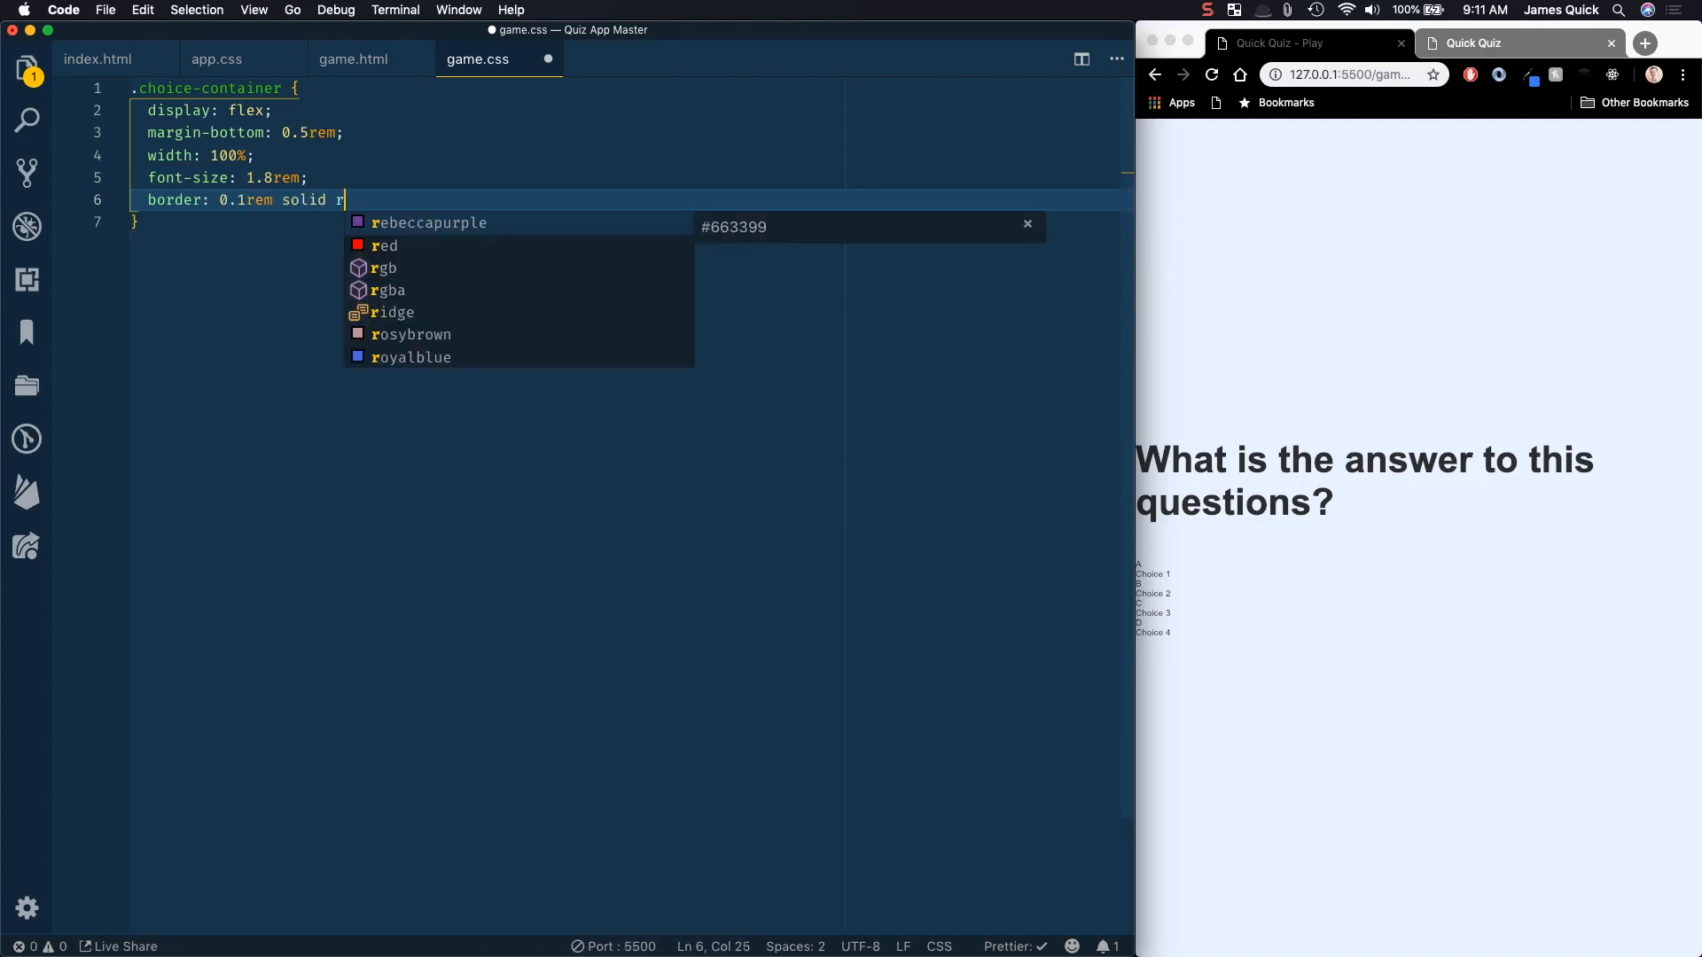
click(386, 267)
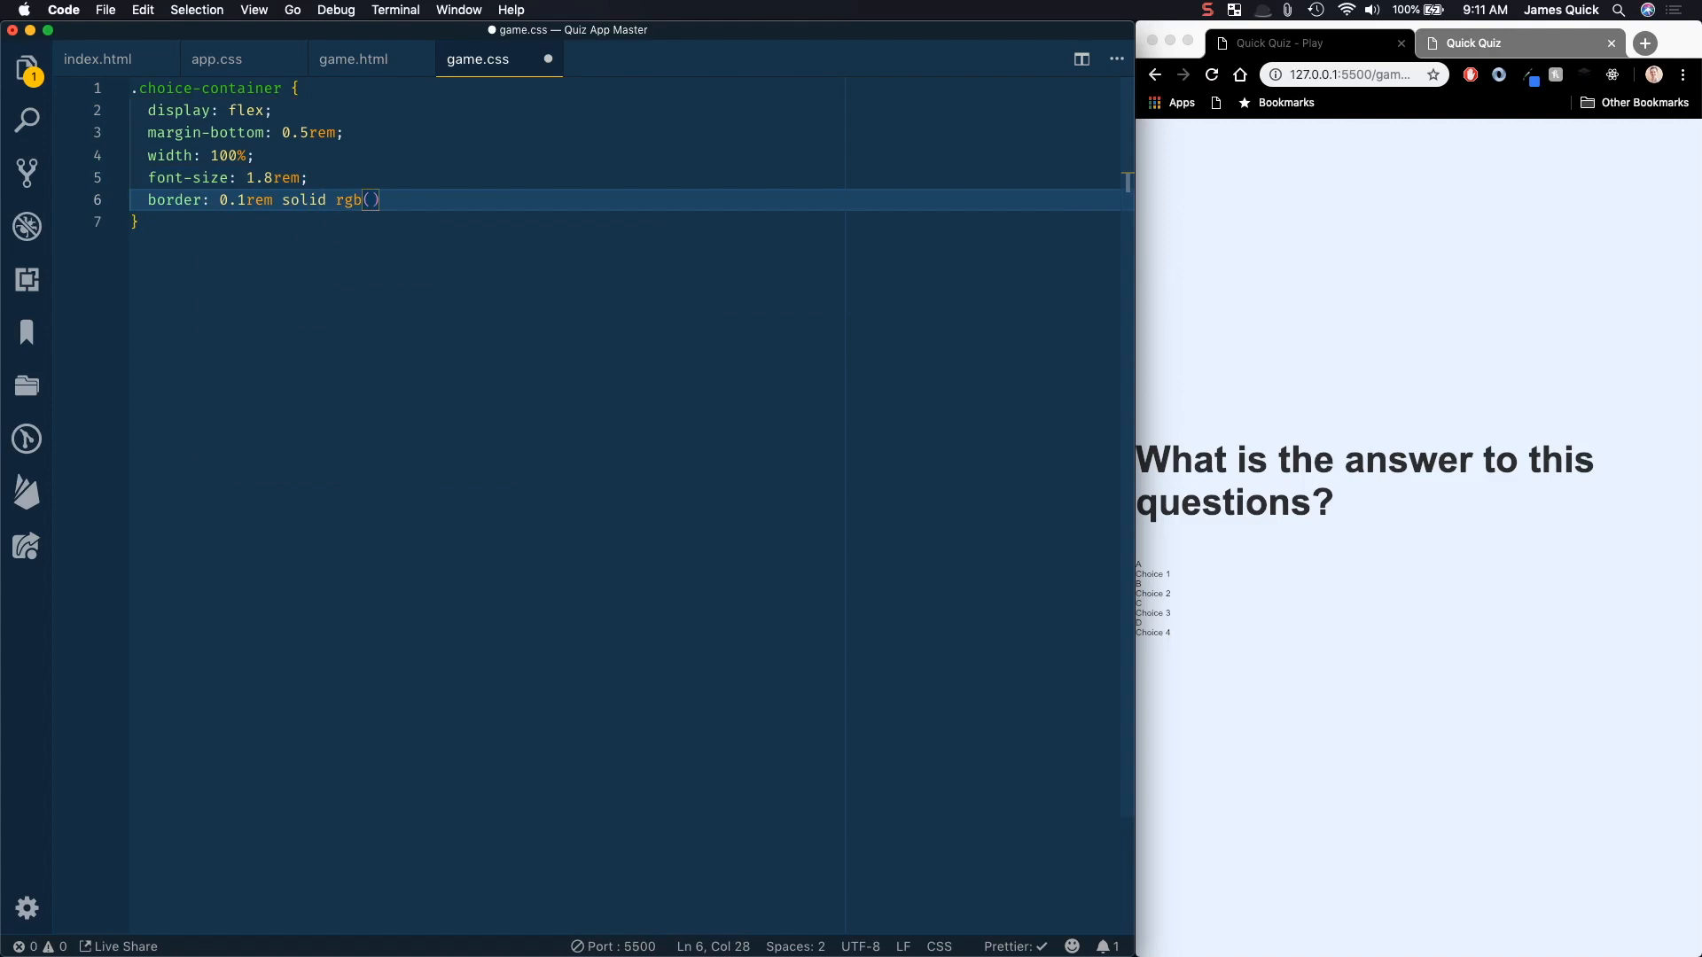
text(86,)
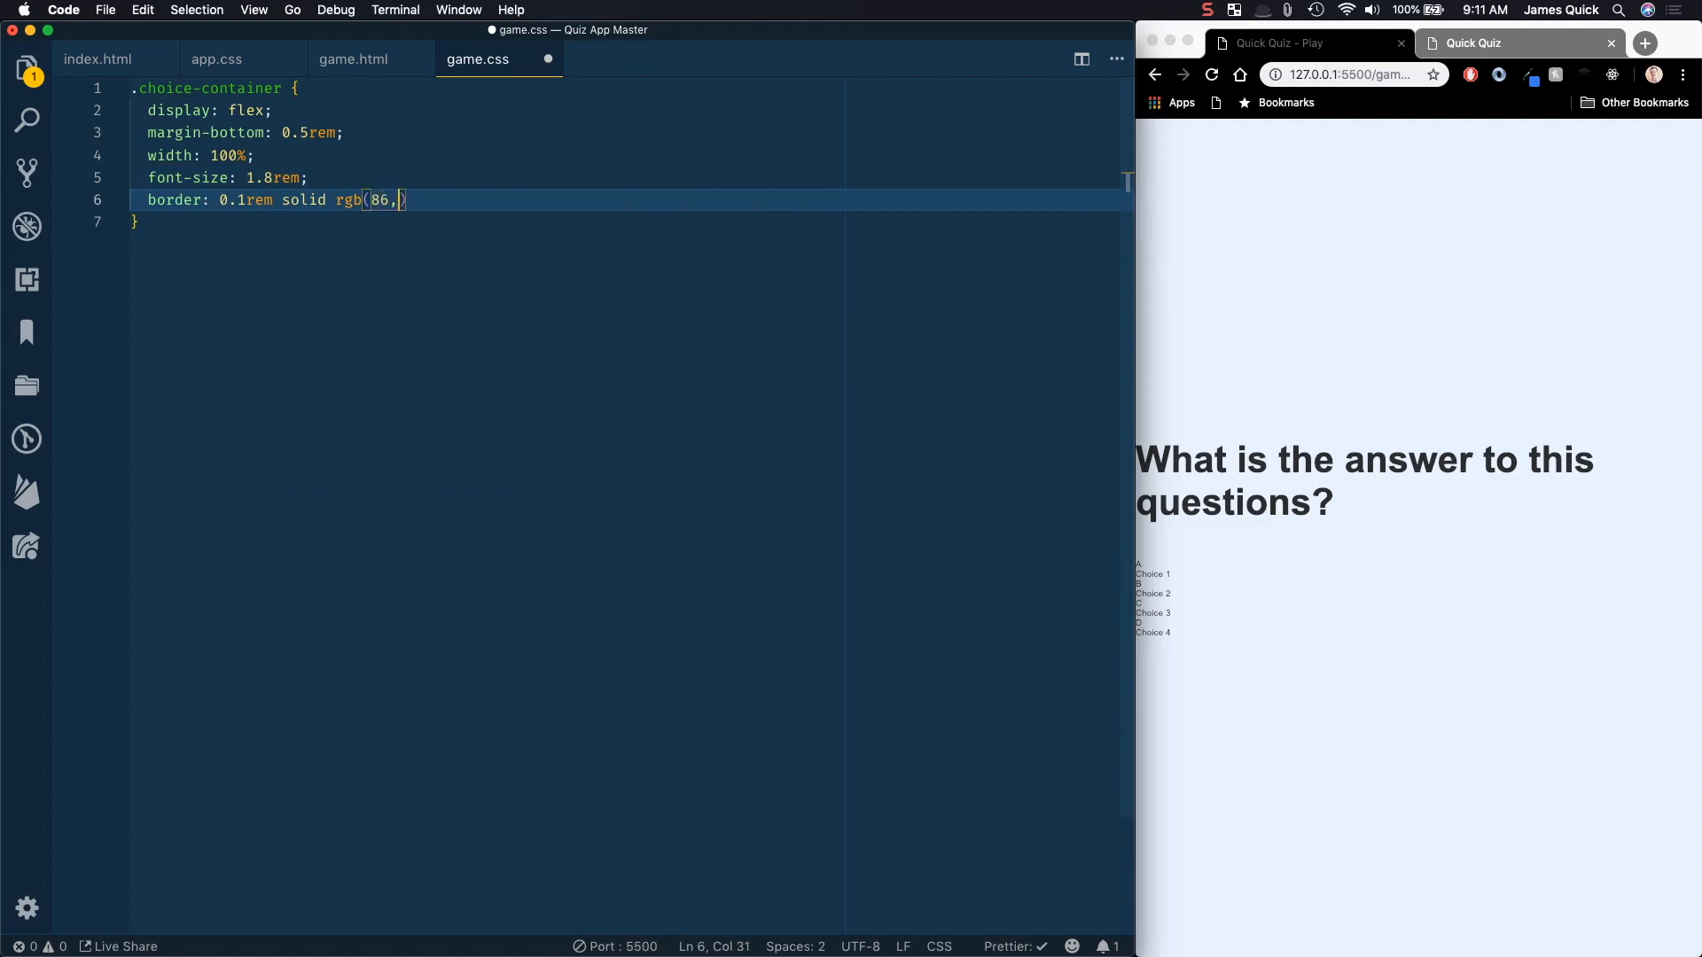
text(165,)
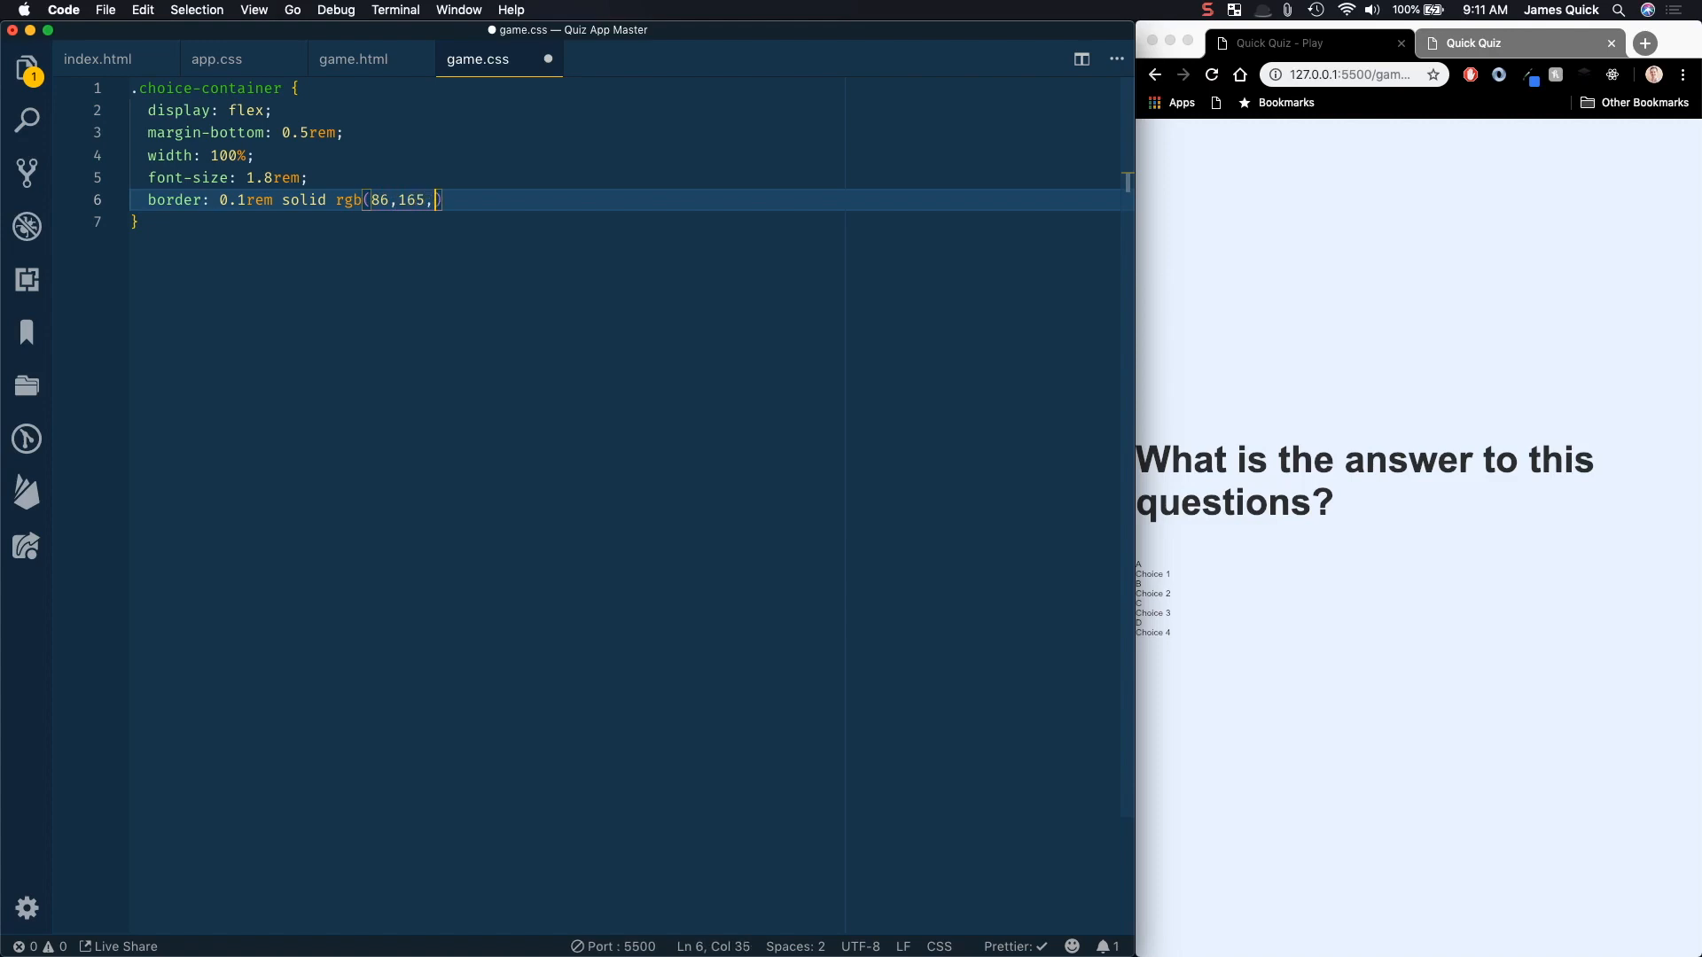
text(235))
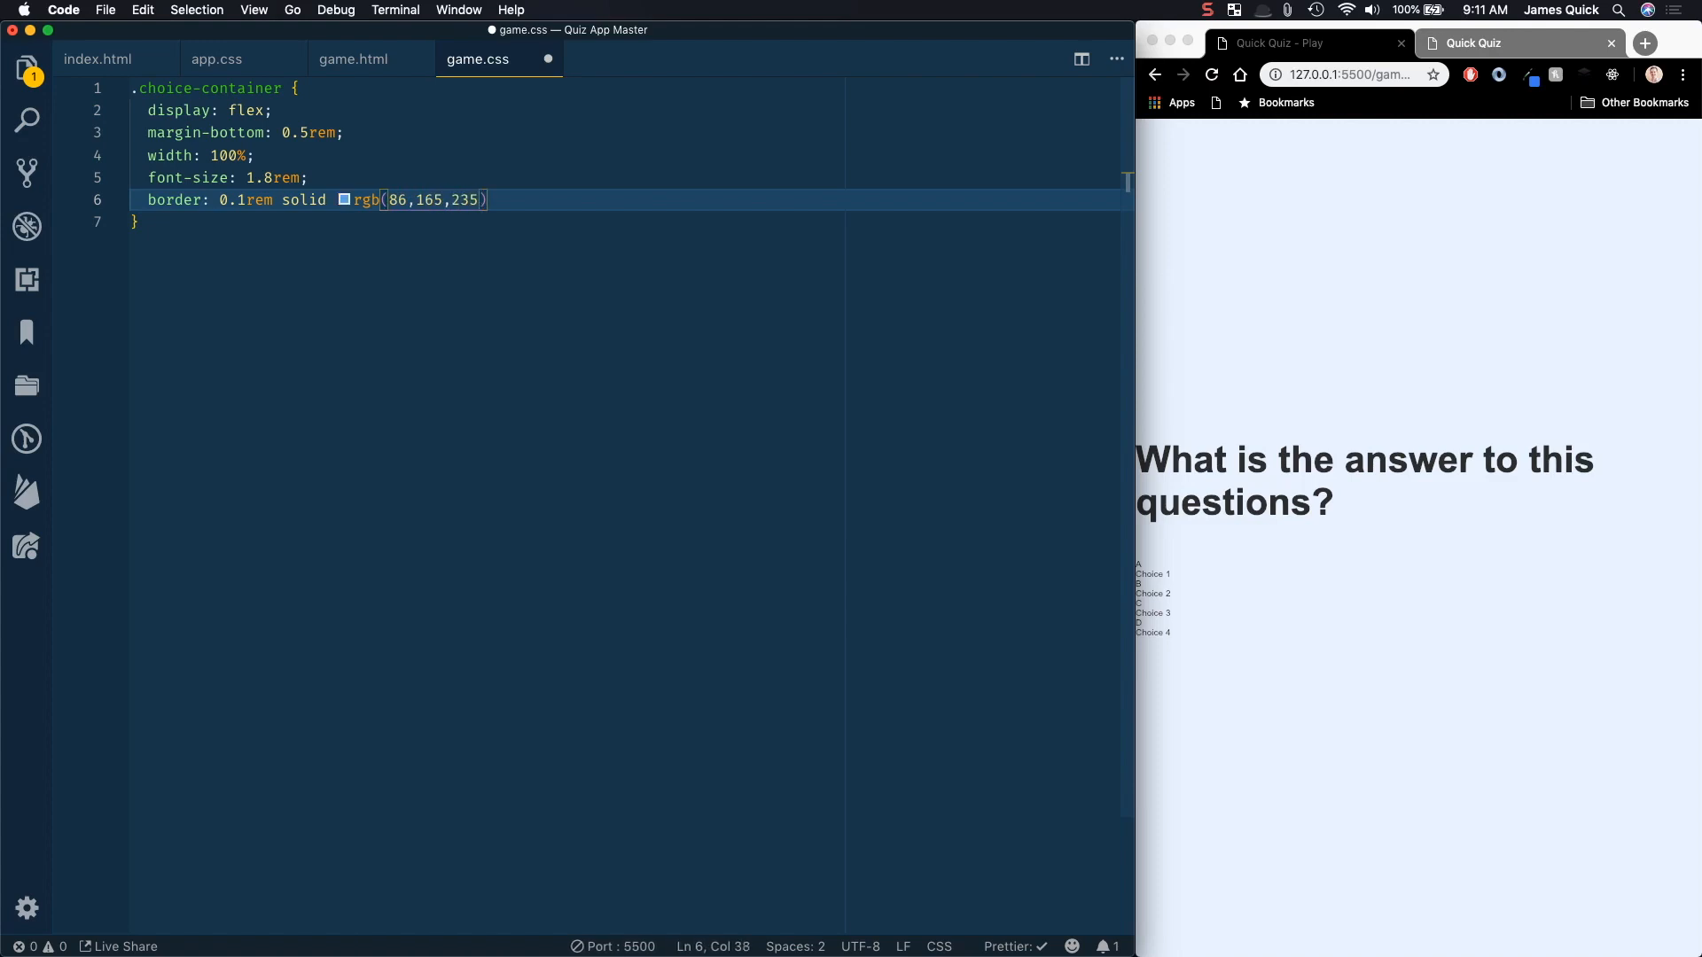
text(, 0.25)
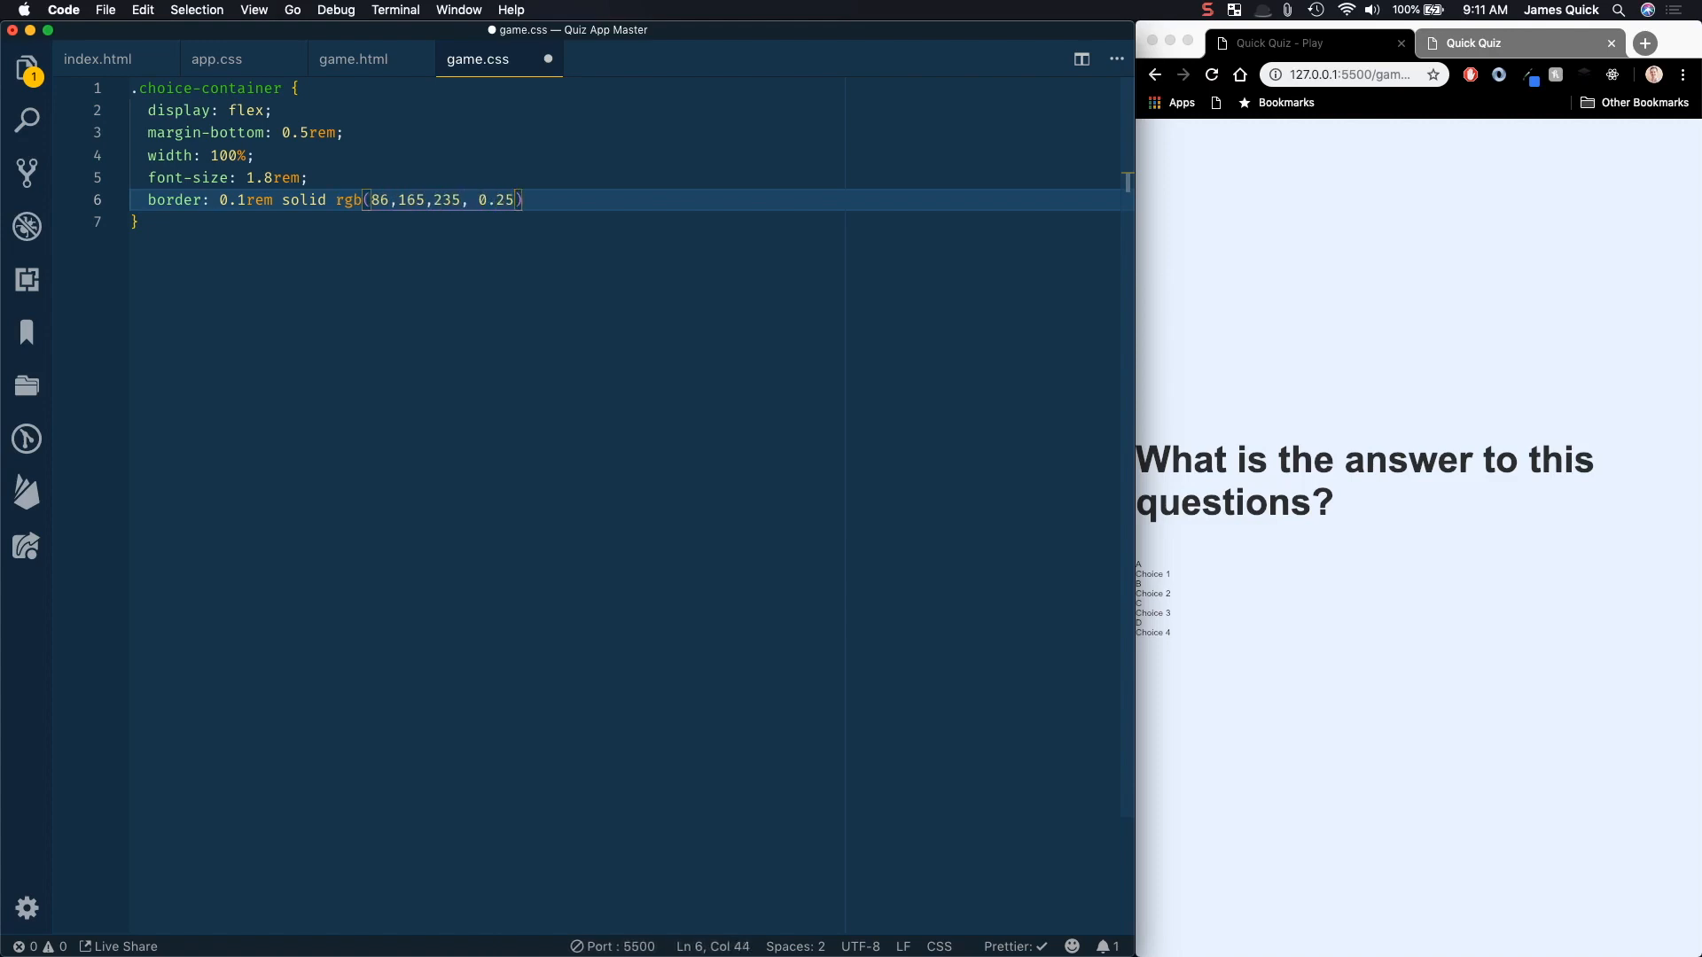
text(;)
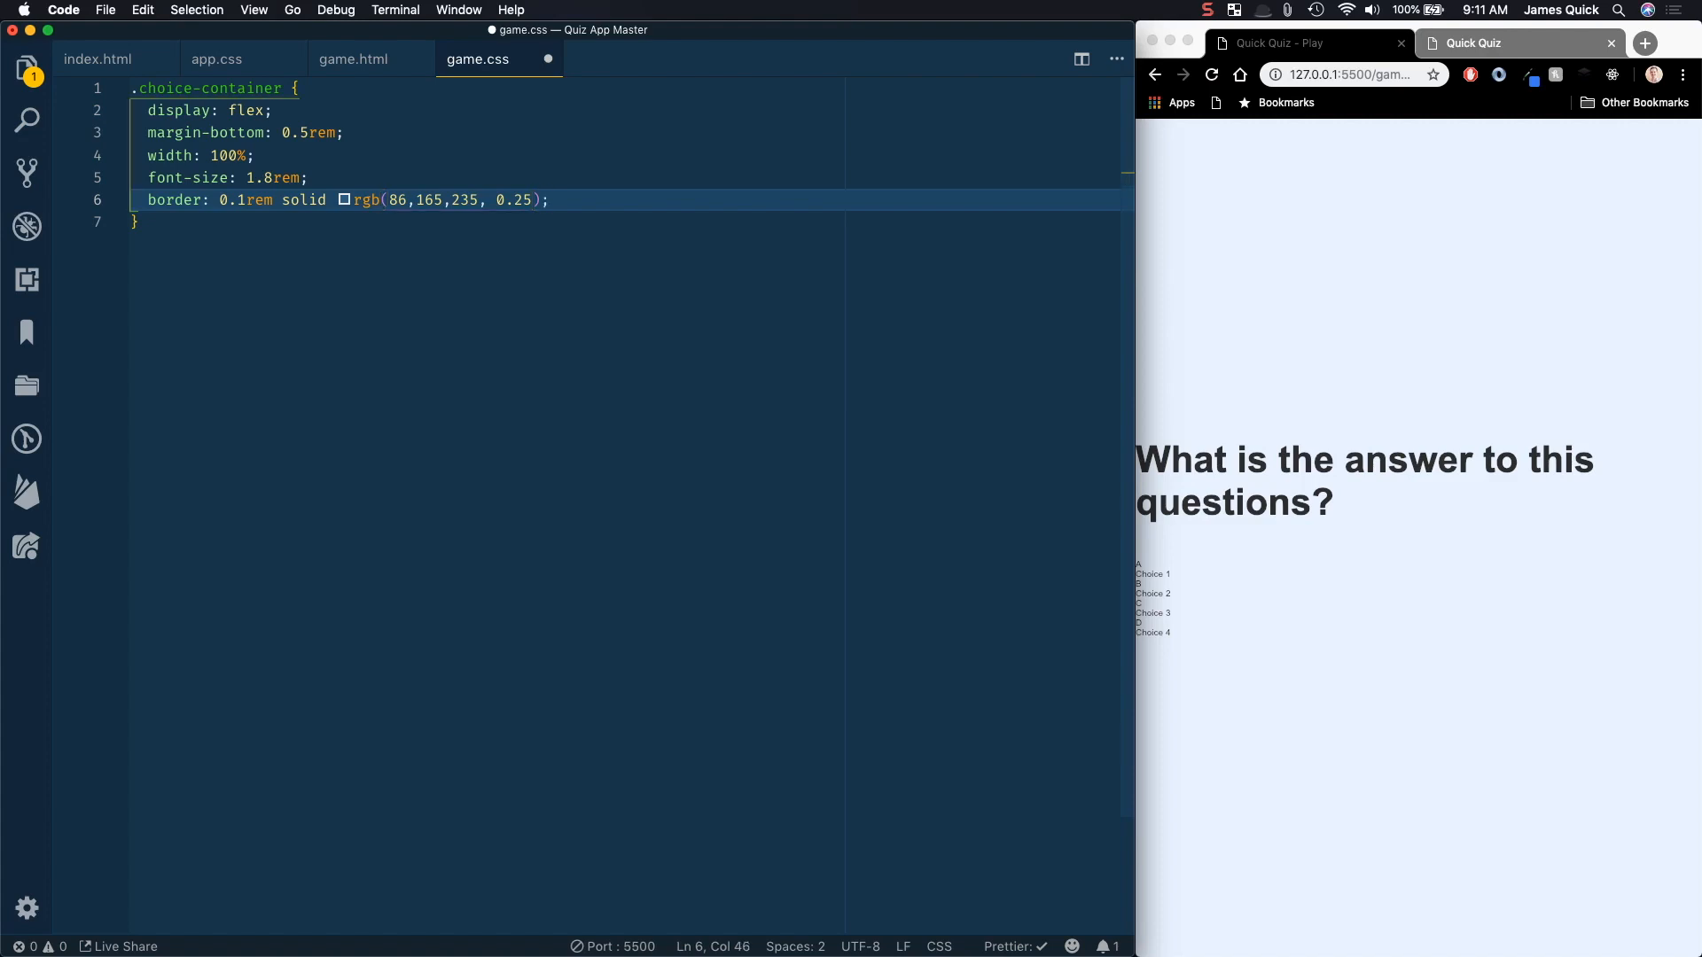
key(Return)
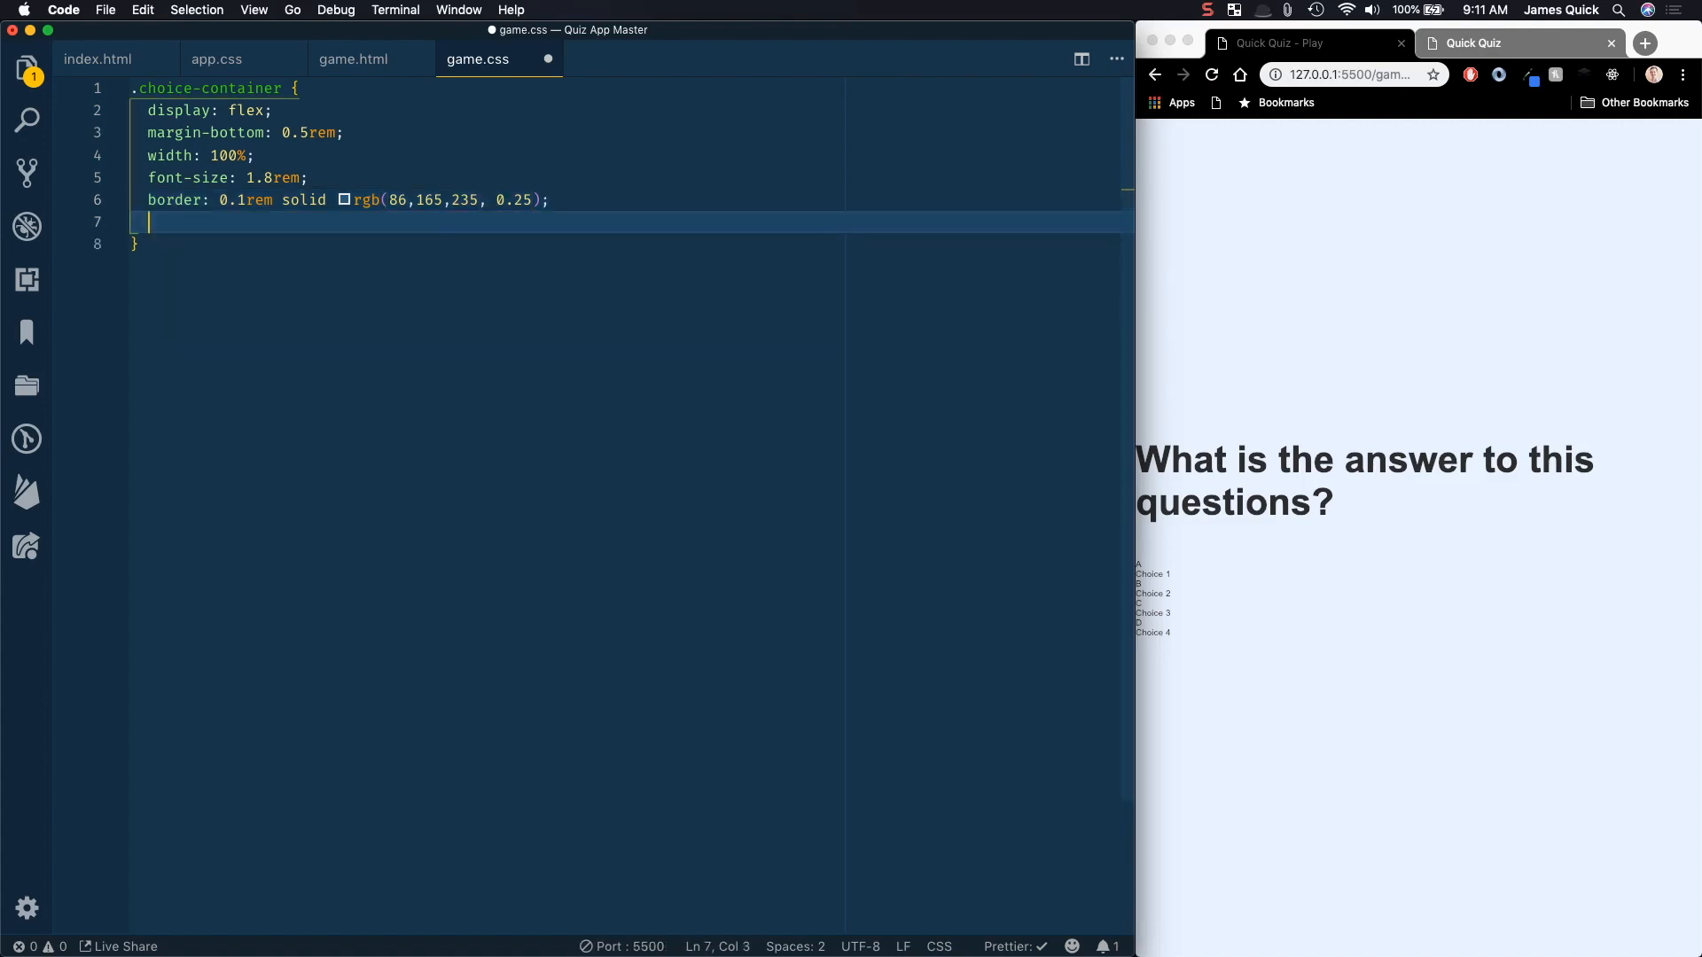
Step: Add background-color: white to .choice-container and save game.css
text(background-color: white;)
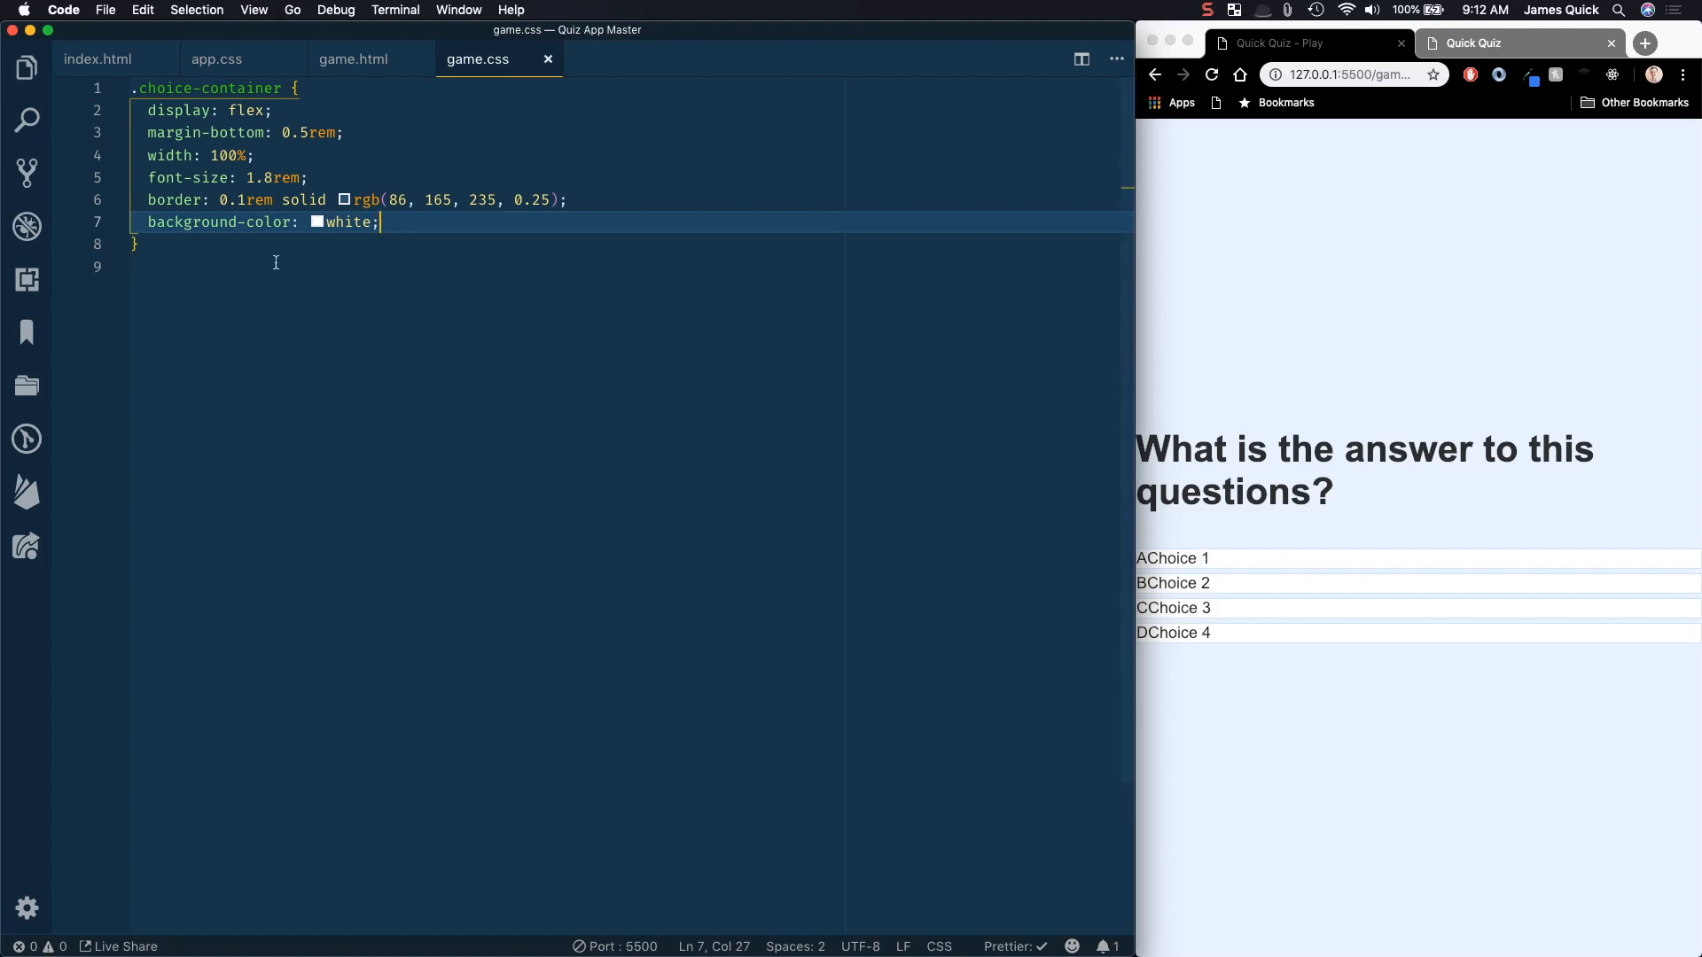
mouse_move(1149, 564)
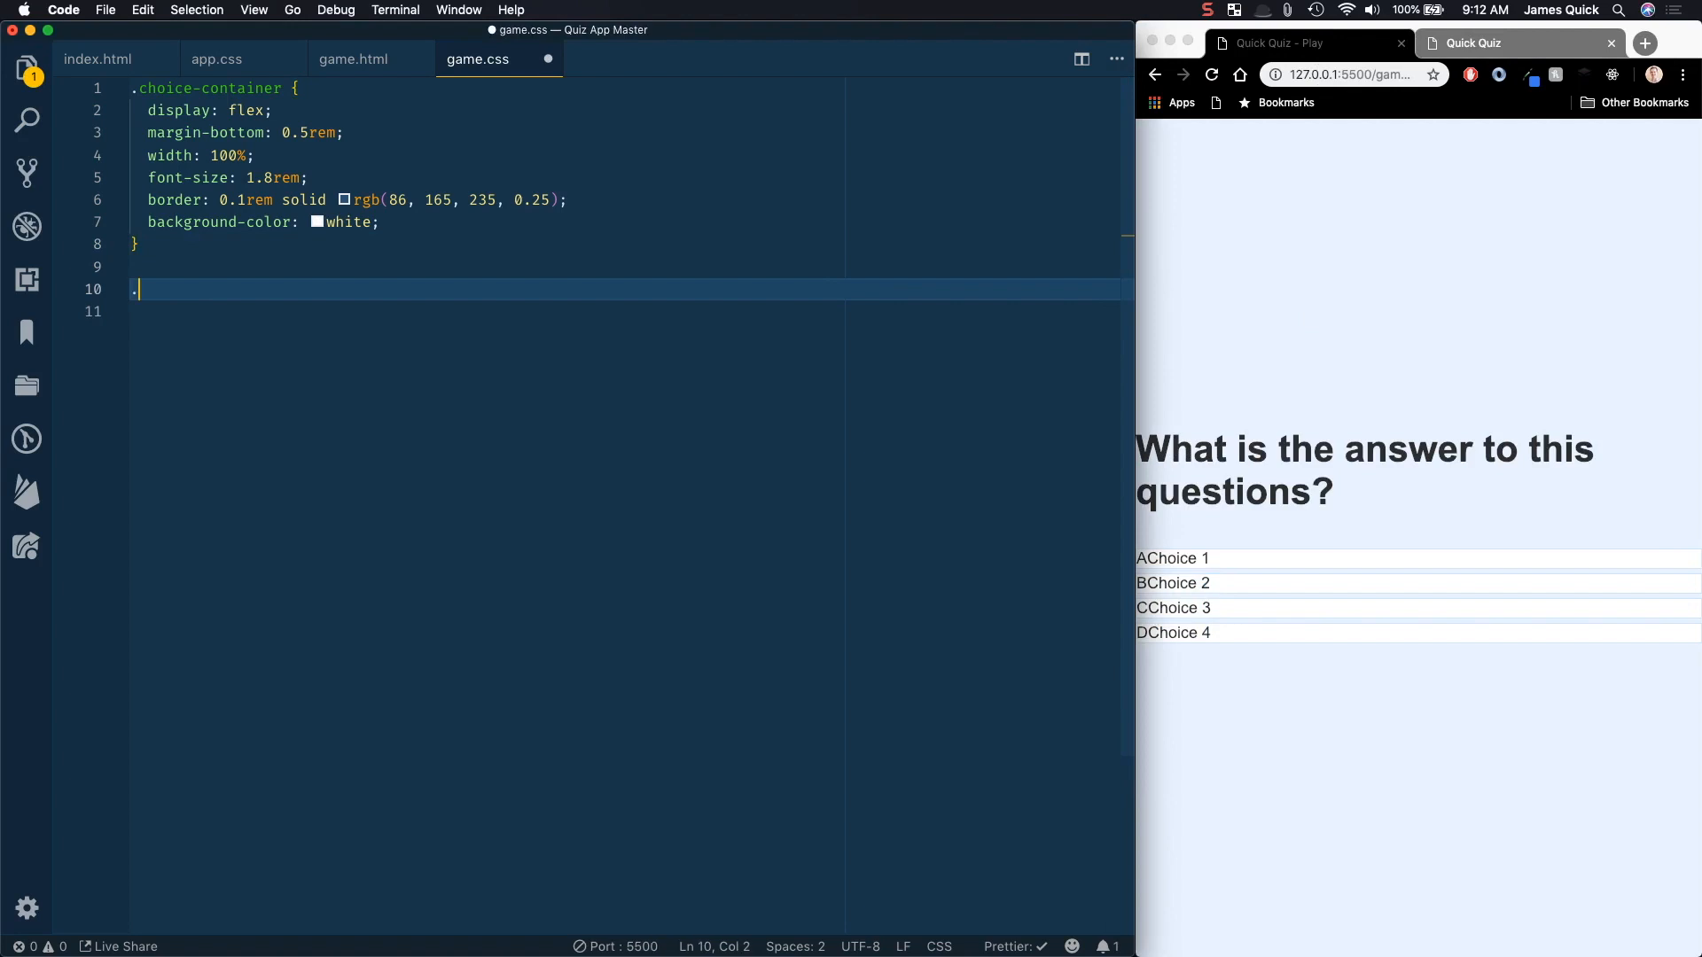
Step: Create a .choice-prefix rule with padding 1.5rem 2.5rem
text(.choice-prefi)
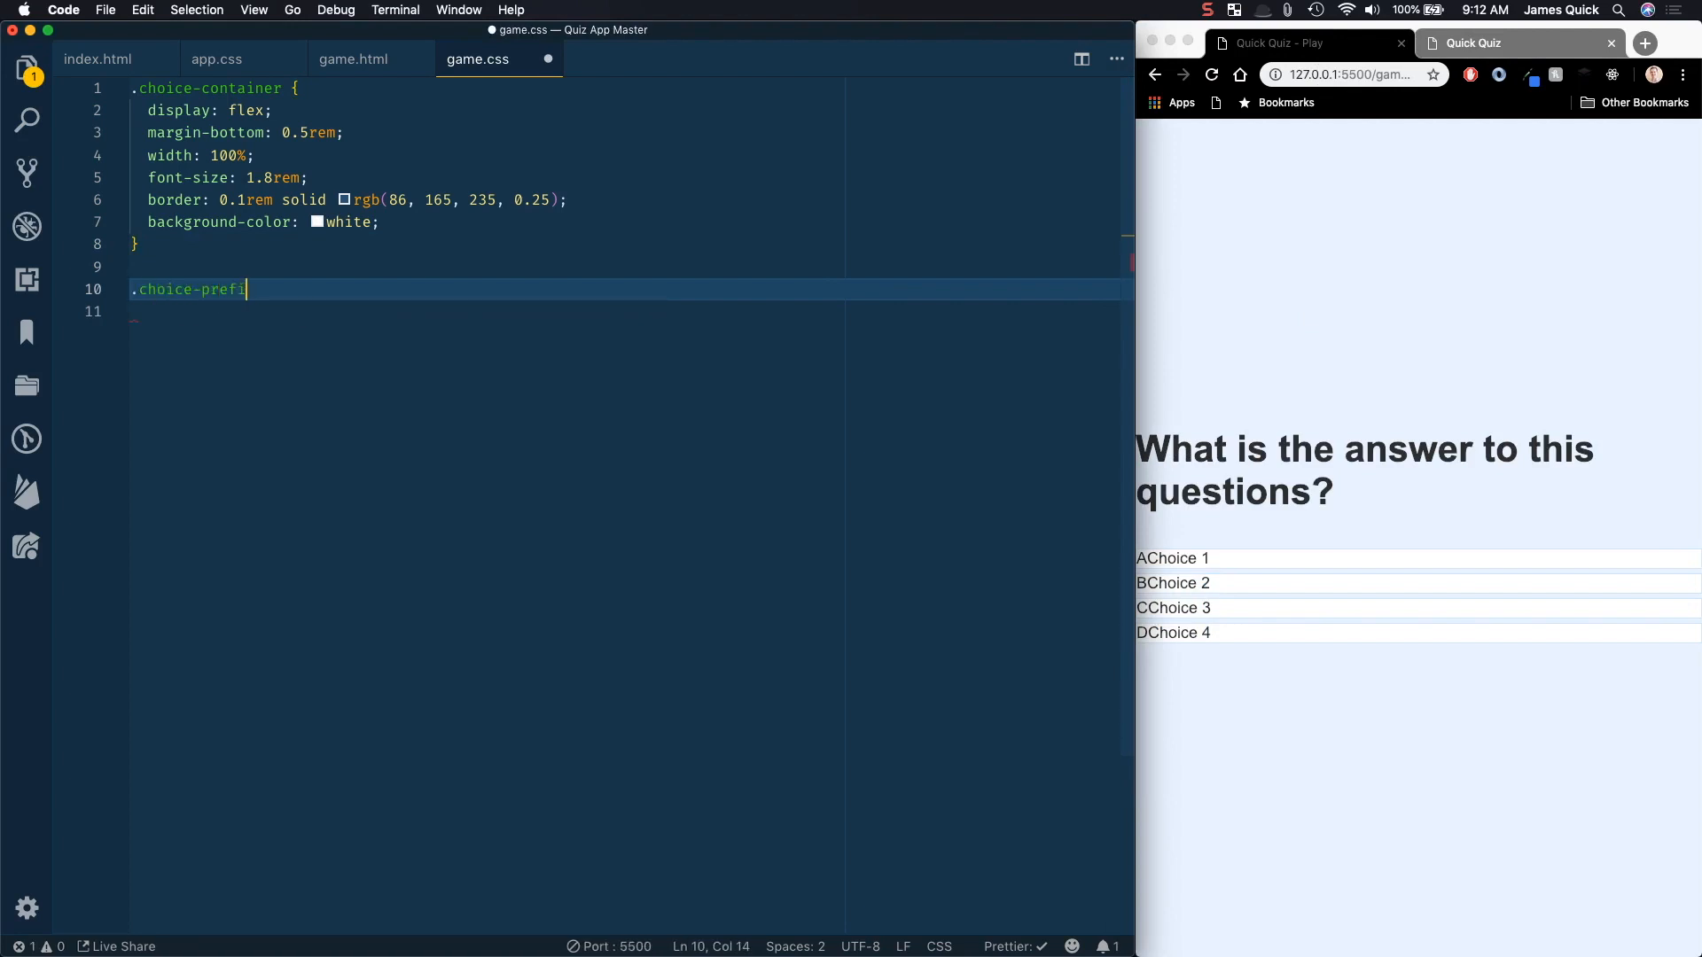
text(x {)
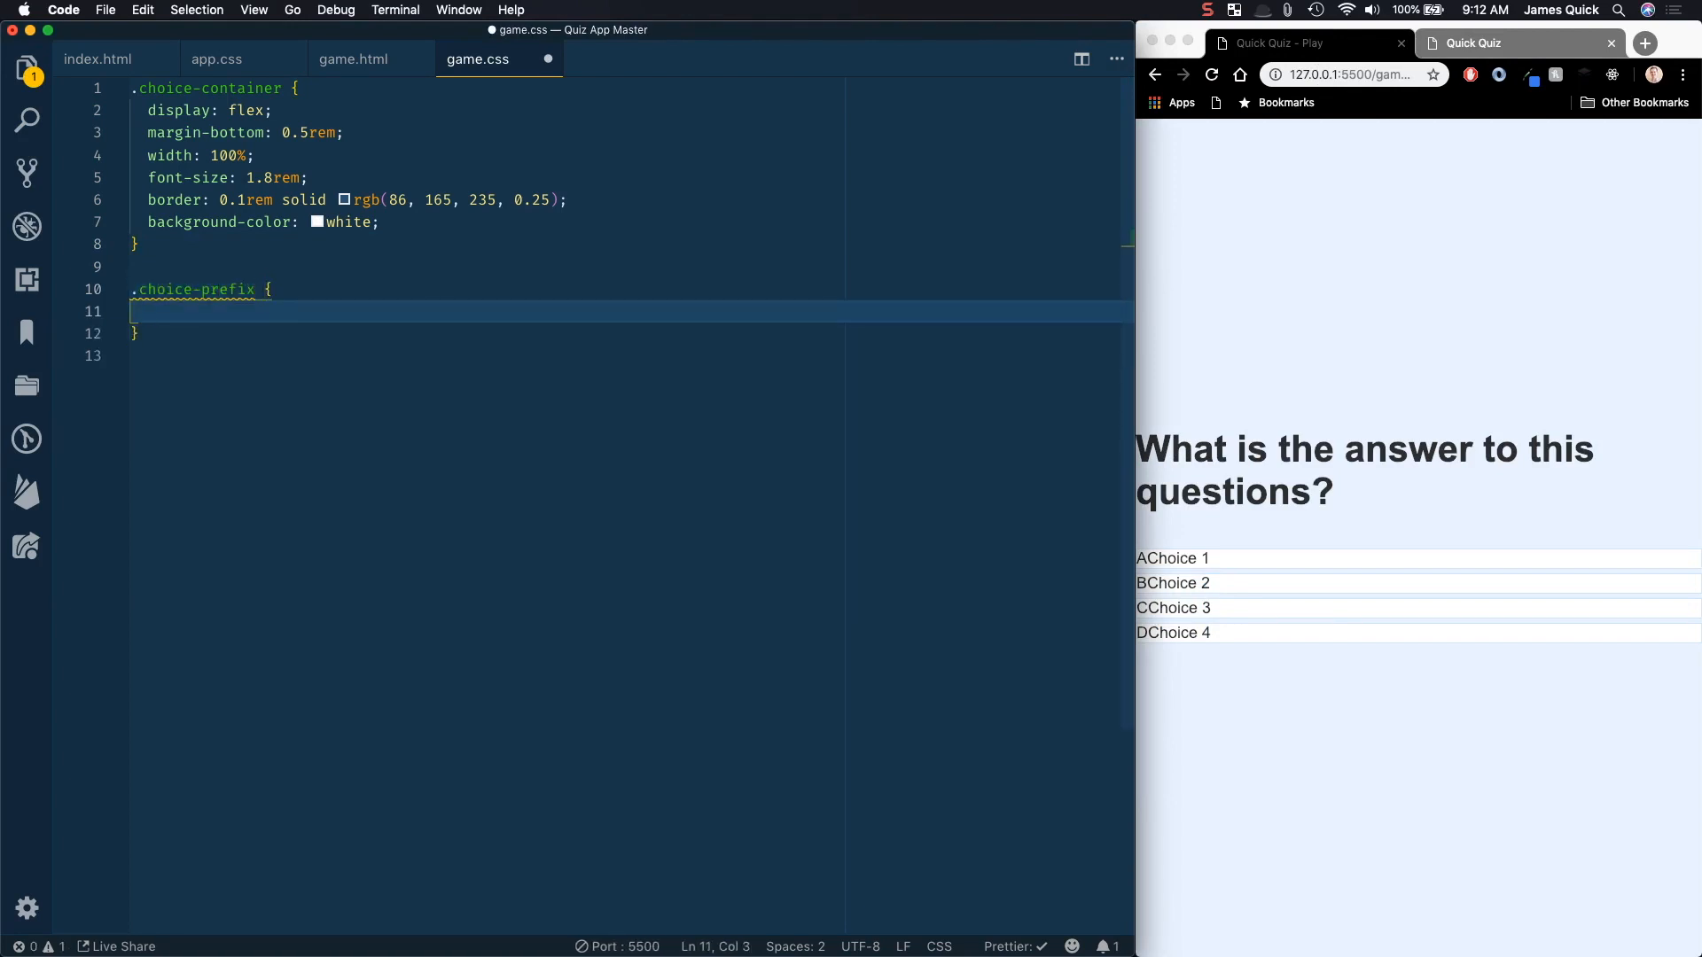
text(padding-inline-end: 1)
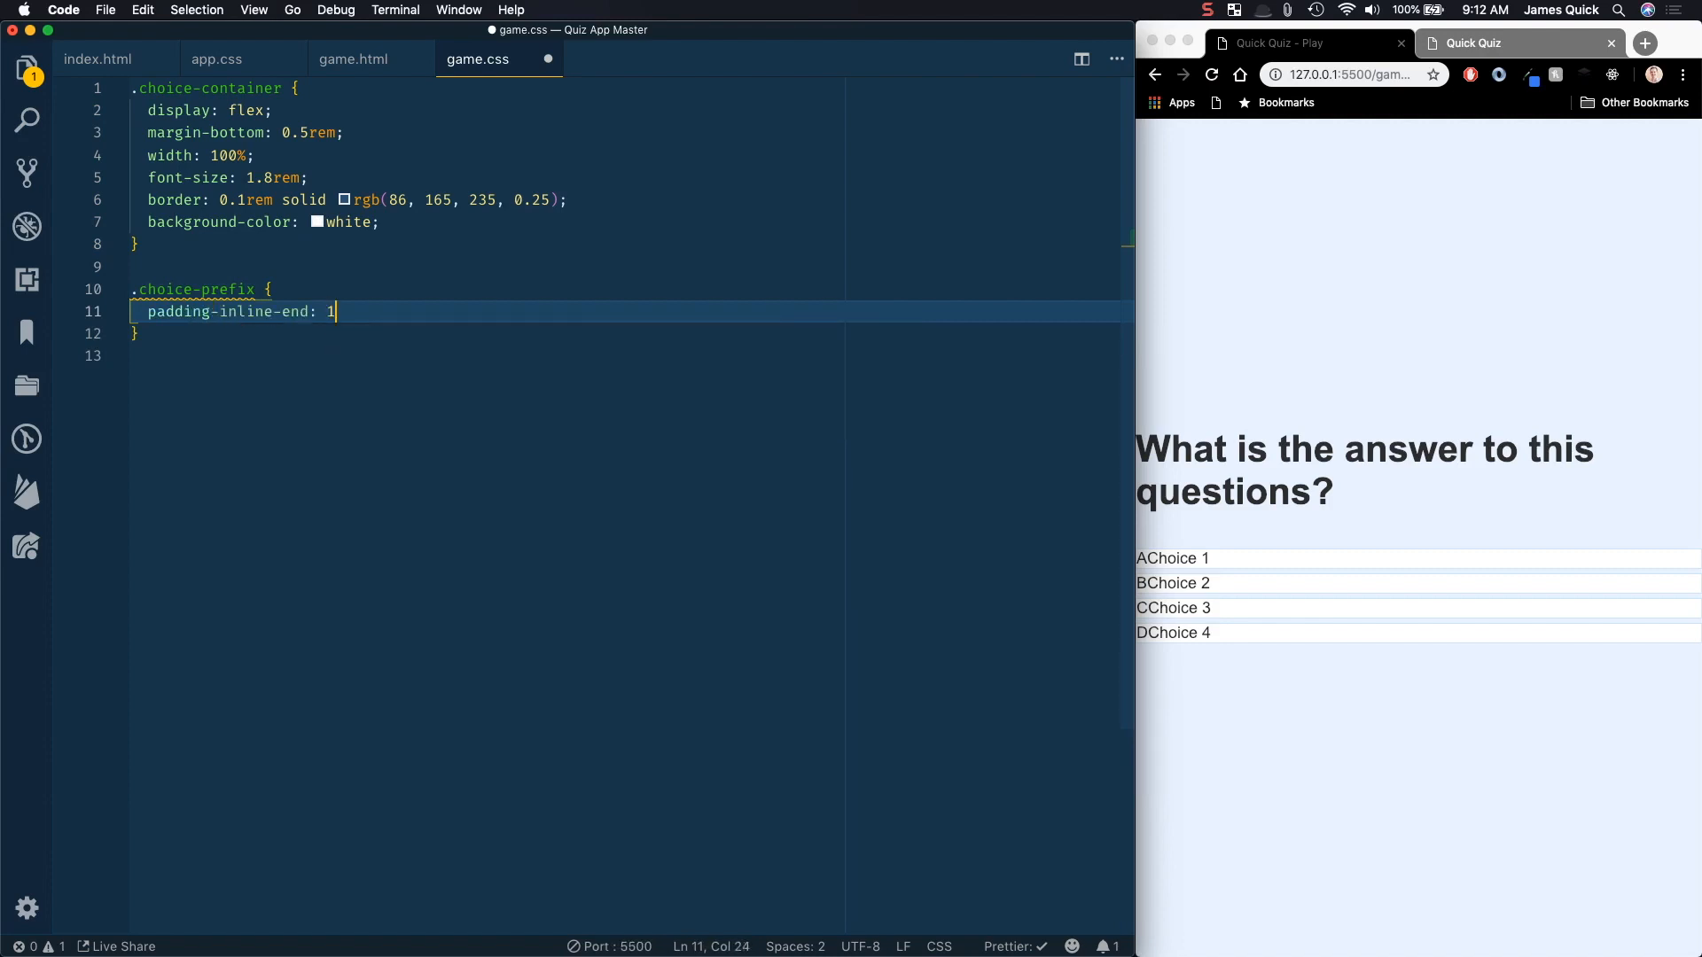
key(Backspace)
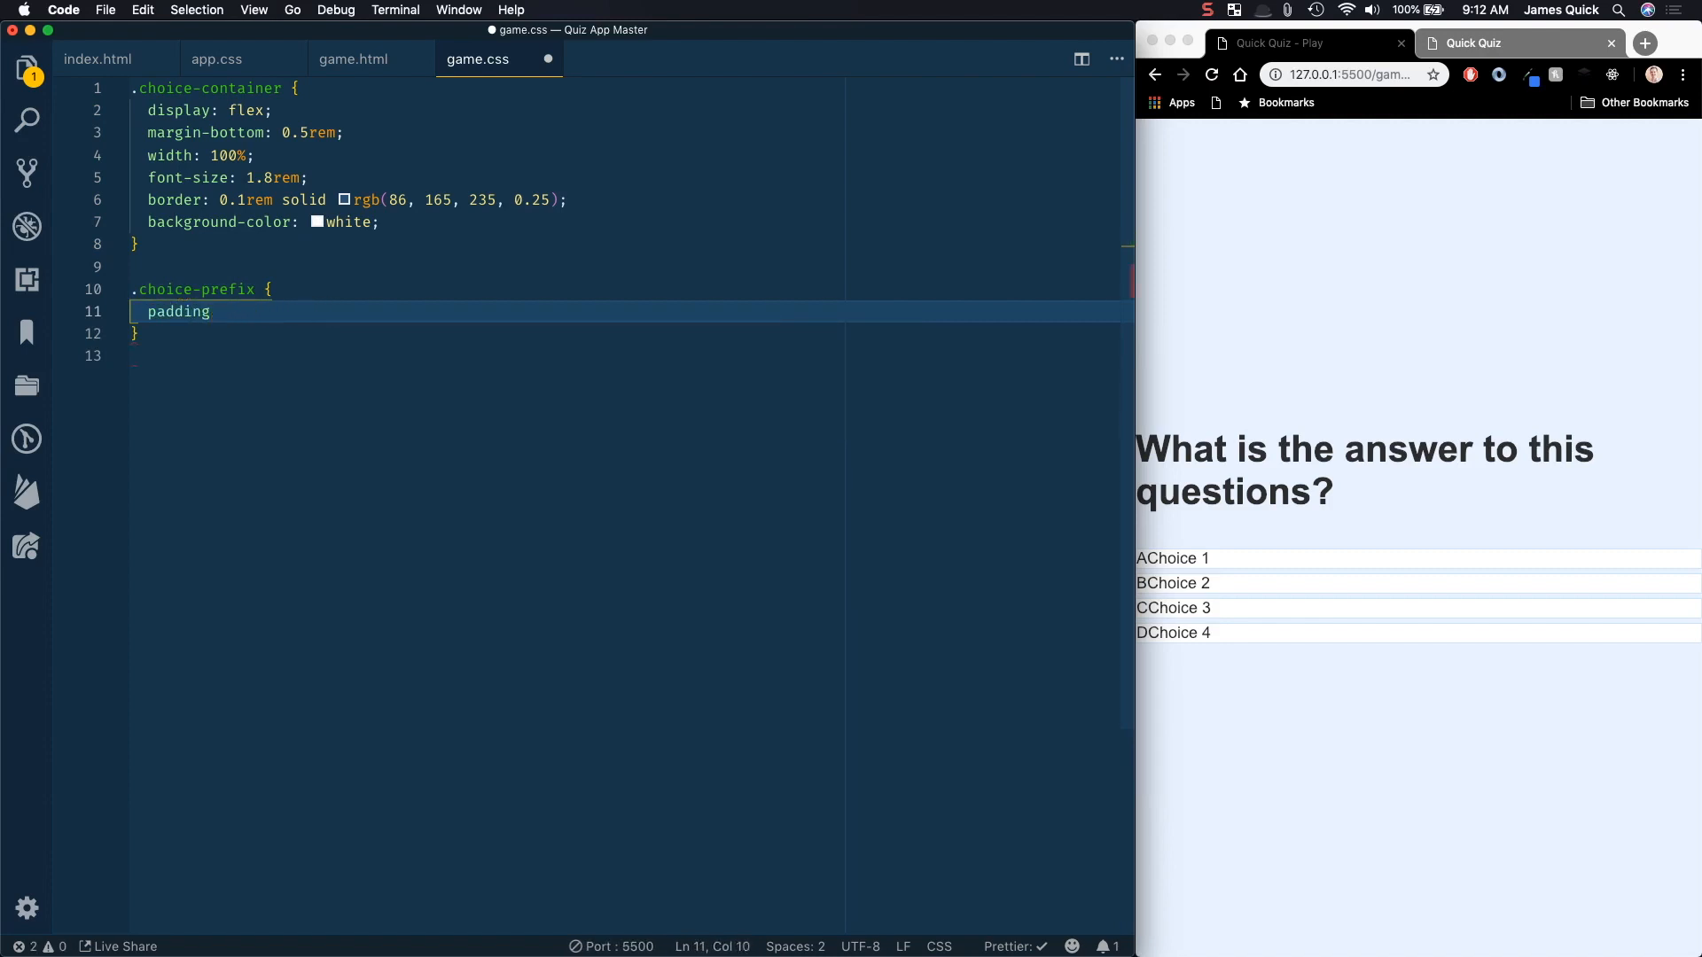
text(: 1.5rem 1)
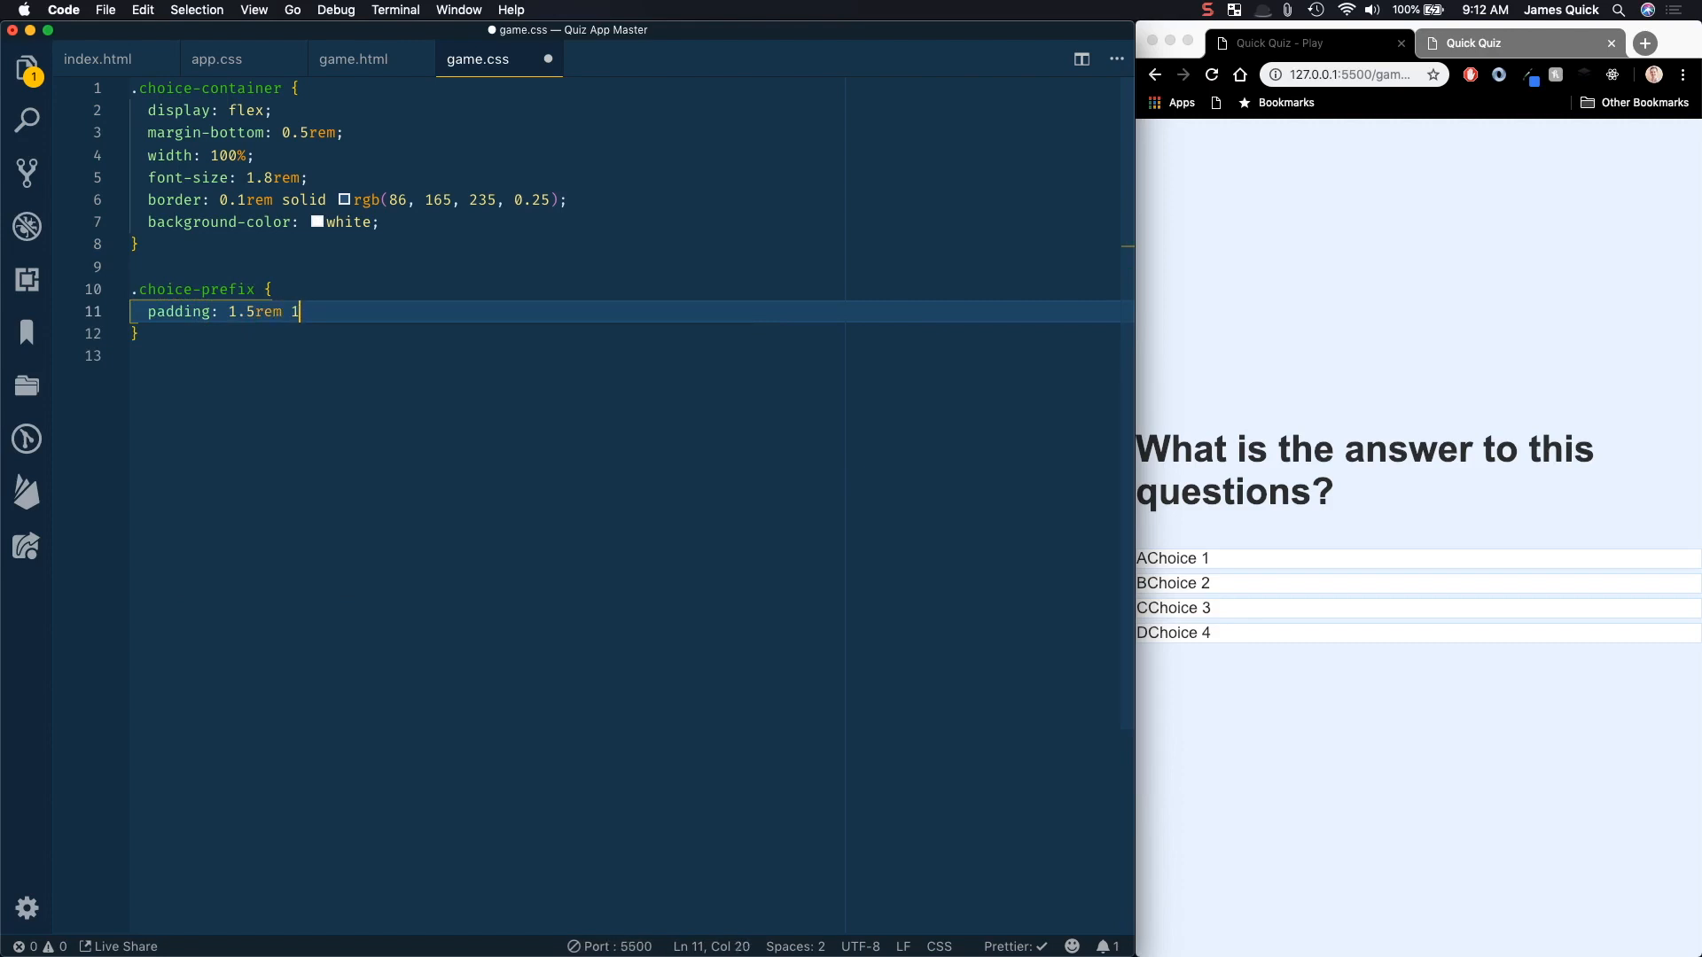
text(2.5rem;)
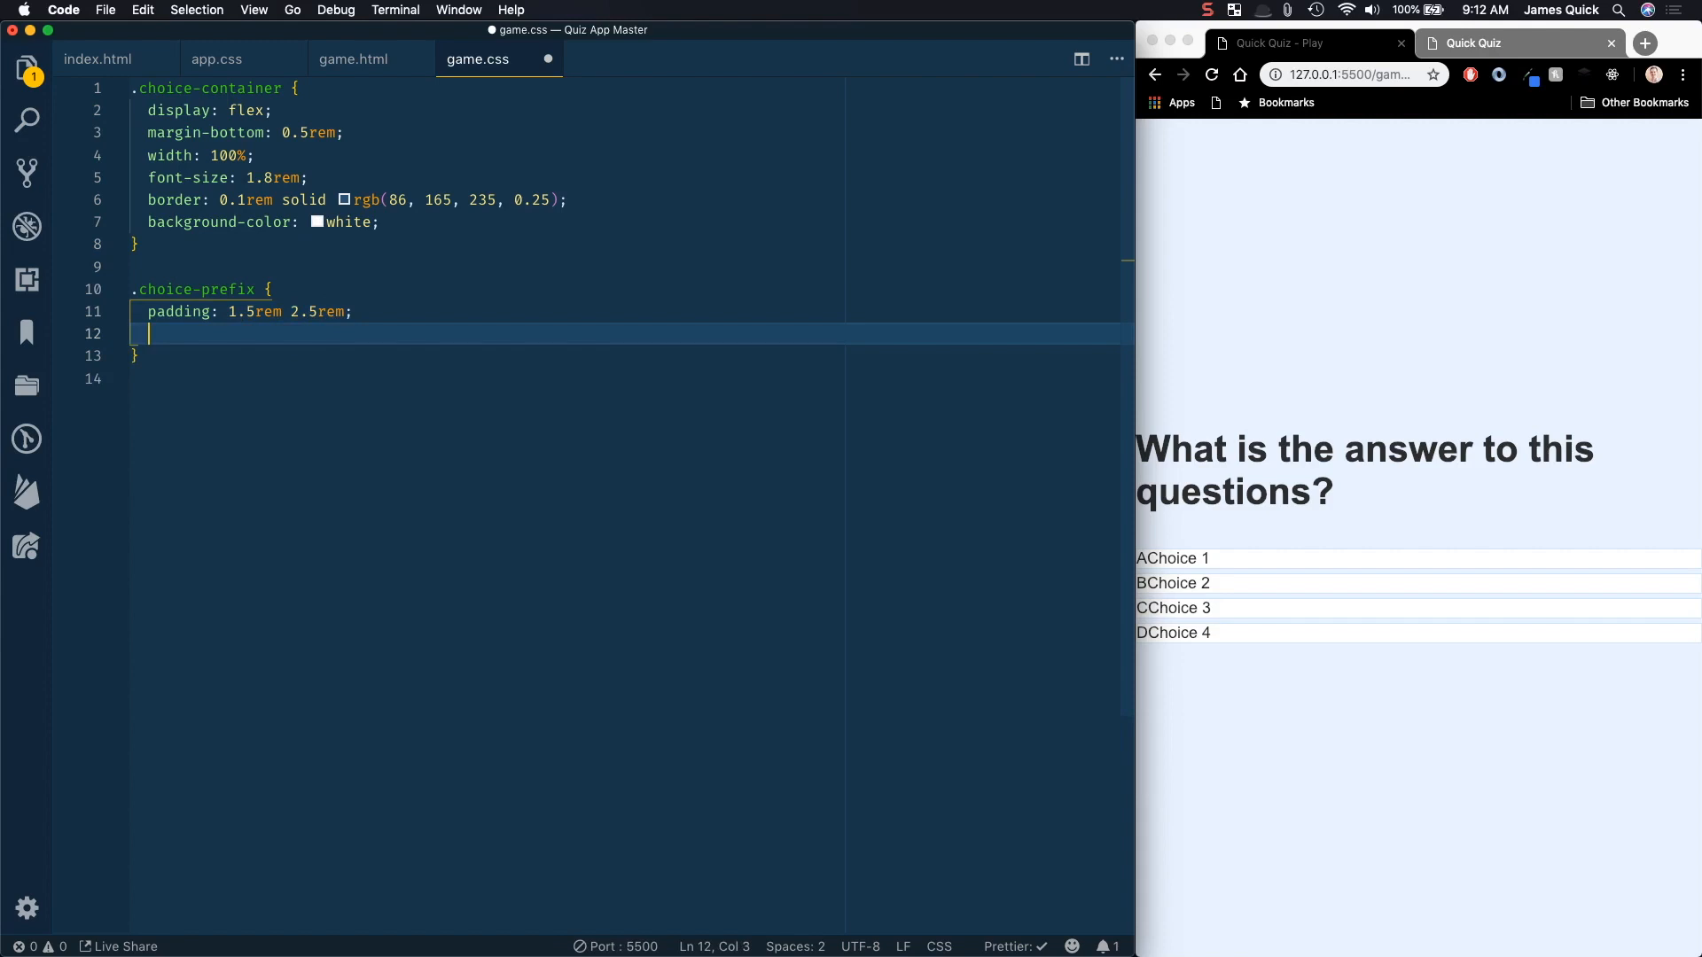
Step: Give .choice-prefix a #56a5eb background and white text color, then save
text(background-color:)
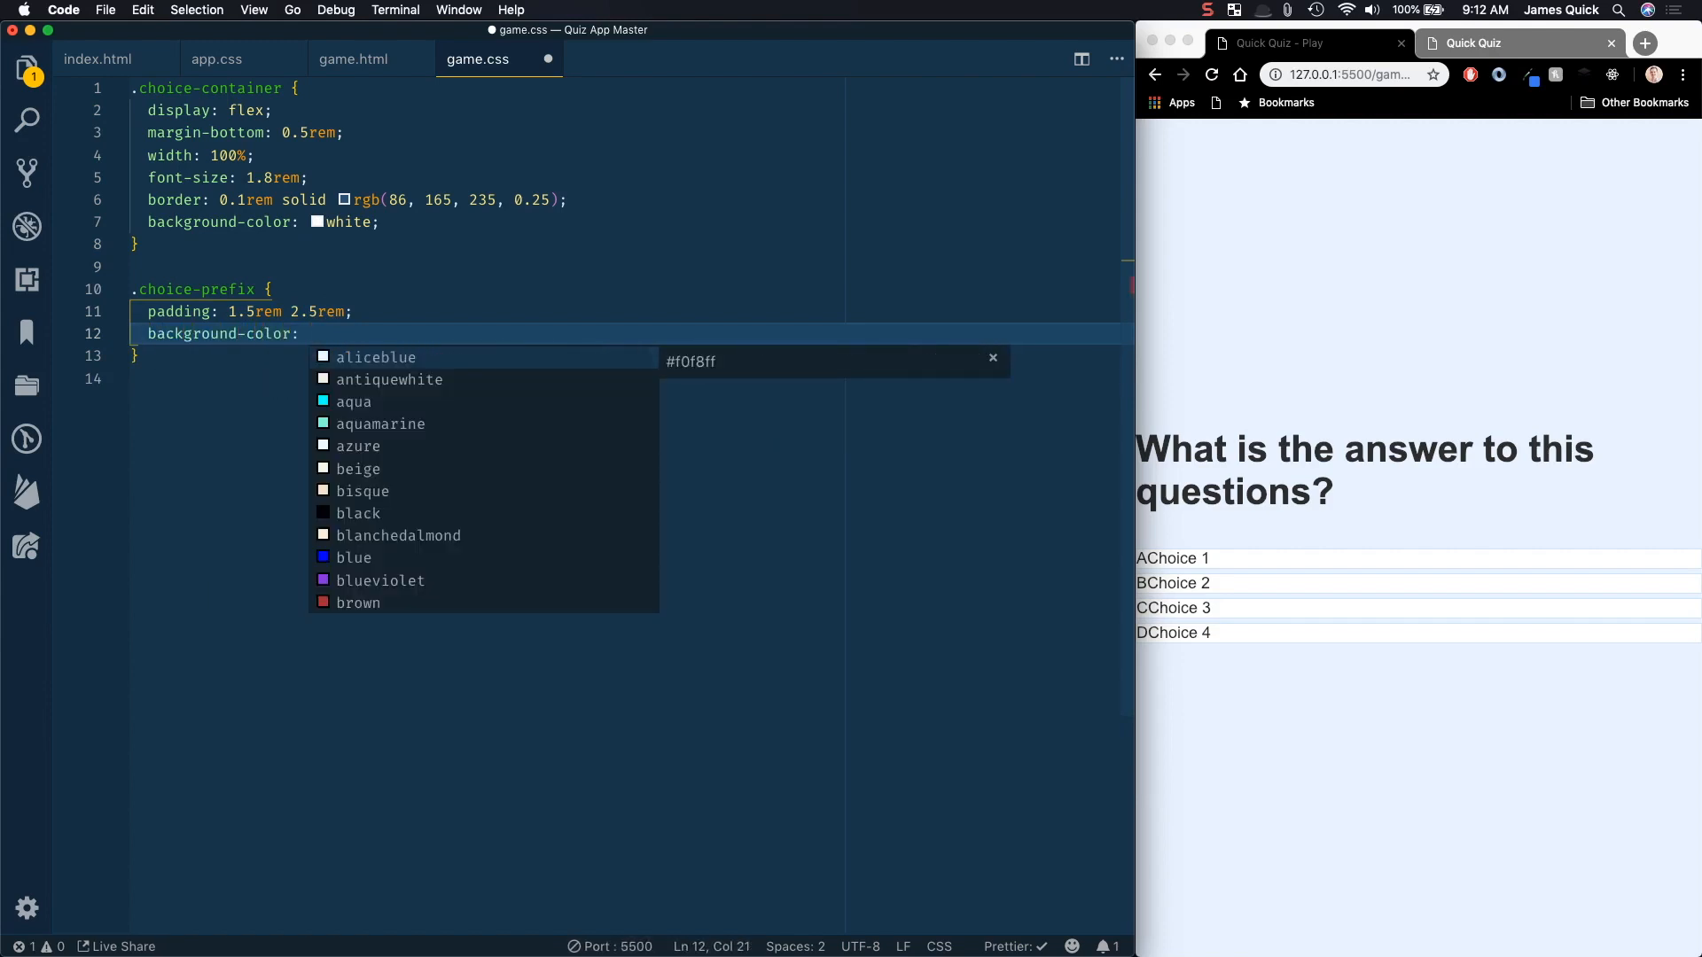
text(#)
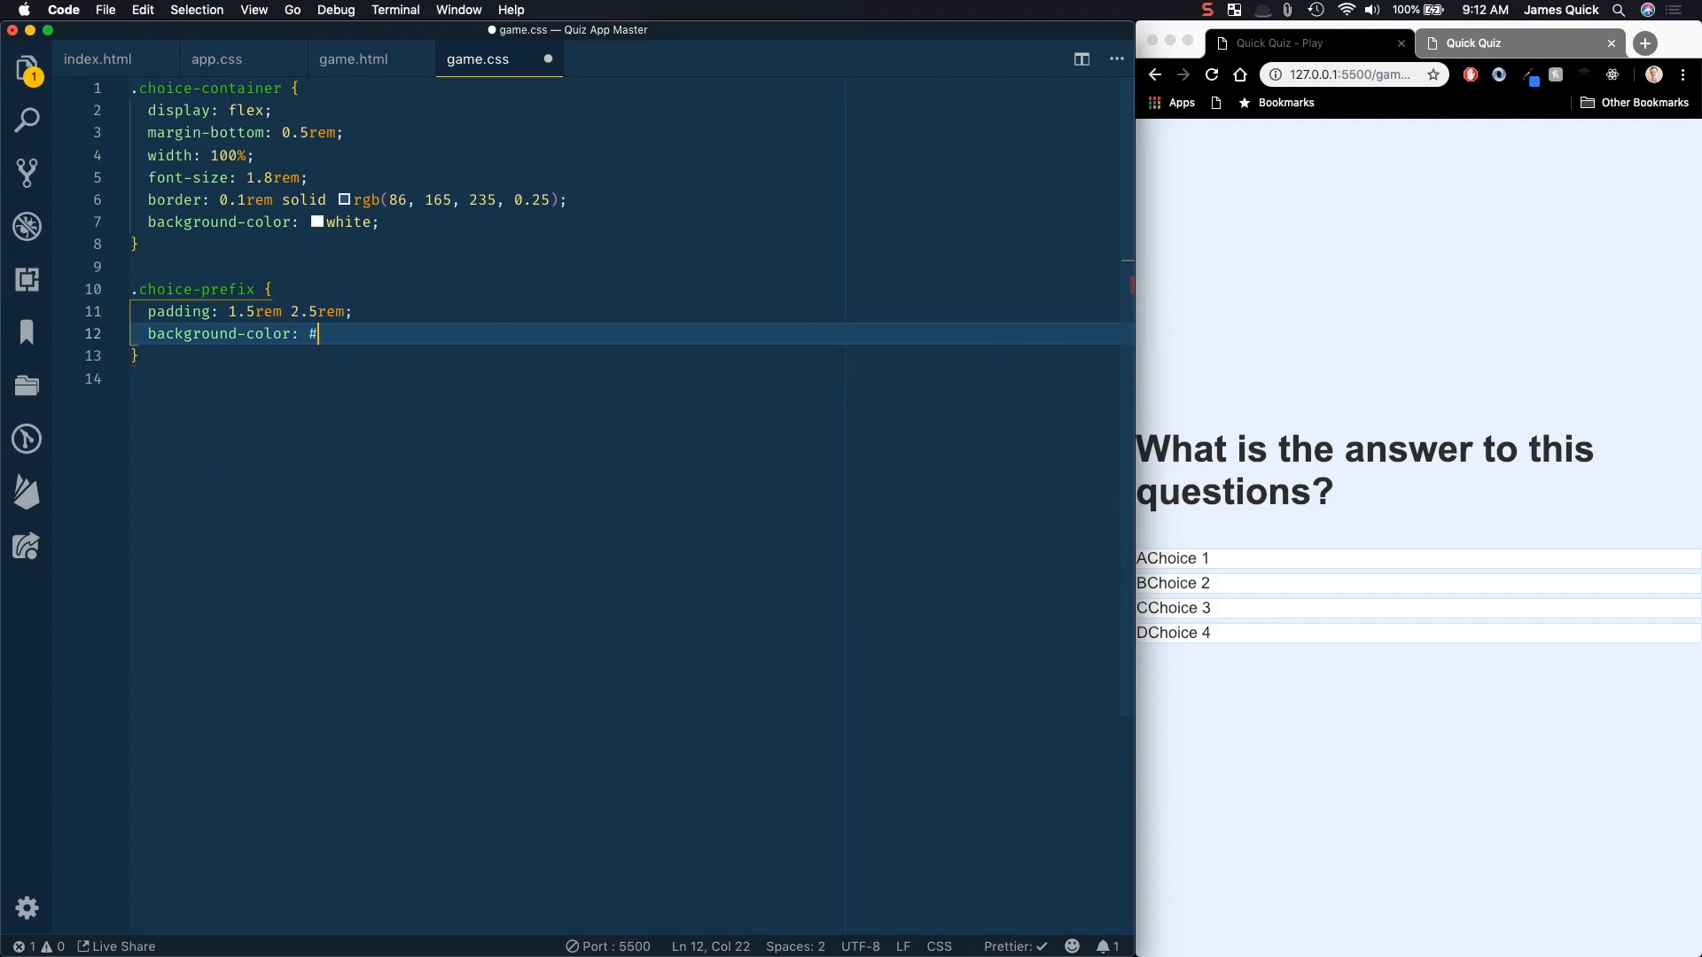
text(#56a5)
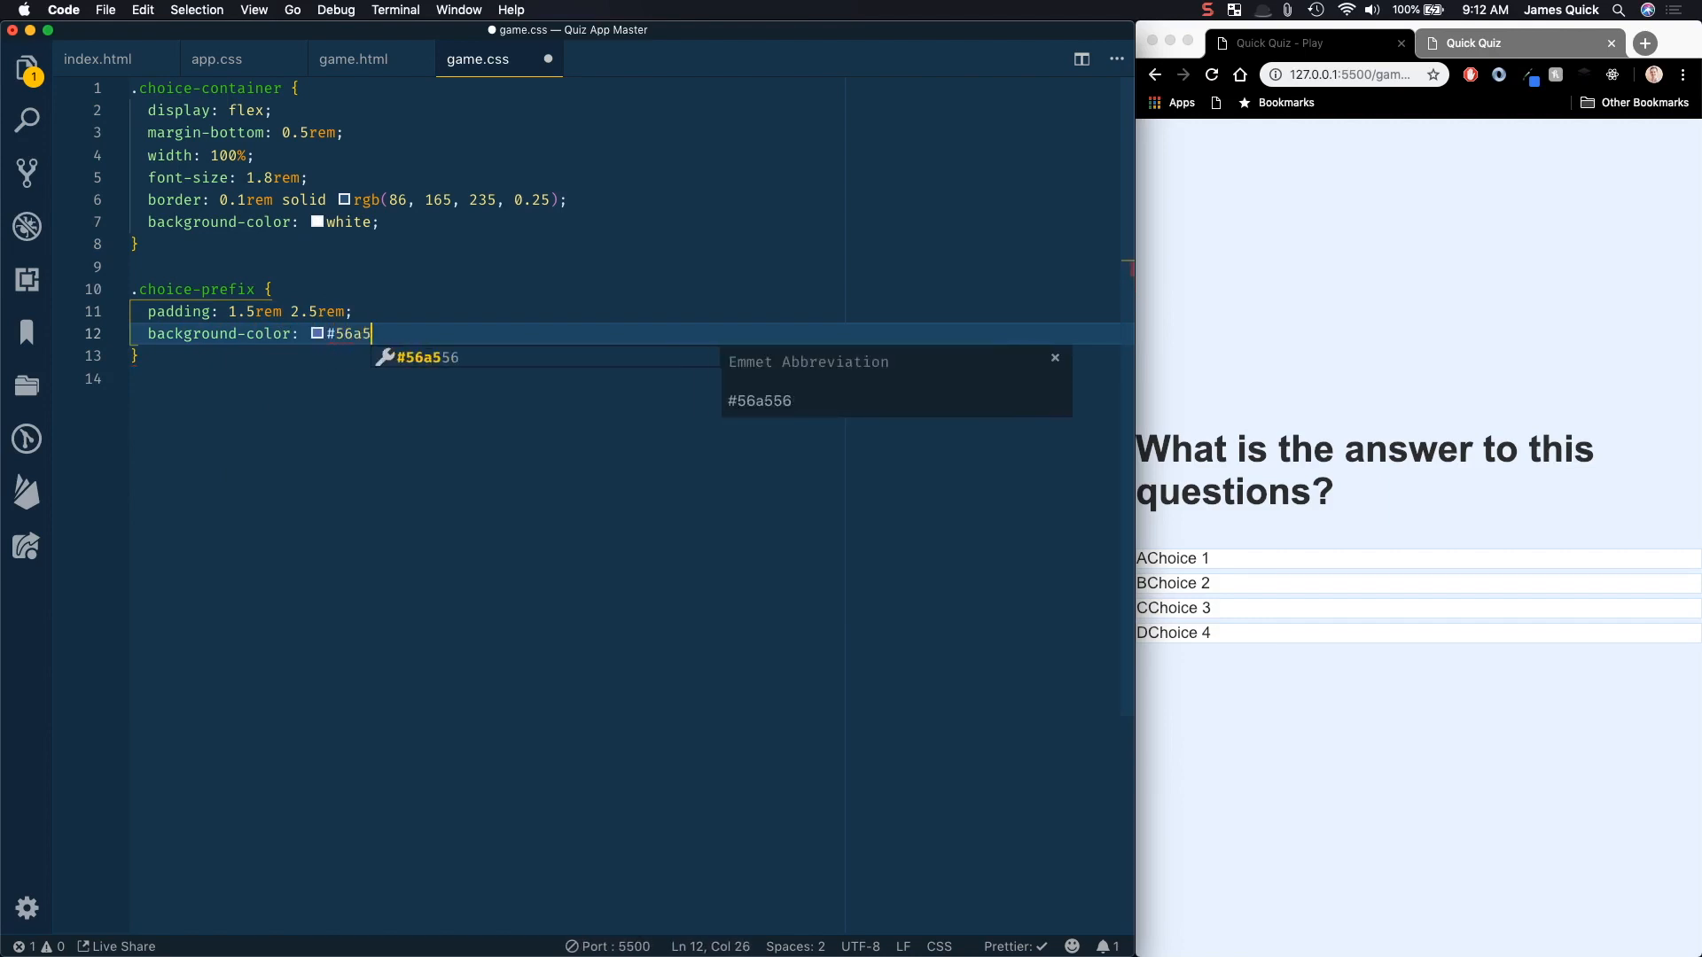
text(eb;)
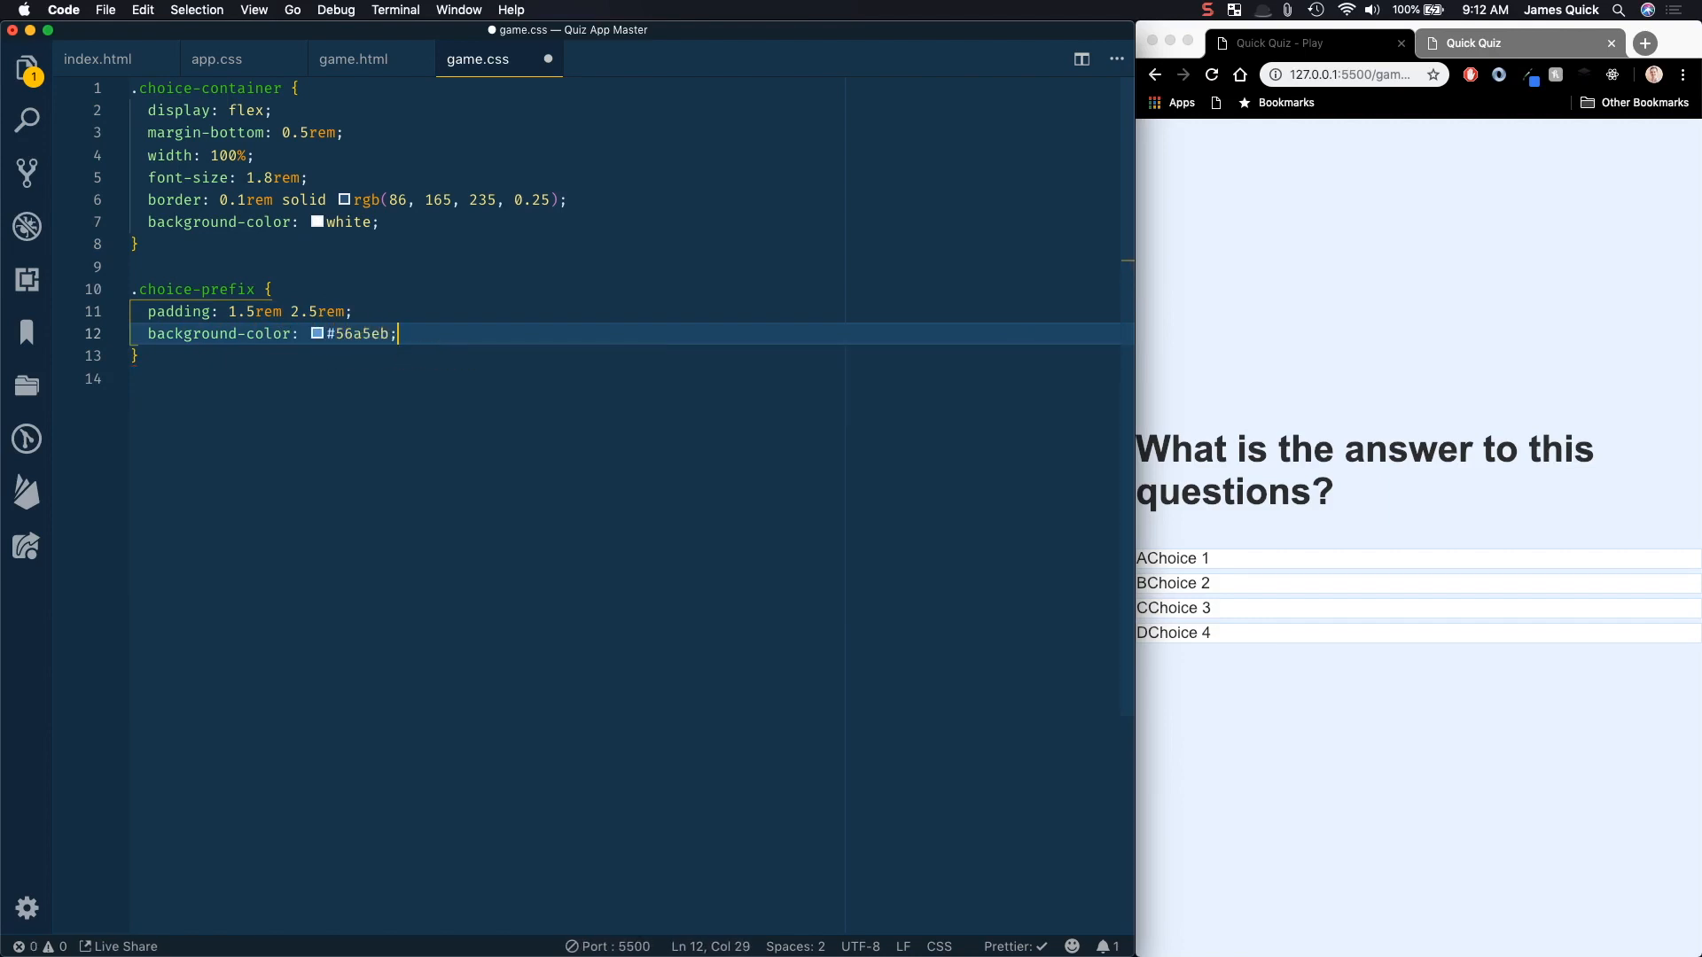
text(color: white;)
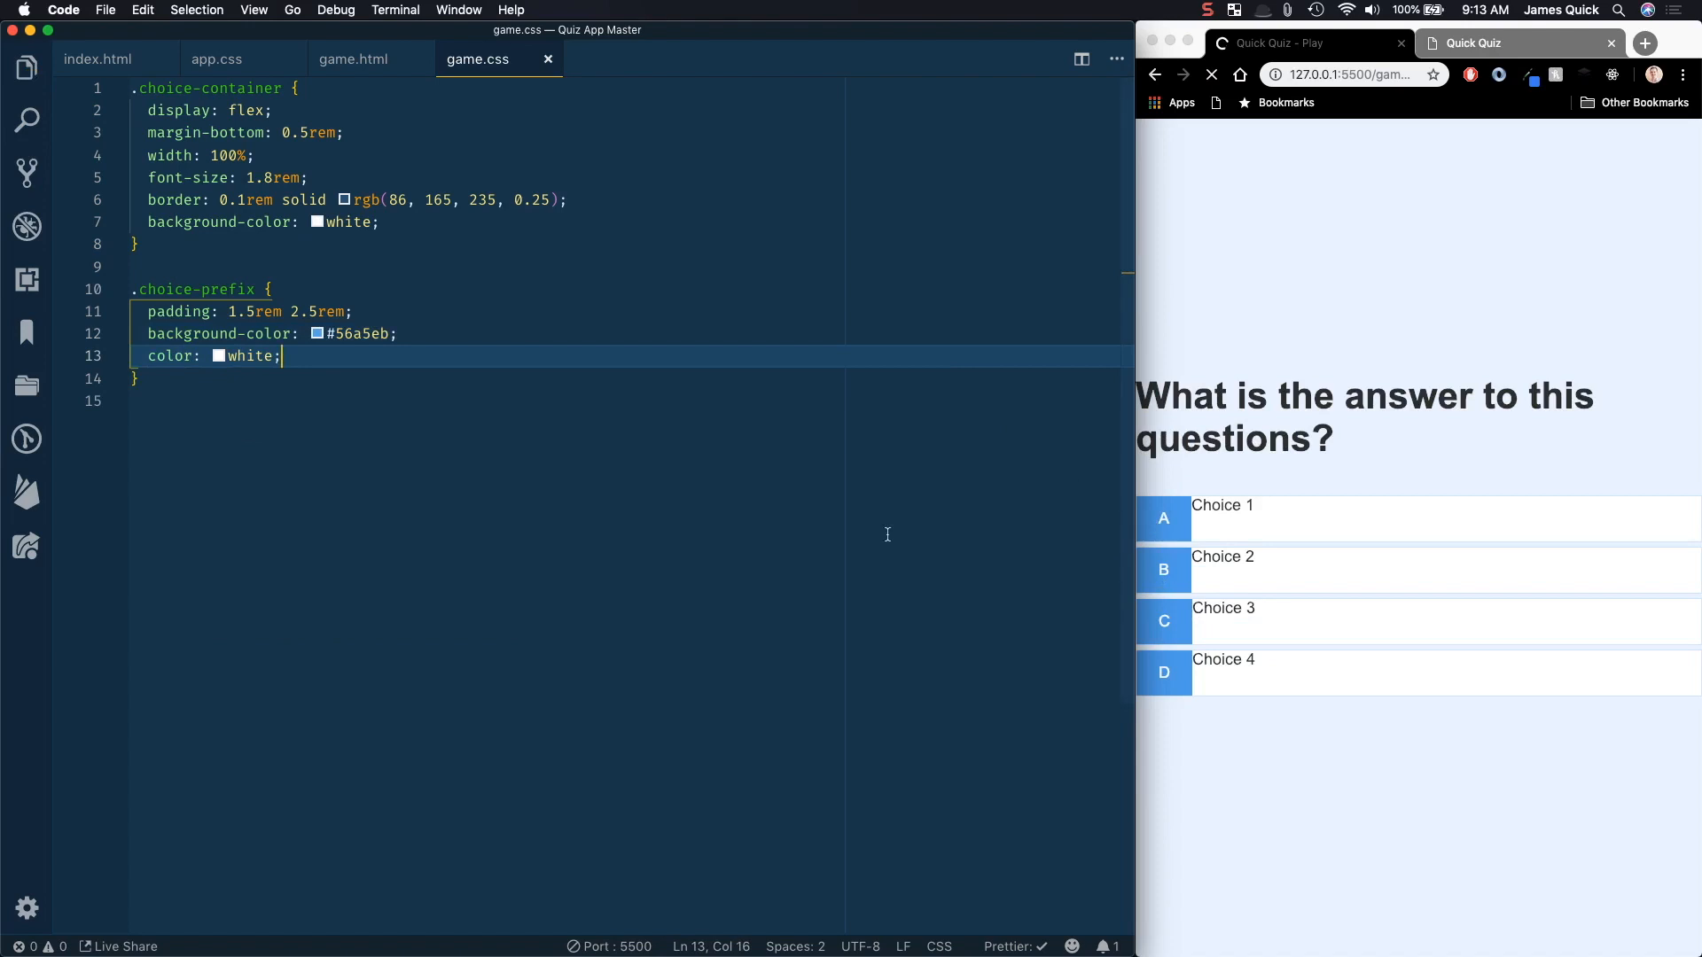
Step: Add a .choice-text rule with padding: 1.5rem below .choice-prefix and save game.css
text(.c)
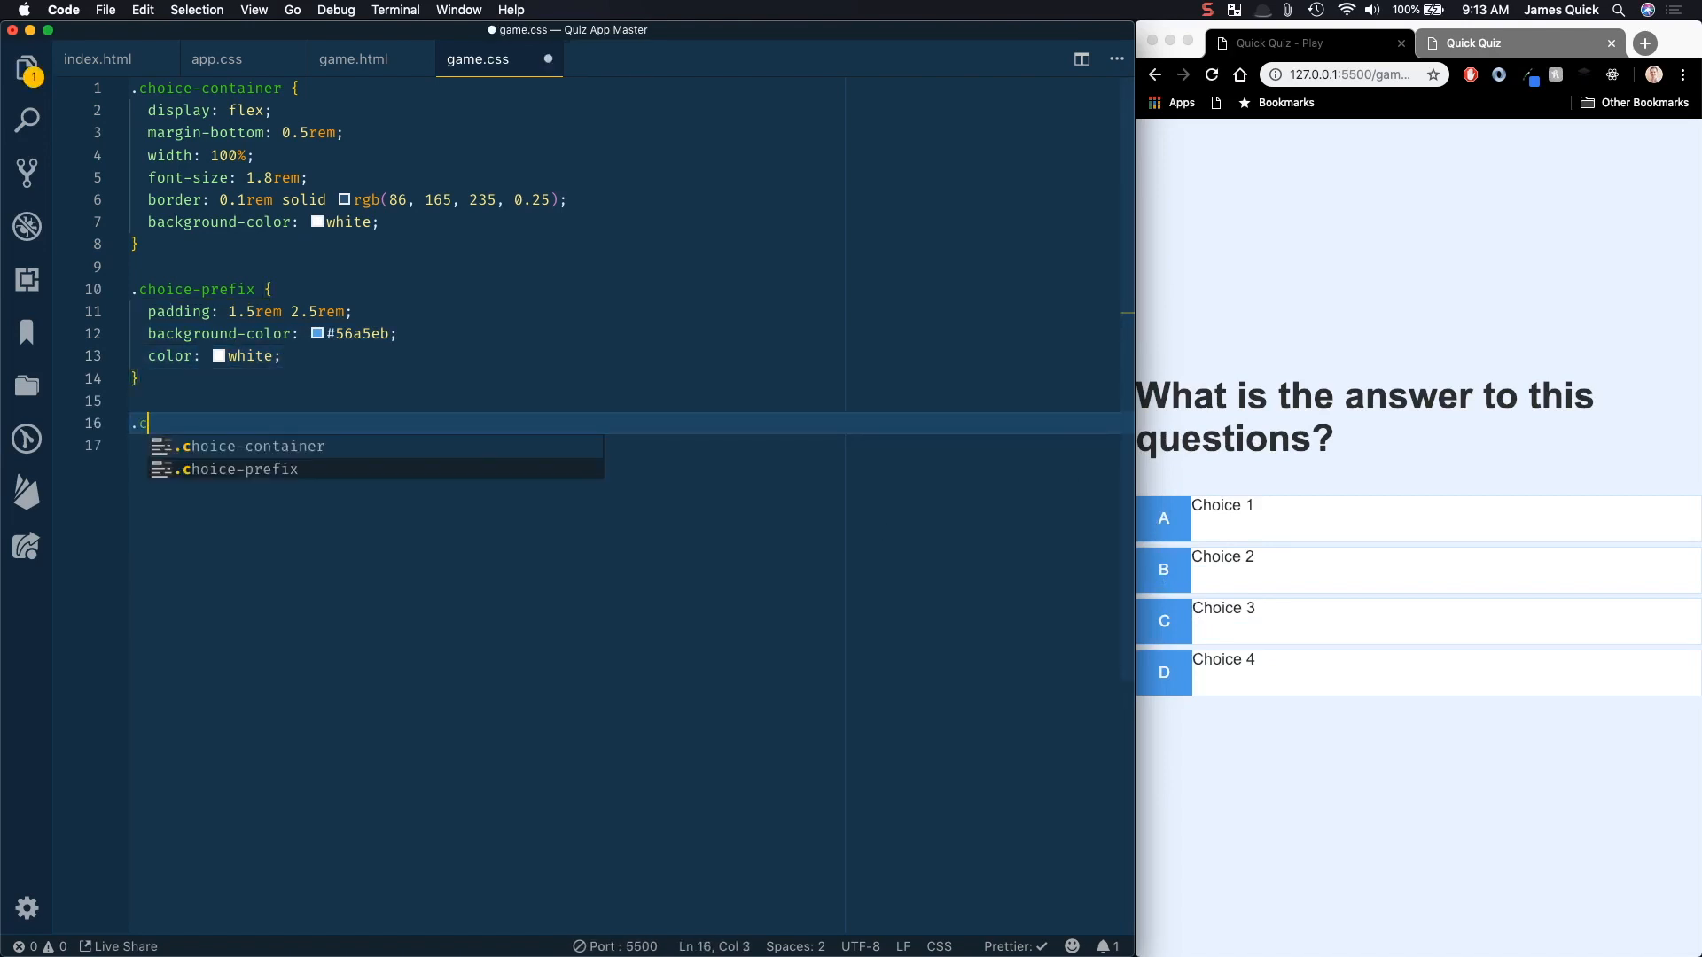
text(hoicce-te)
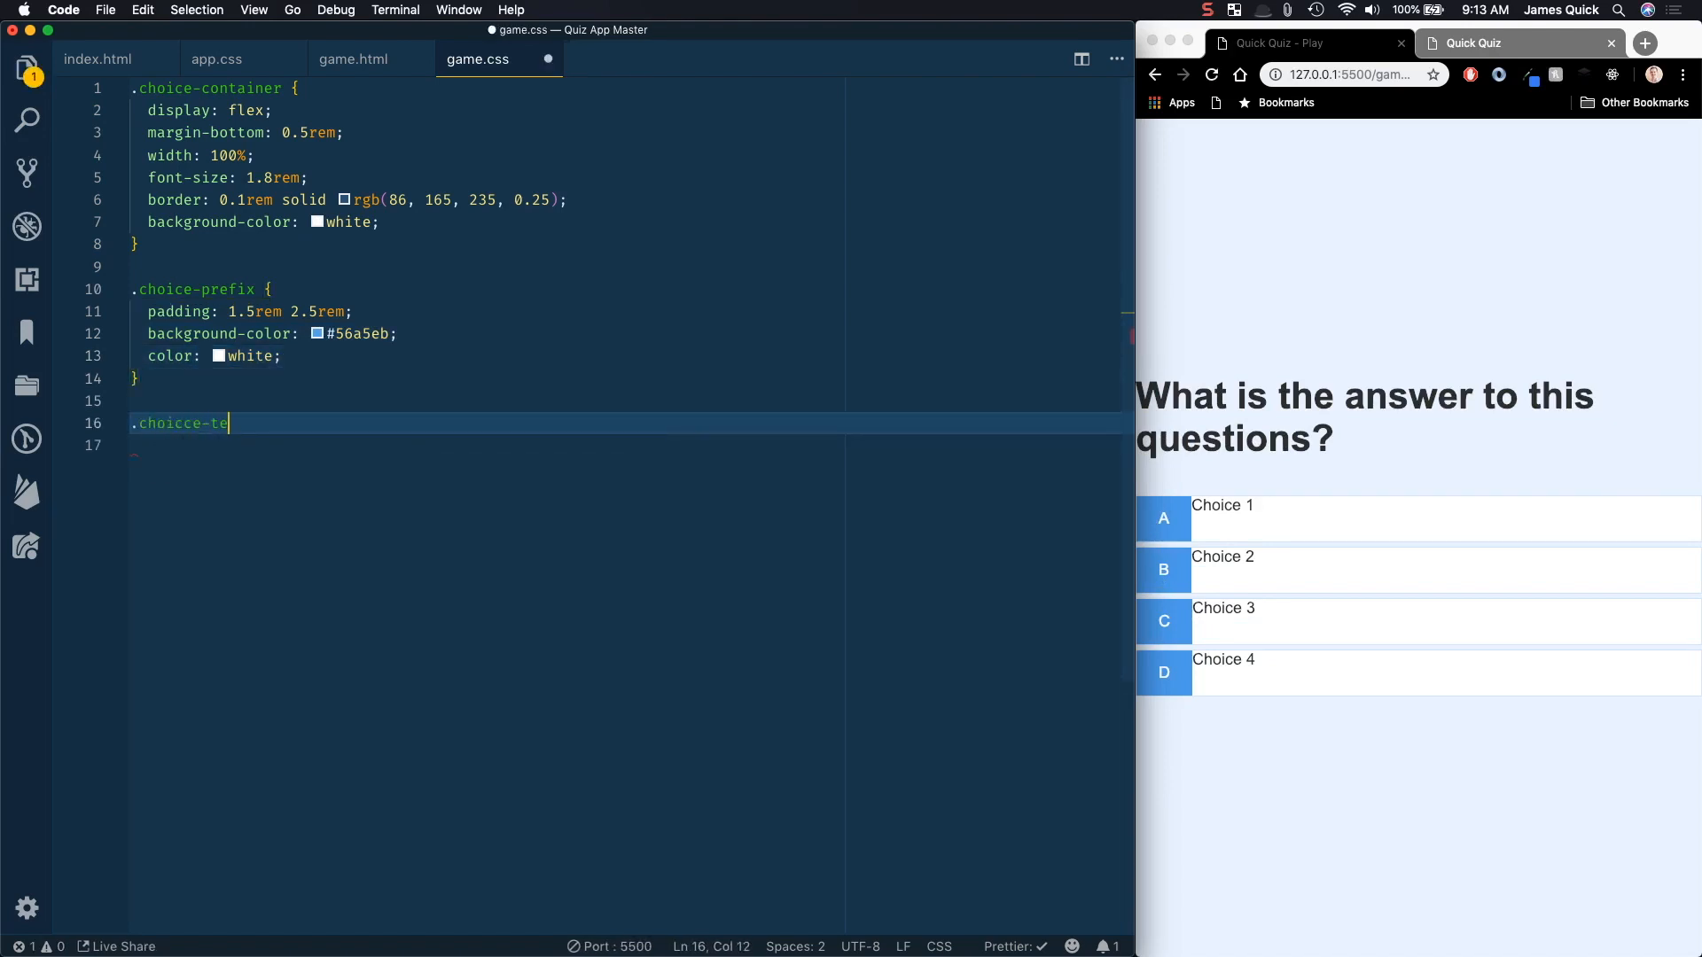
text(xt {)
click(630, 444)
text(padding: 1.5)
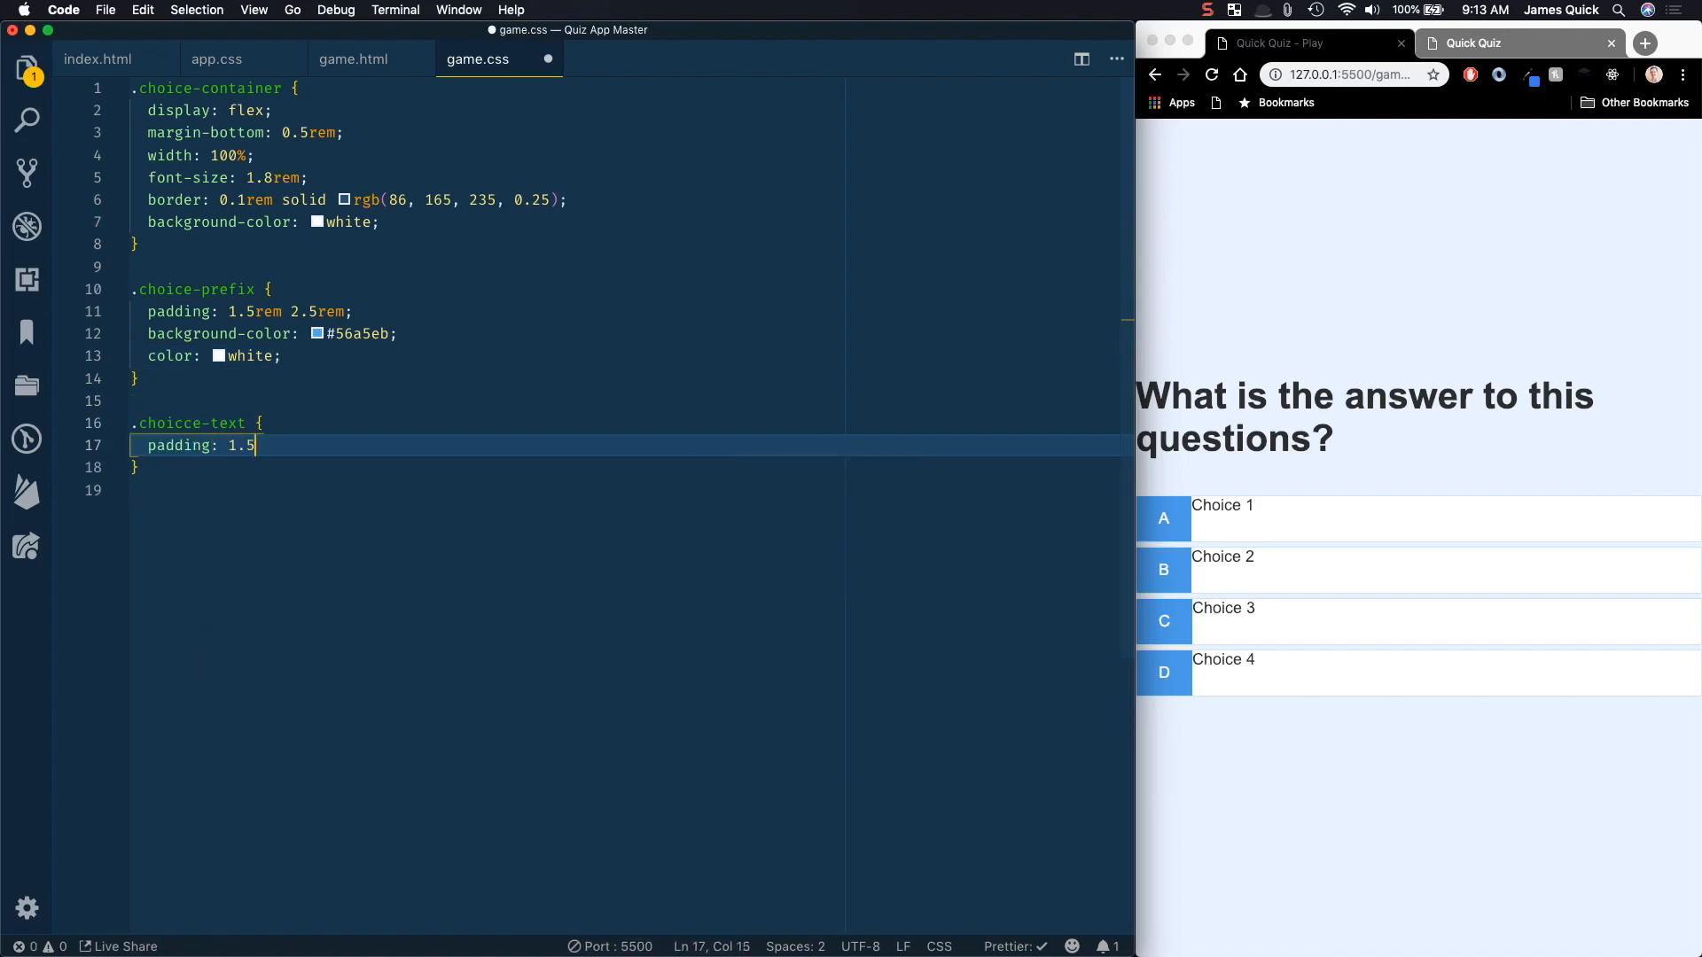
text(rem;)
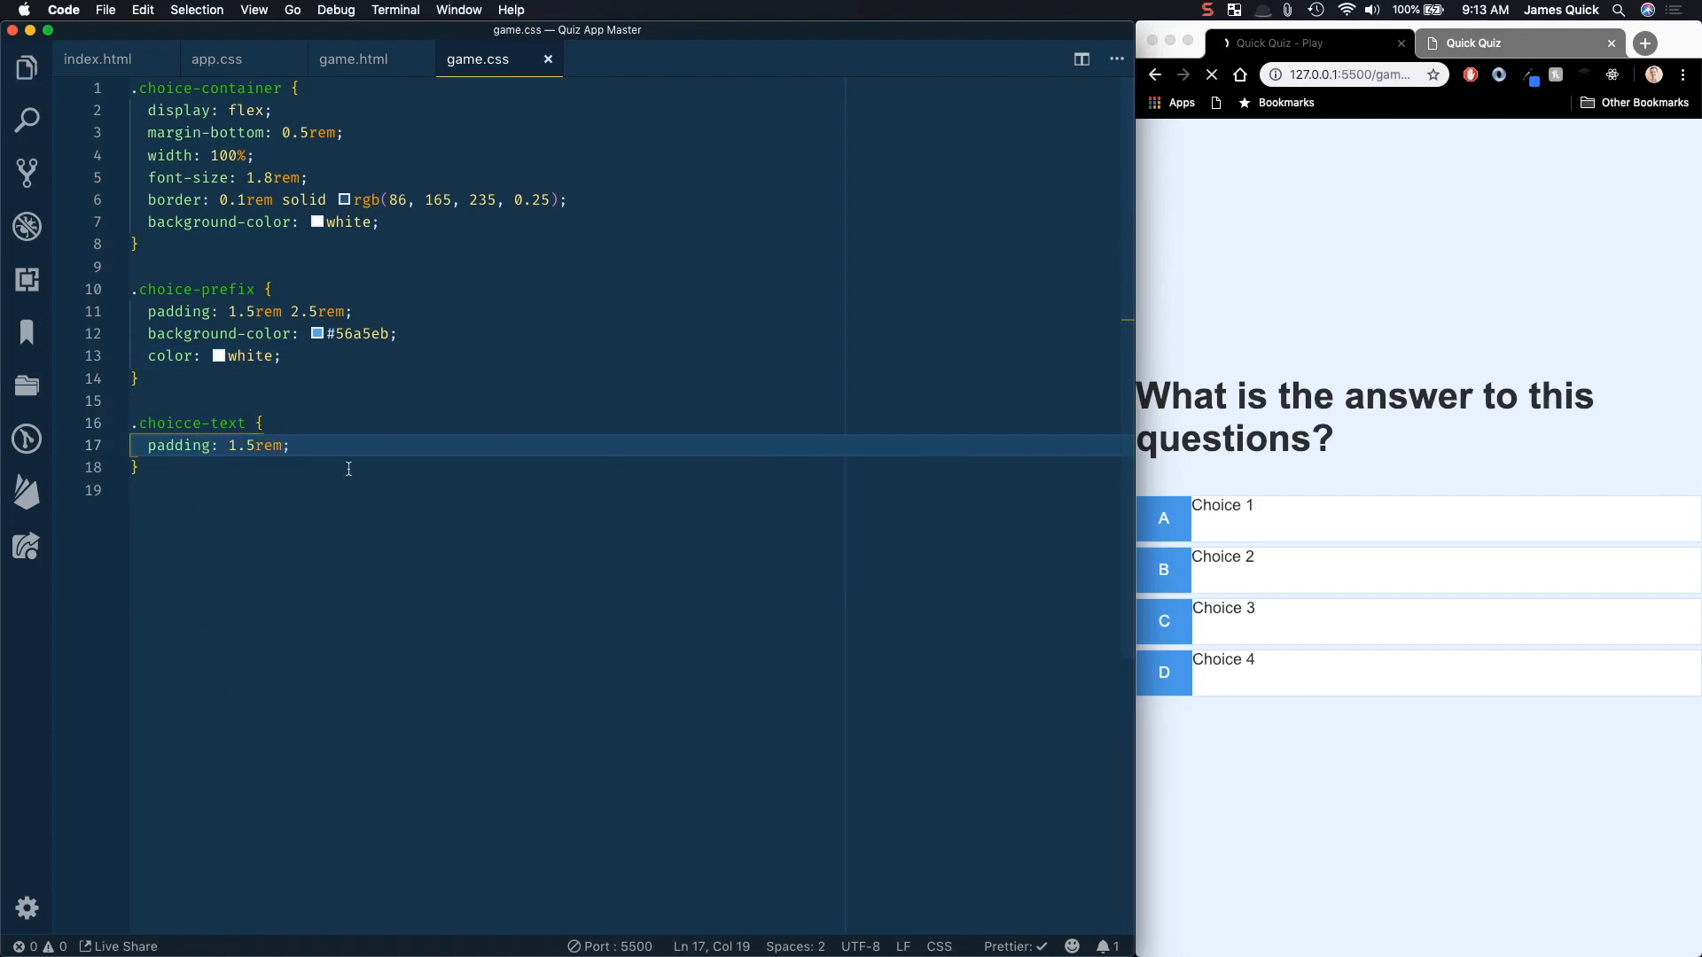
mouse_move(179, 445)
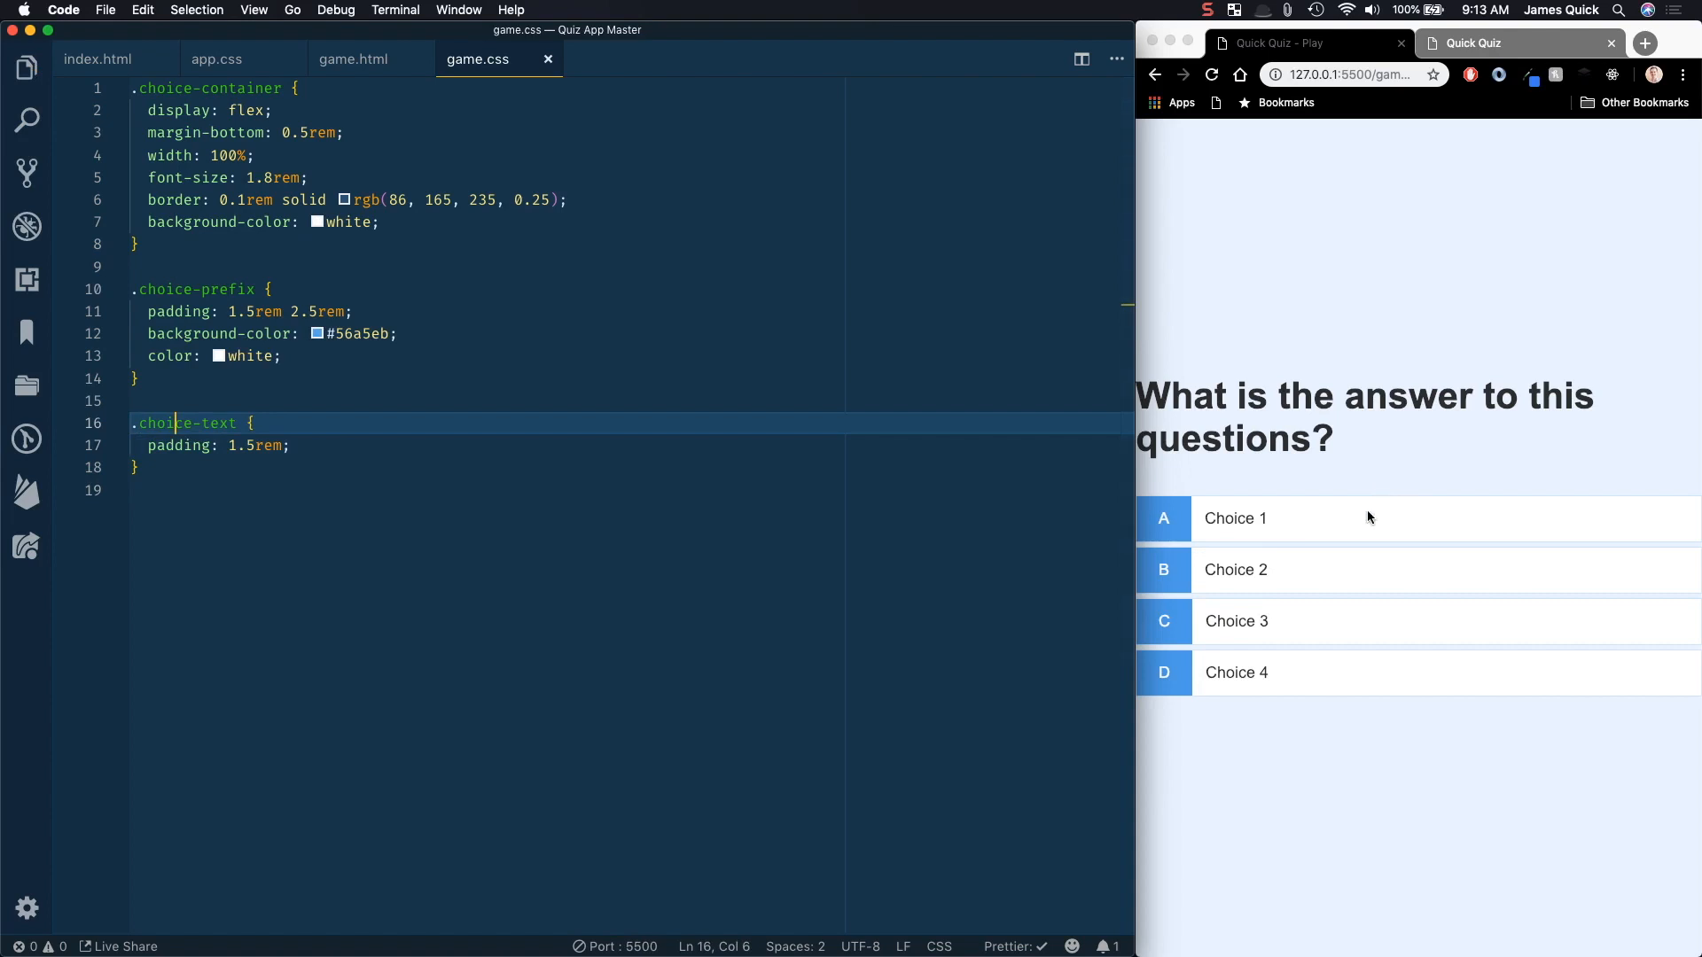
mouse_move(349, 275)
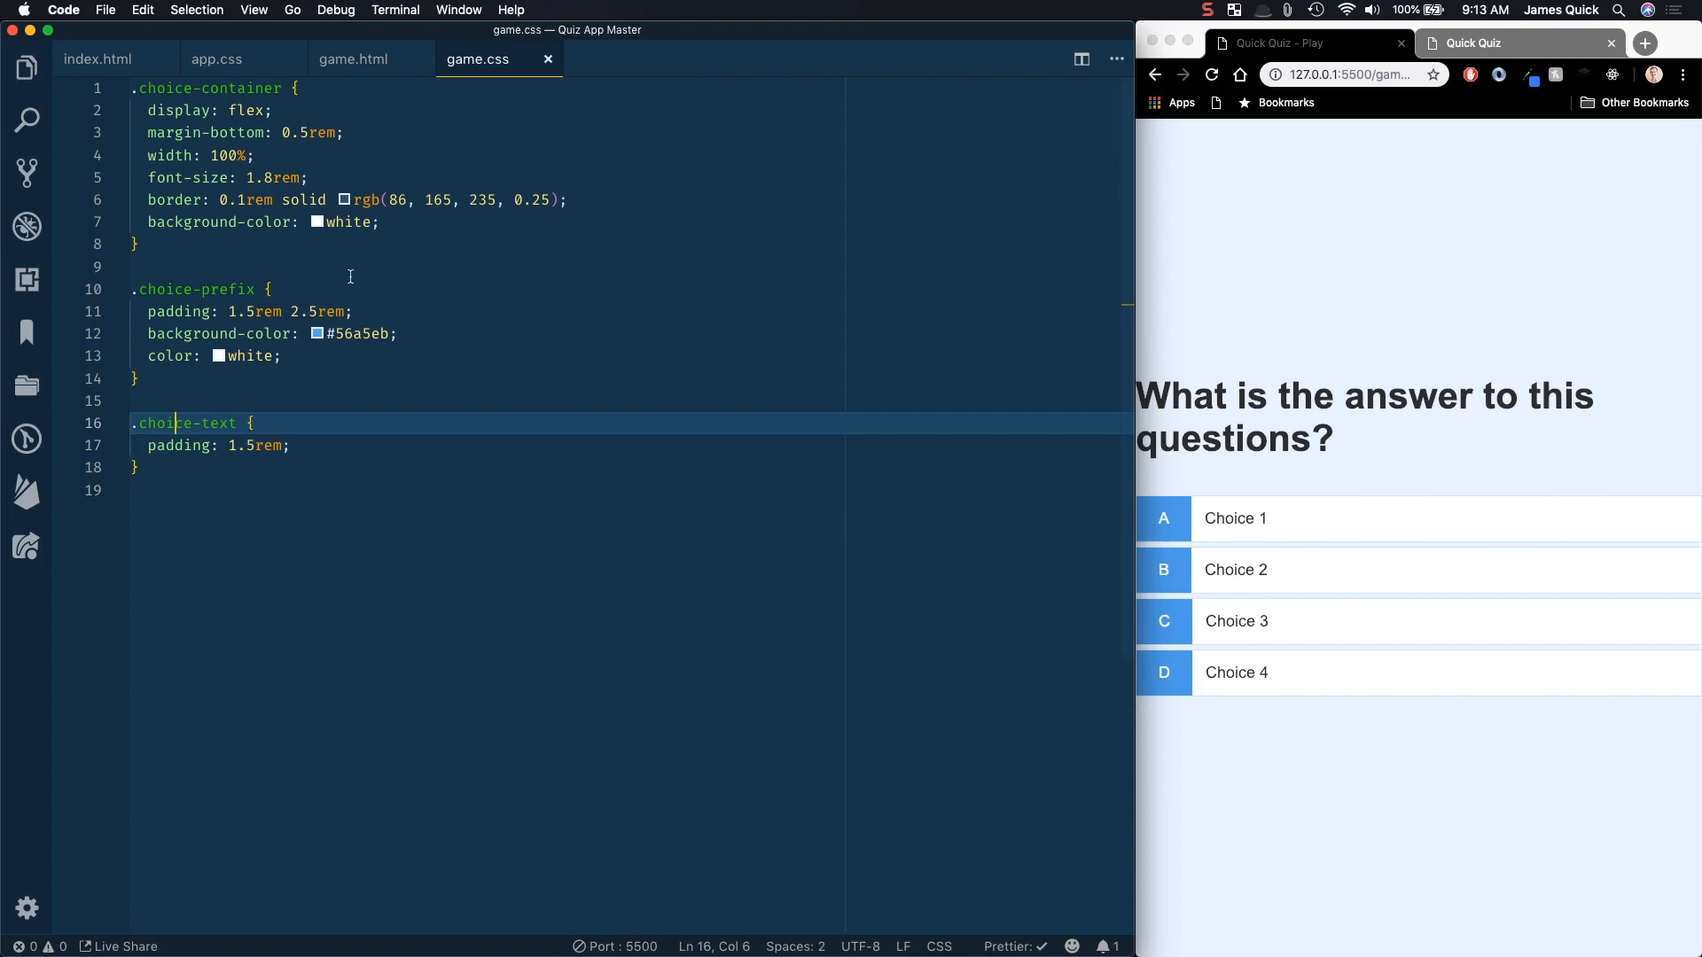
Step: Add a .choice-container:hover rule setting cursor: pointer after the .choice-container block
click(146, 244)
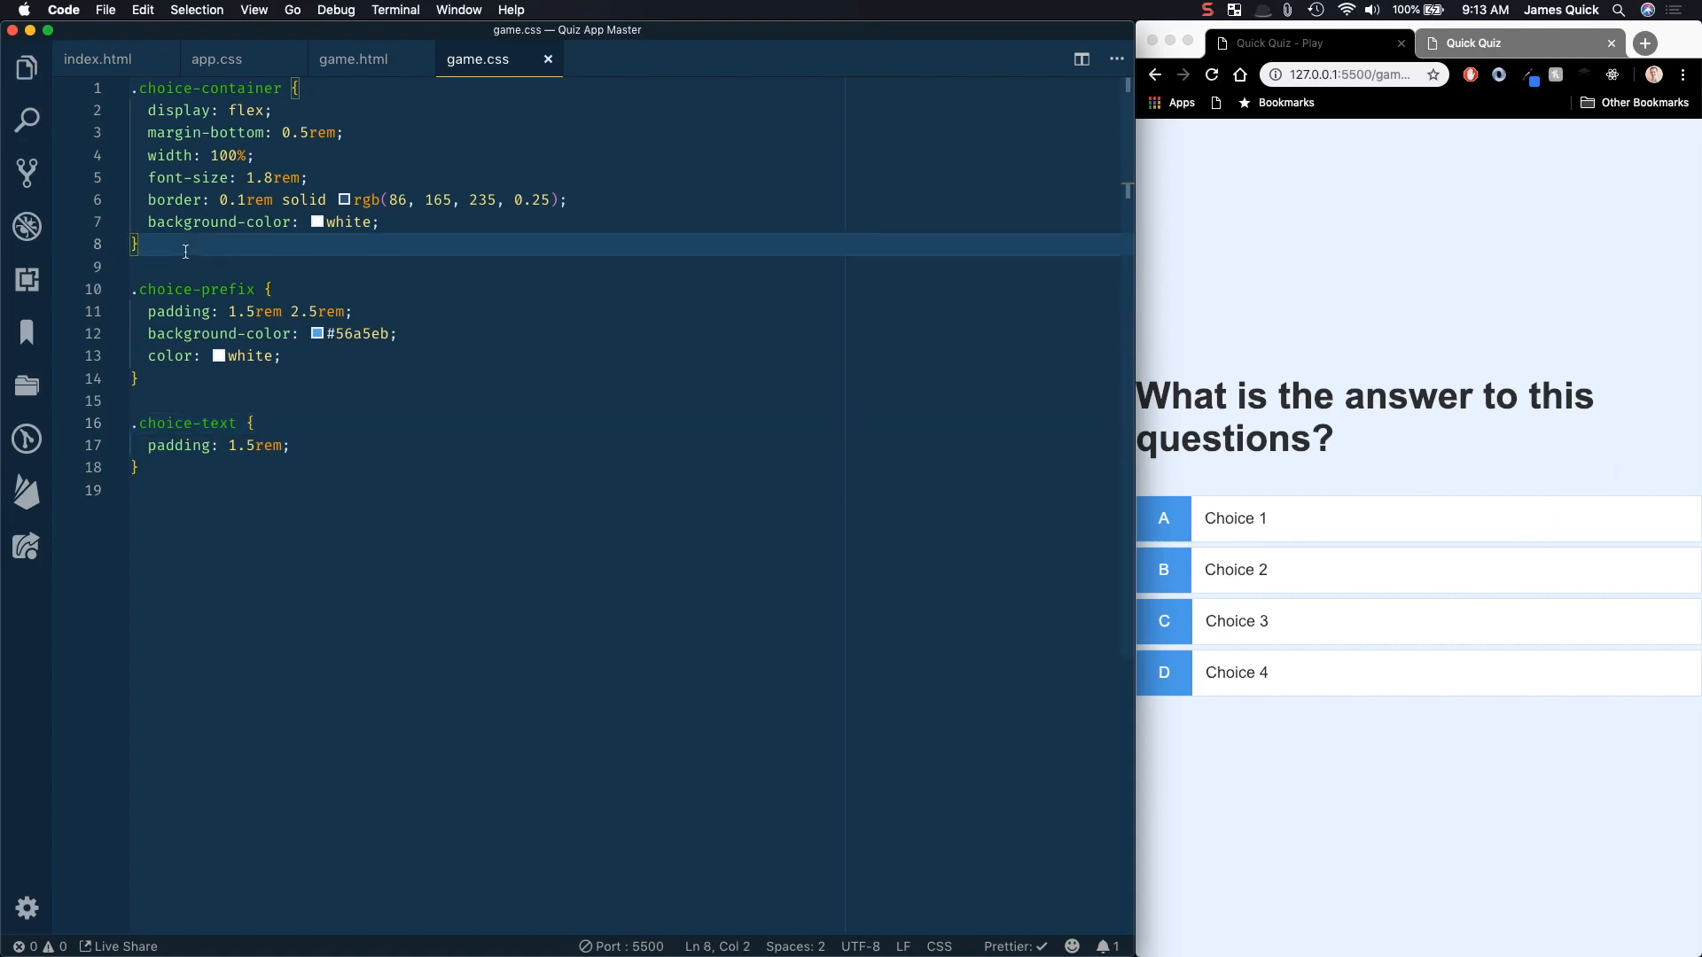
text(.choice-container {)
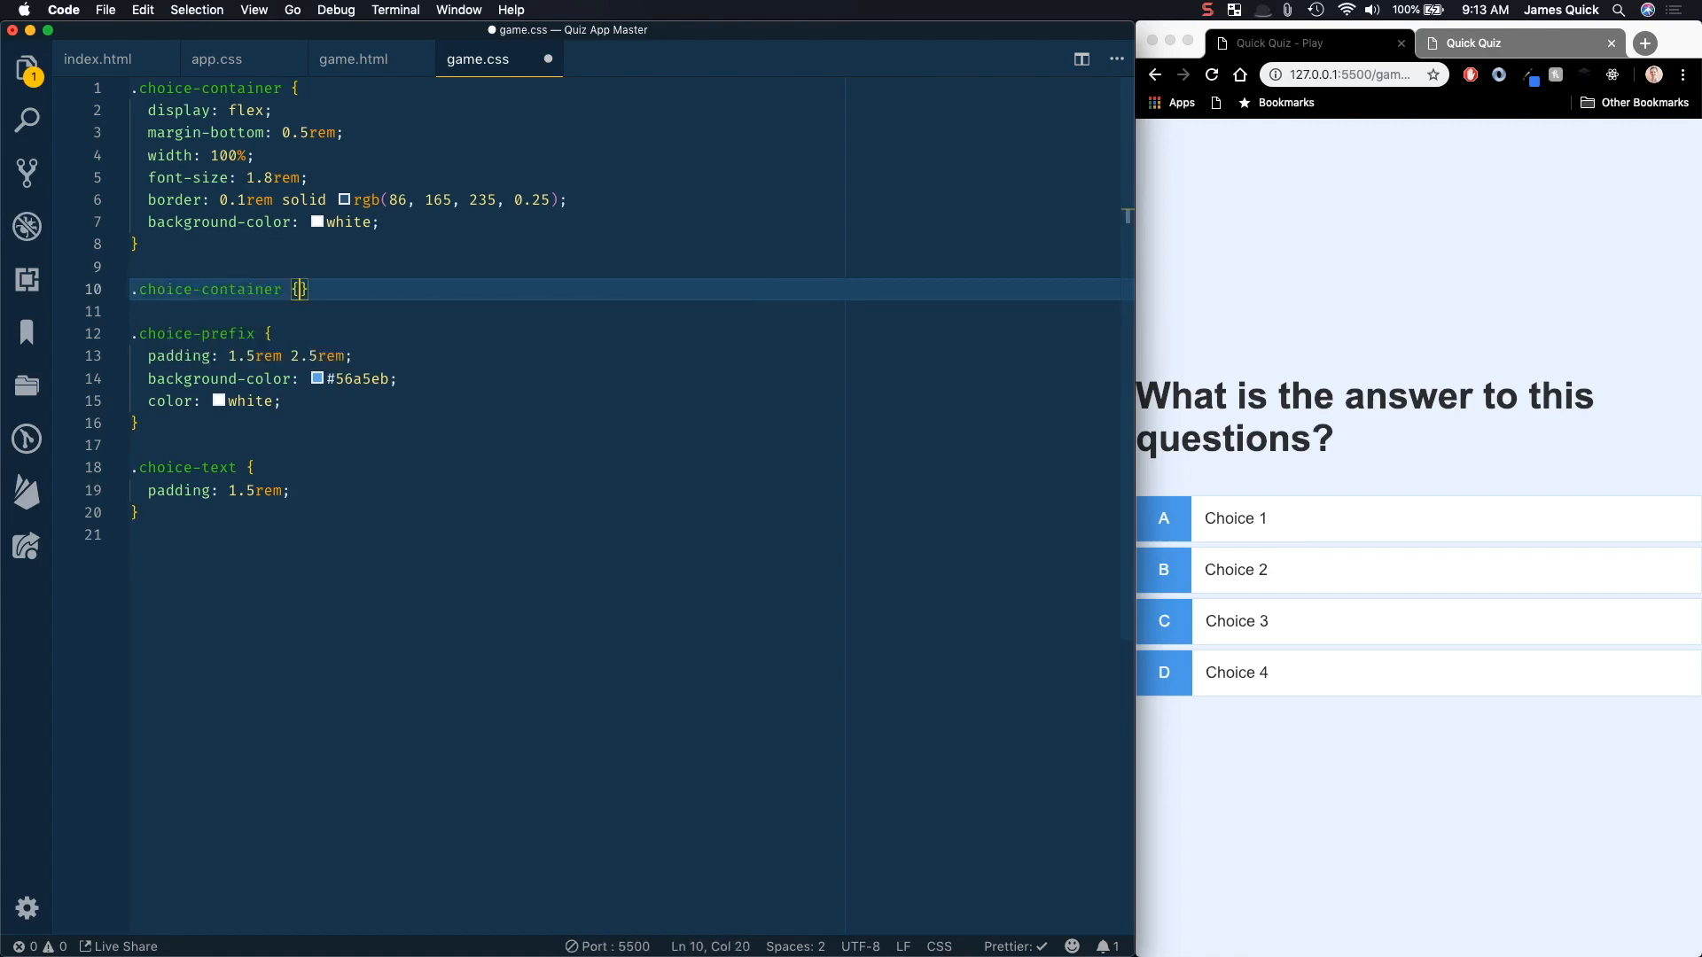
text(:hover)
text(cursor: pointer;)
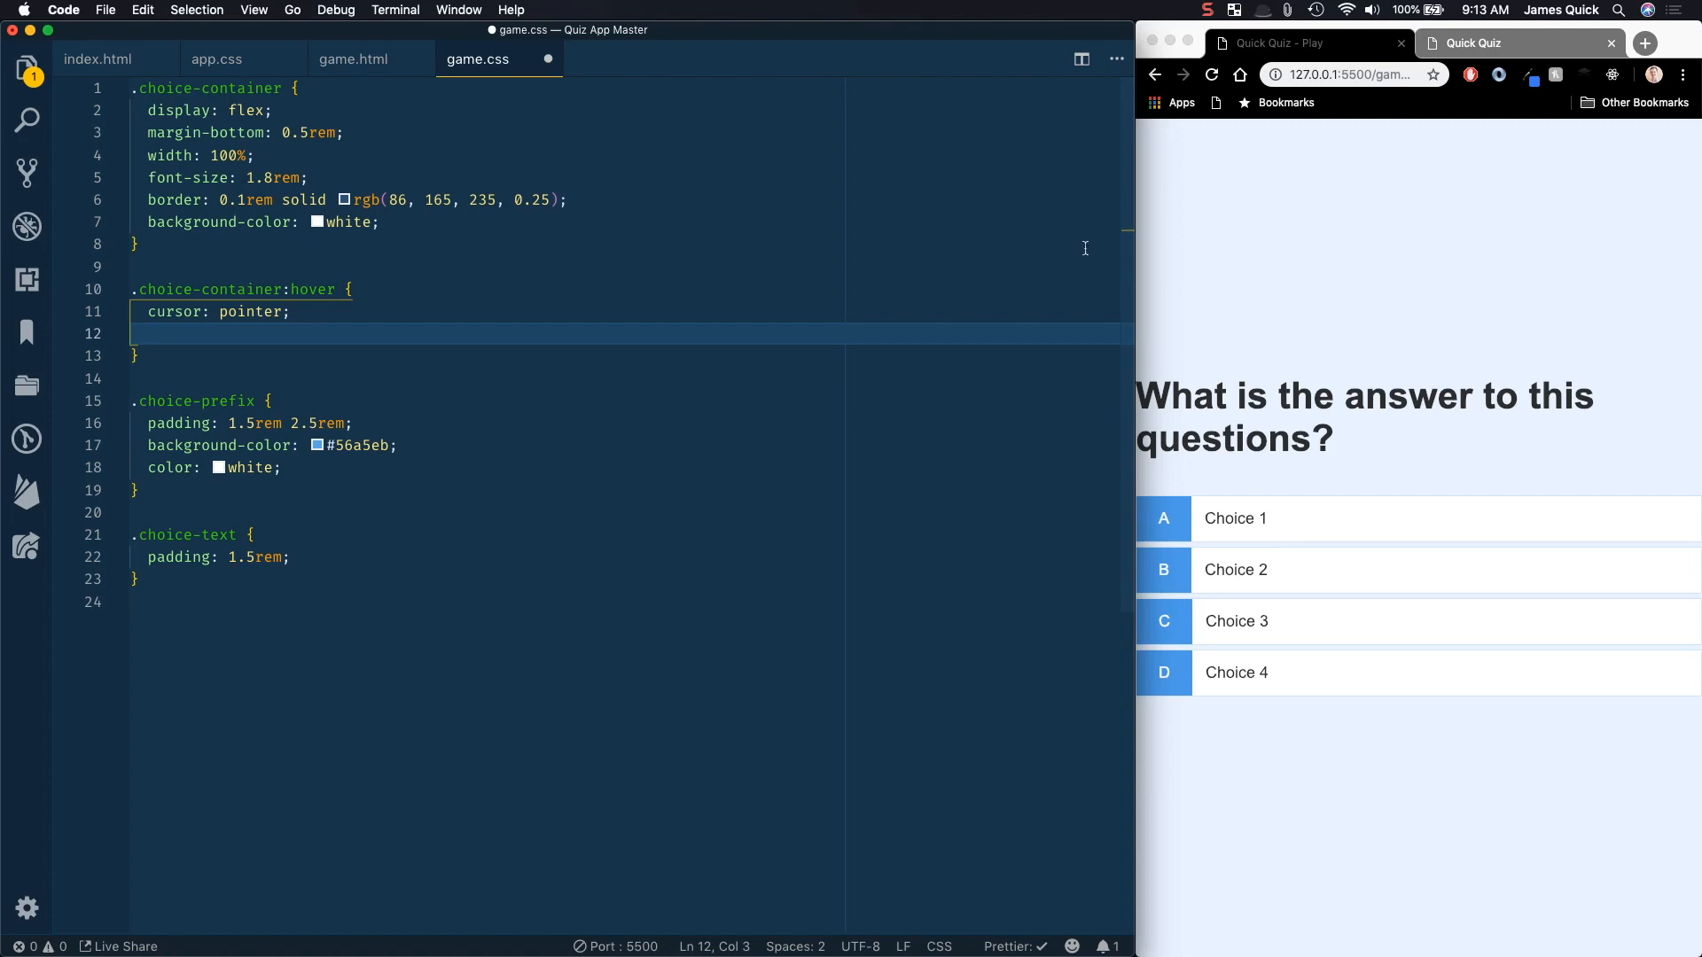
mouse_move(212, 58)
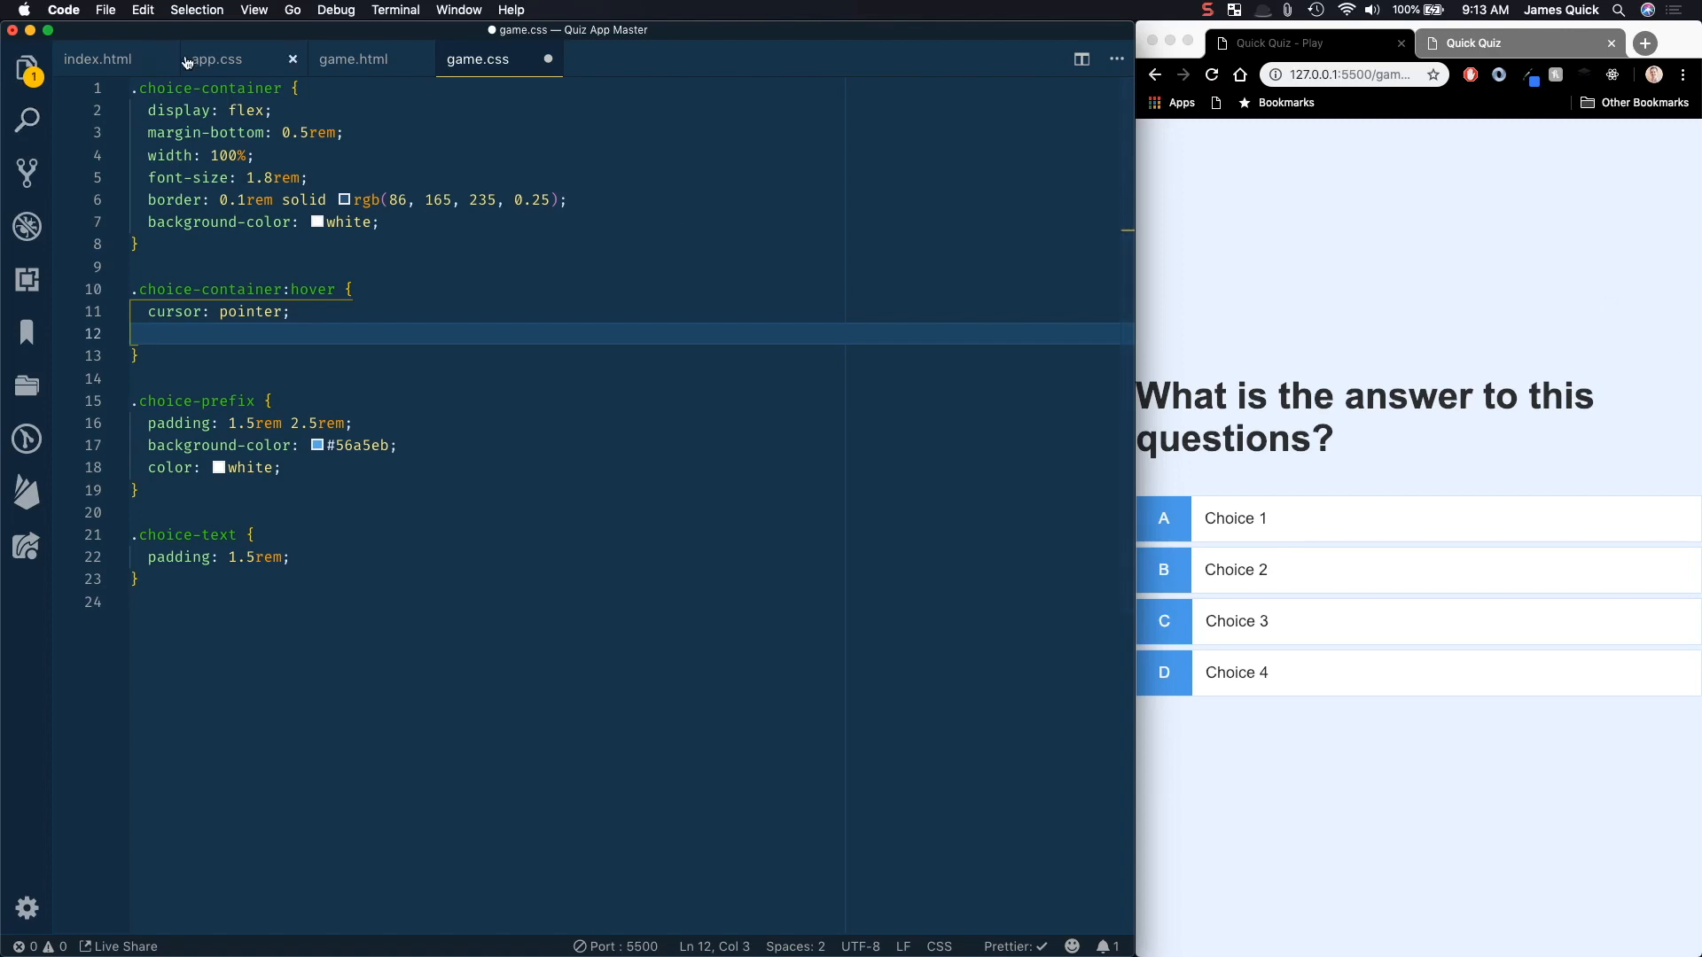
Step: Copy the .btn:hover box-shadow, transform and transition lines from app.css into game.css
click(217, 59)
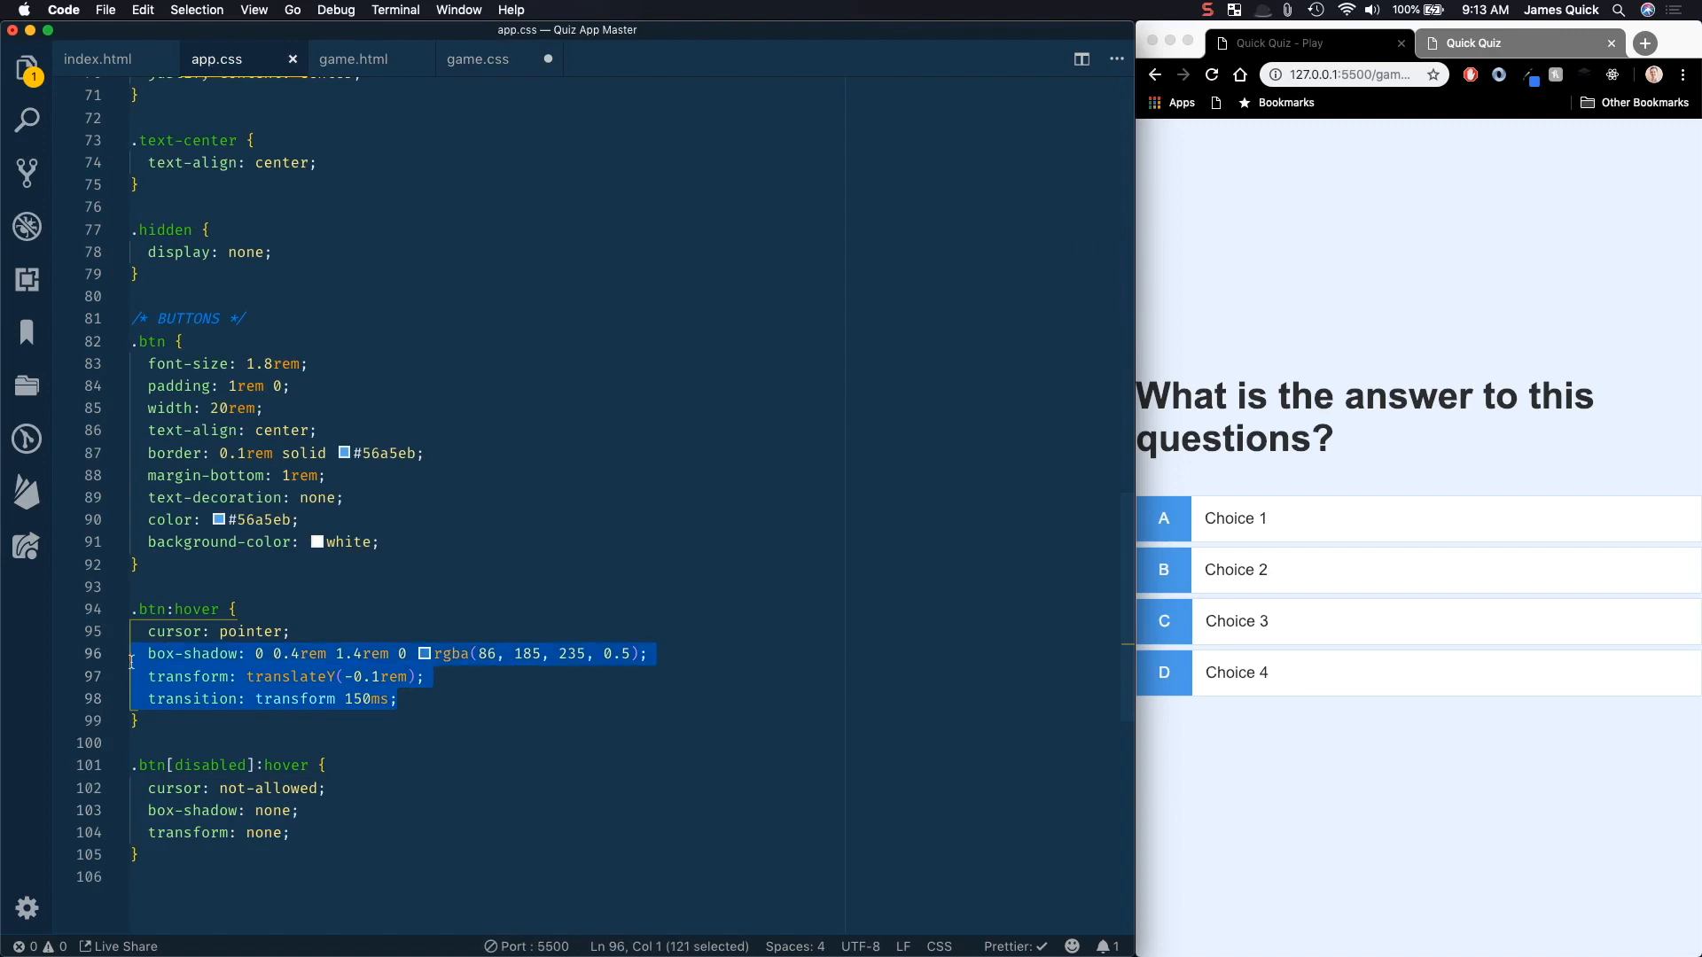
click(478, 58)
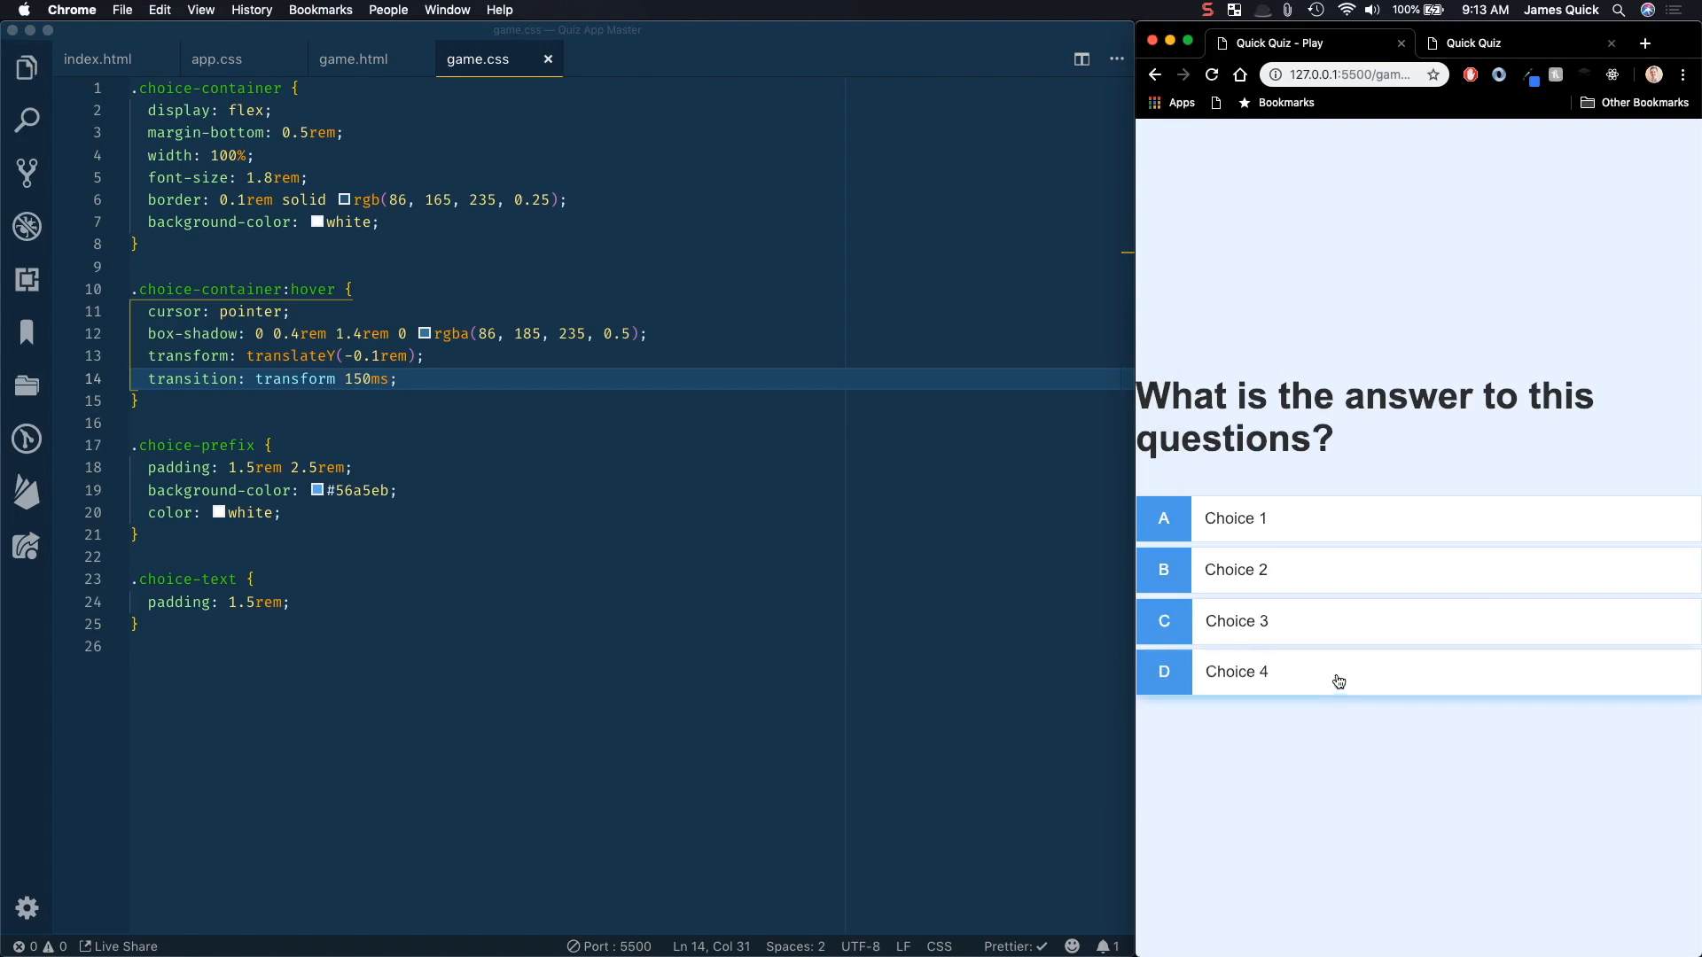
mouse_move(1330, 633)
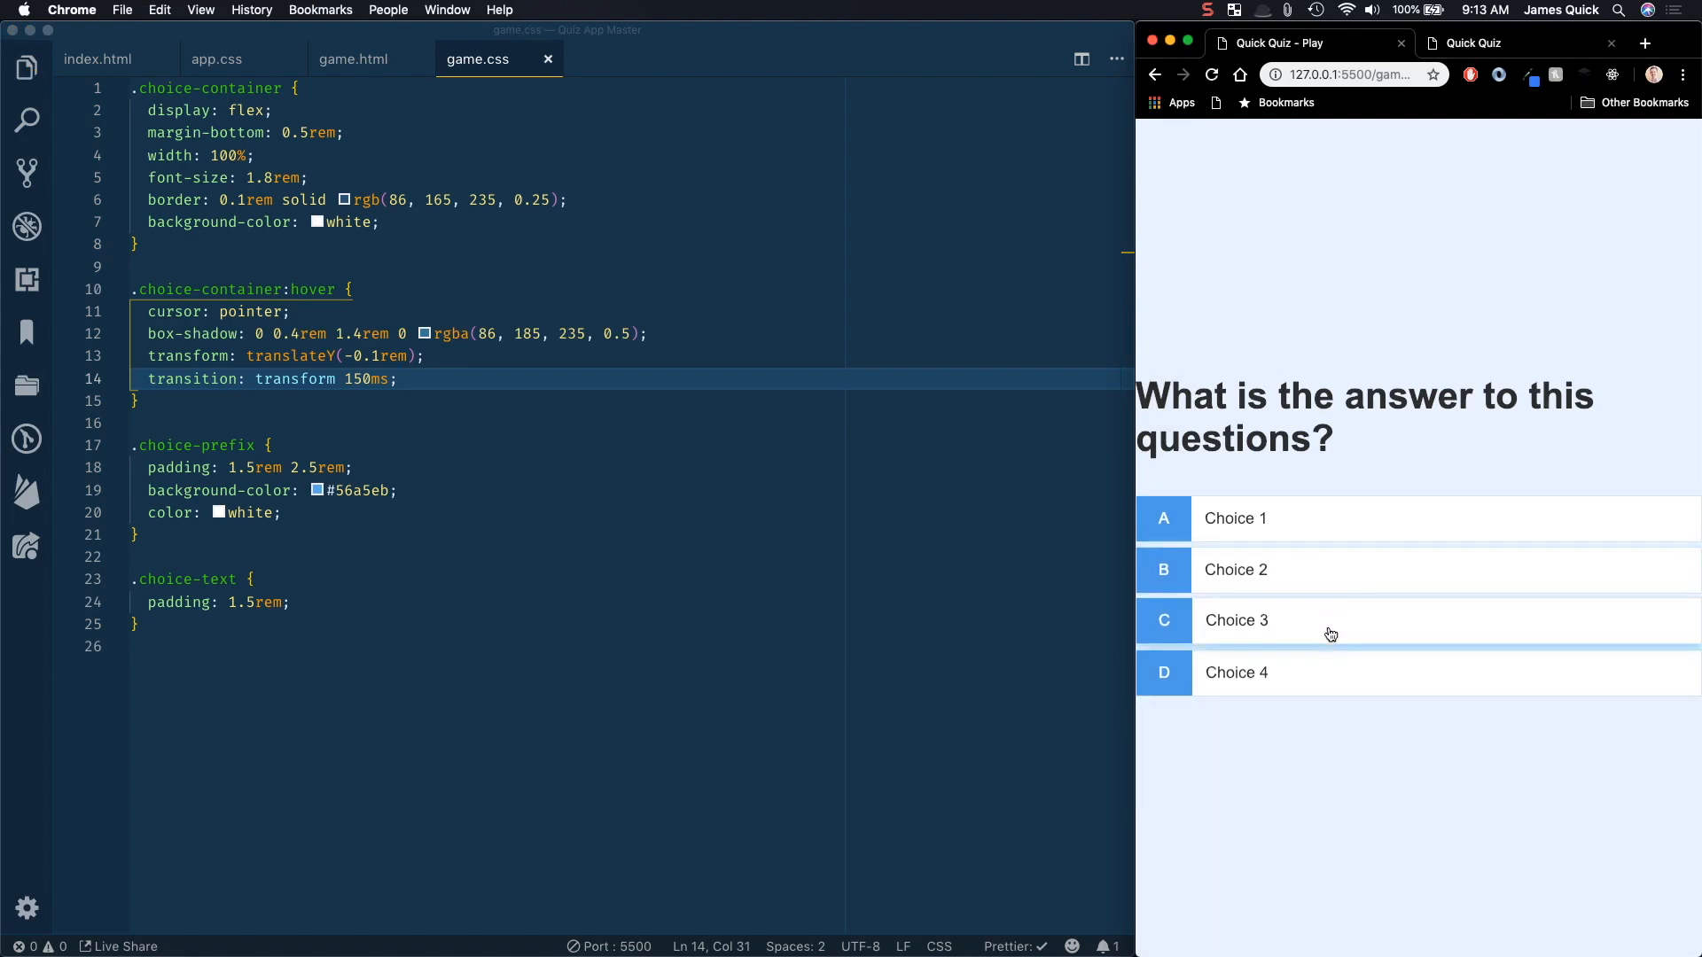
mouse_move(1036, 522)
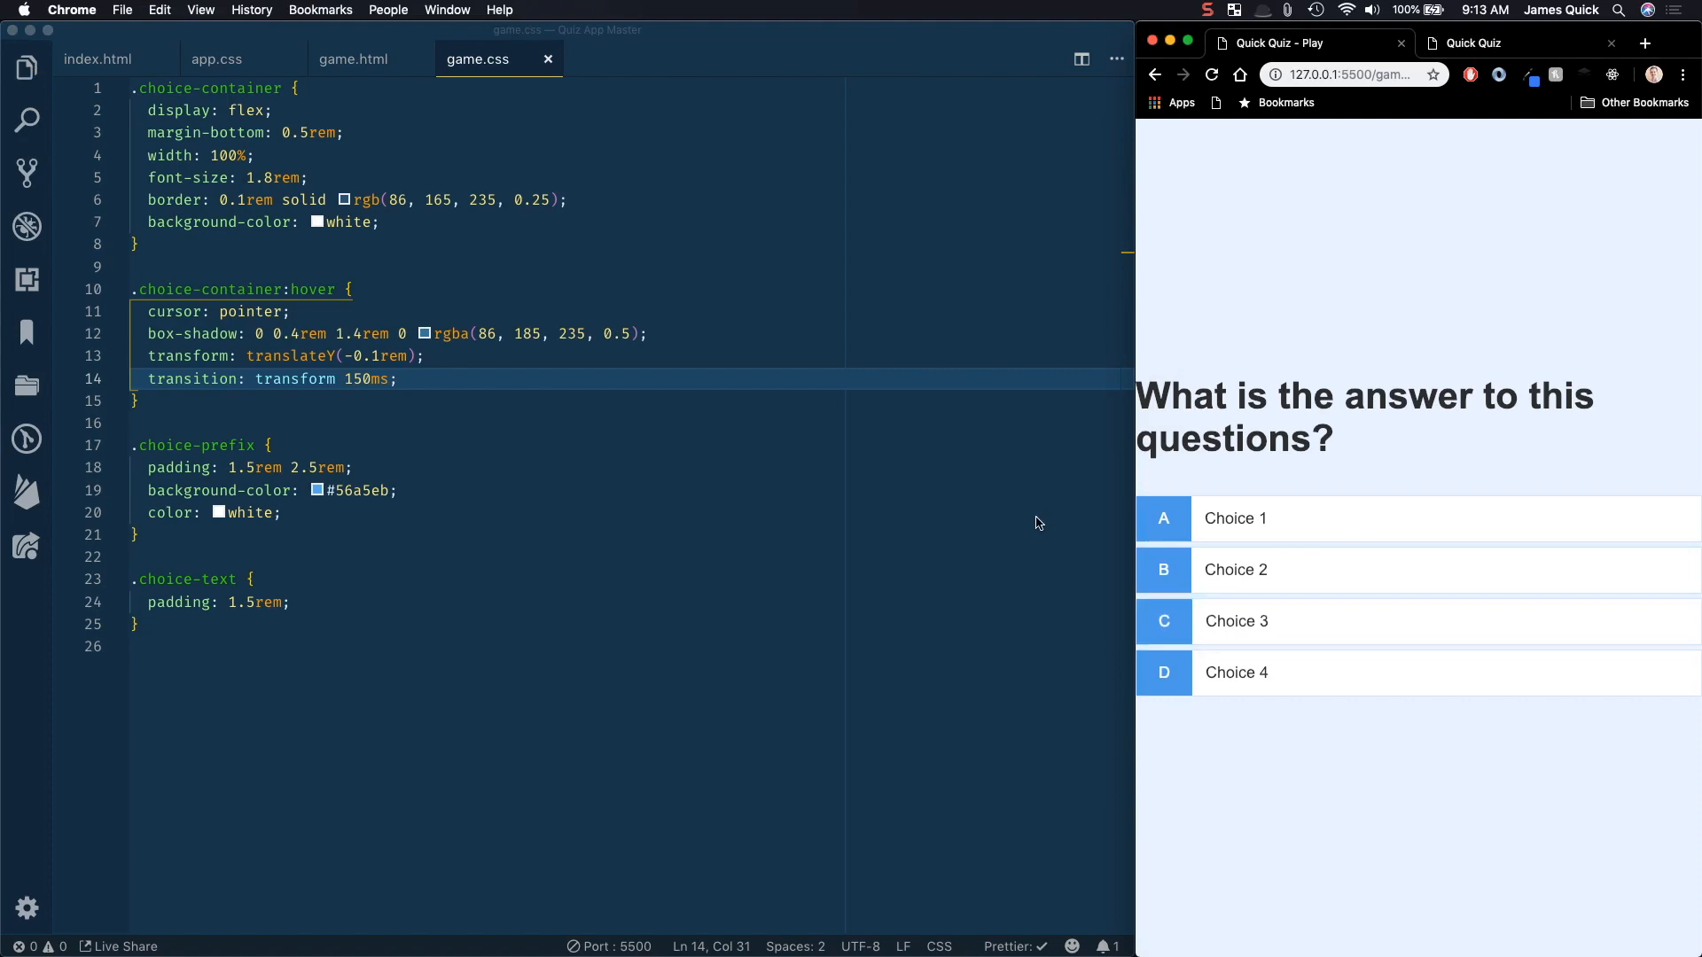
click(401, 378)
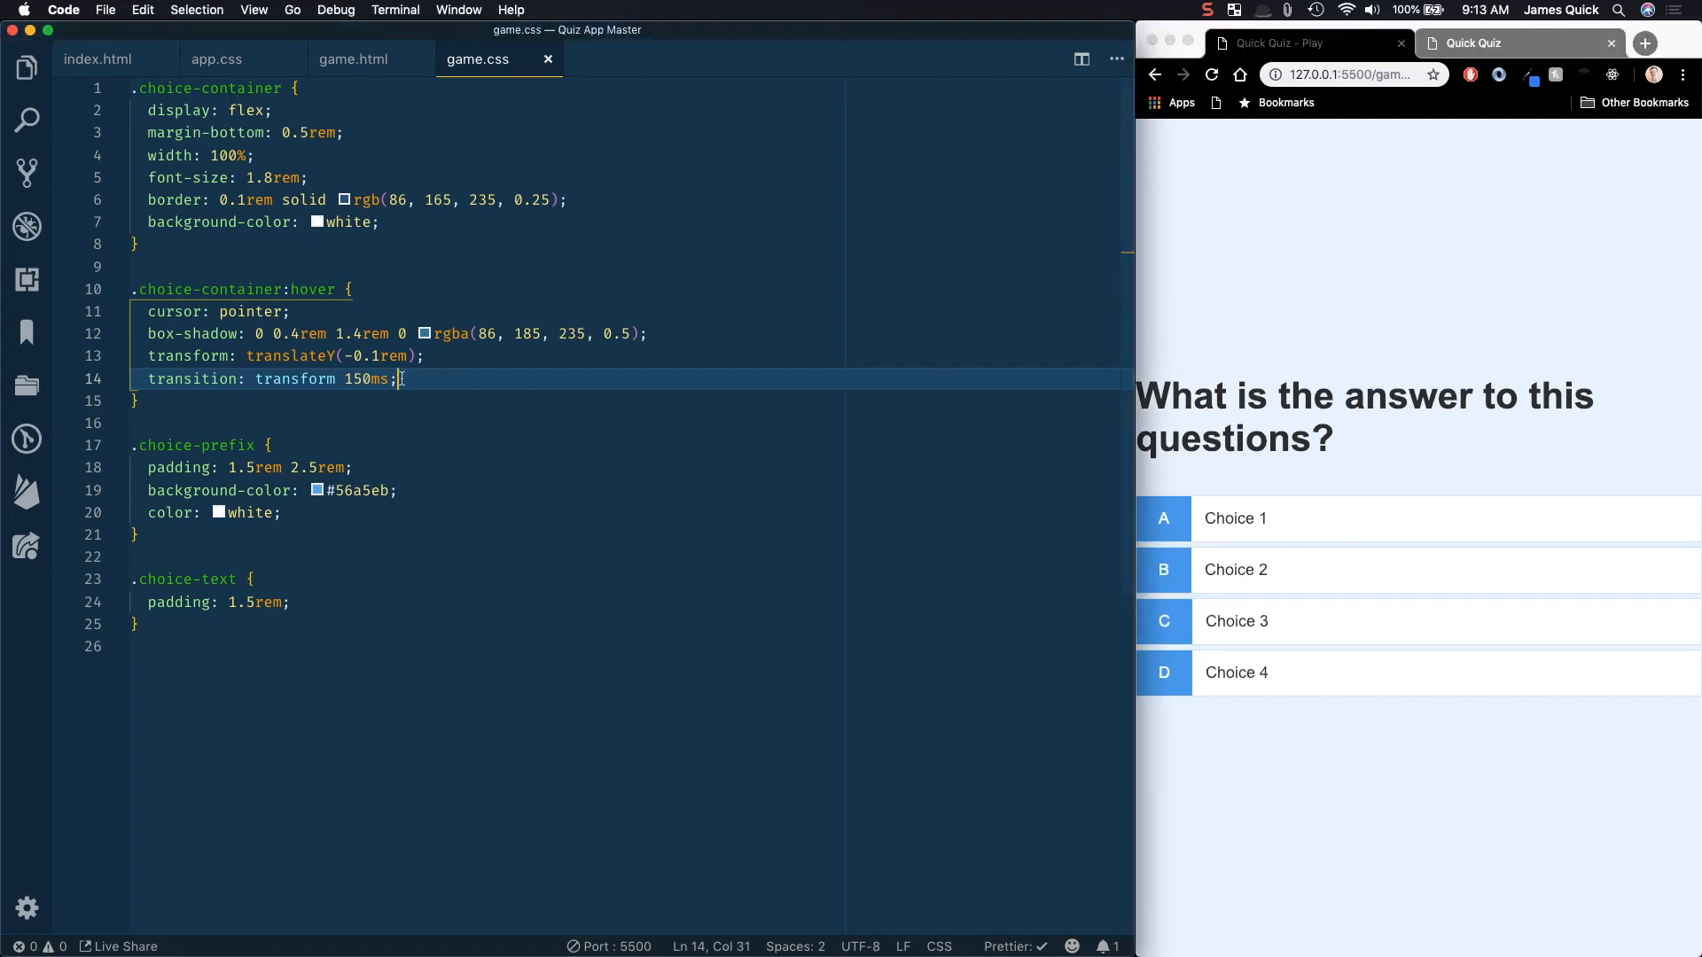
drag(396, 379, 130, 334)
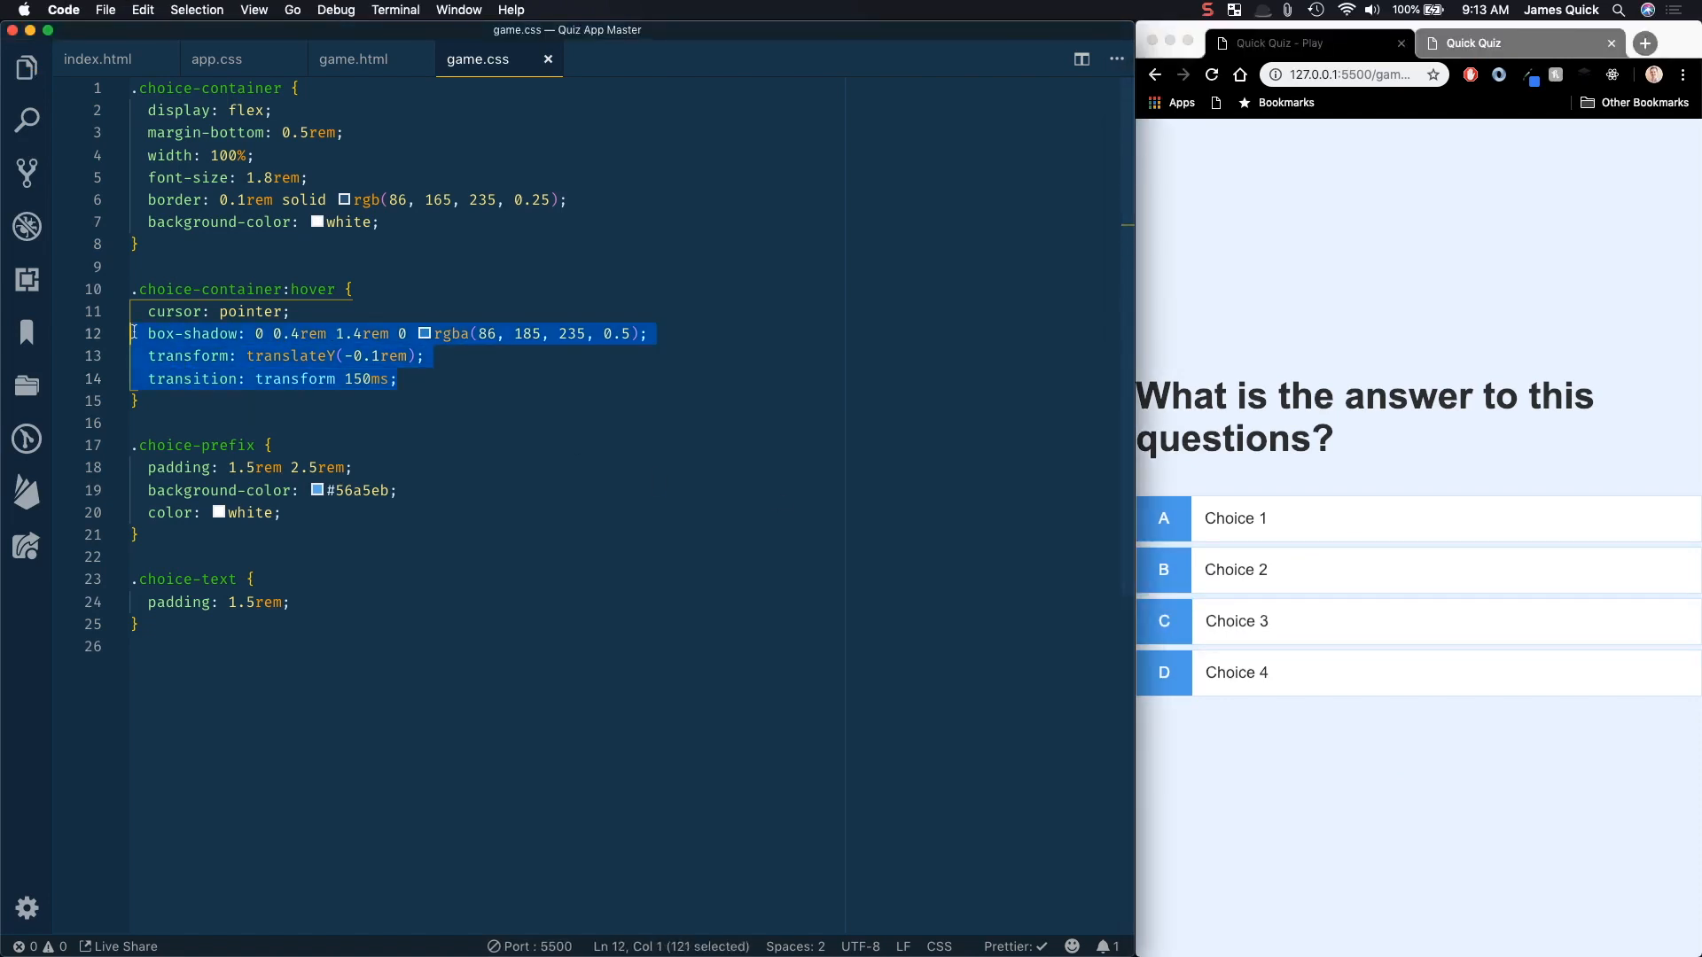
click(284, 356)
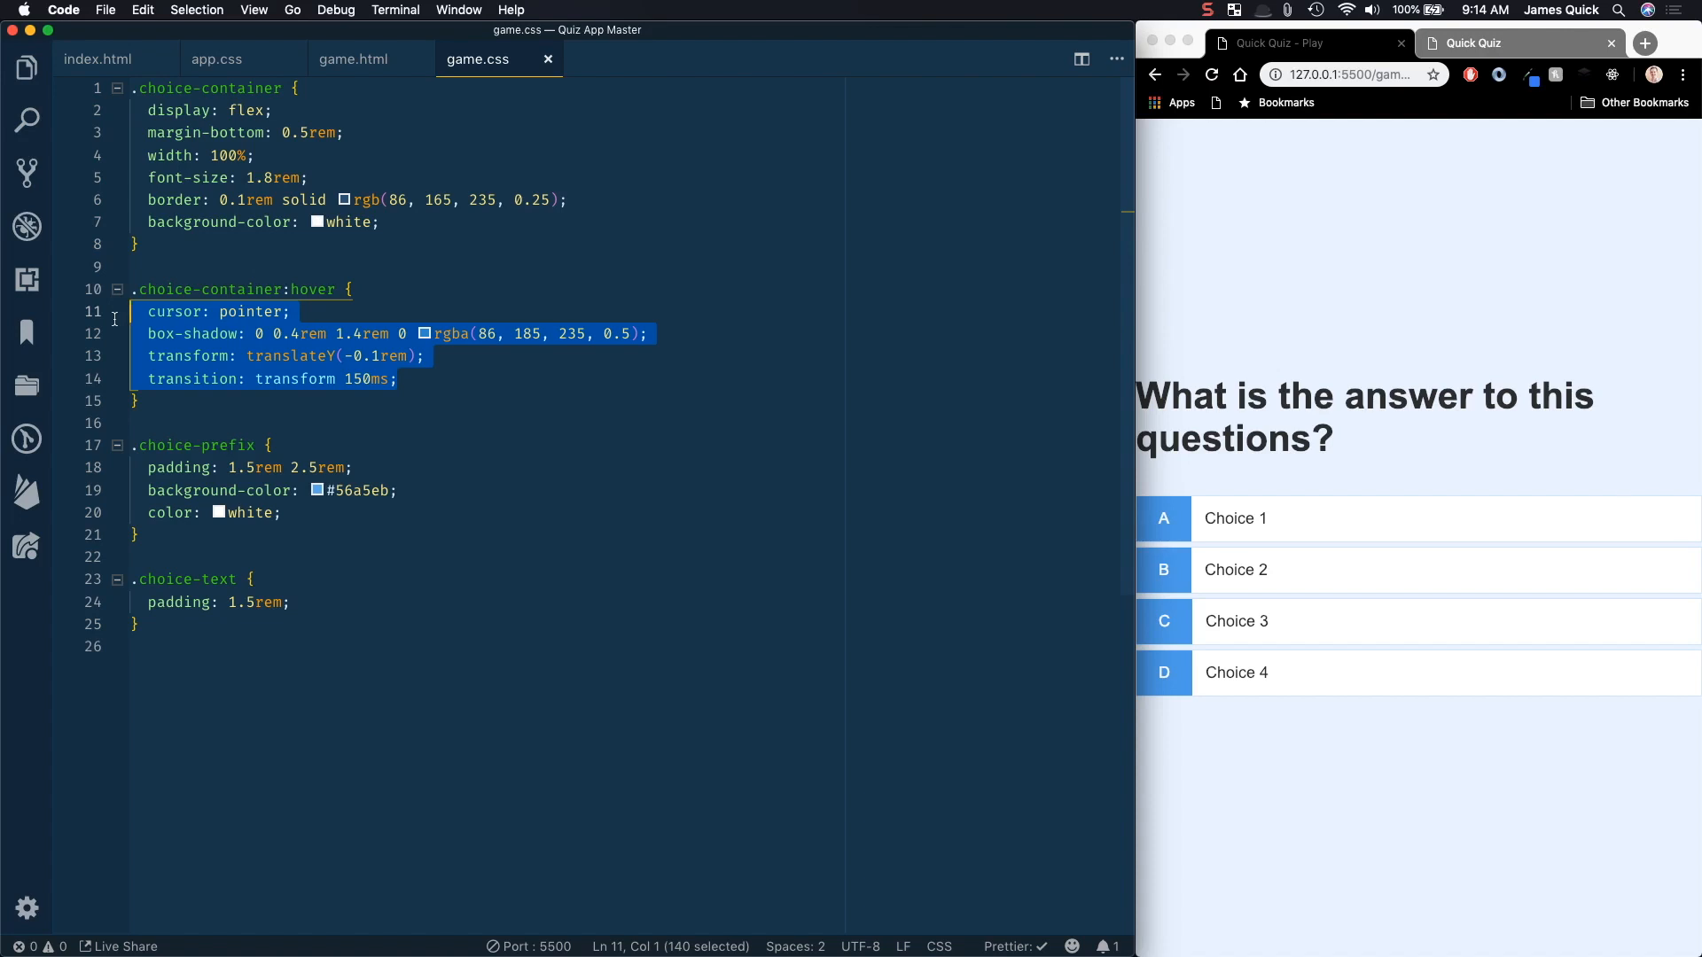
mouse_move(102, 315)
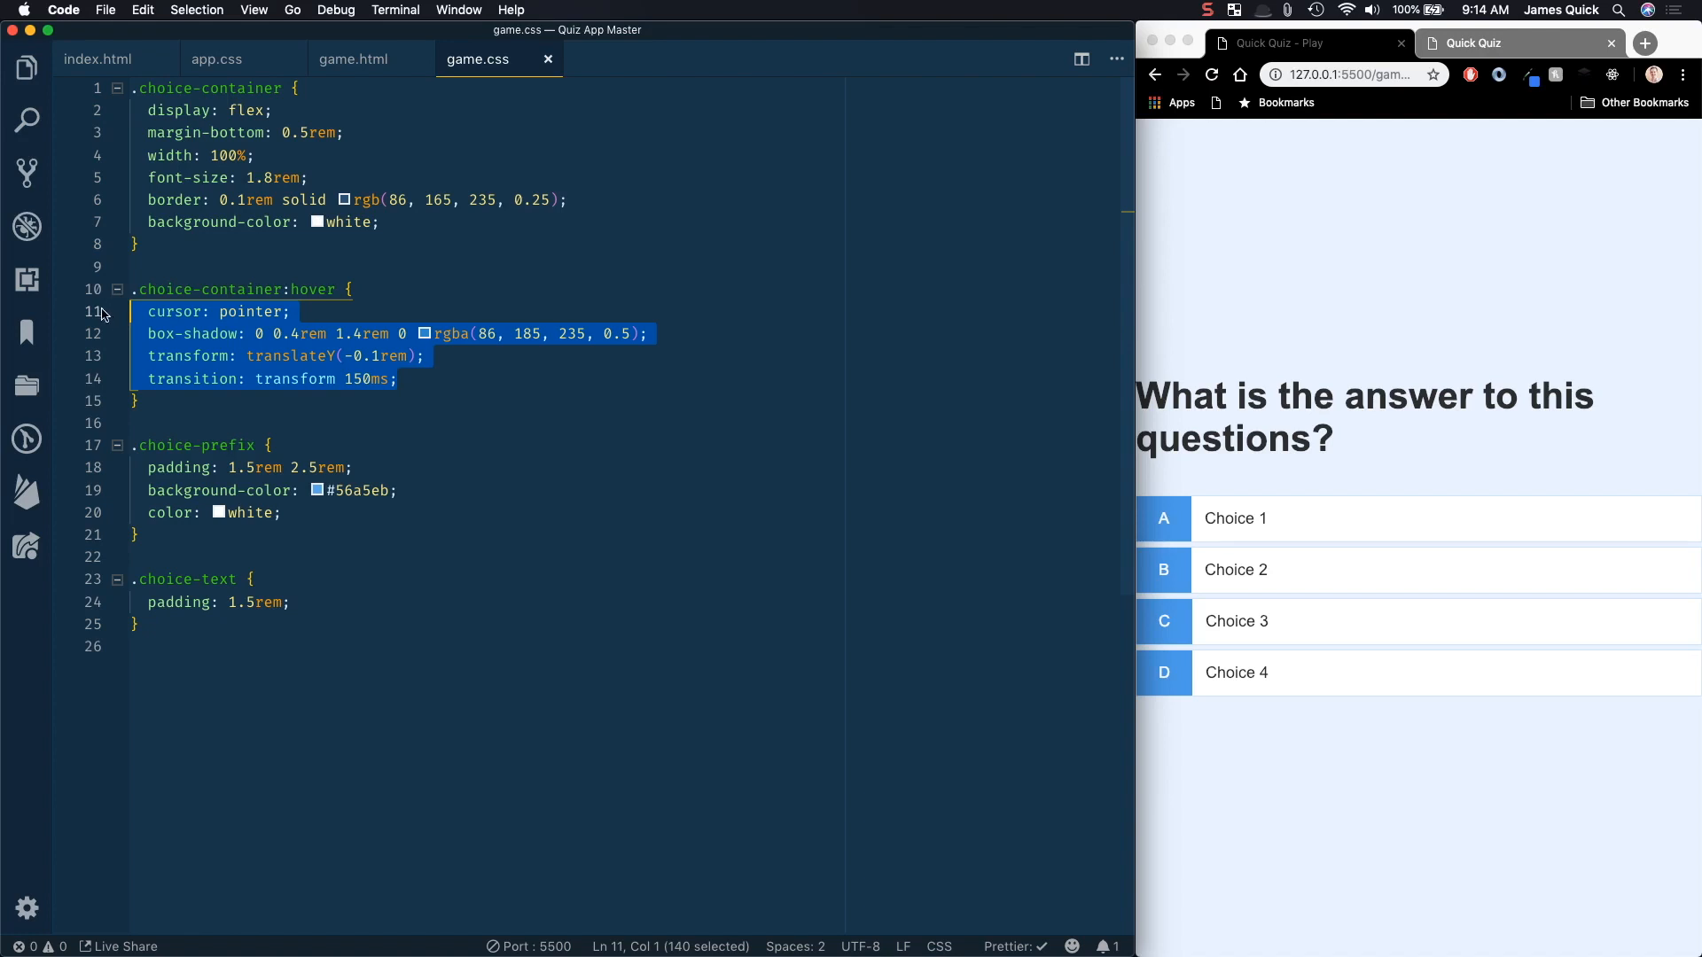
click(407, 378)
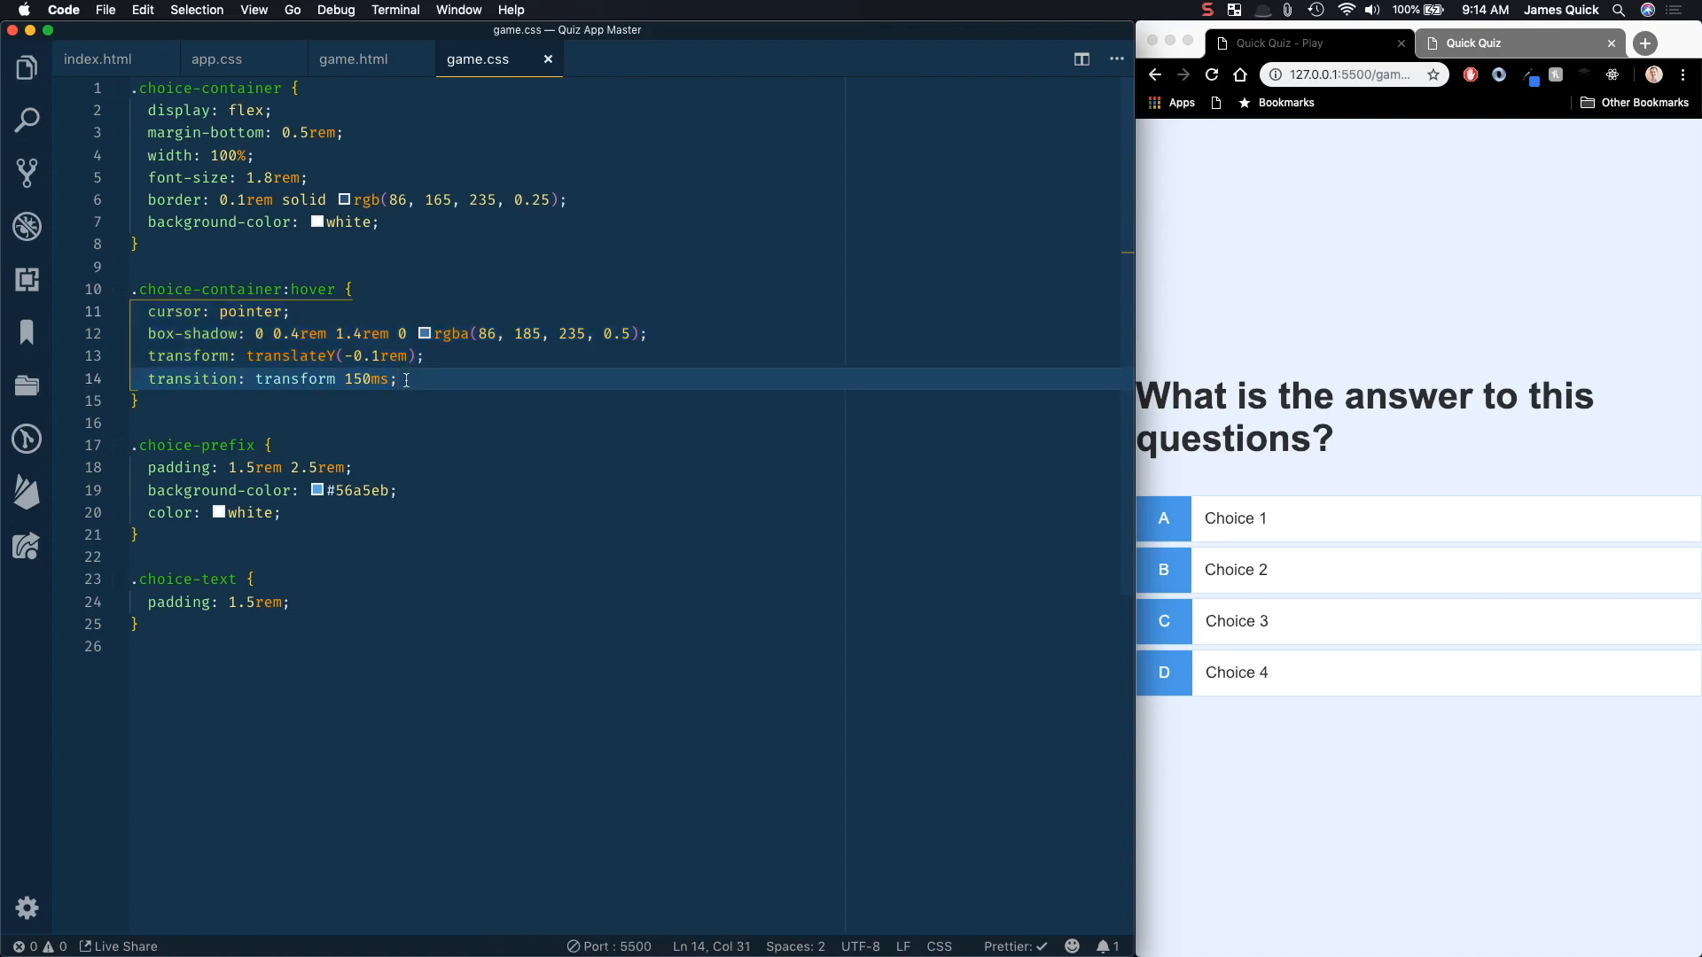
mouse_move(505, 383)
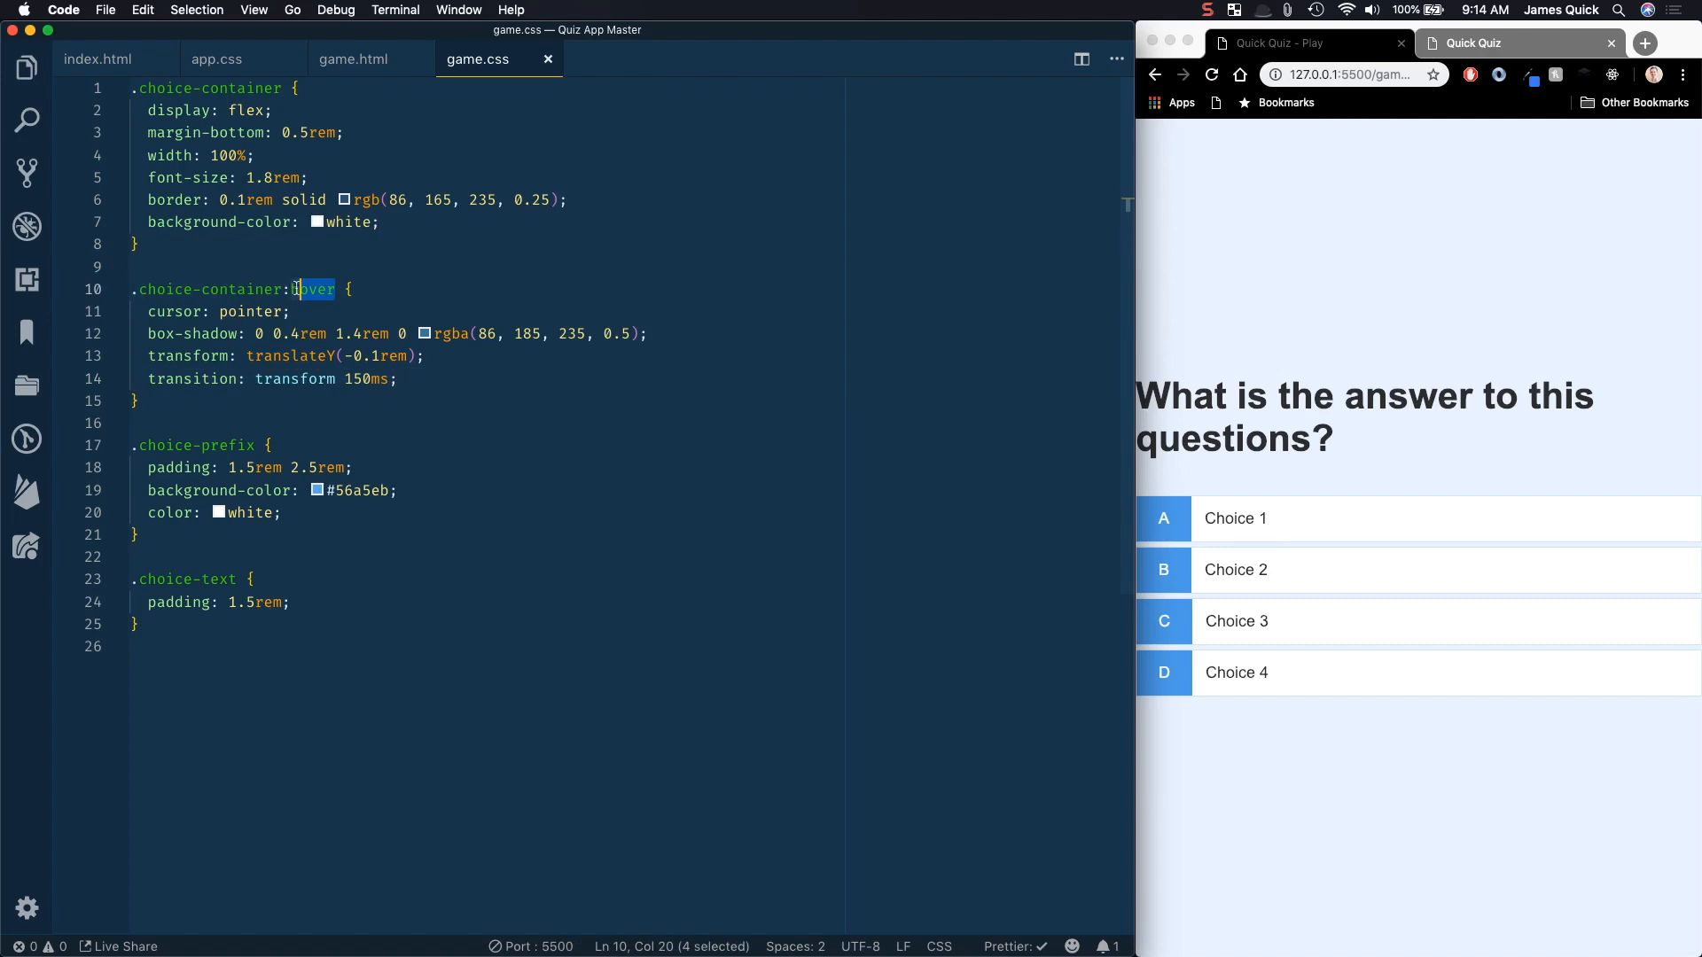
drag(300, 289, 209, 356)
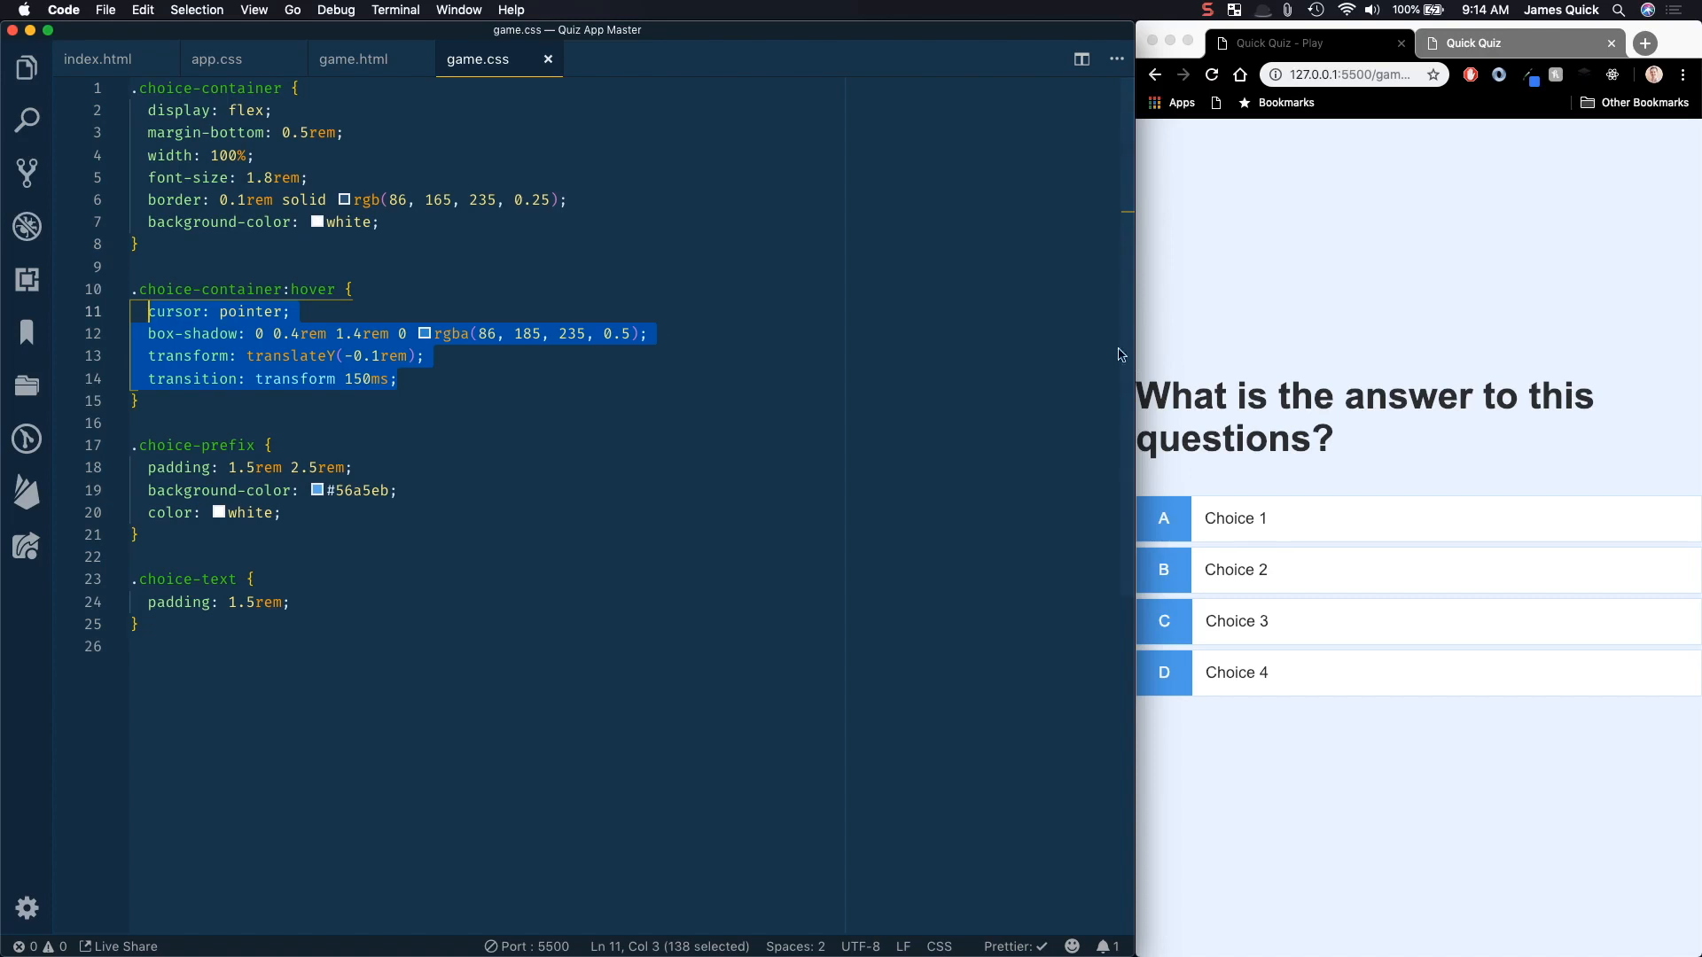
mouse_move(493, 374)
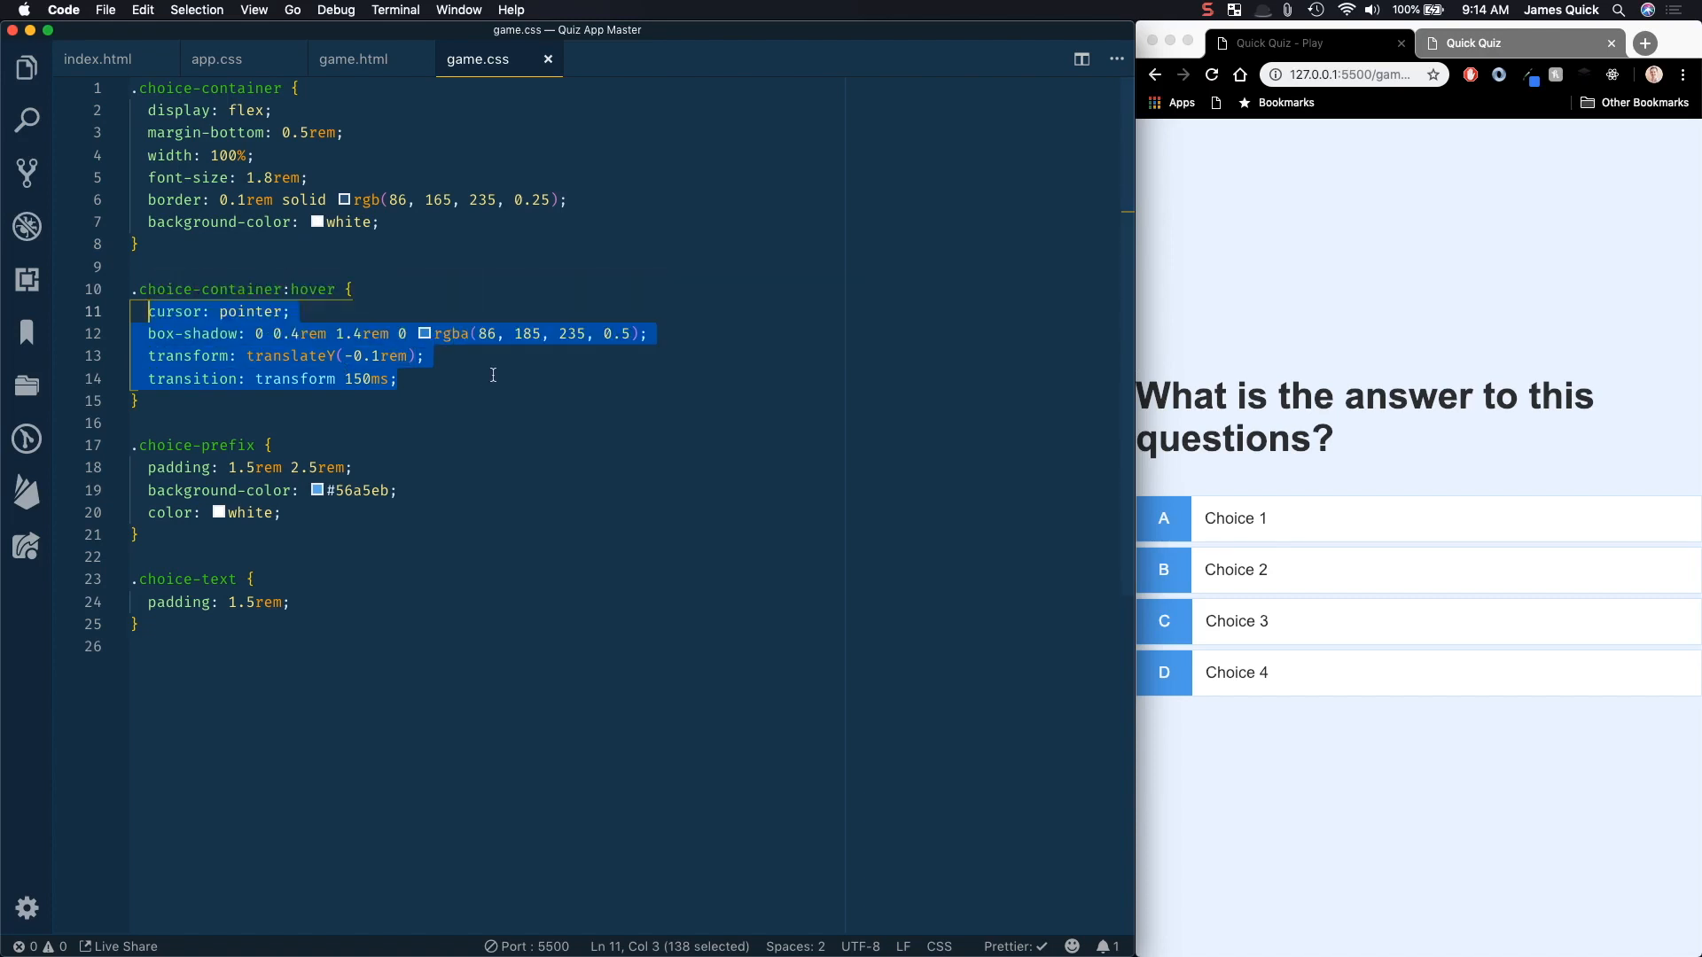
click(1378, 546)
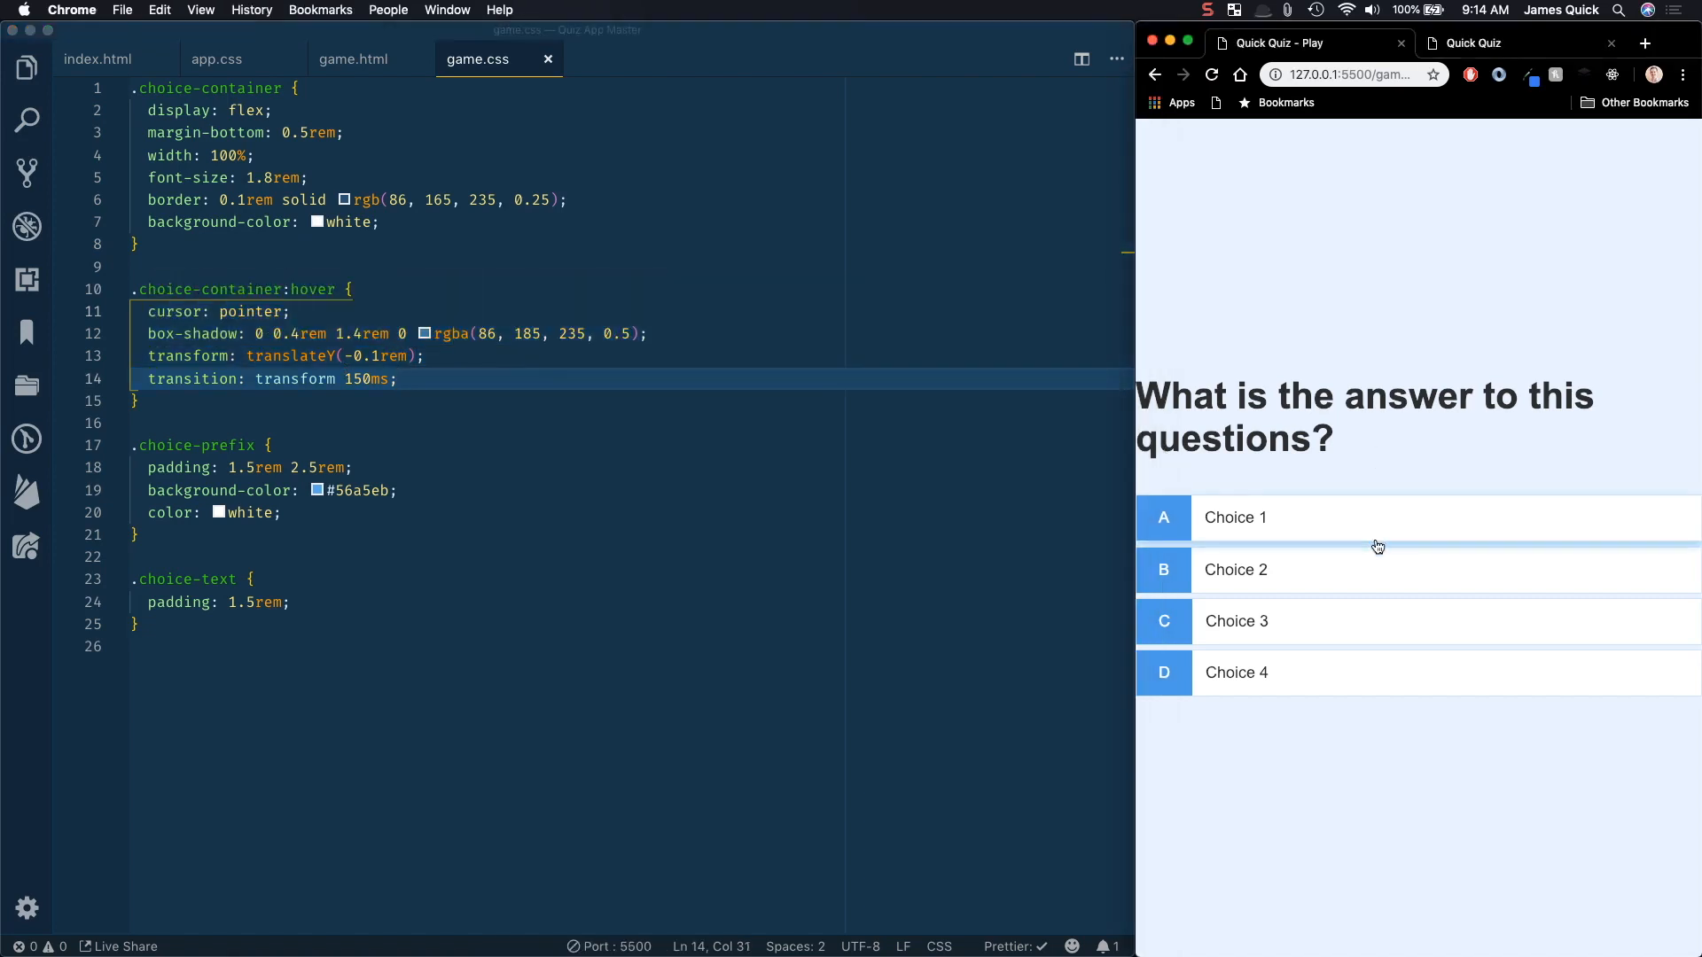
mouse_move(1342, 567)
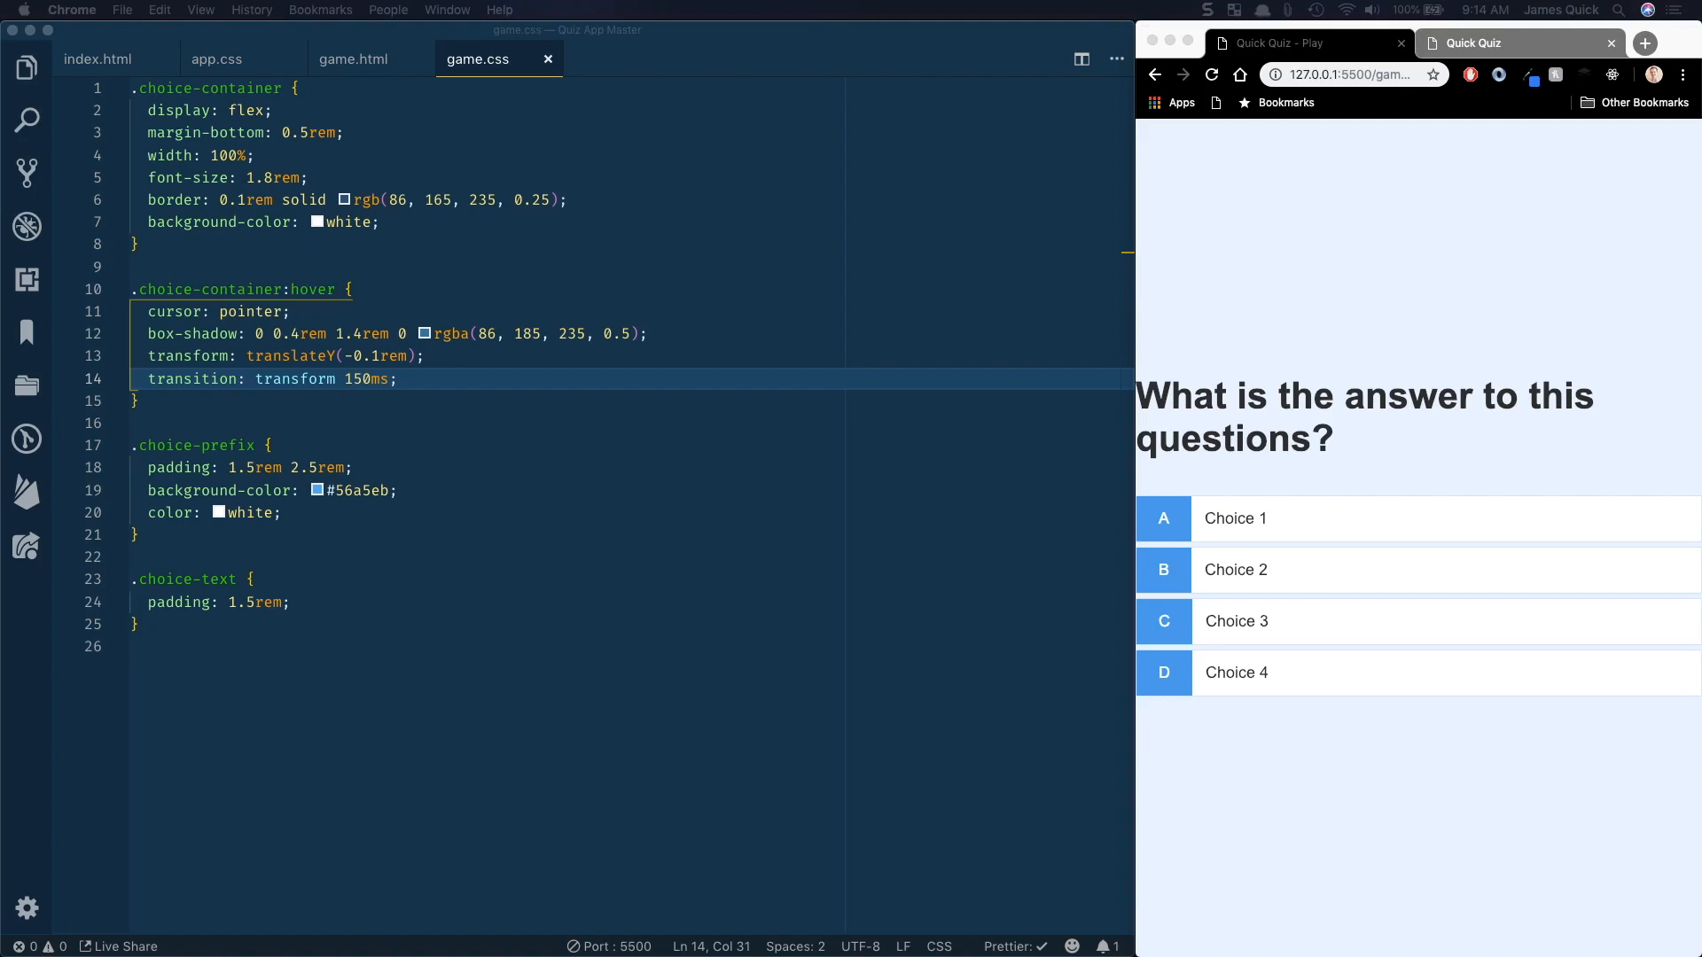
mouse_move(1674, 120)
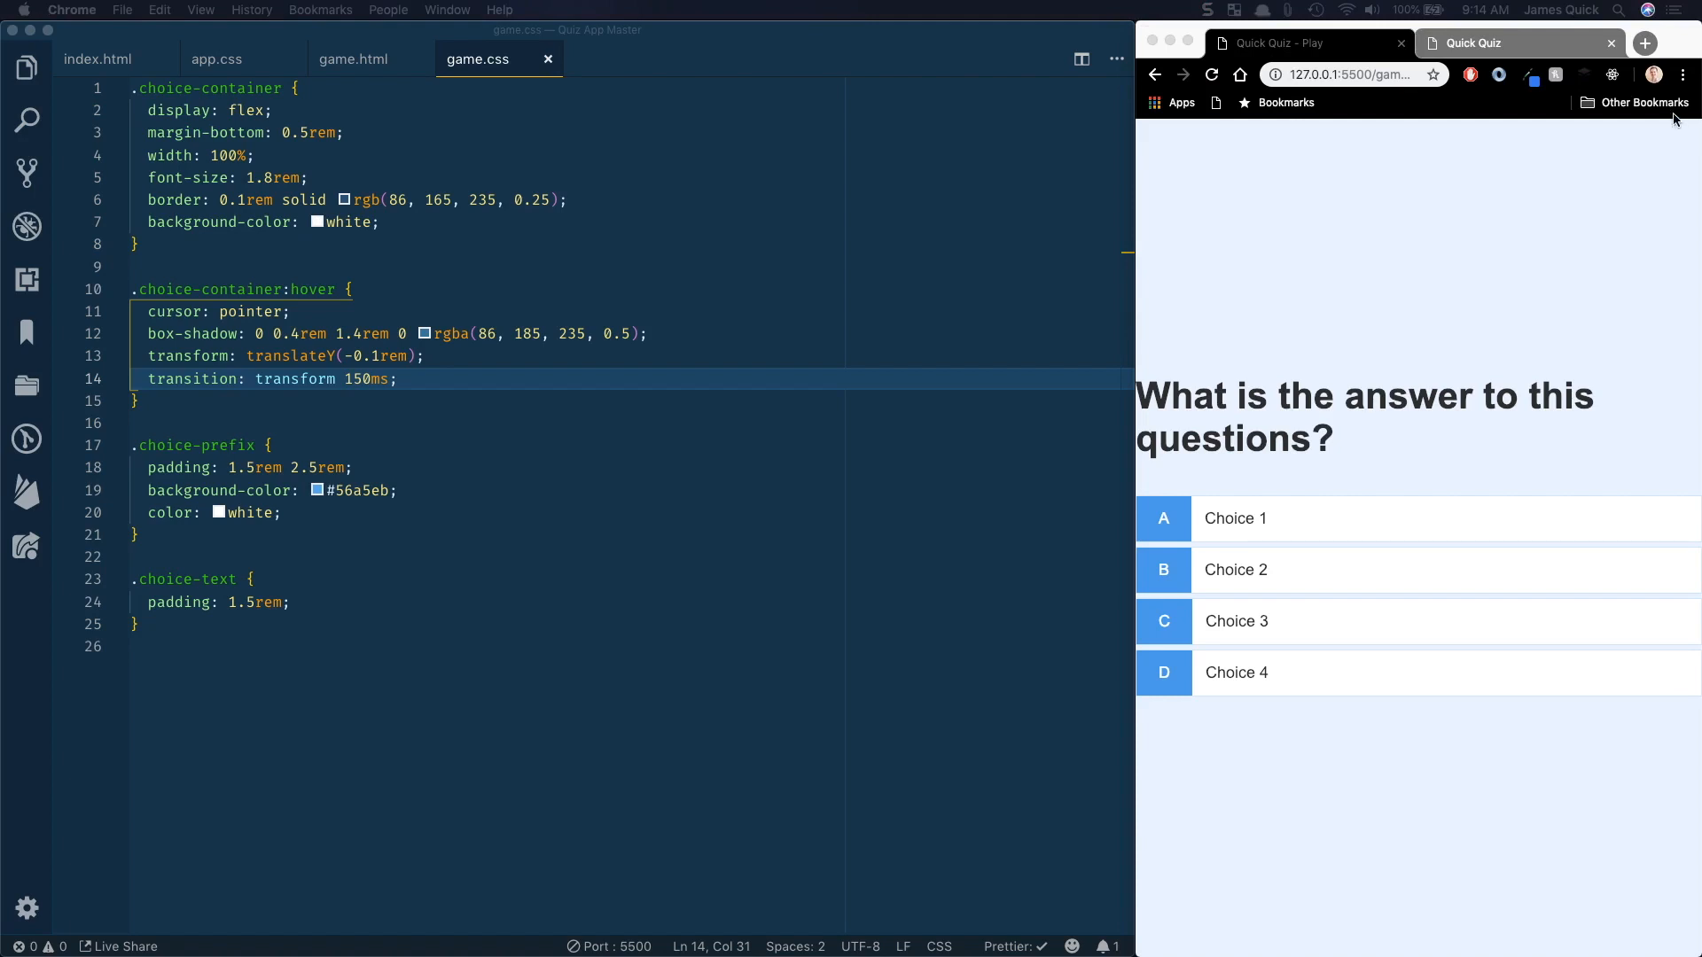